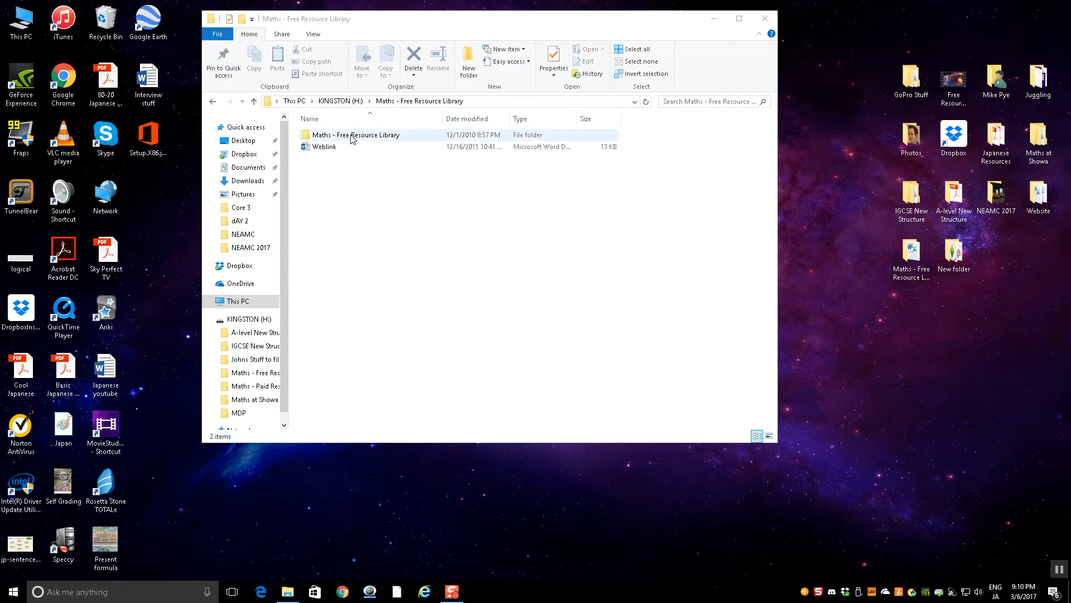
# Step: Browse the Maths Free Resource Library's 1) Algebra and Equations folders, then open Index - Algebra
pyautogui.doubleClick(356, 134)
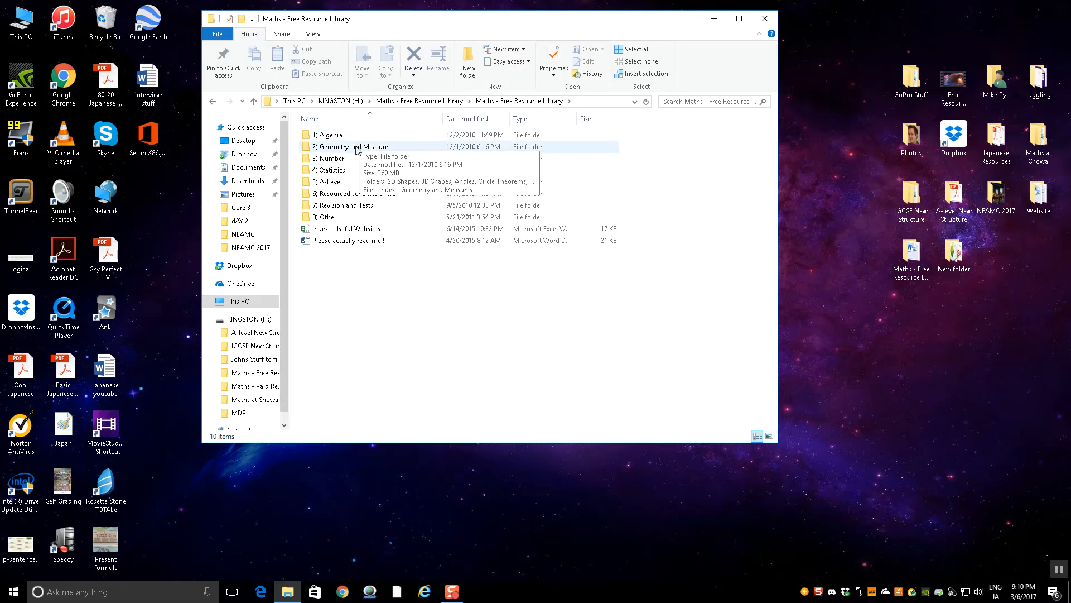
pyautogui.moveTo(327, 146)
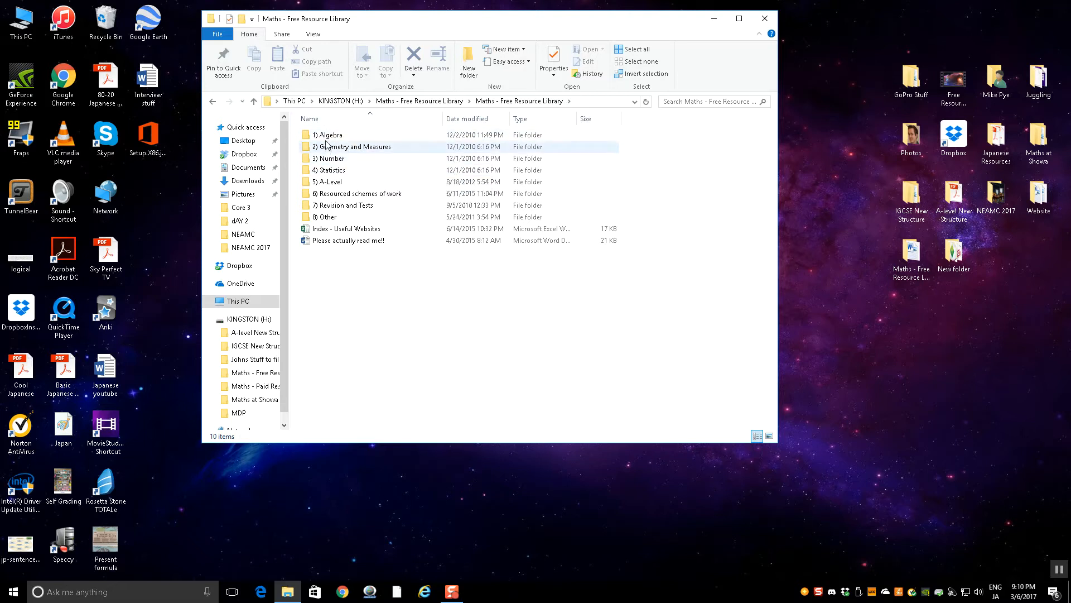
pyautogui.click(331, 135)
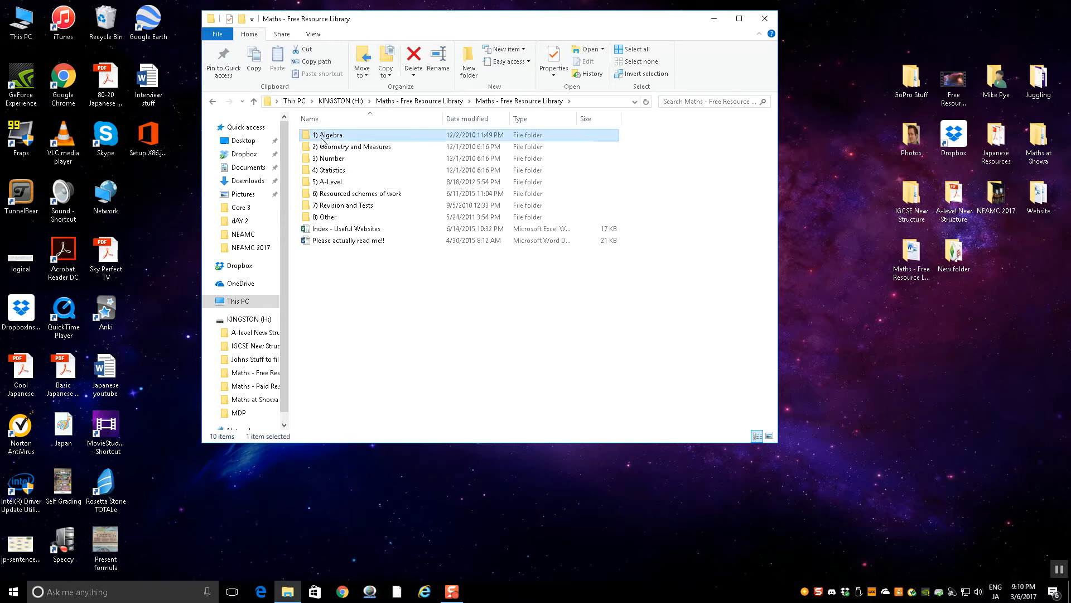
pyautogui.doubleClick(330, 134)
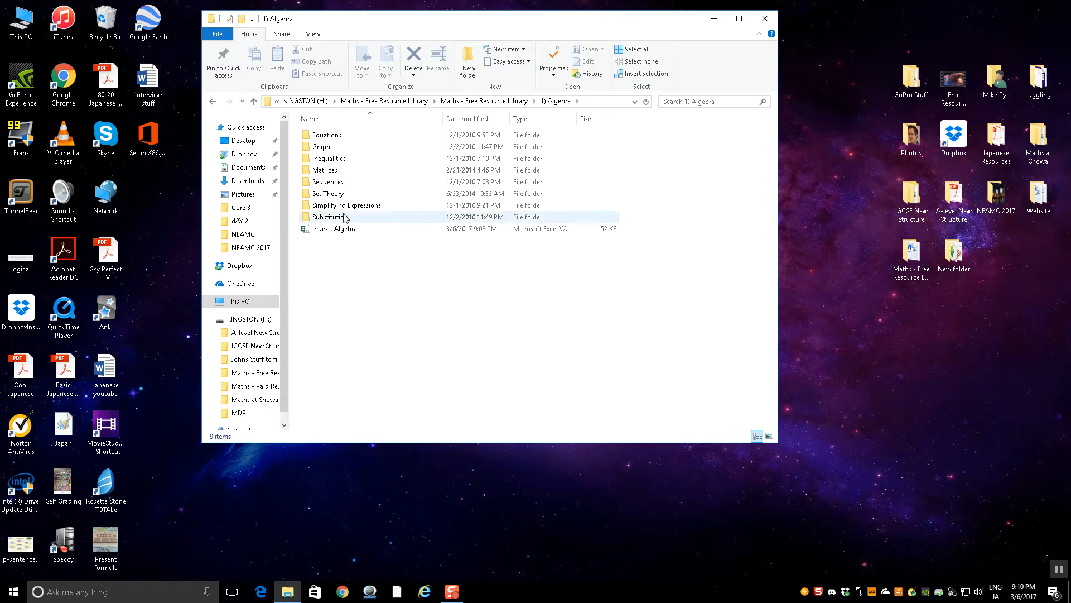
pyautogui.doubleClick(325, 134)
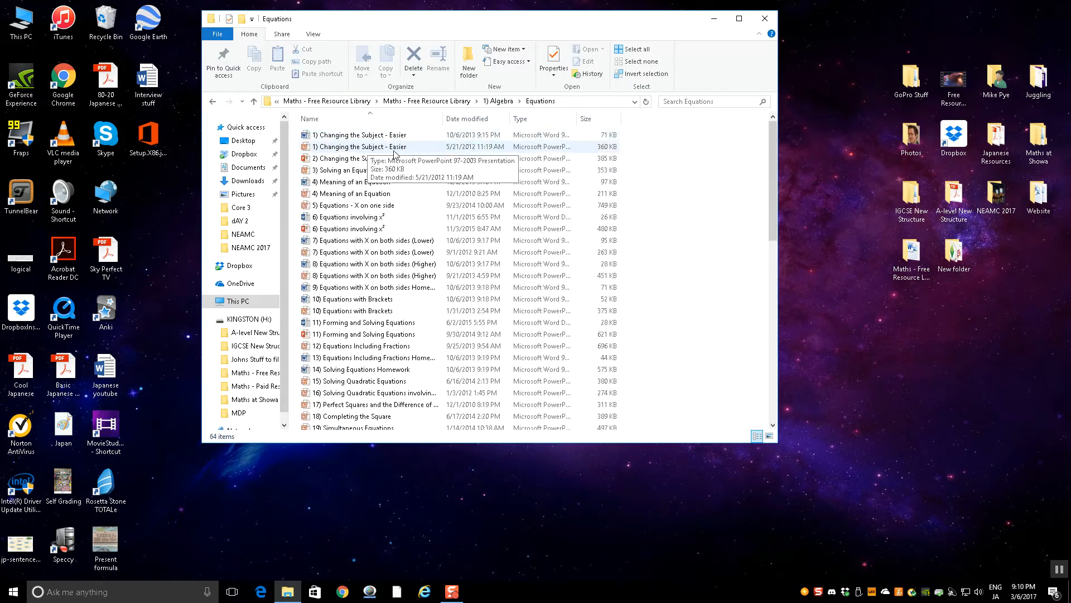
pyautogui.scroll(-3)
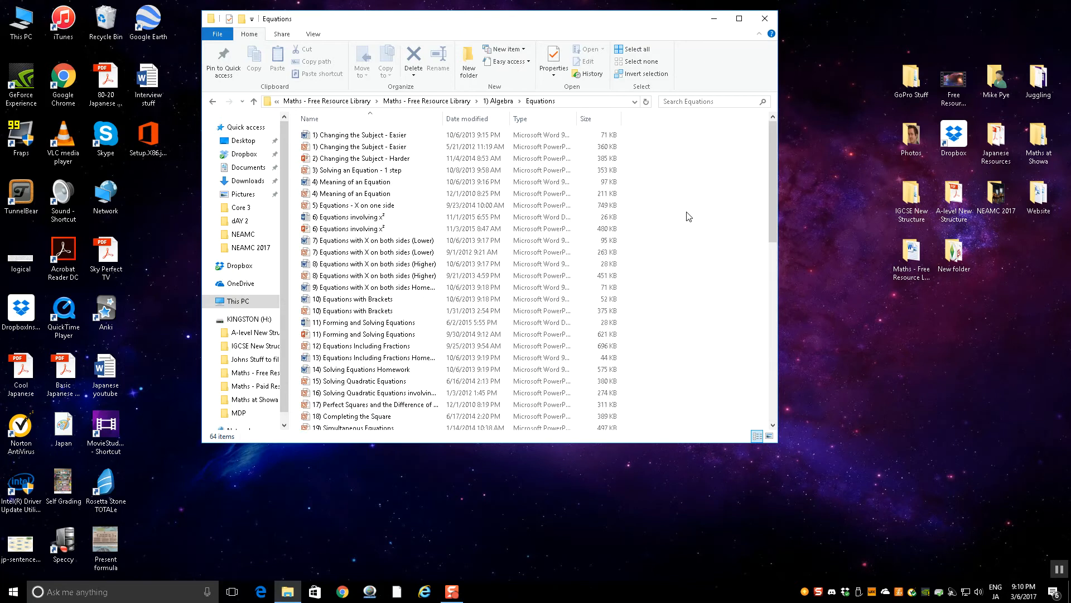
pyautogui.scroll(-3)
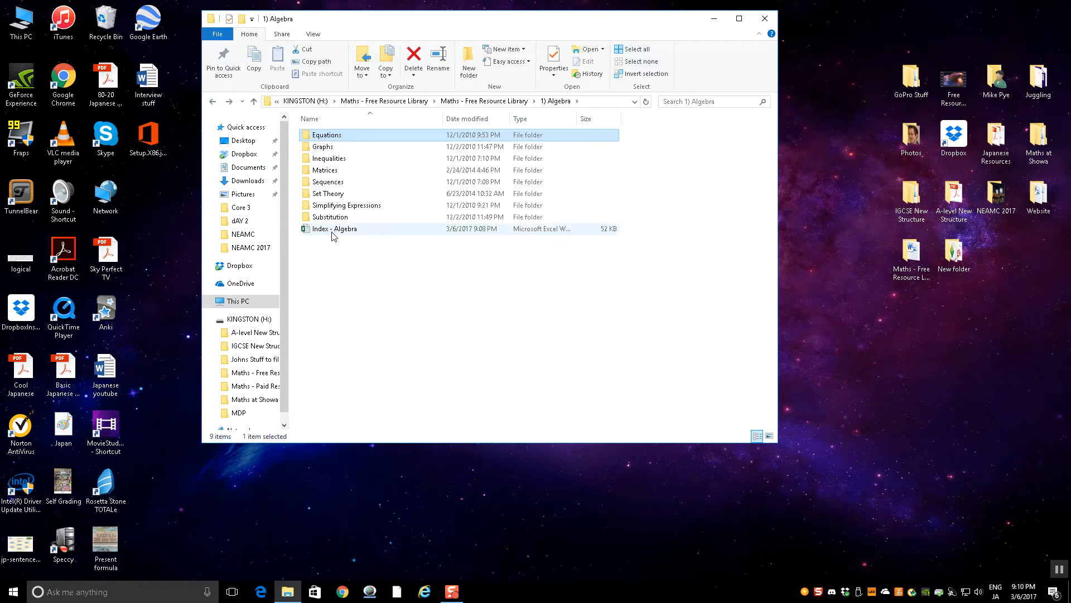
pyautogui.moveTo(335, 228)
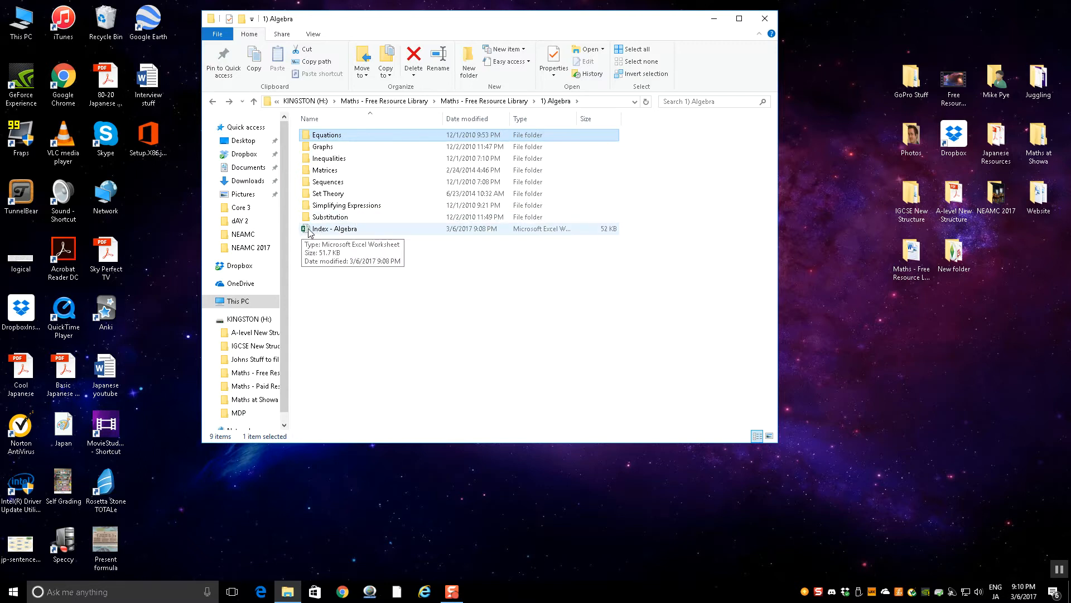
pyautogui.doubleClick(334, 228)
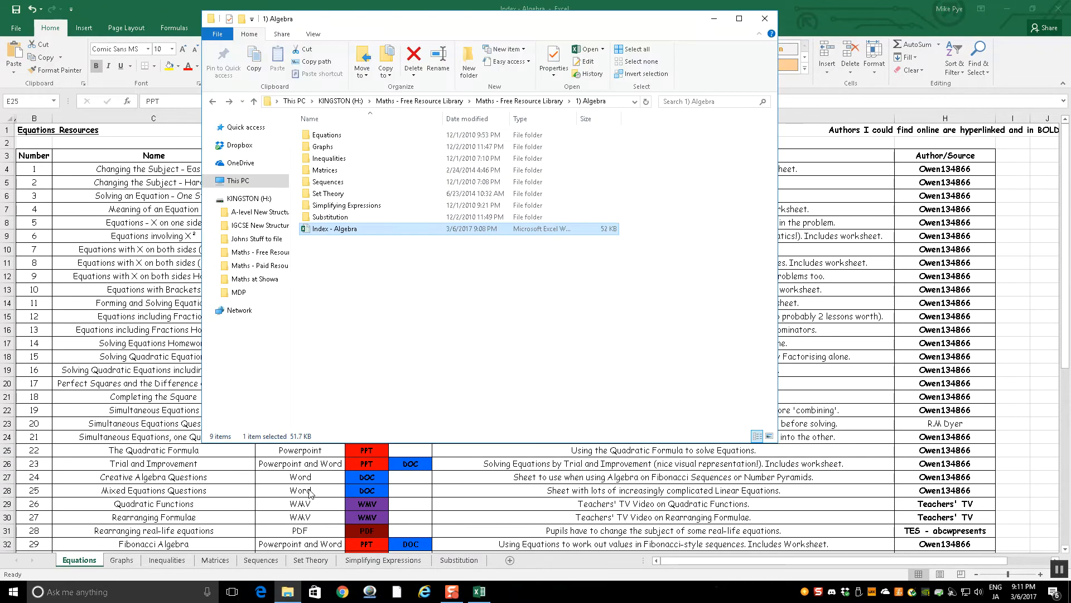
# Step: Bring Index - Algebra forward and scroll the Equations sheet down to resource 52
pyautogui.doubleClick(329, 134)
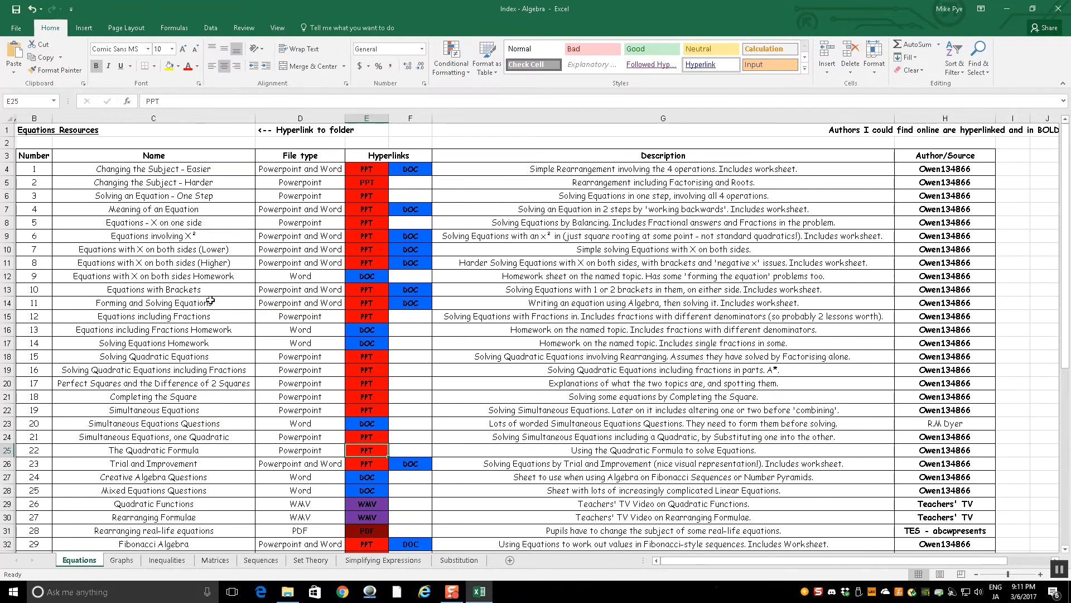
pyautogui.moveTo(186, 282)
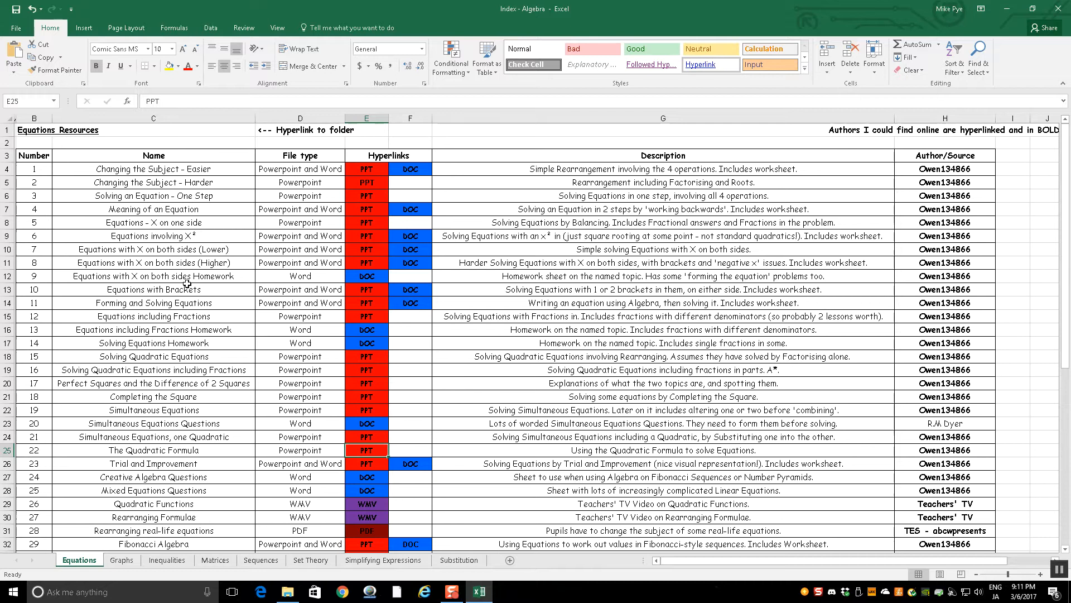
pyautogui.moveTo(145, 342)
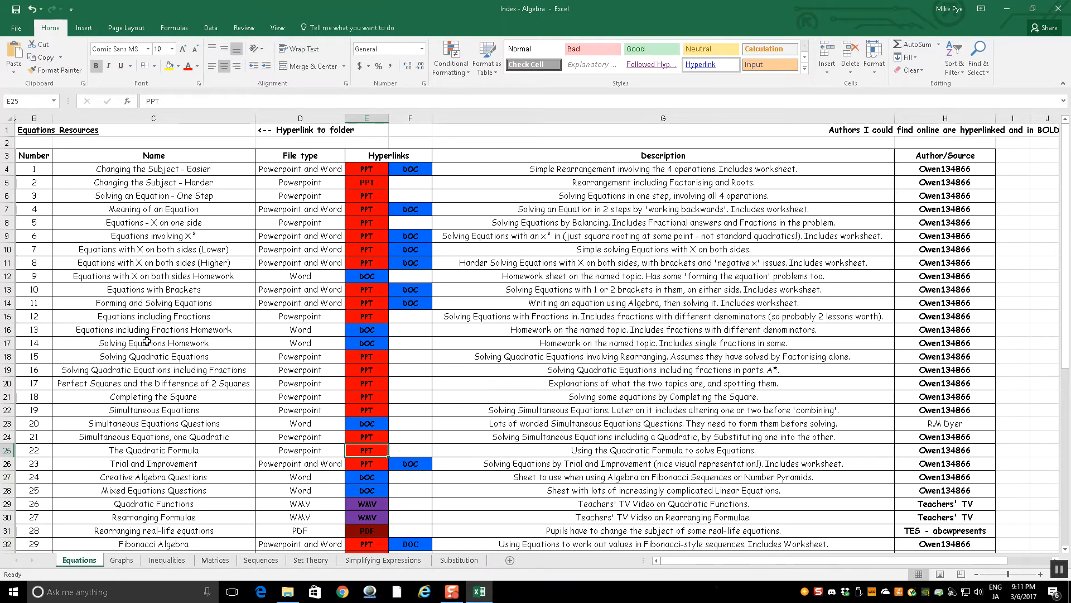
pyautogui.scroll(-3)
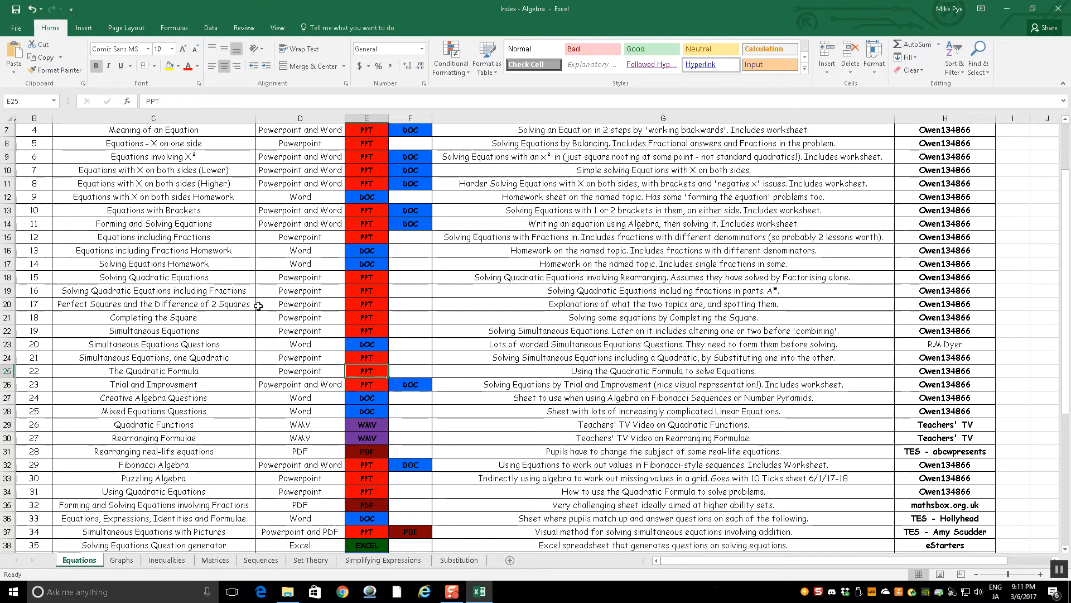
pyautogui.scroll(-3)
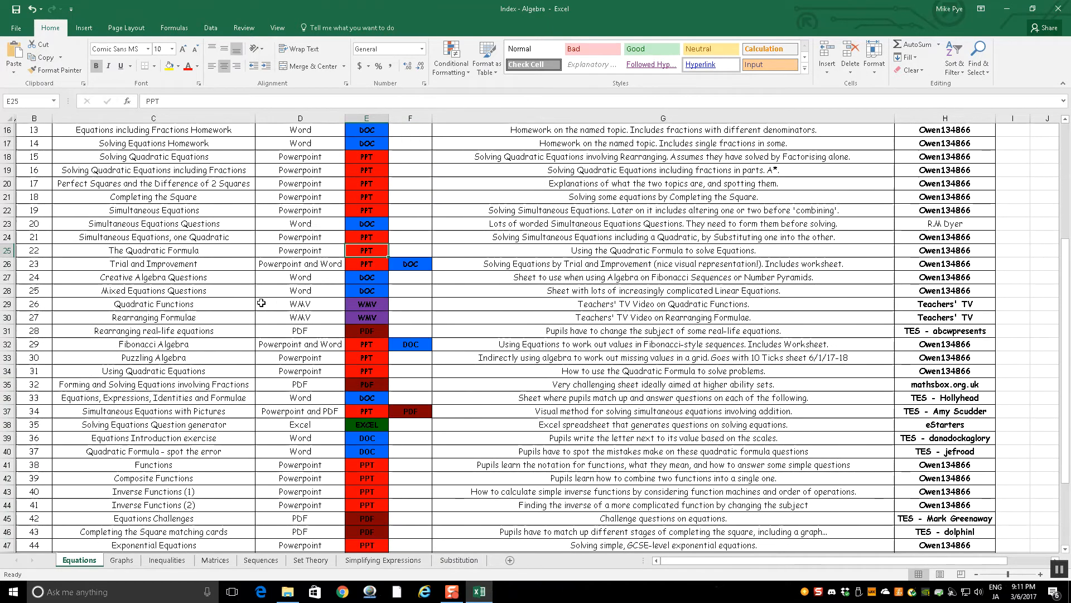
pyautogui.scroll(-3)
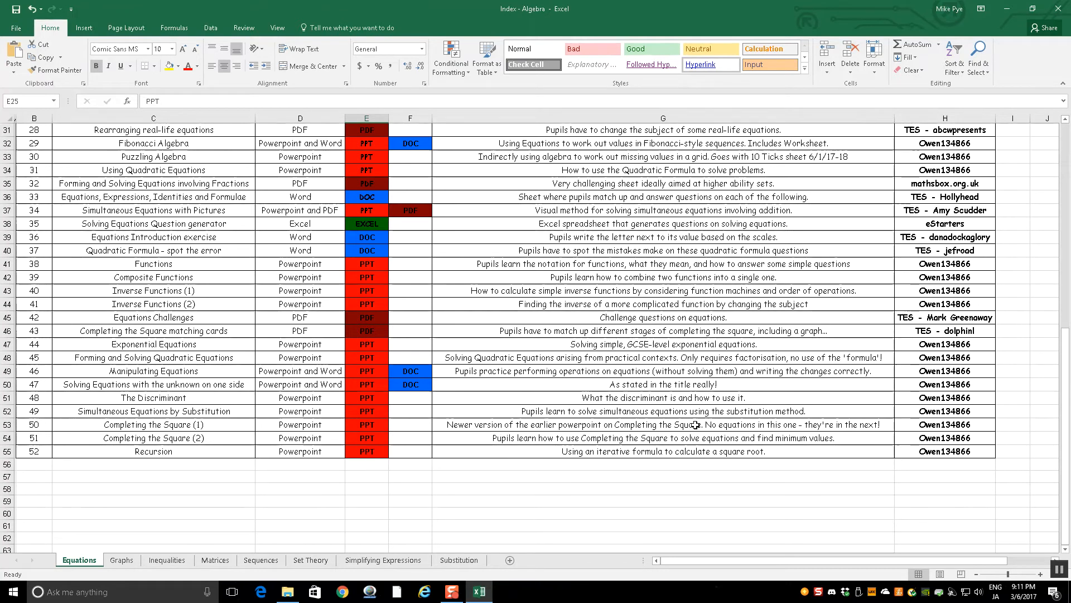
pyautogui.moveTo(372, 429)
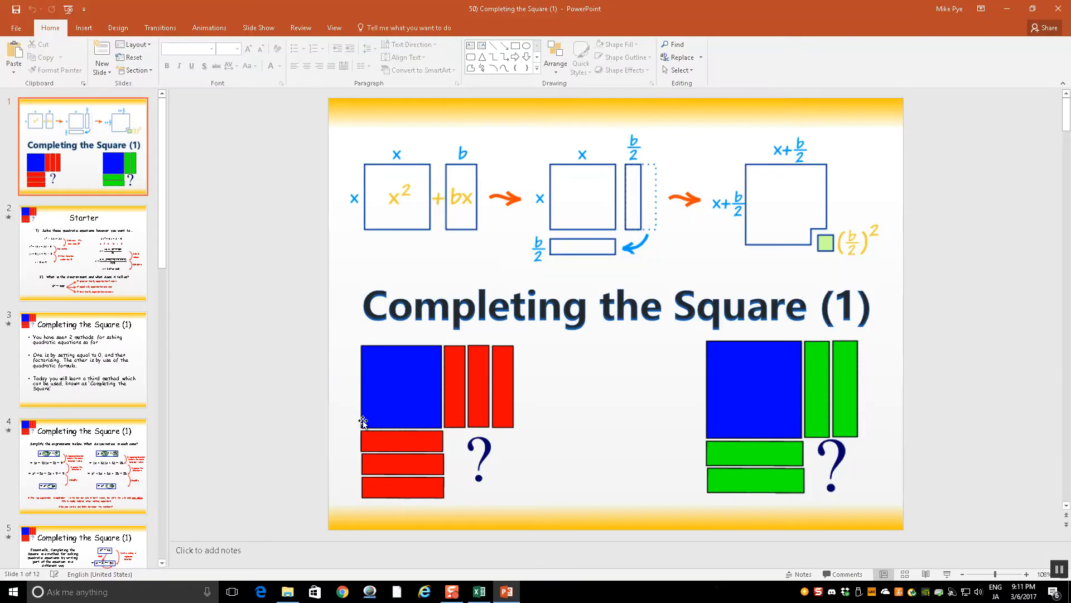
pyautogui.moveTo(205, 309)
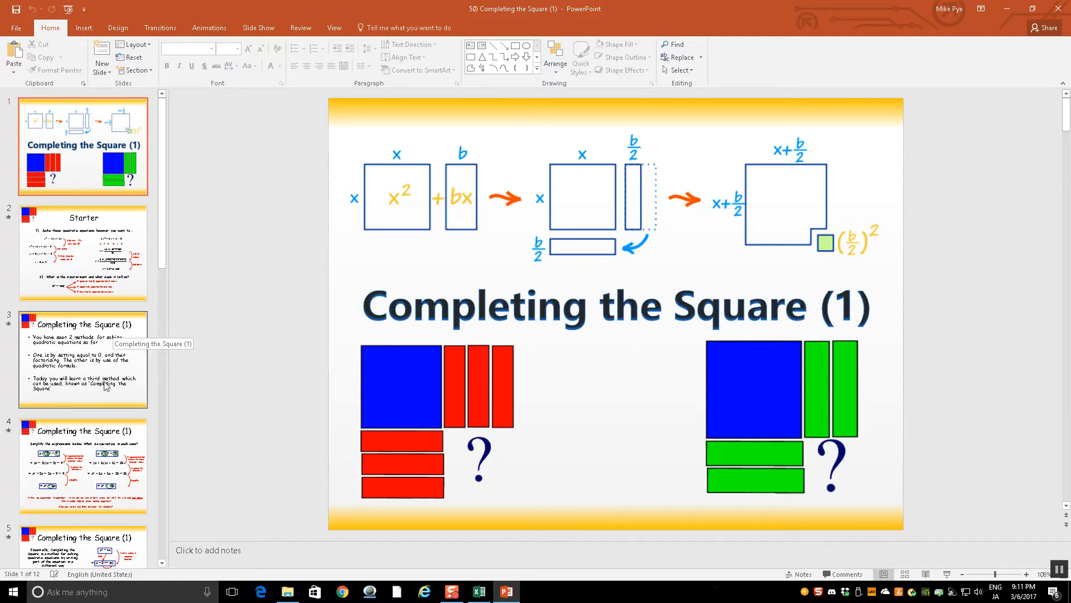
pyautogui.moveTo(311, 226)
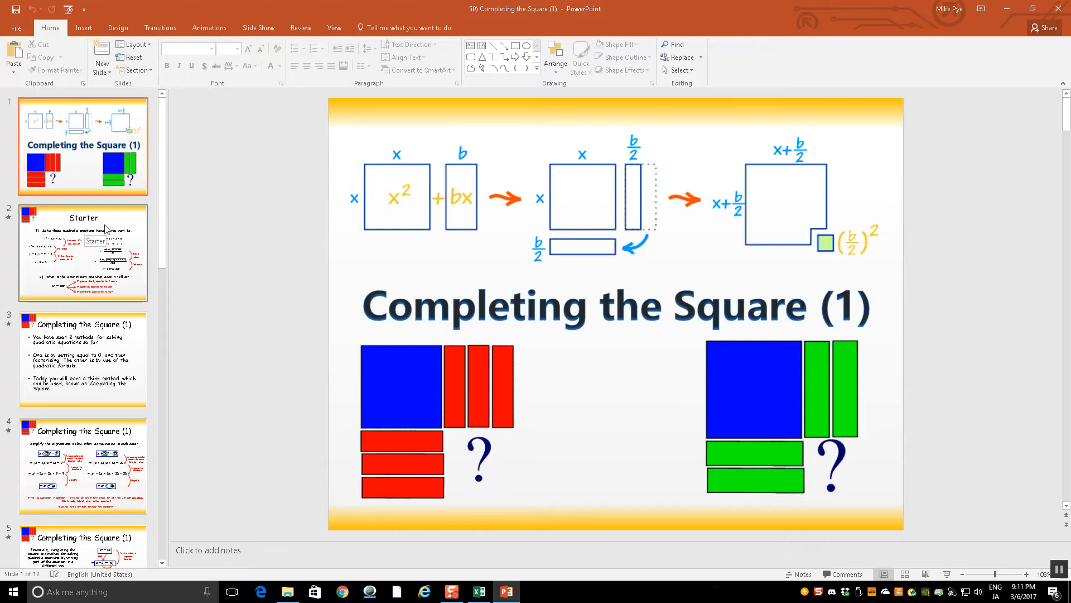
pyautogui.moveTo(120, 225)
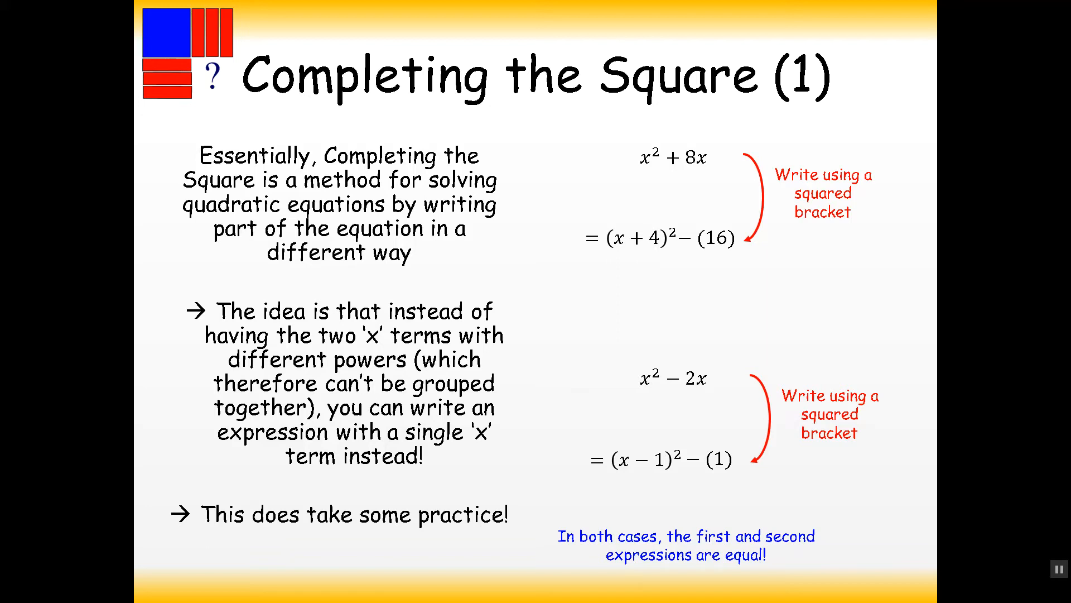
# Step: Advance the Completing the Square (1) slide show to the taking-out-a-factor slide
pyautogui.press('Right')
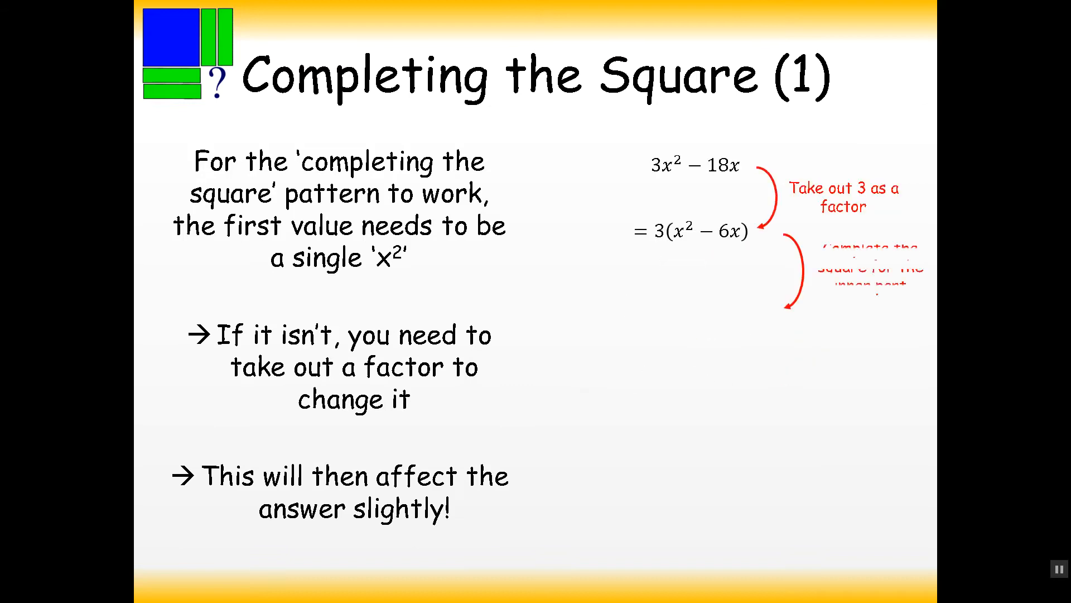
# Step: End the Completing the Square slide show and close PowerPoint, returning to the Equations sheet
pyautogui.press('Escape')
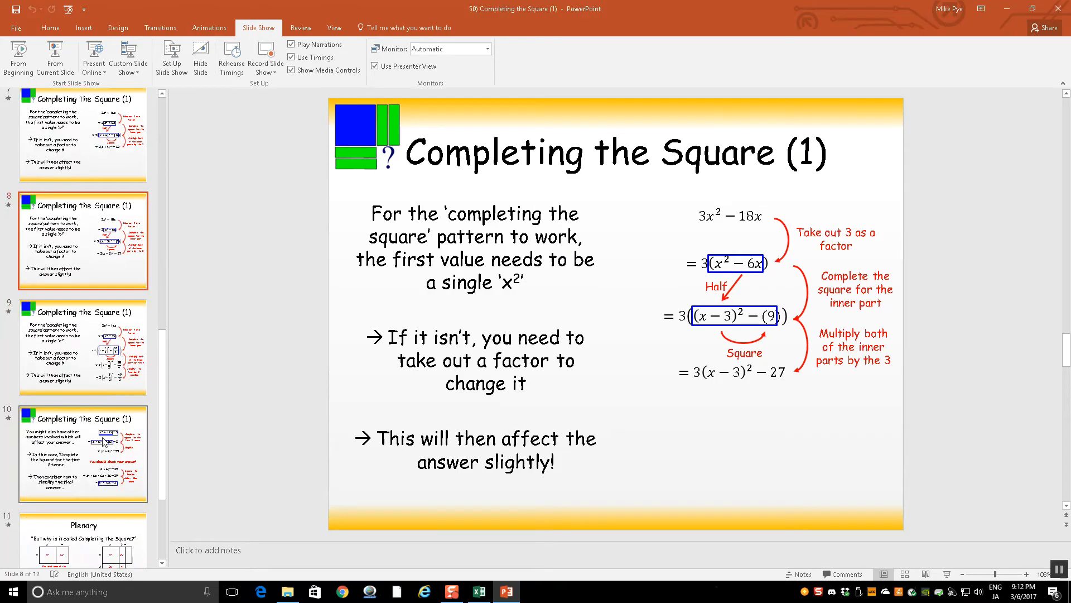
pyautogui.click(83, 396)
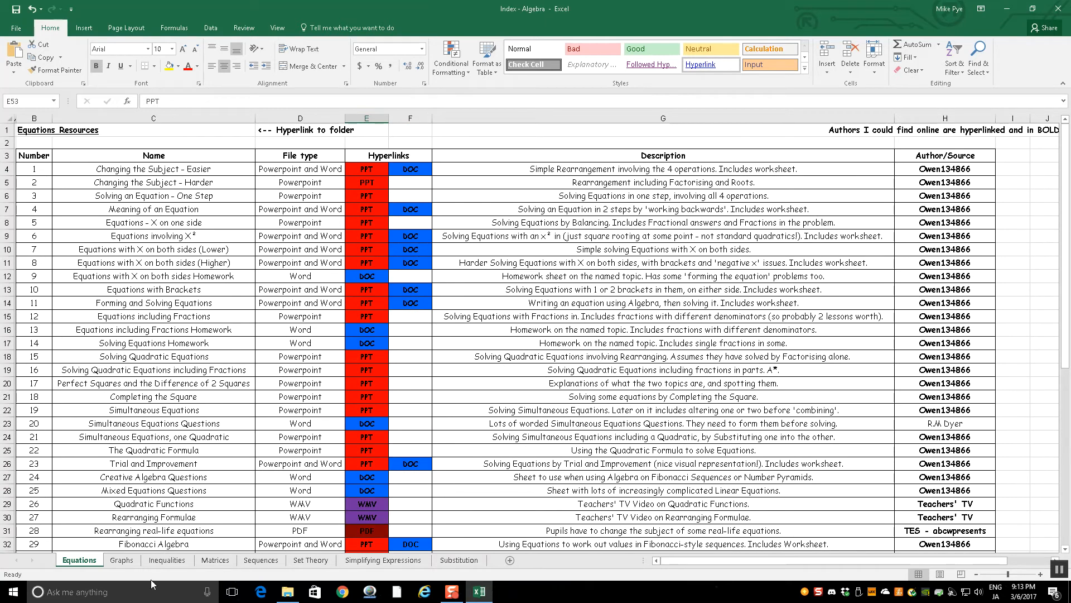
# Step: Check the Inequalities and Equations sheets, then open the Graphs sheet's Lesson 1 PowerPoint link
pyautogui.click(167, 559)
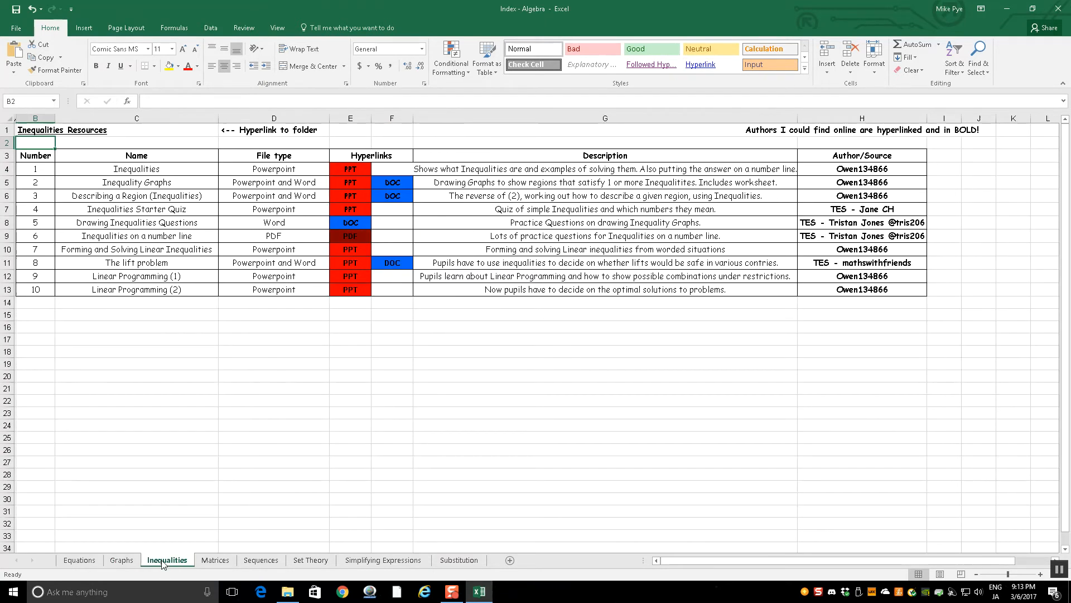
pyautogui.click(79, 560)
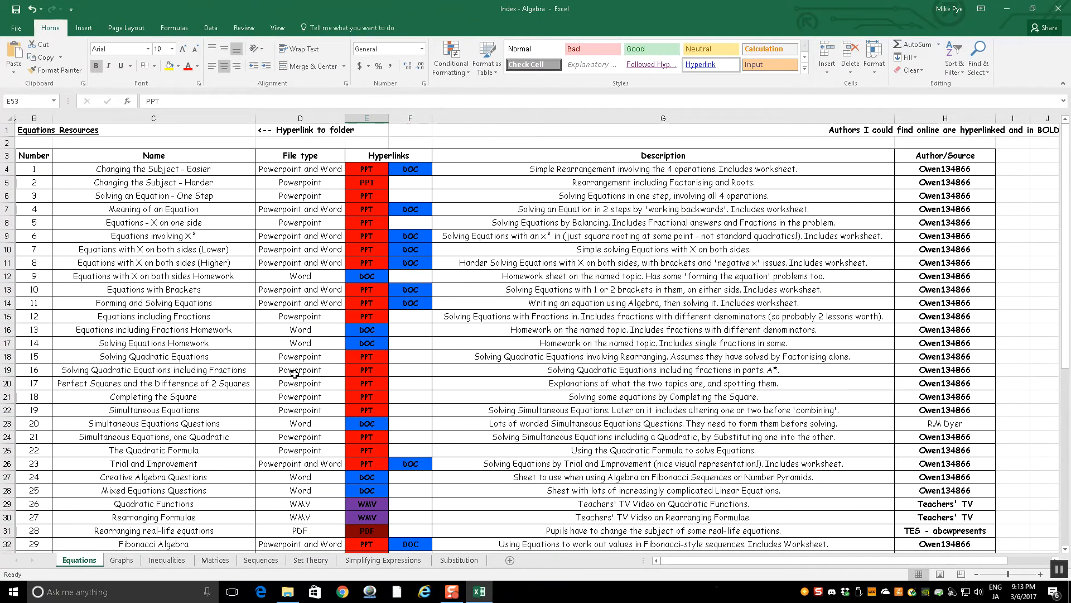
pyautogui.click(122, 560)
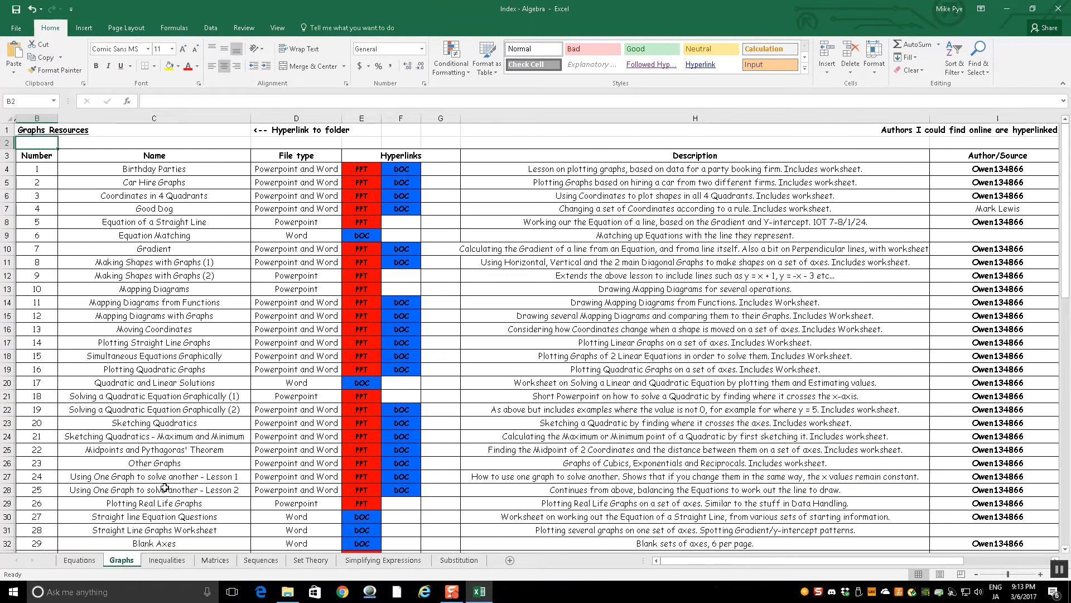
pyautogui.moveTo(193, 375)
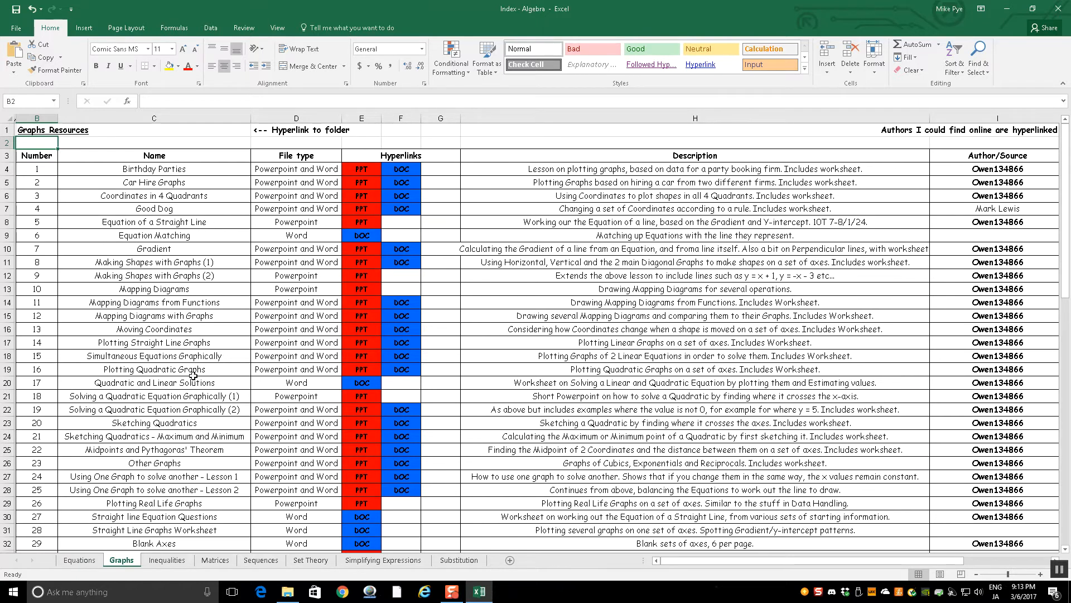
pyautogui.scroll(-3)
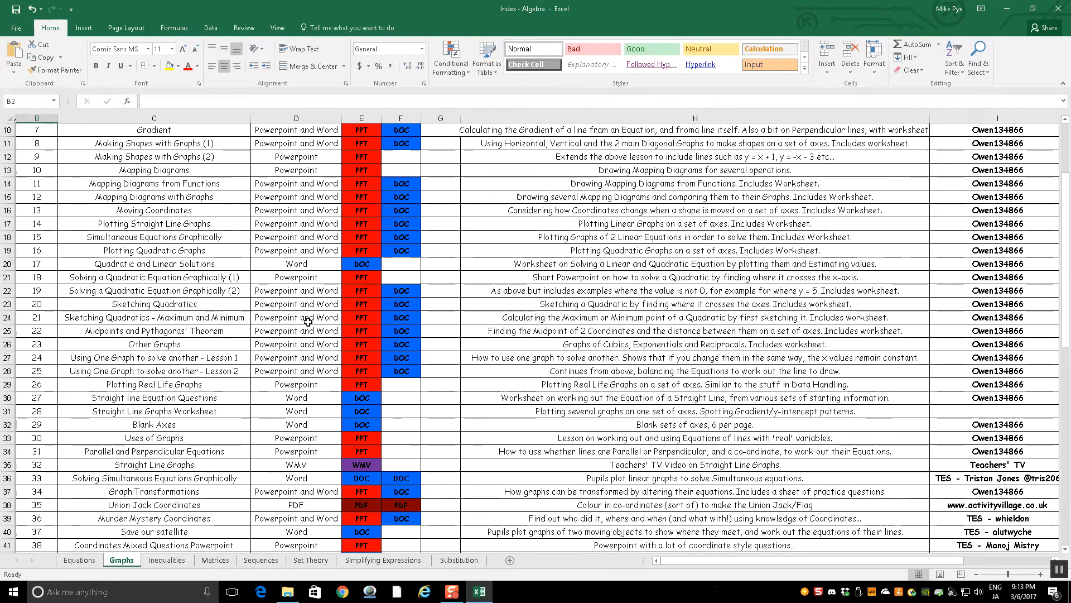
pyautogui.click(36, 356)
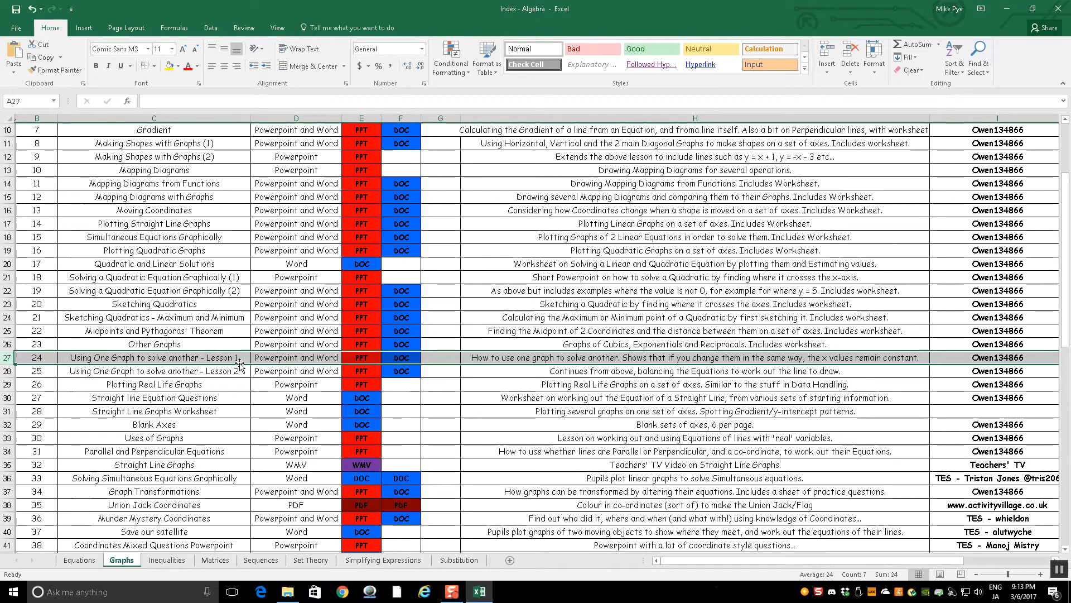
pyautogui.click(295, 371)
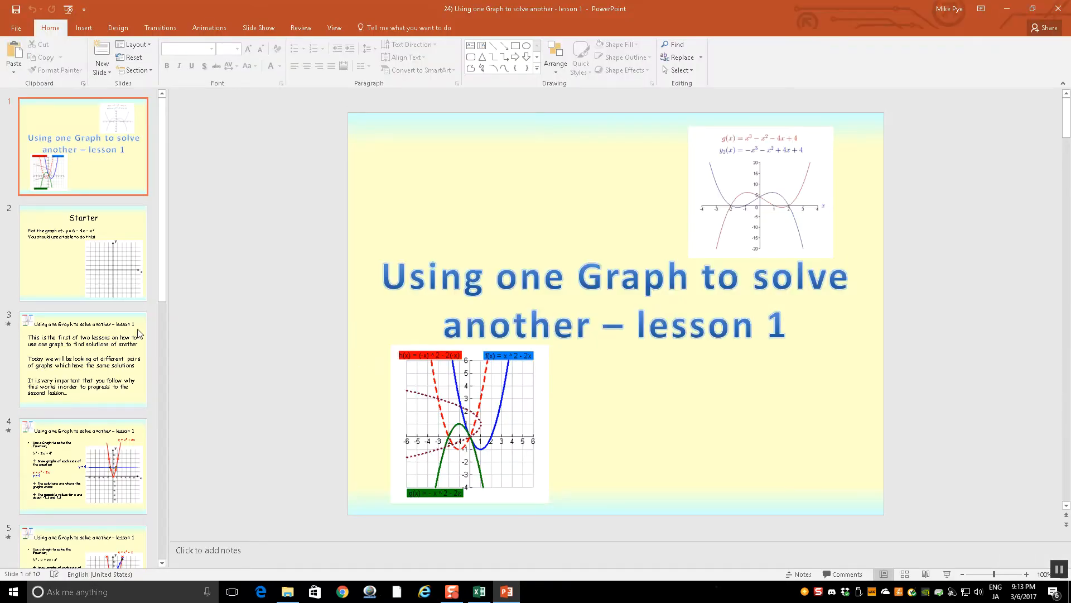
# Step: View the deck's Plenary slides, including the y = x² and y = x graphs
pyautogui.click(83, 407)
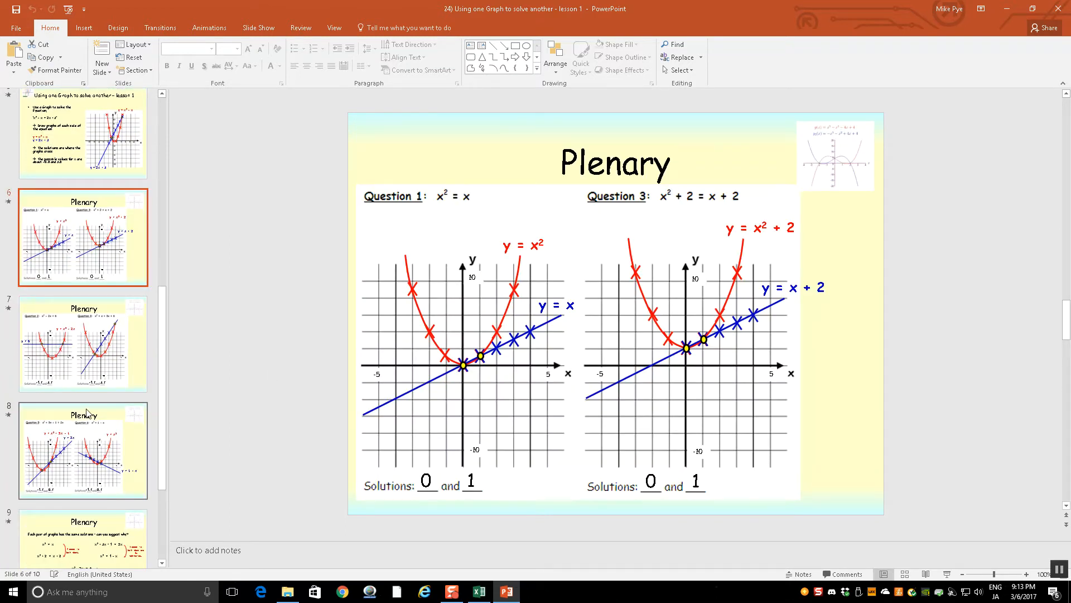
pyautogui.click(478, 591)
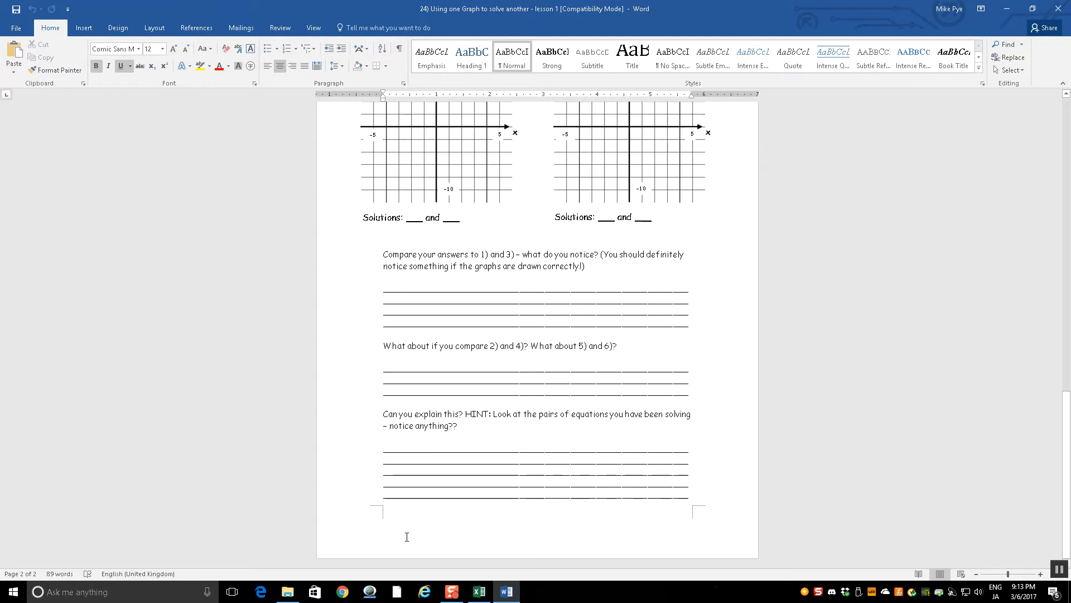
# Step: Close the Word lesson 1 worksheet to return to the Graphs sheet
pyautogui.click(477, 591)
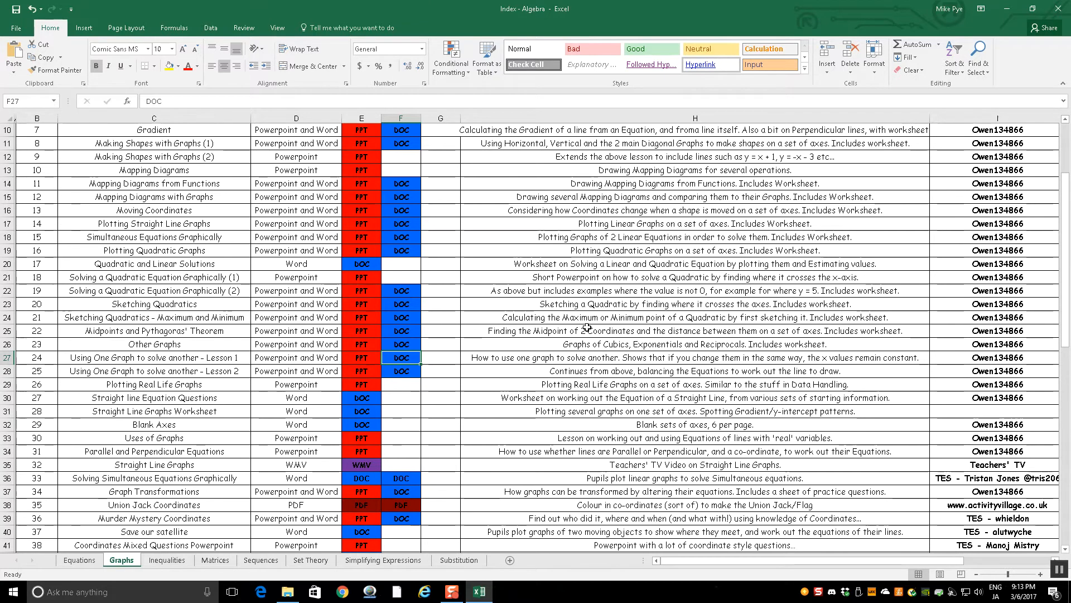
# Step: Scroll the Graphs sheet down to Trigonometric Graph Transformations Cards in row 68
pyautogui.scroll(-3)
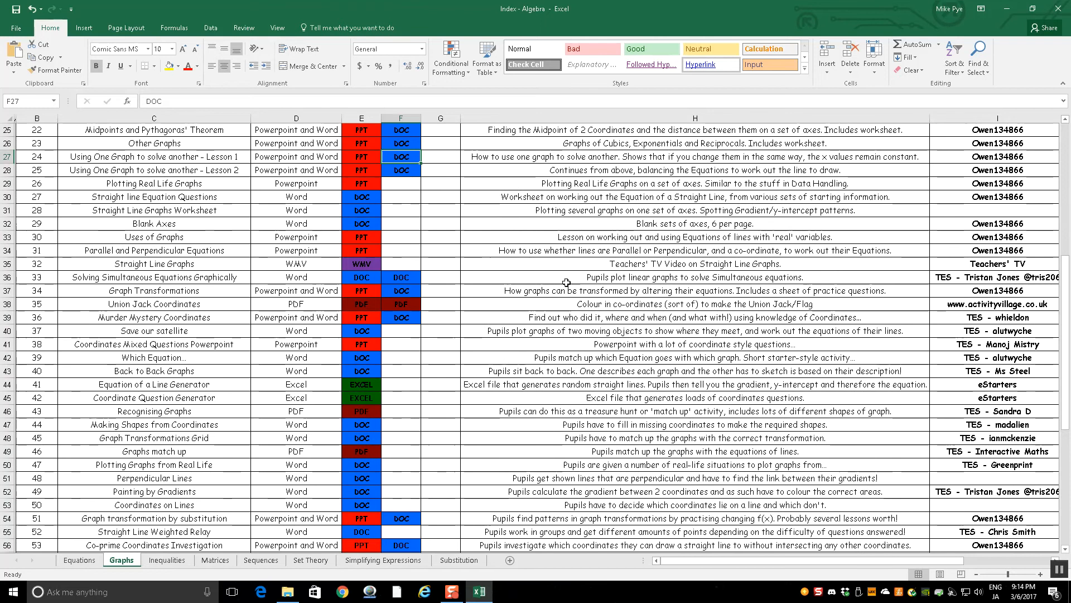
pyautogui.scroll(3)
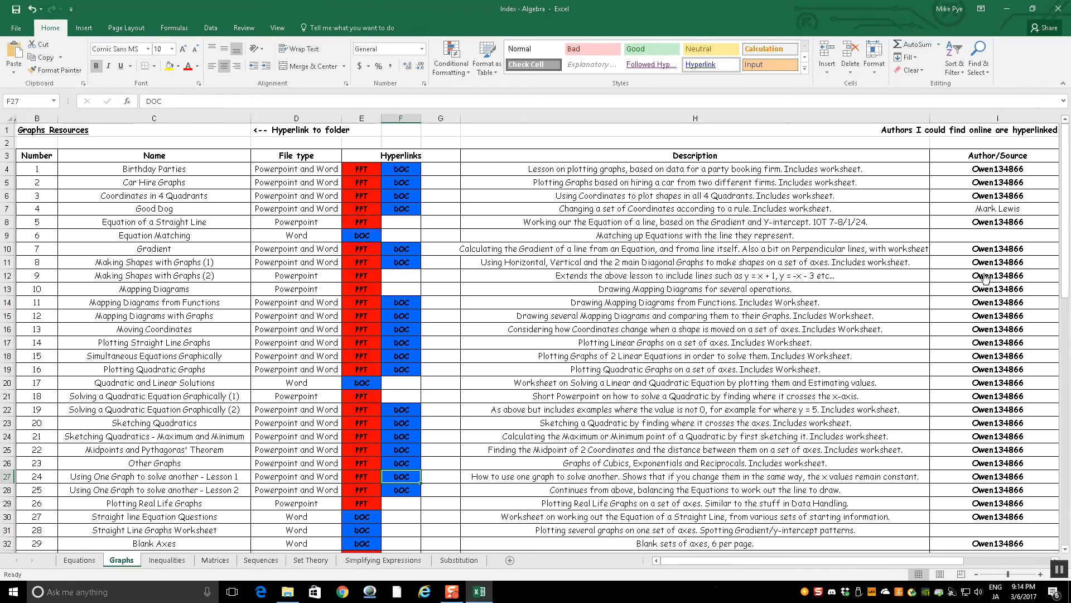
pyautogui.scroll(-3)
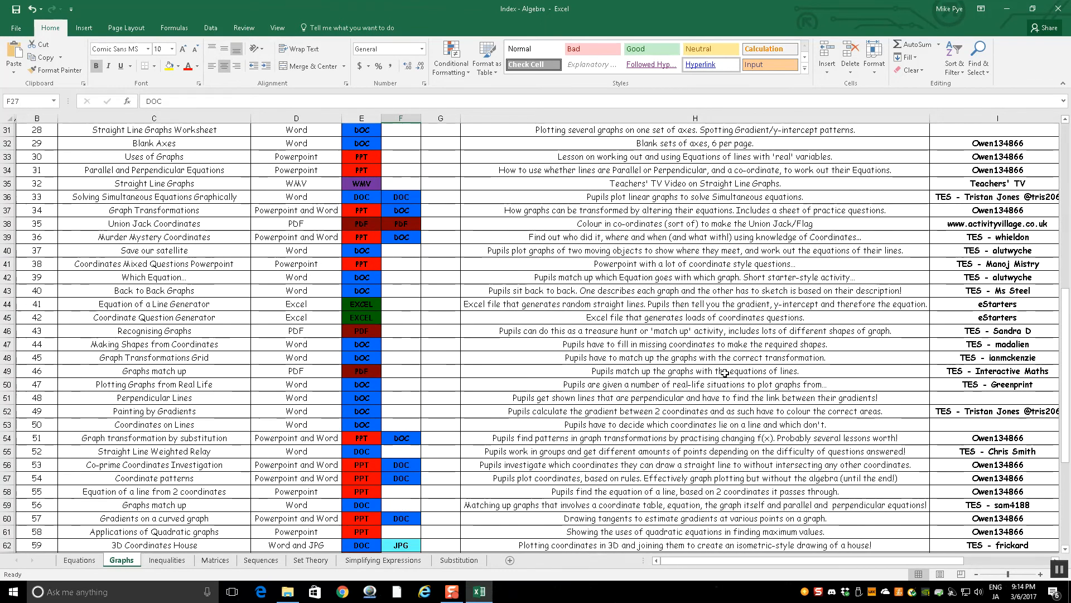
pyautogui.scroll(-3)
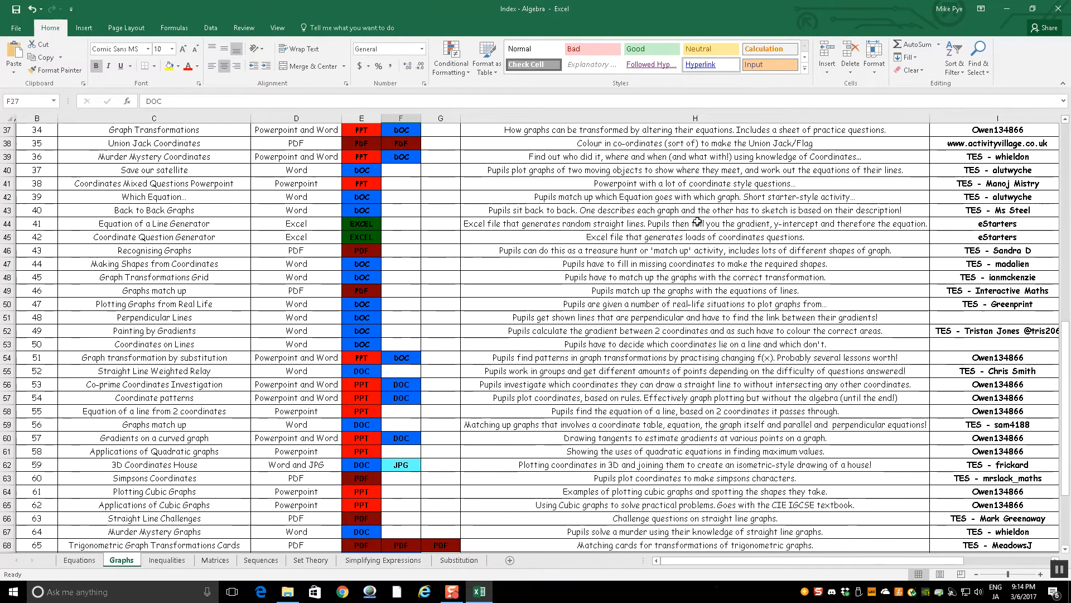
pyautogui.moveTo(1009, 367)
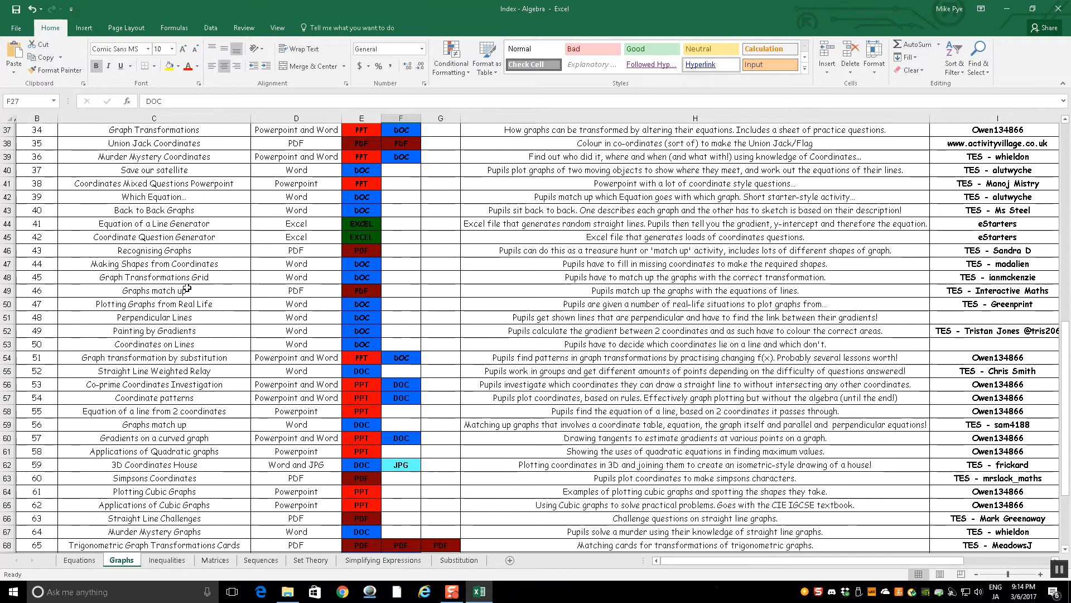
pyautogui.moveTo(970, 298)
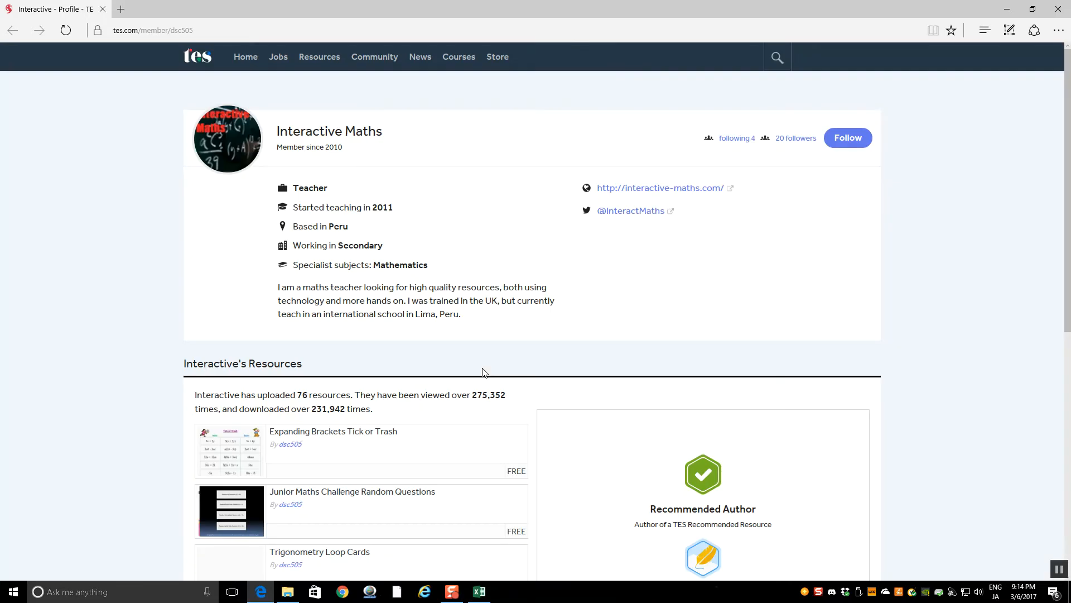
pyautogui.moveTo(509, 280)
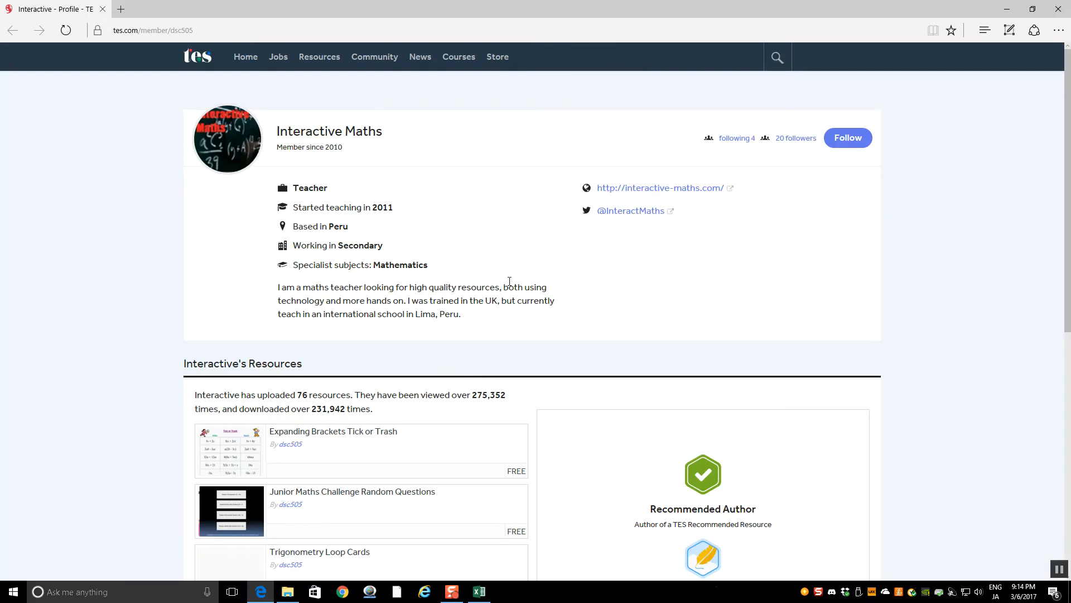
# Step: Return from the TES Interactive Maths profile to the Excel Algebra index
pyautogui.click(478, 591)
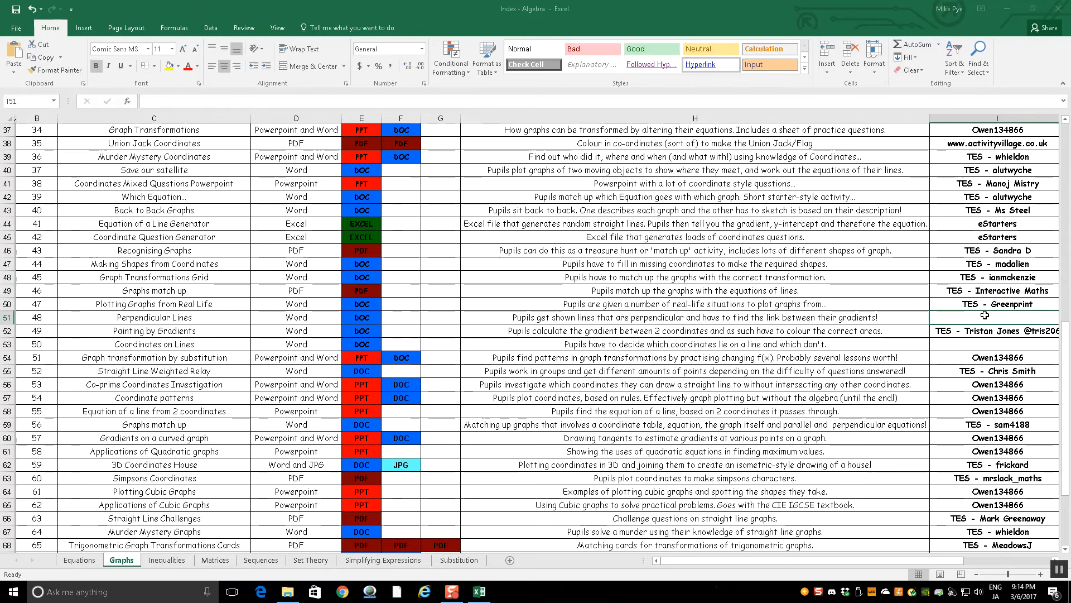
# Step: Close Index - Algebra without saving, open Geometry and Measures, view Circle Theorems, then close
pyautogui.click(995, 344)
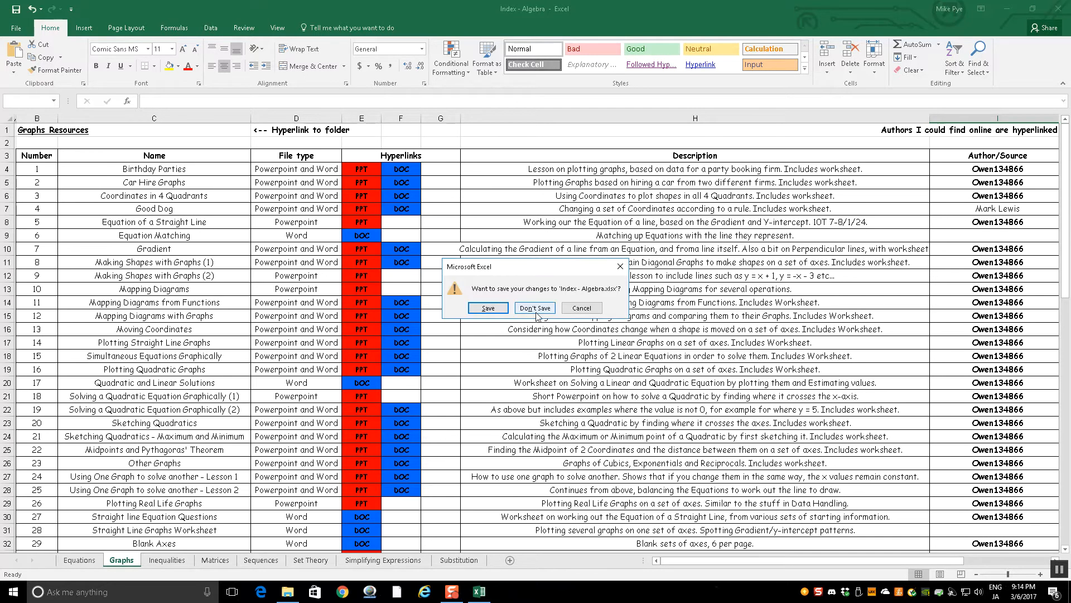
pyautogui.click(535, 307)
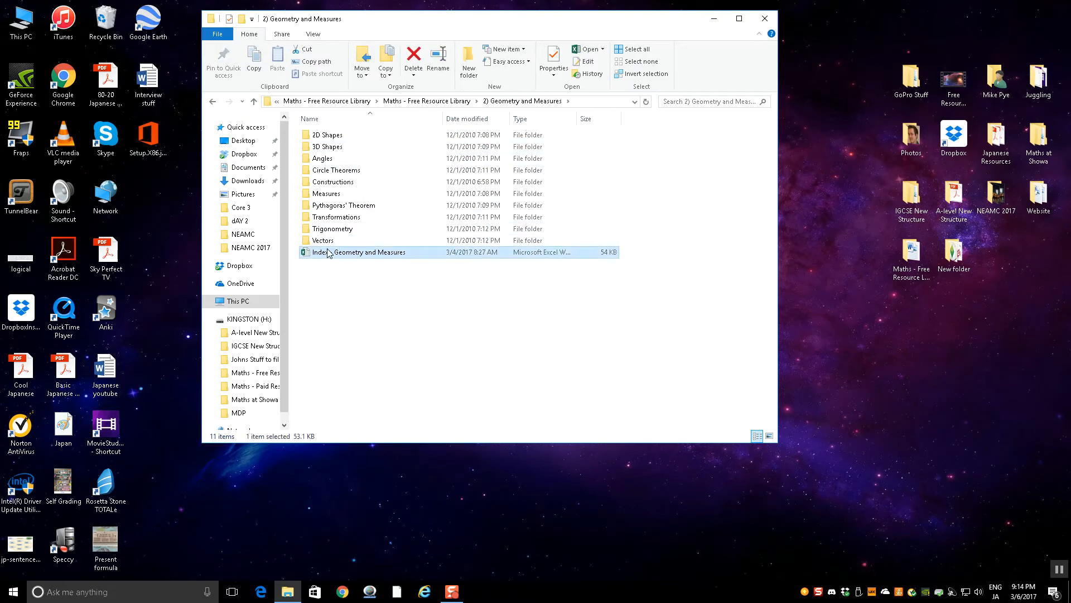
pyautogui.doubleClick(350, 252)
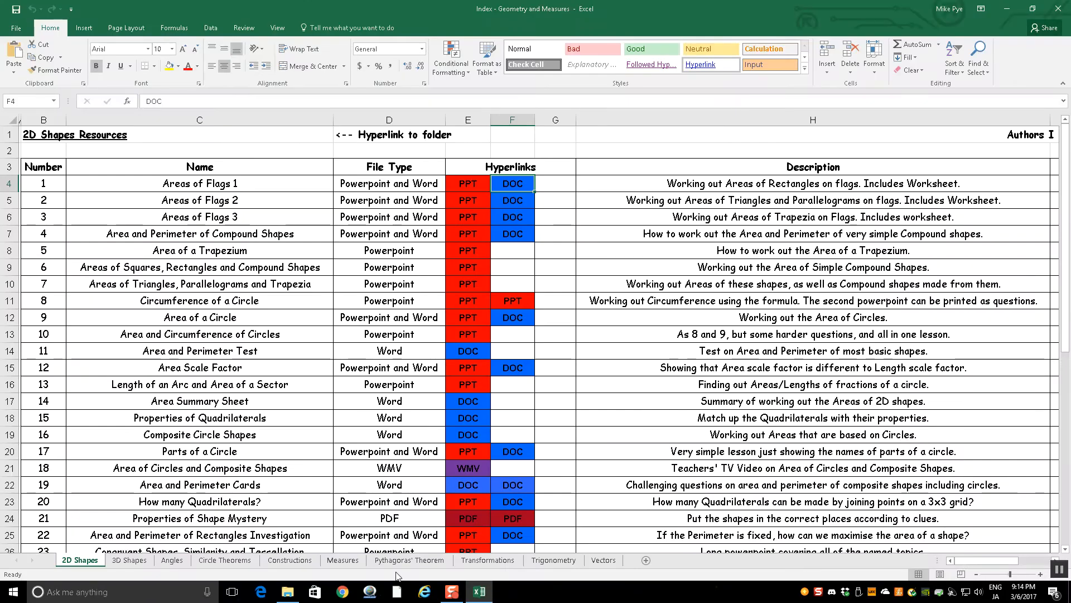
pyautogui.click(224, 560)
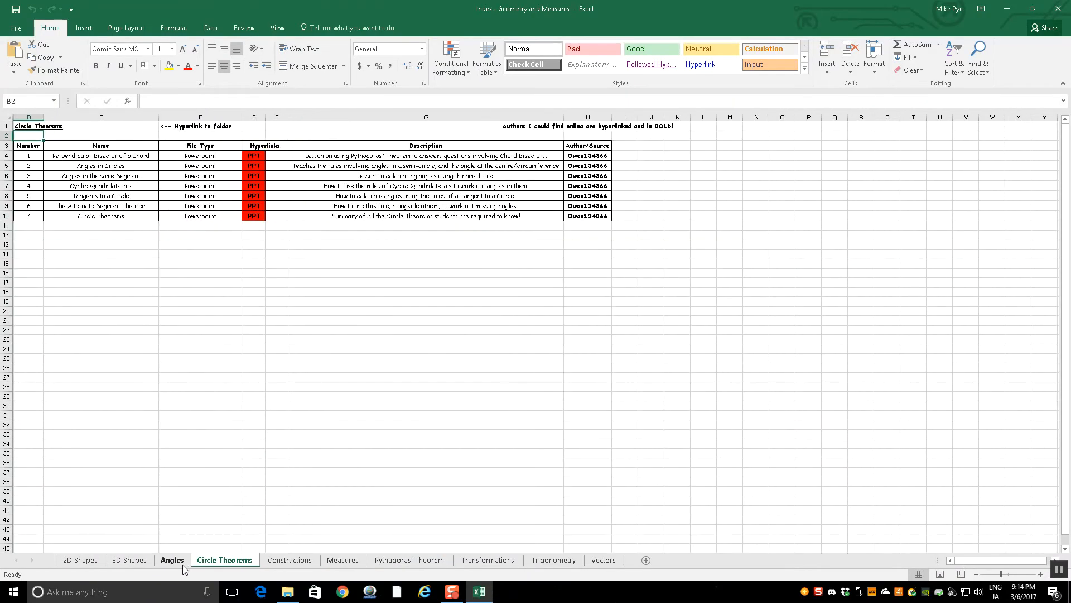
pyautogui.click(286, 591)
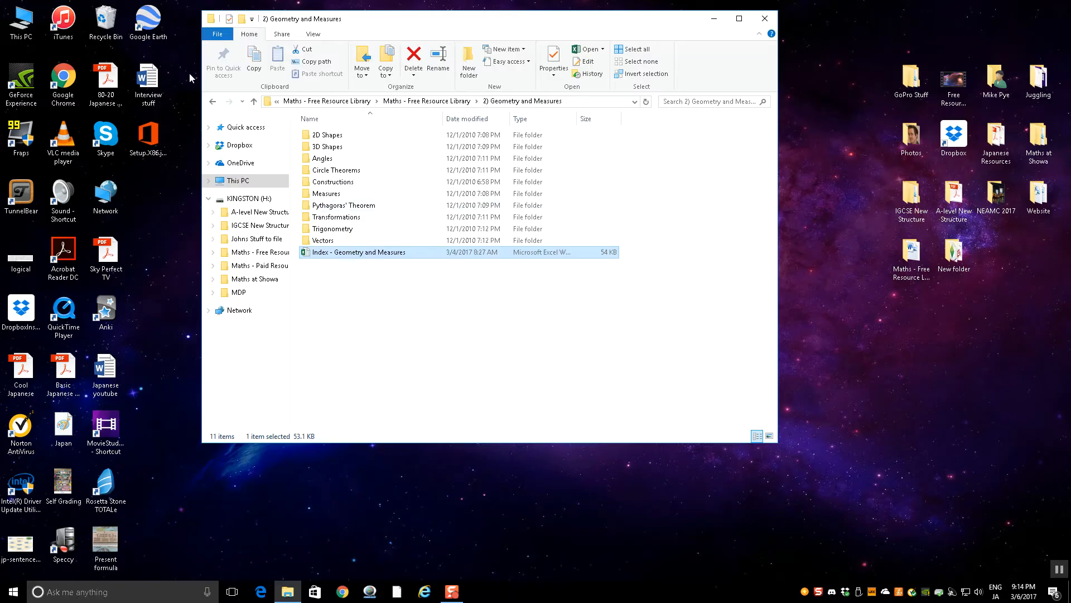
# Step: Browse from the library into A-Level's FP1 Past Papers folder, then back to the top
pyautogui.click(253, 100)
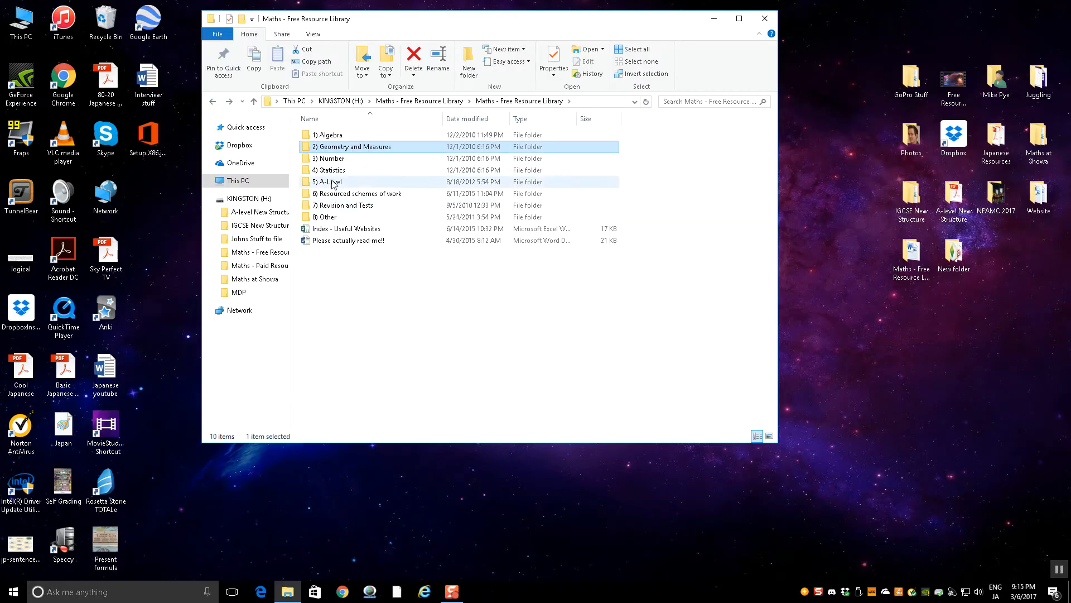
pyautogui.click(328, 170)
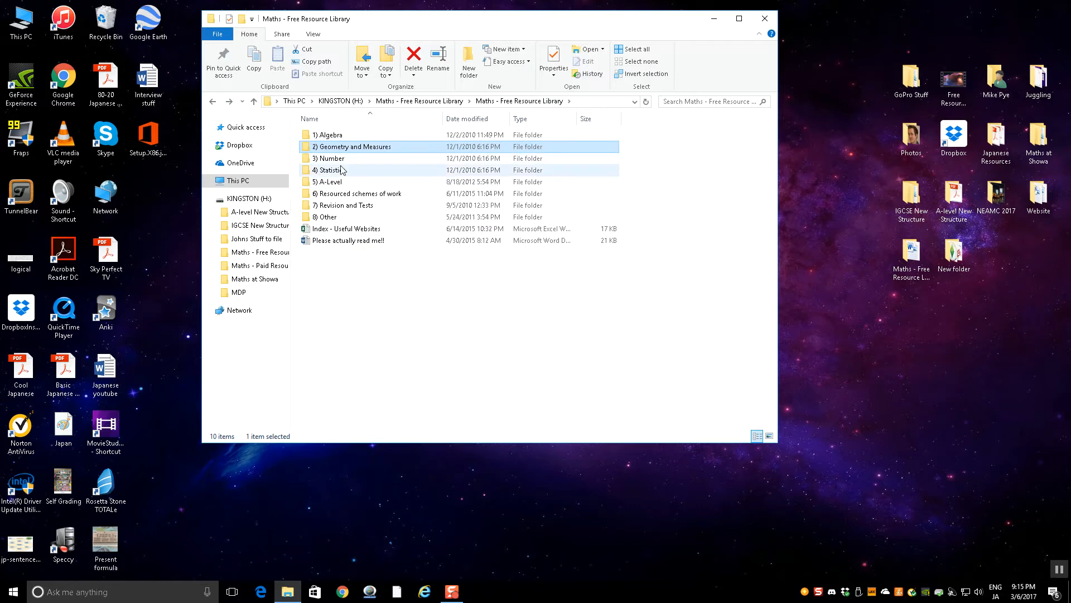
pyautogui.doubleClick(329, 181)
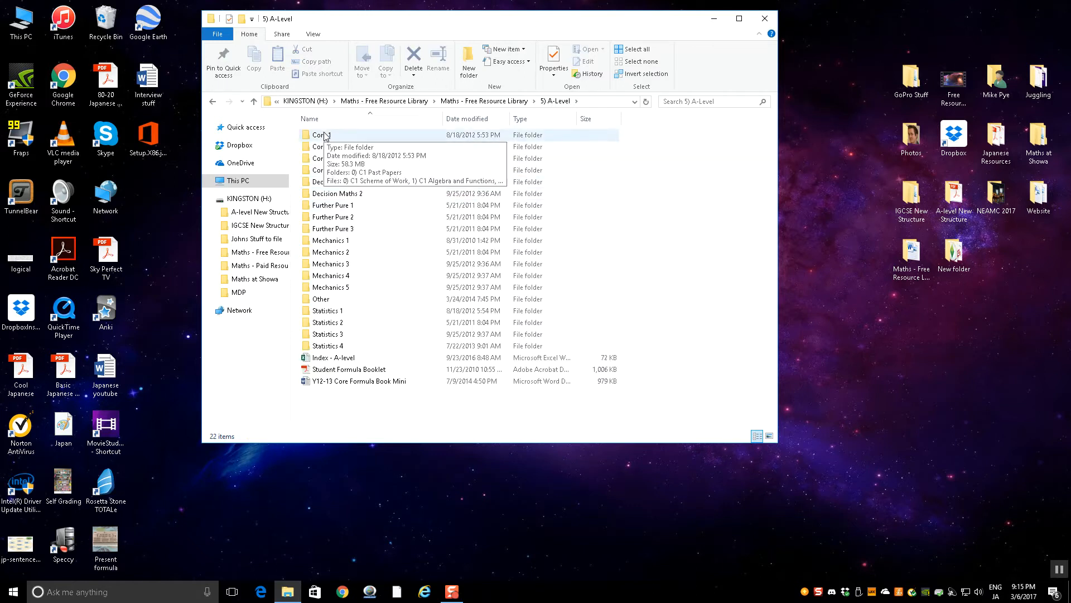
pyautogui.moveTo(355, 228)
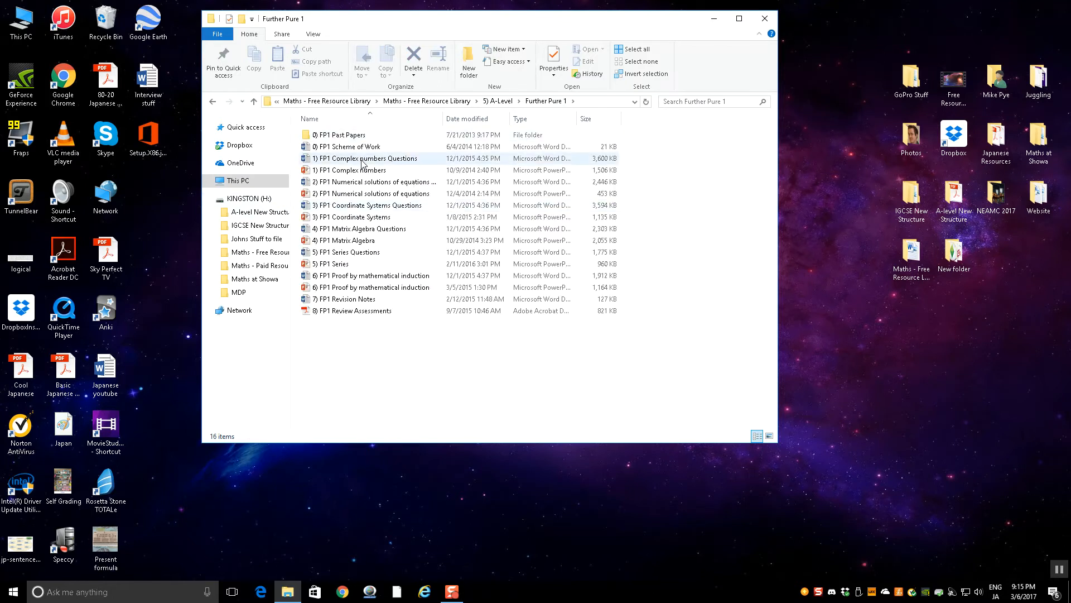
pyautogui.doubleClick(338, 134)
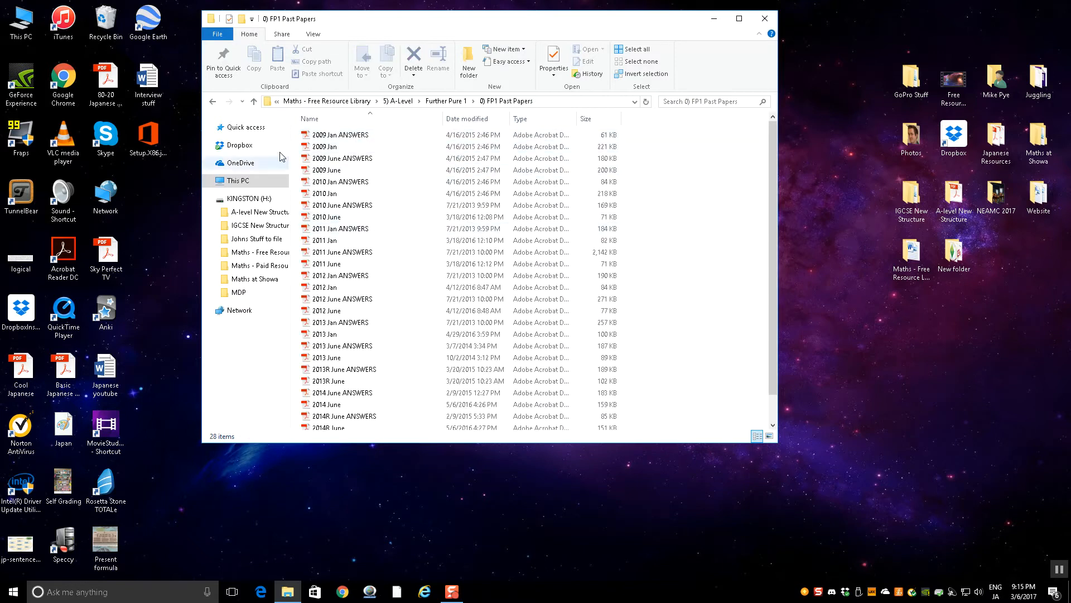
pyautogui.click(213, 101)
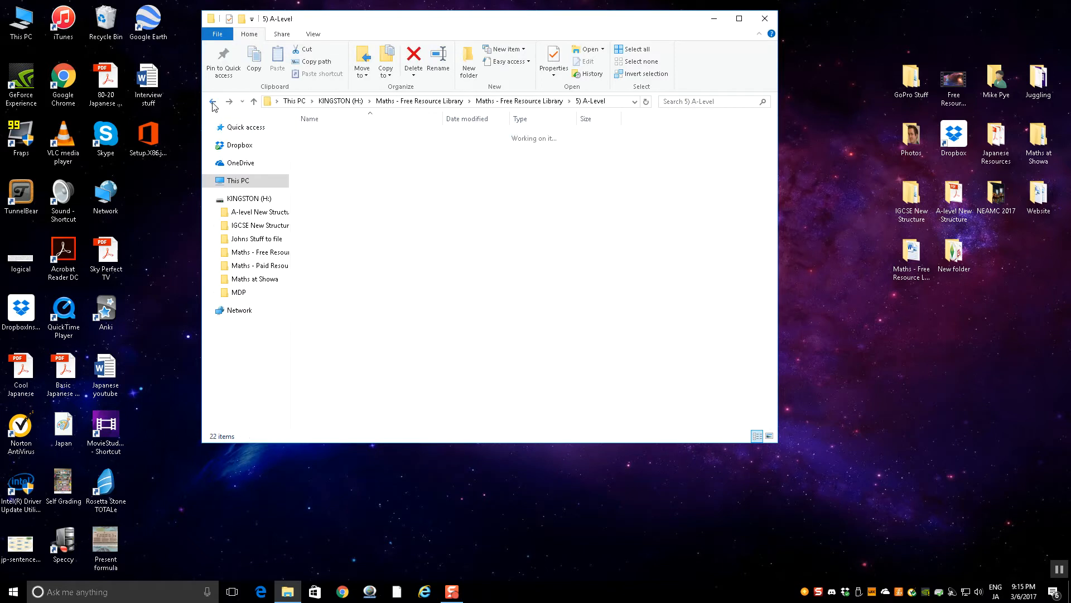
pyautogui.click(334, 205)
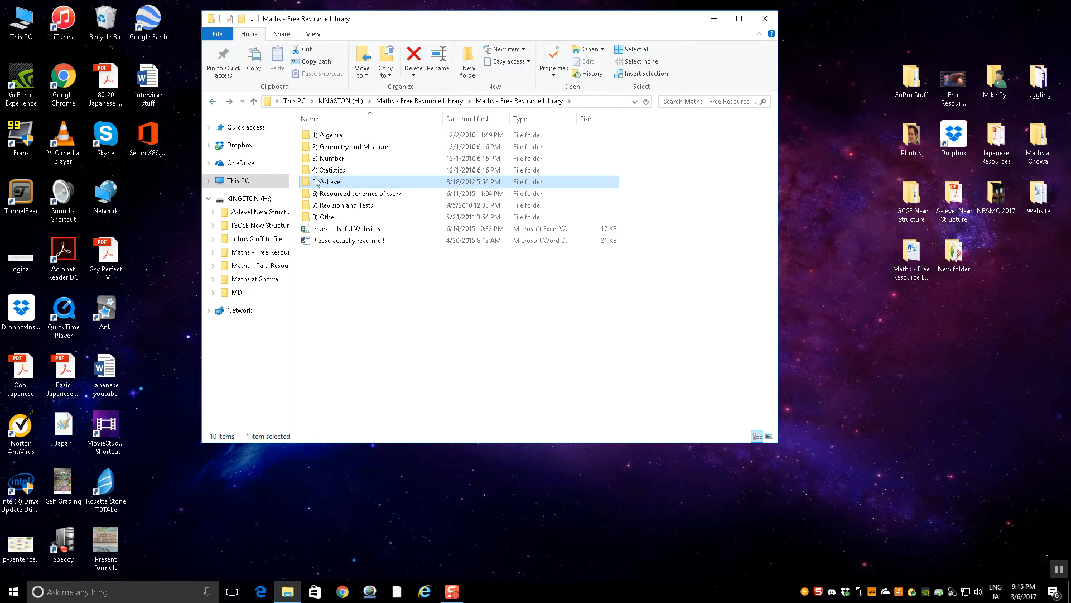
# Step: Look through A-Level's Mechanics 5 past papers folder and return to the library
pyautogui.doubleClick(329, 181)
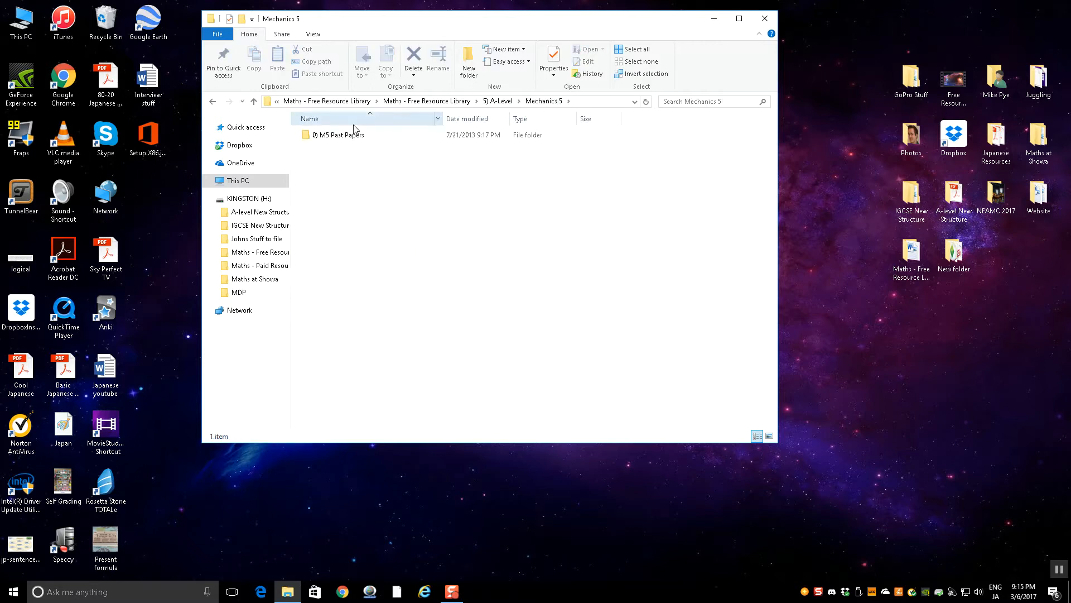
pyautogui.doubleClick(340, 135)
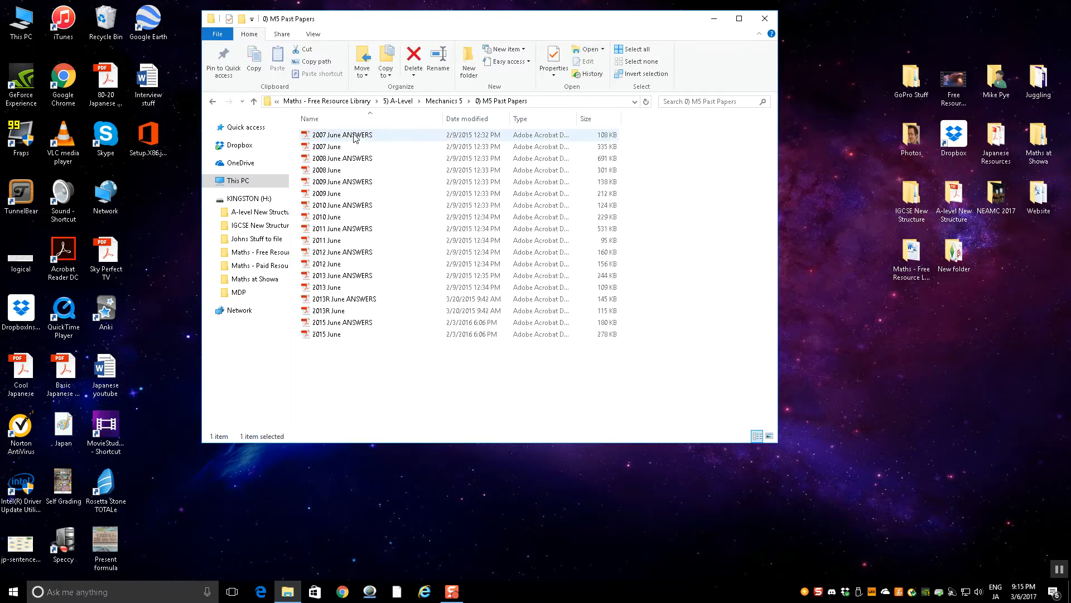
pyautogui.click(212, 101)
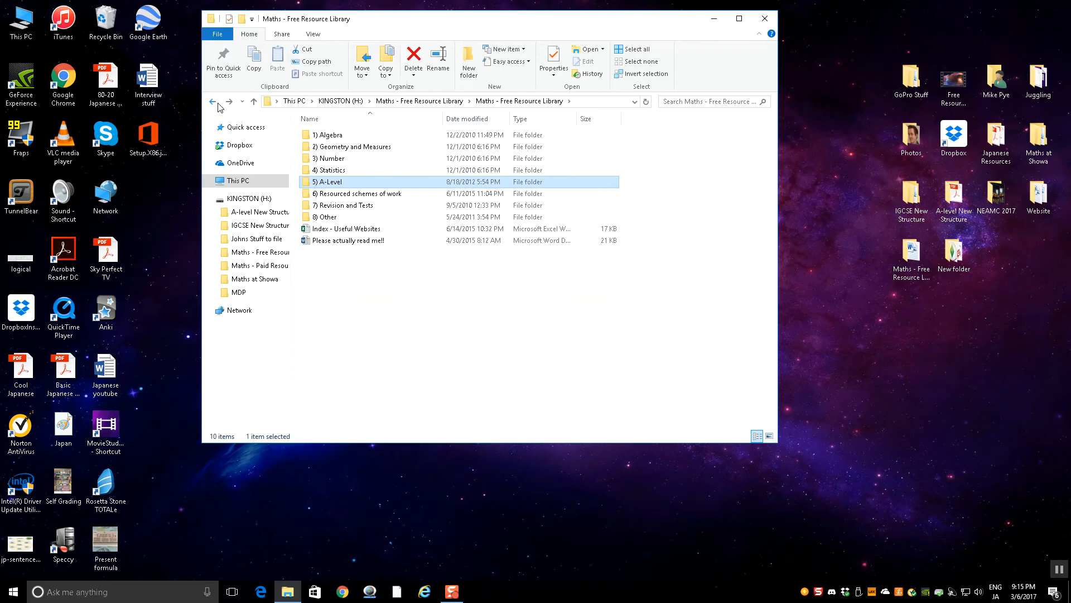
pyautogui.moveTo(341, 204)
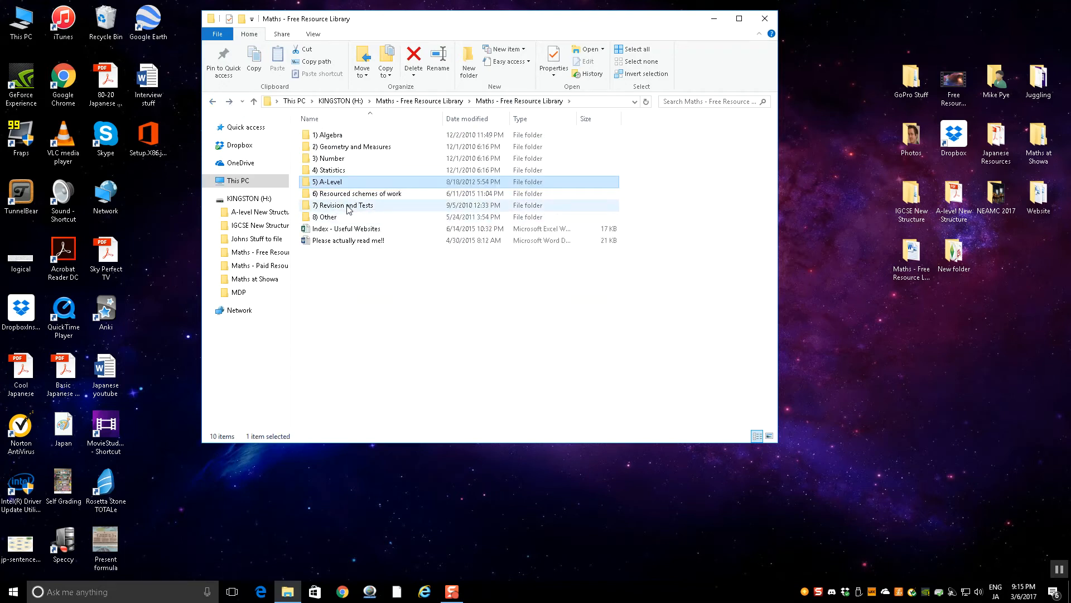
# Step: Look through 7) Revision and Tests, then pick the Index - Other workbook in 8) Other
pyautogui.doubleClick(345, 205)
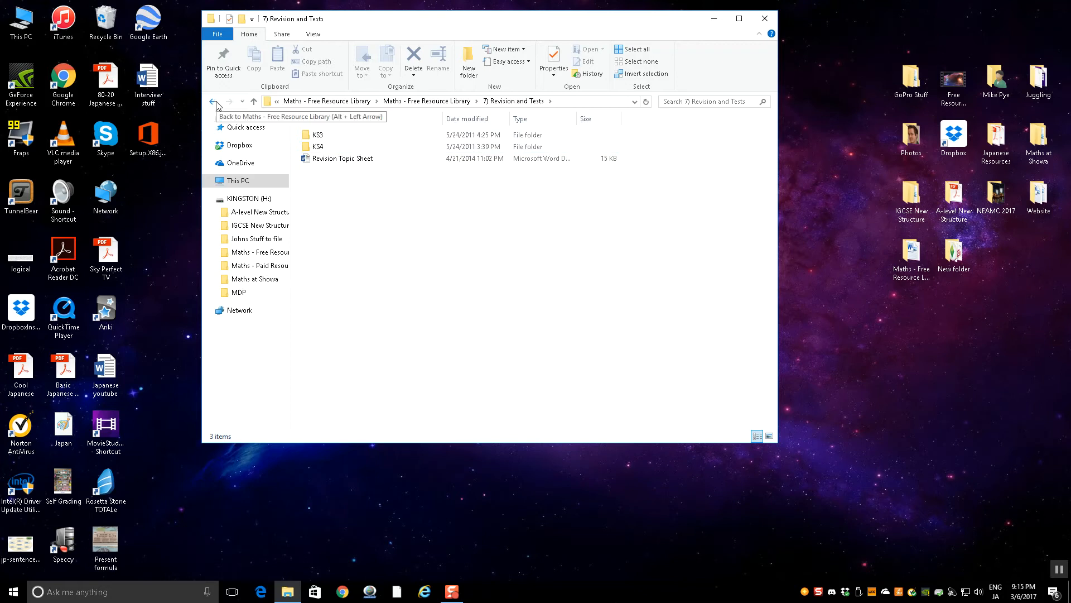
pyautogui.click(212, 101)
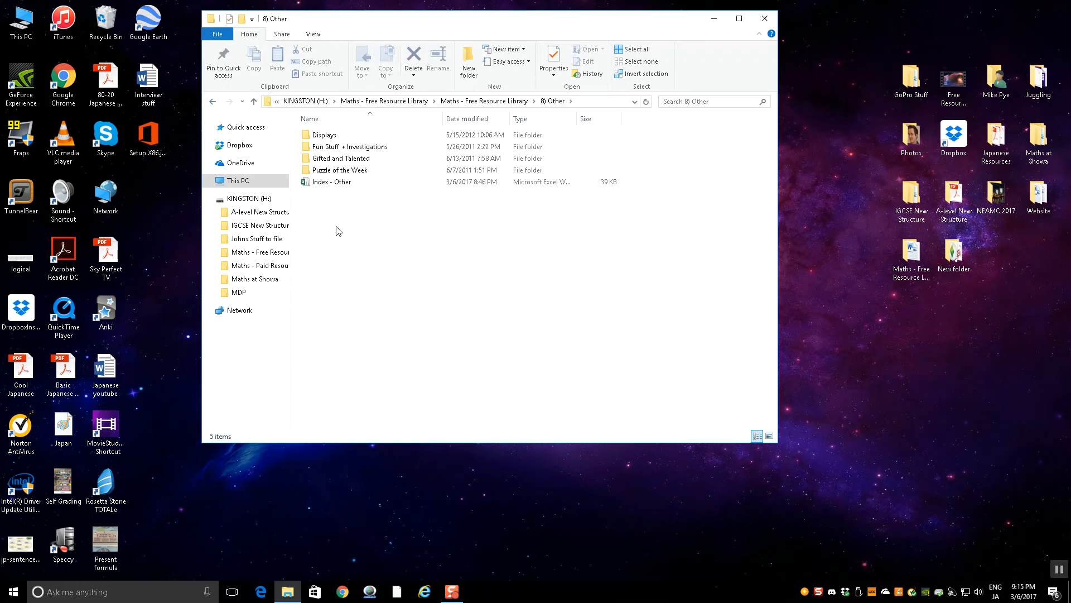
pyautogui.click(333, 181)
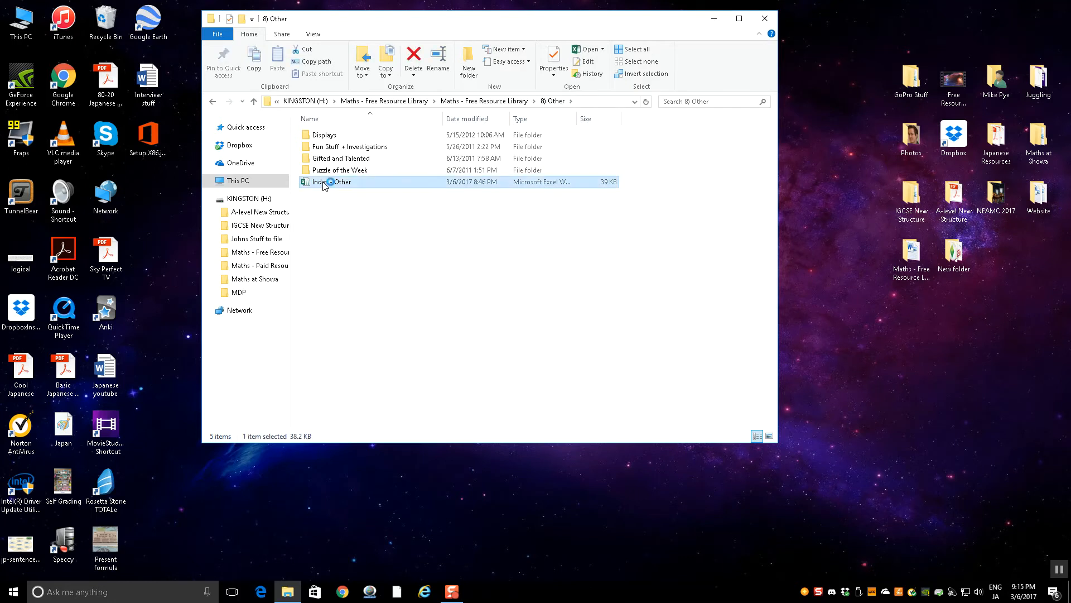
# Step: Open Index - Other, view its Displays sheet, and close the 17 Equations document
pyautogui.doubleClick(326, 180)
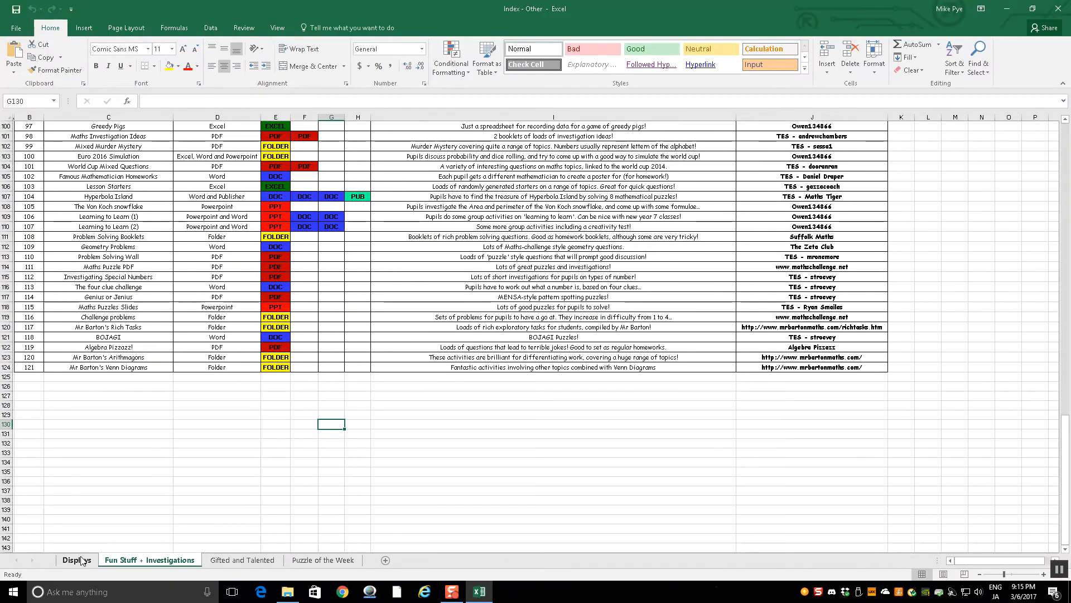
pyautogui.click(76, 559)
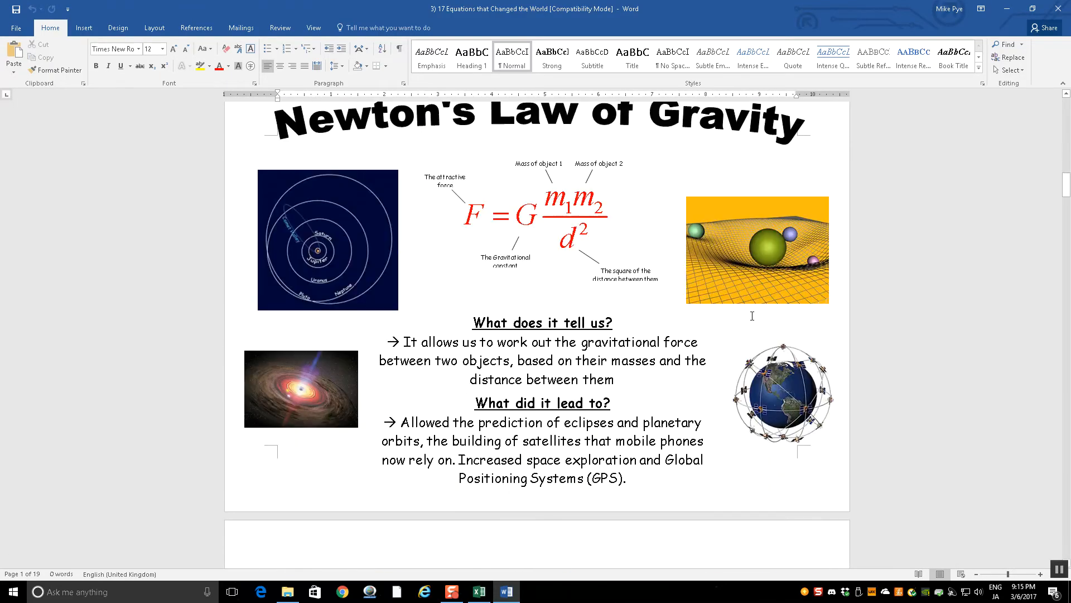
pyautogui.scroll(-3)
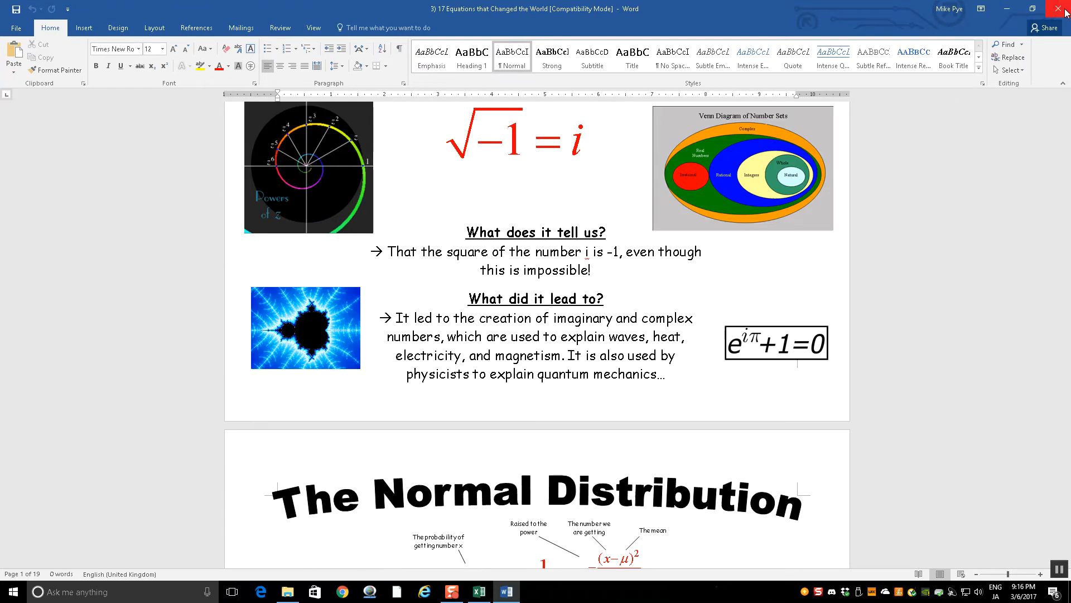
pyautogui.click(477, 591)
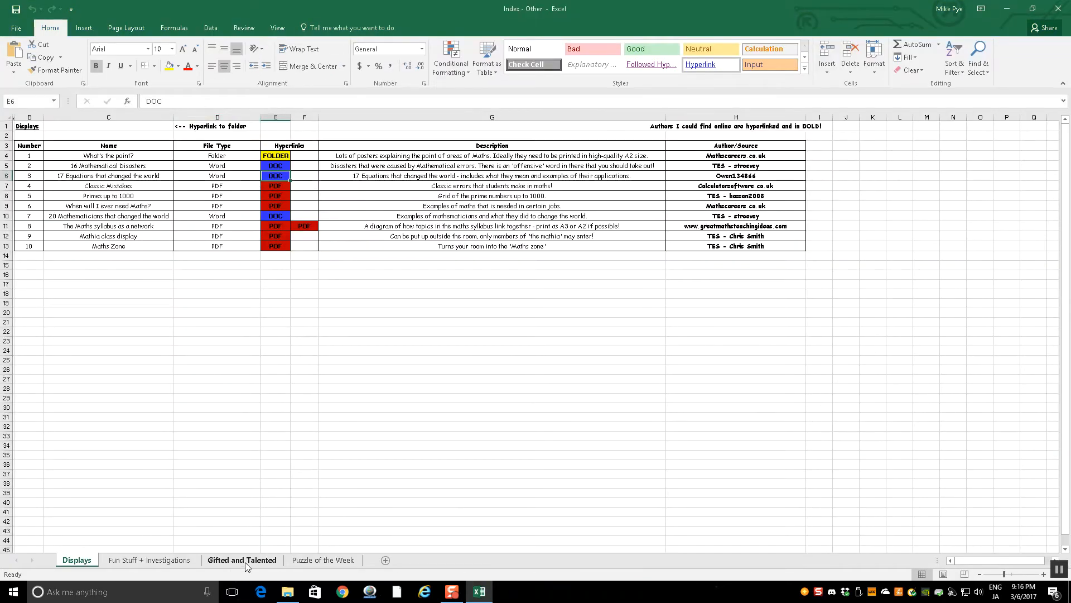
# Step: On the Gifted and Talented sheet, follow the Junior Maths Challenge Mentoring papers folder link
pyautogui.click(241, 560)
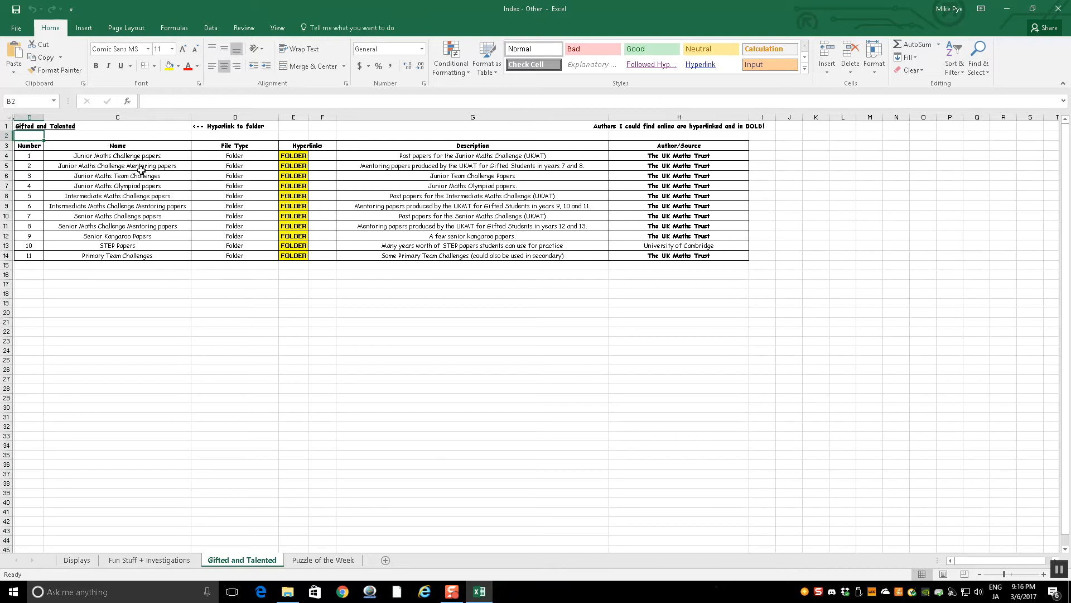
pyautogui.click(117, 165)
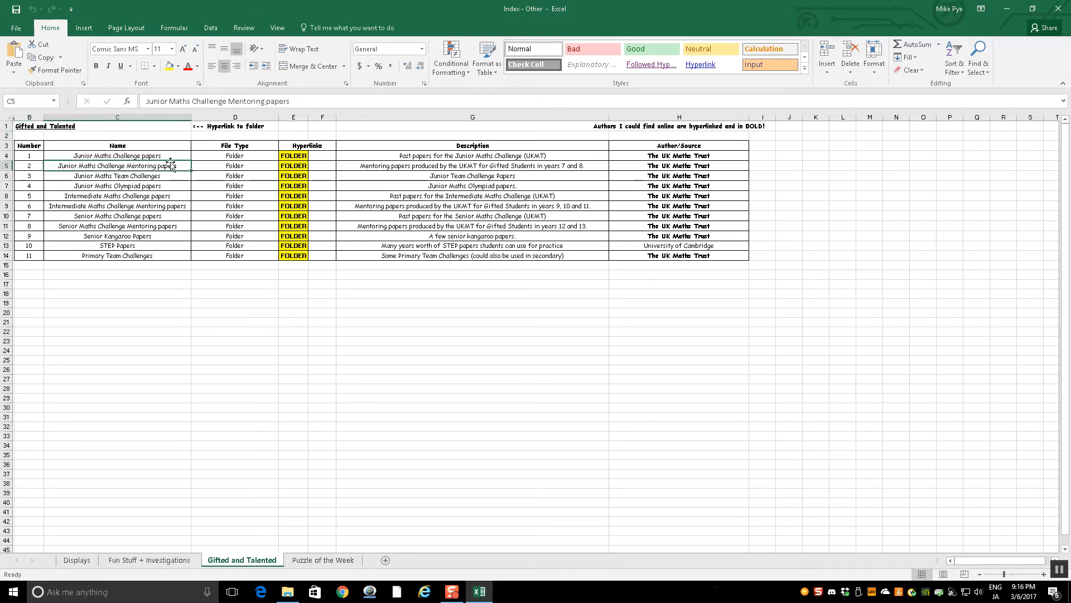
pyautogui.moveTo(293, 165)
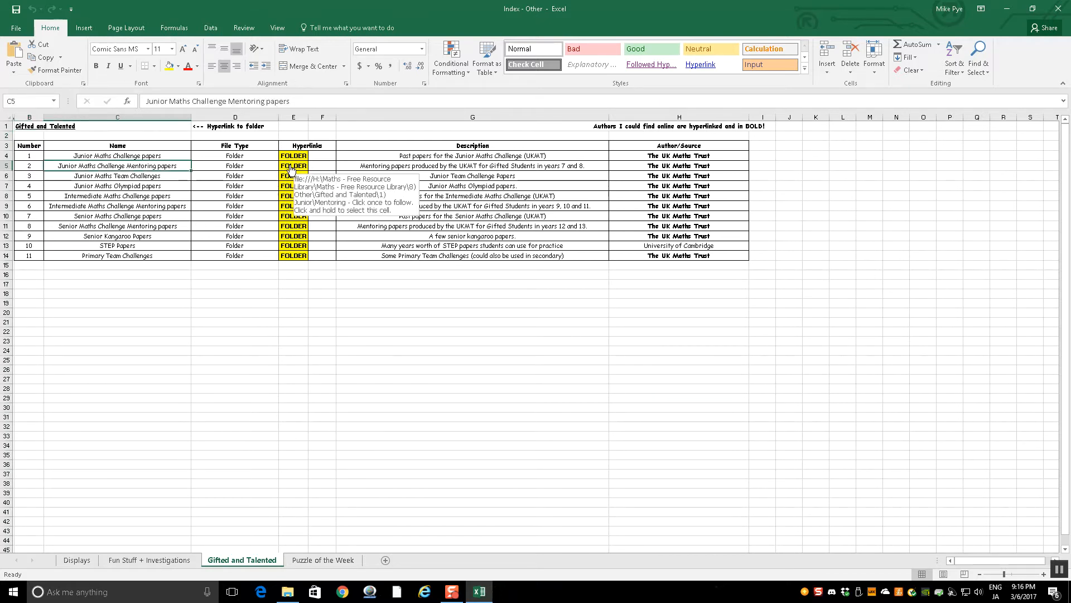
pyautogui.click(293, 165)
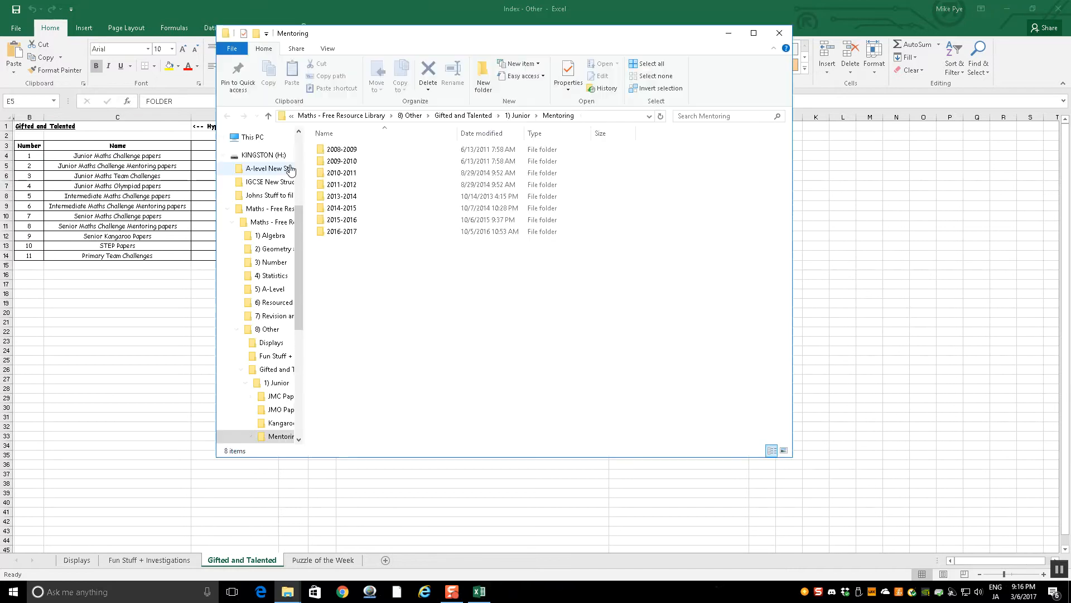
# Step: Open the 2016-2017 mentoring folder and its 5) February PDF
pyautogui.click(341, 207)
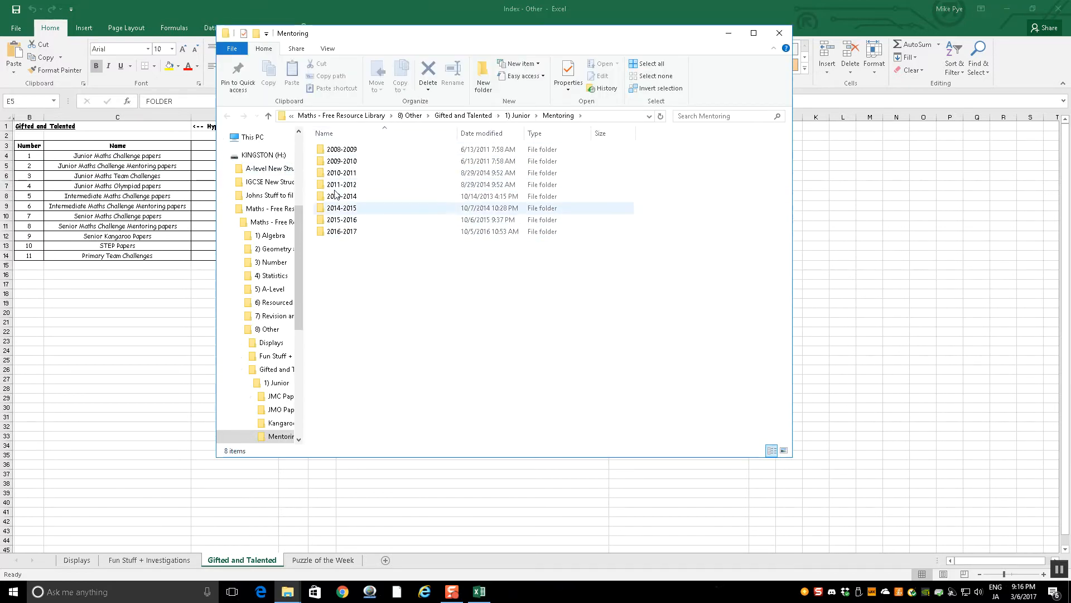
pyautogui.moveTo(341, 231)
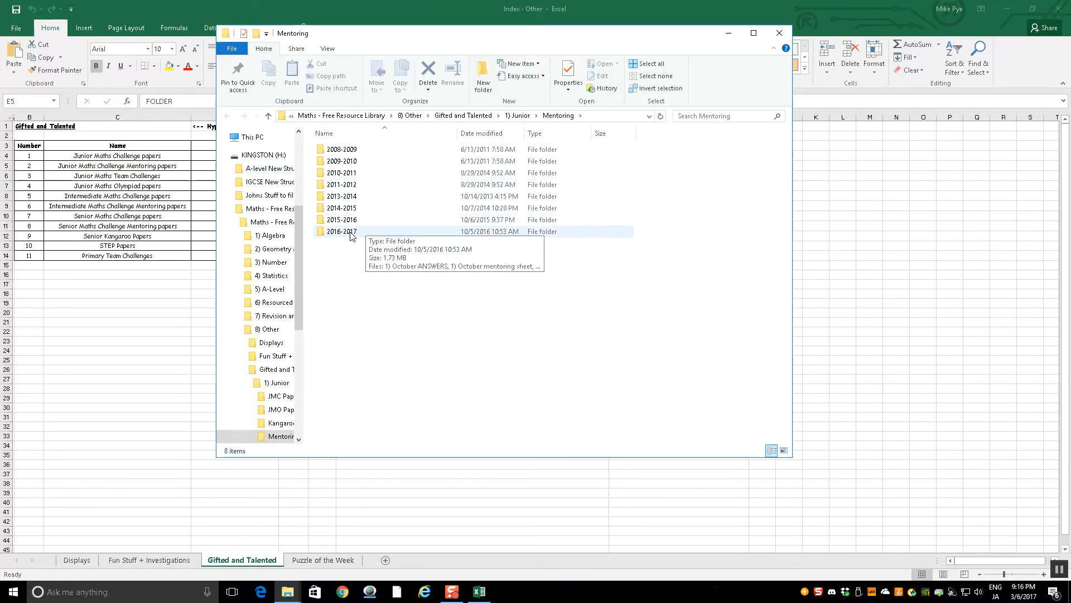
pyautogui.doubleClick(341, 231)
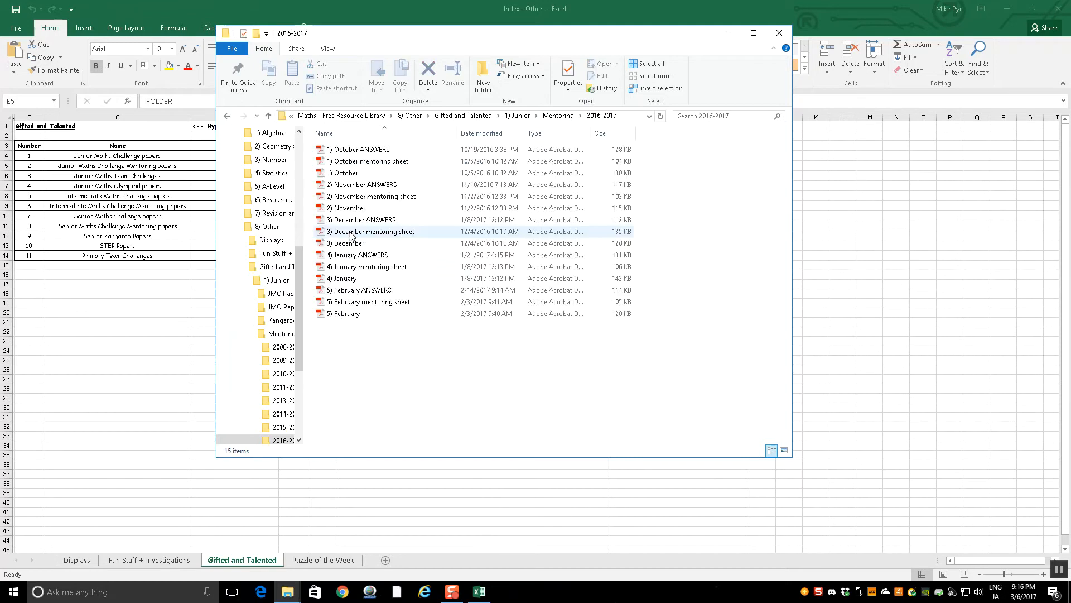
pyautogui.doubleClick(346, 313)
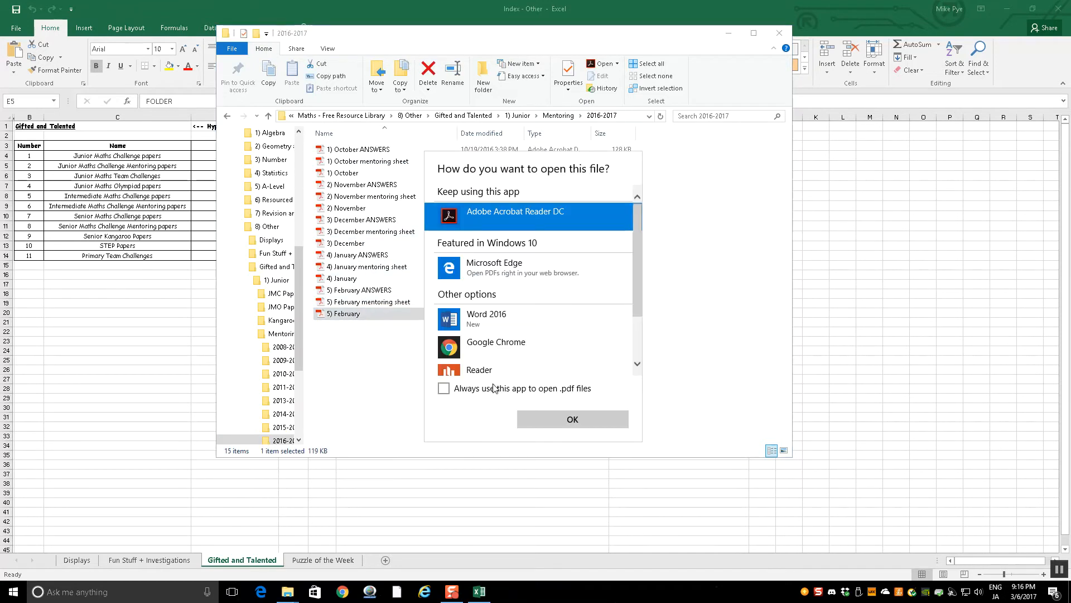
# Step: Read the February 2017 JMO paper in Acrobat Reader DC, then close the mentoring folder window
pyautogui.click(571, 419)
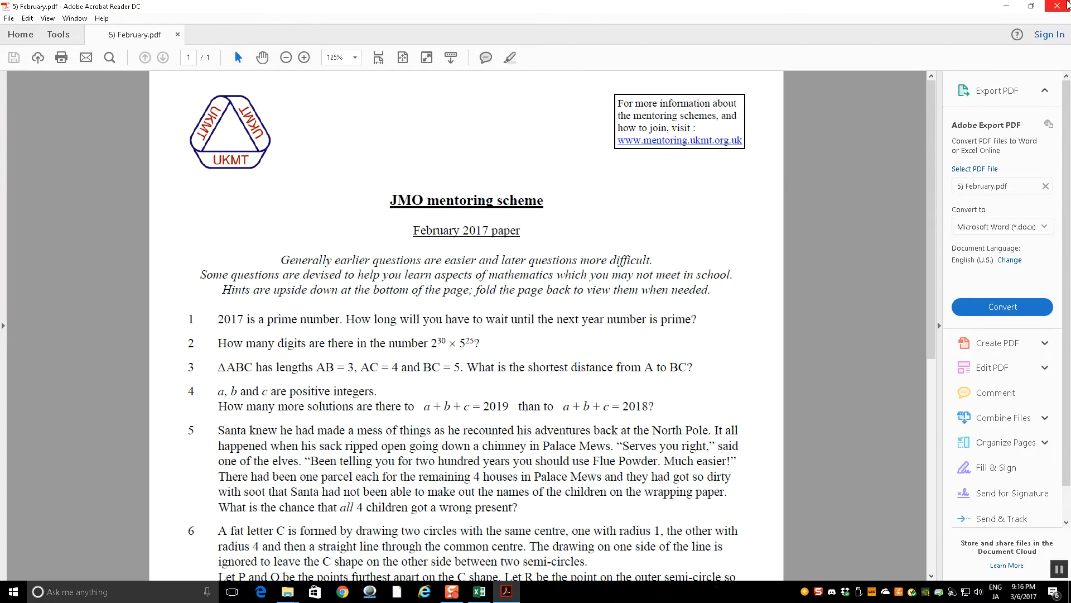
pyautogui.scroll(-3)
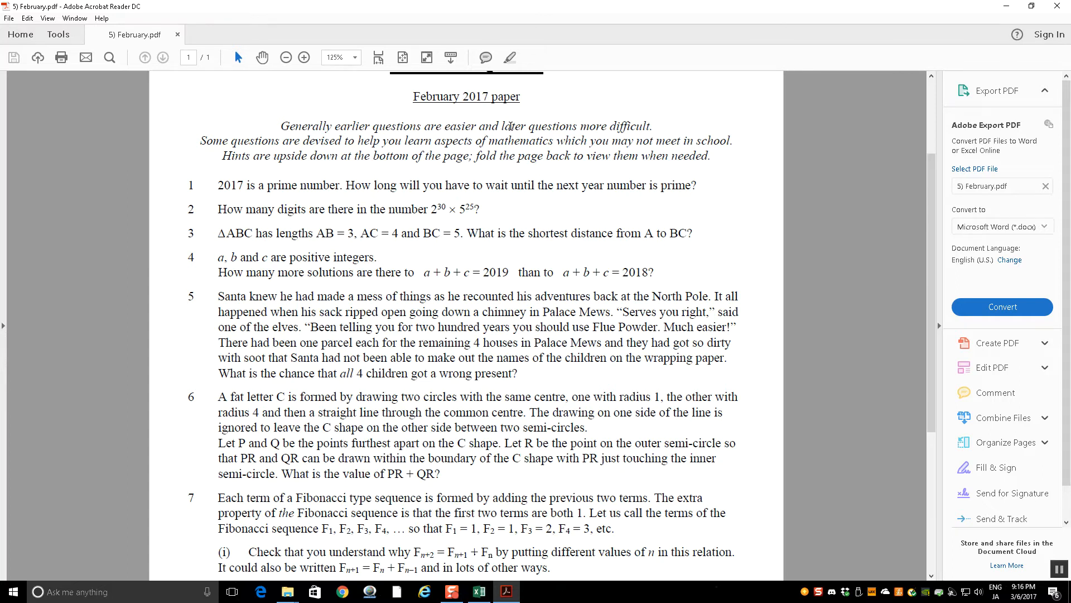
pyautogui.moveTo(452, 292)
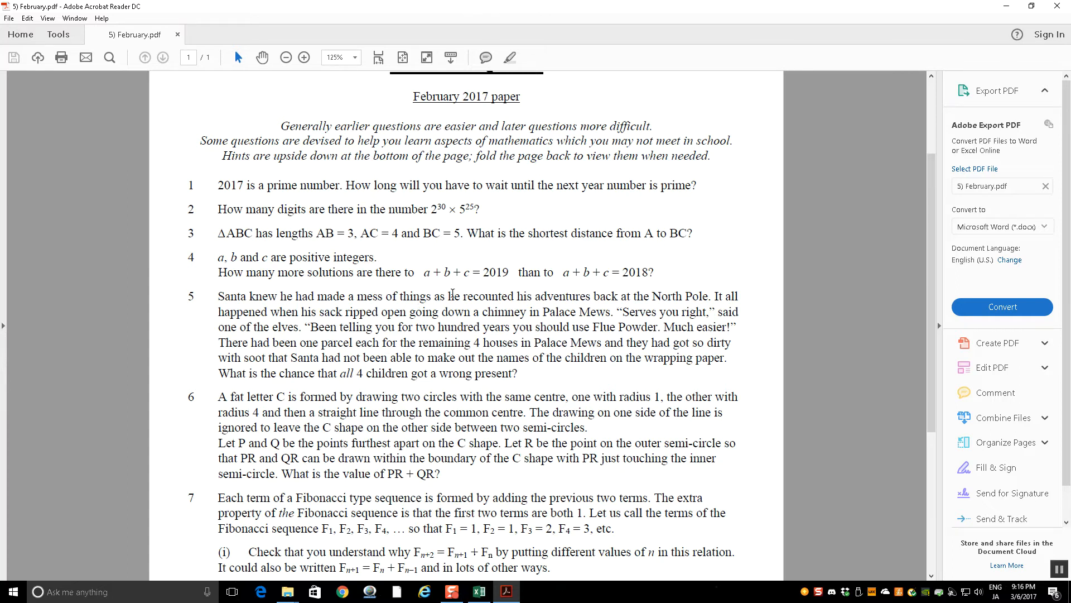
pyautogui.moveTo(466, 295)
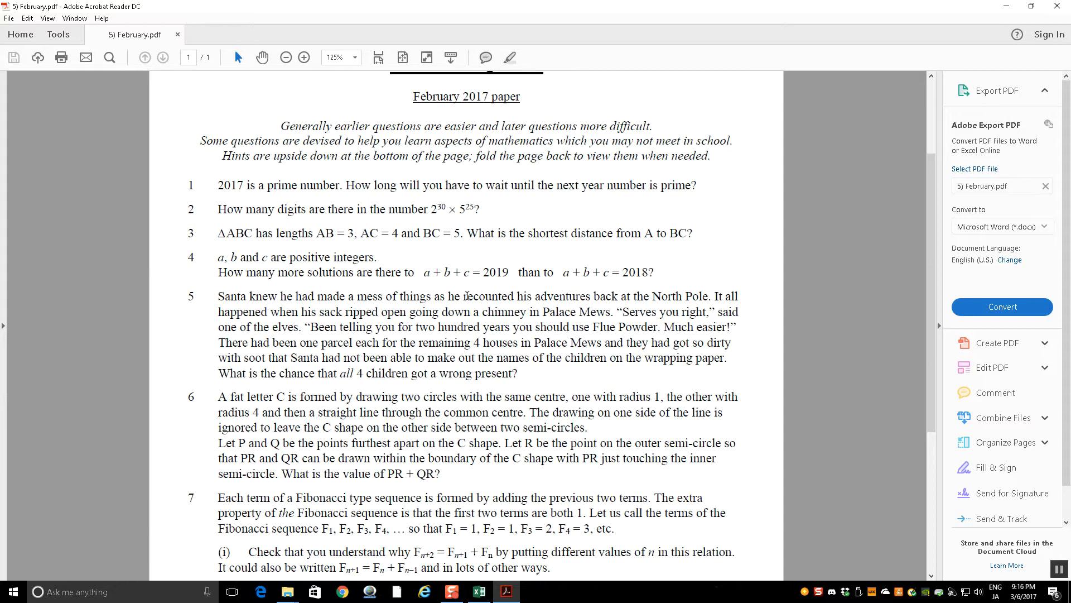
pyautogui.moveTo(812, 197)
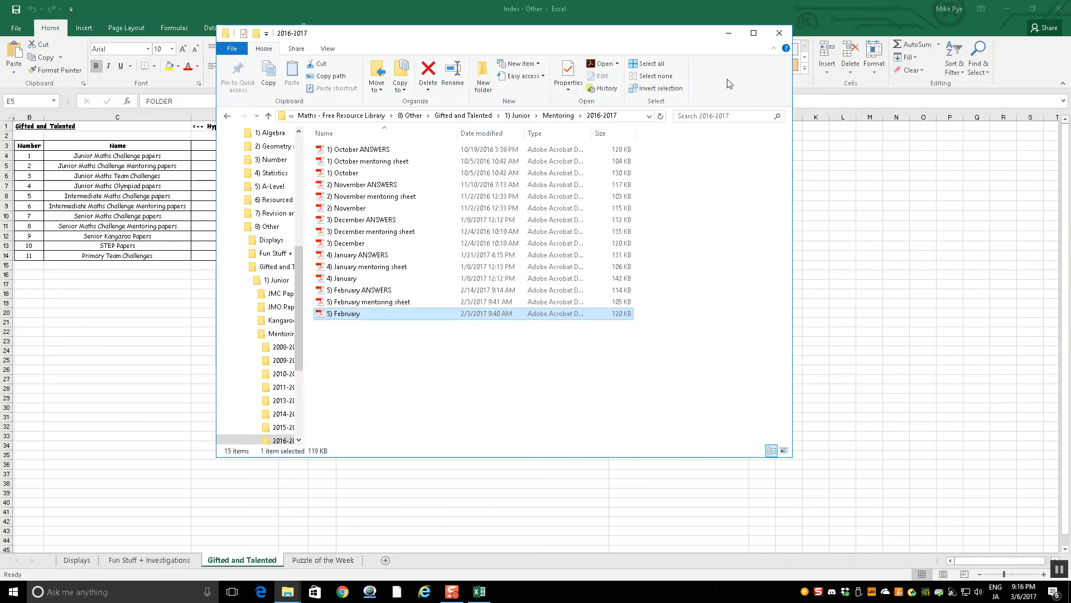
pyautogui.click(228, 115)
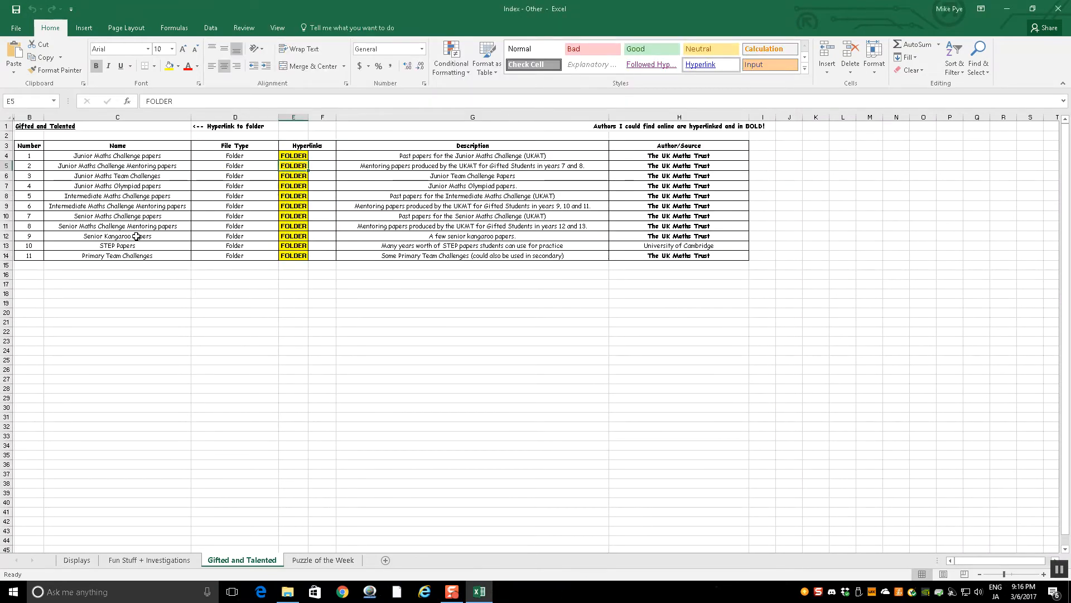
pyautogui.moveTo(302, 533)
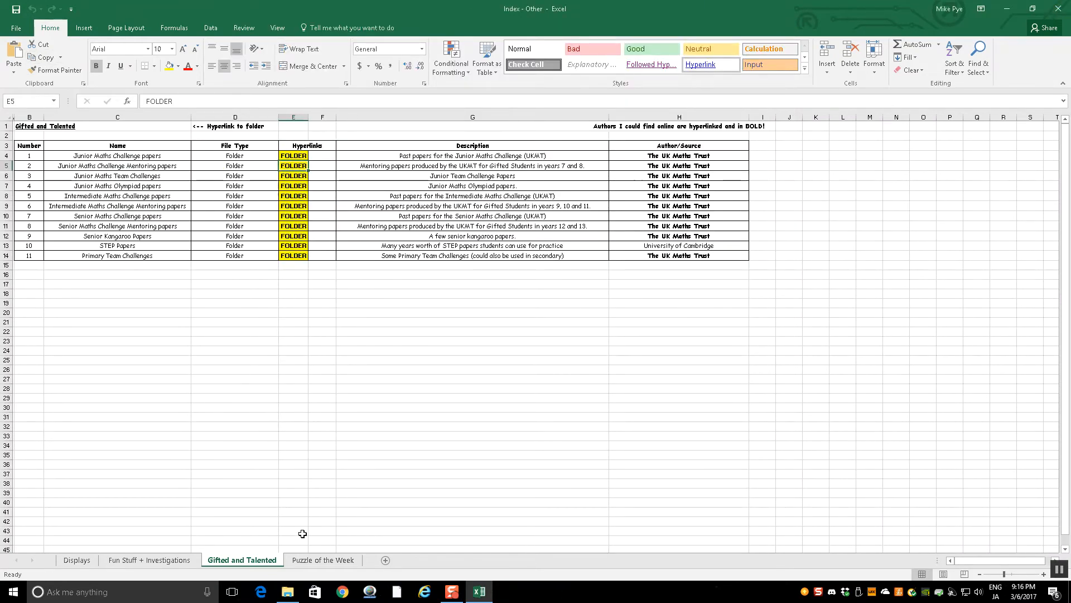
# Step: View the Puzzle of the Week sheet, then the Fun Stuff + Investigations sheet
pyautogui.click(323, 560)
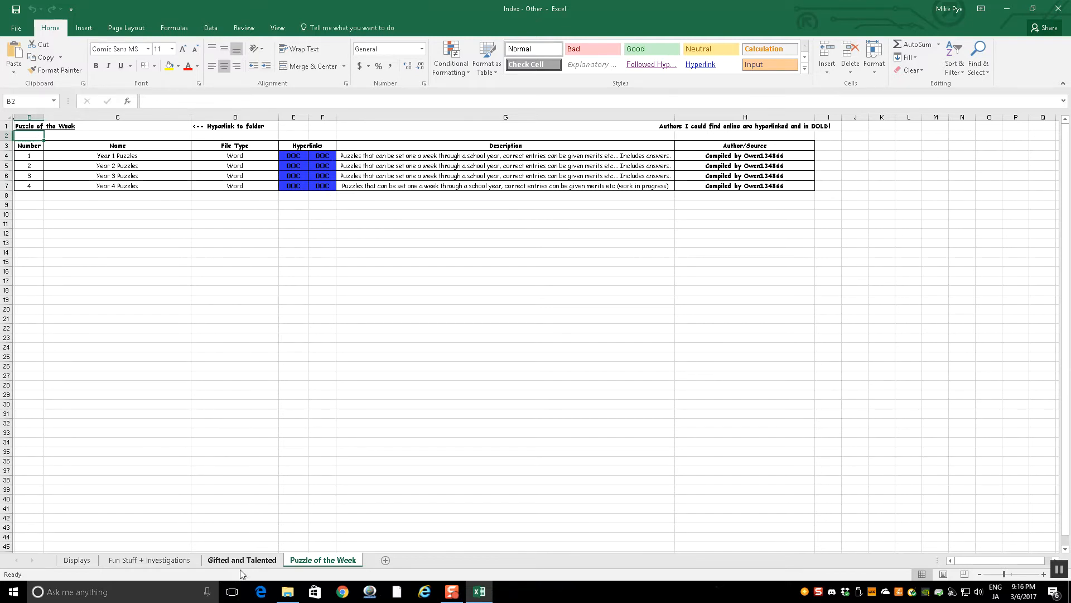
pyautogui.click(149, 559)
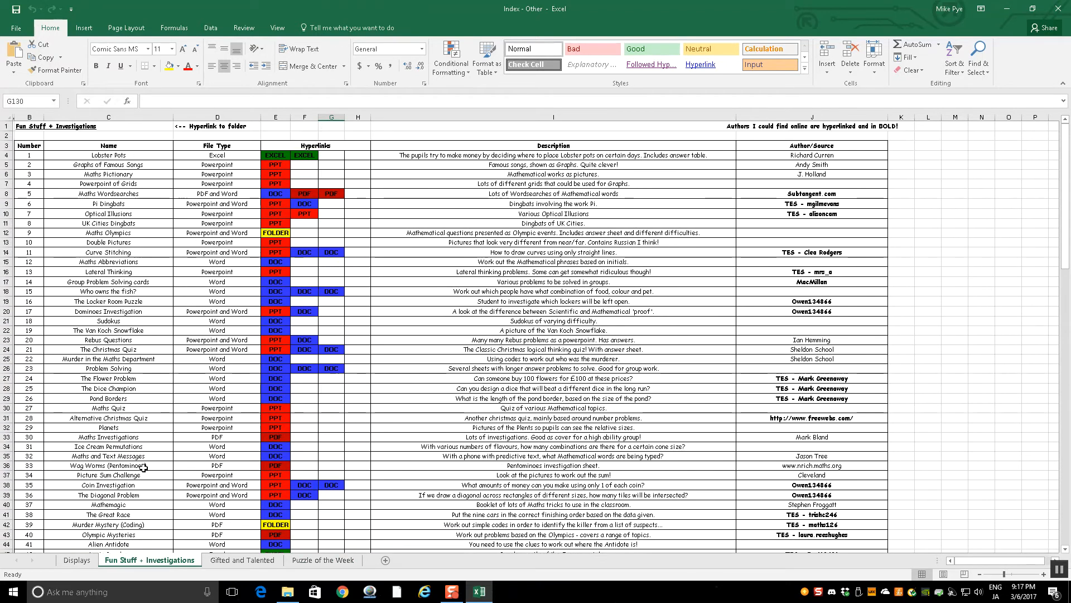
pyautogui.moveTo(192, 280)
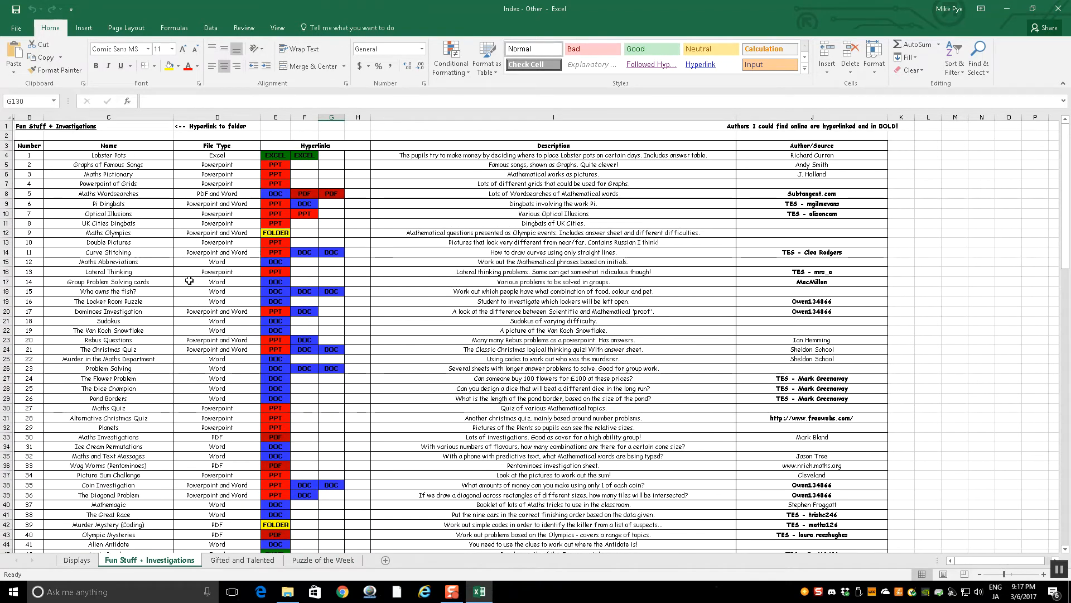
# Step: Follow row 123's Mr Barton's Arithmagons folder link and open the 1) Addition deck
pyautogui.click(107, 183)
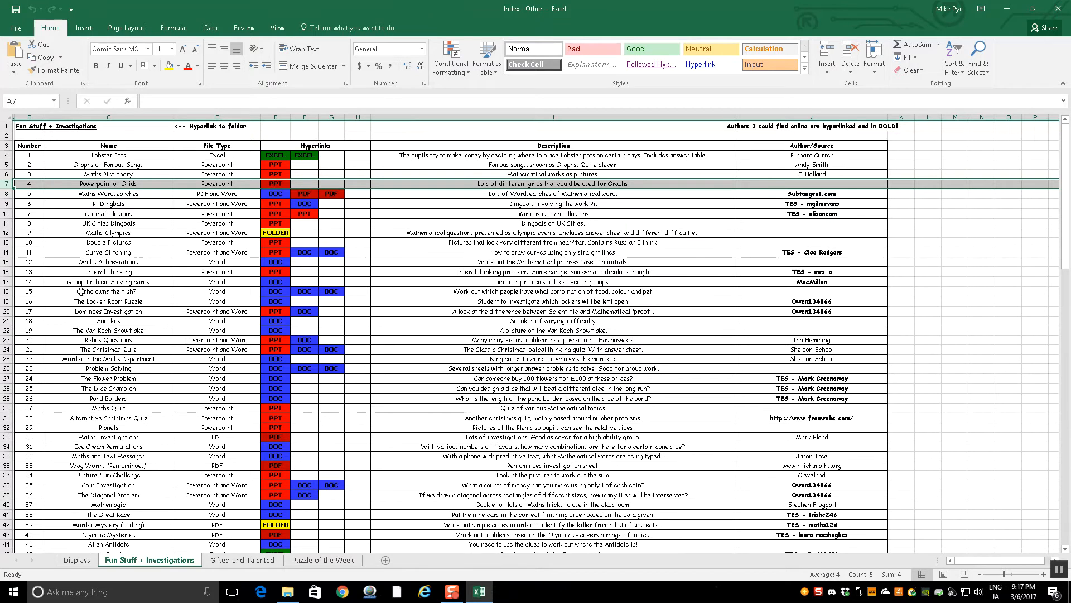
pyautogui.scroll(-3)
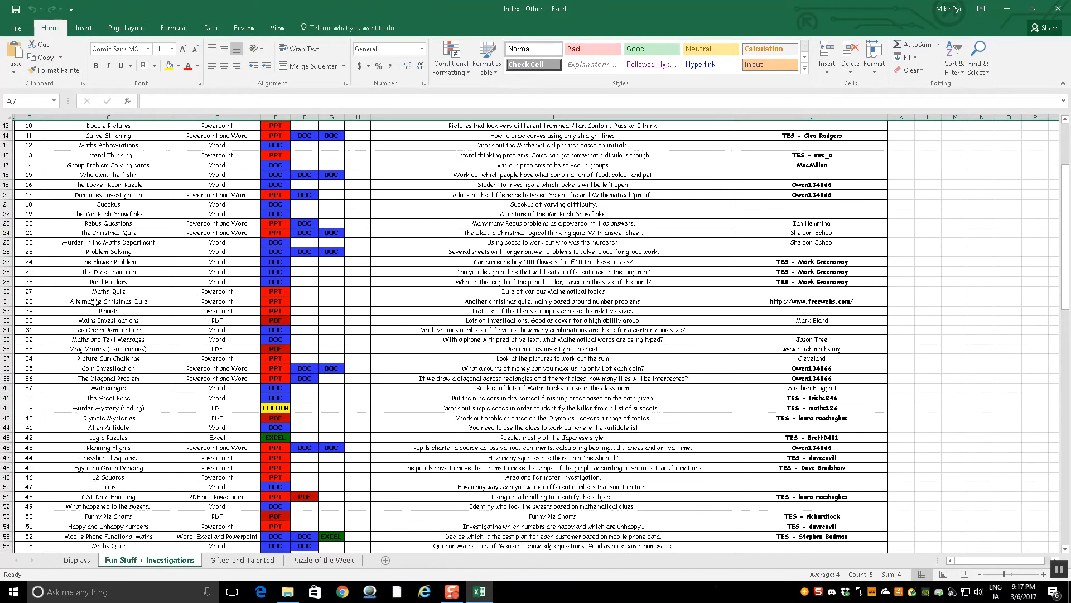
pyautogui.moveTo(119, 417)
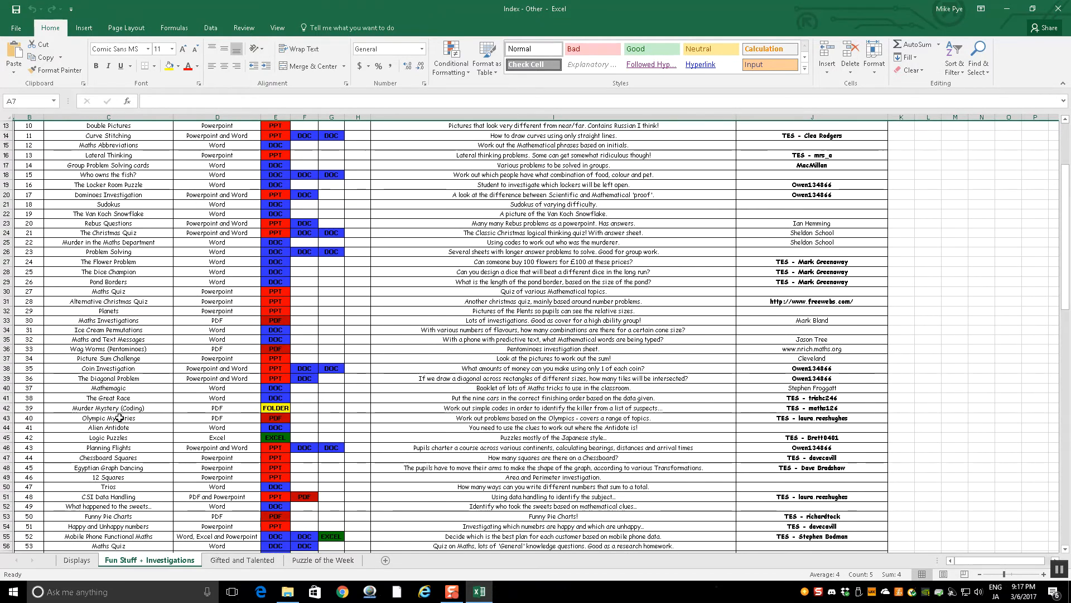
pyautogui.scroll(-3)
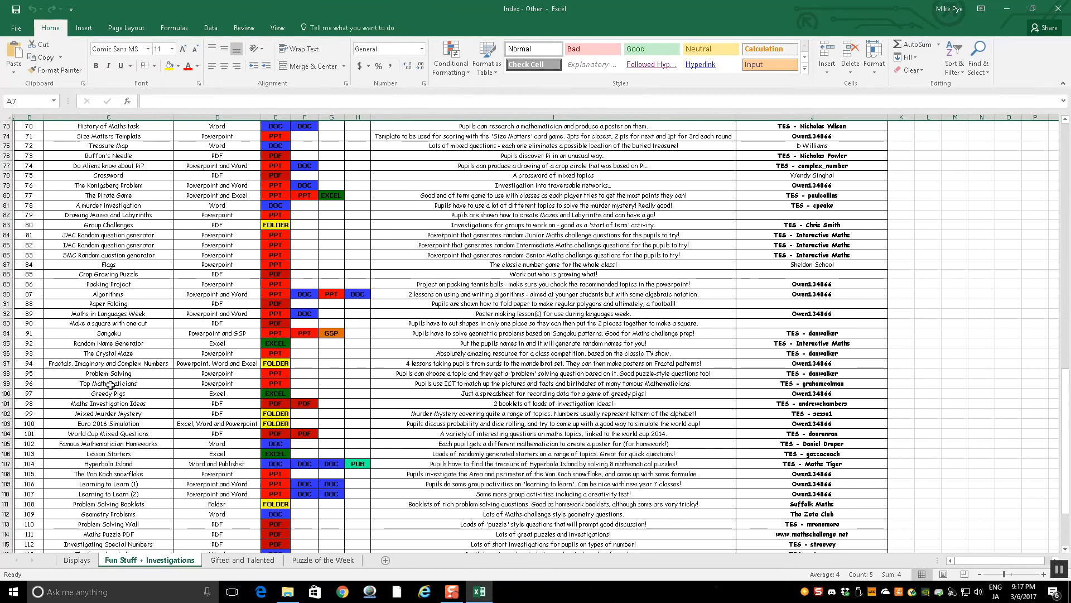
pyautogui.scroll(-3)
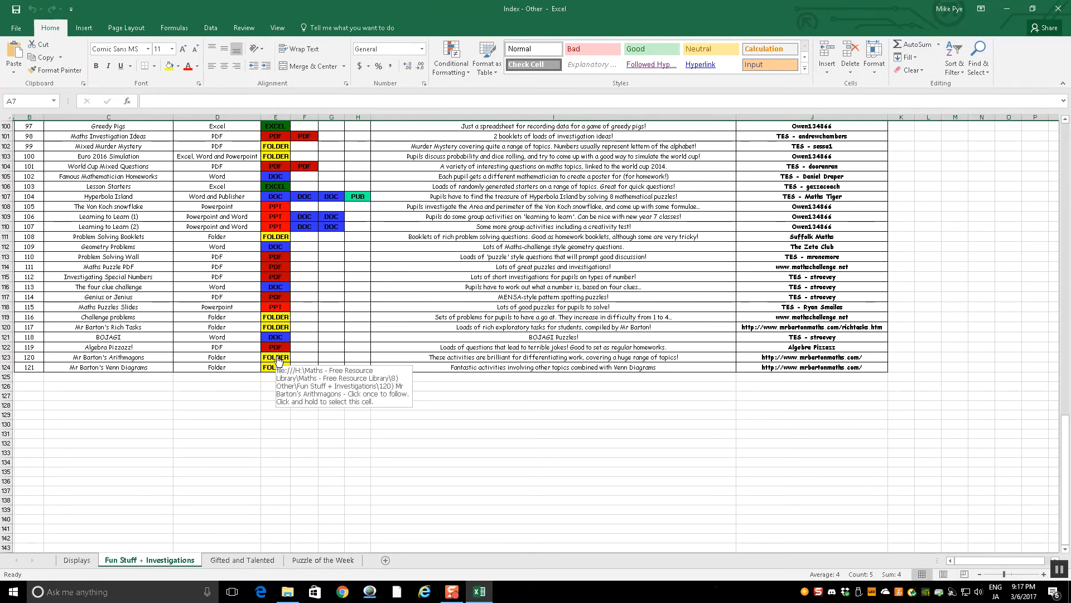
pyautogui.click(275, 357)
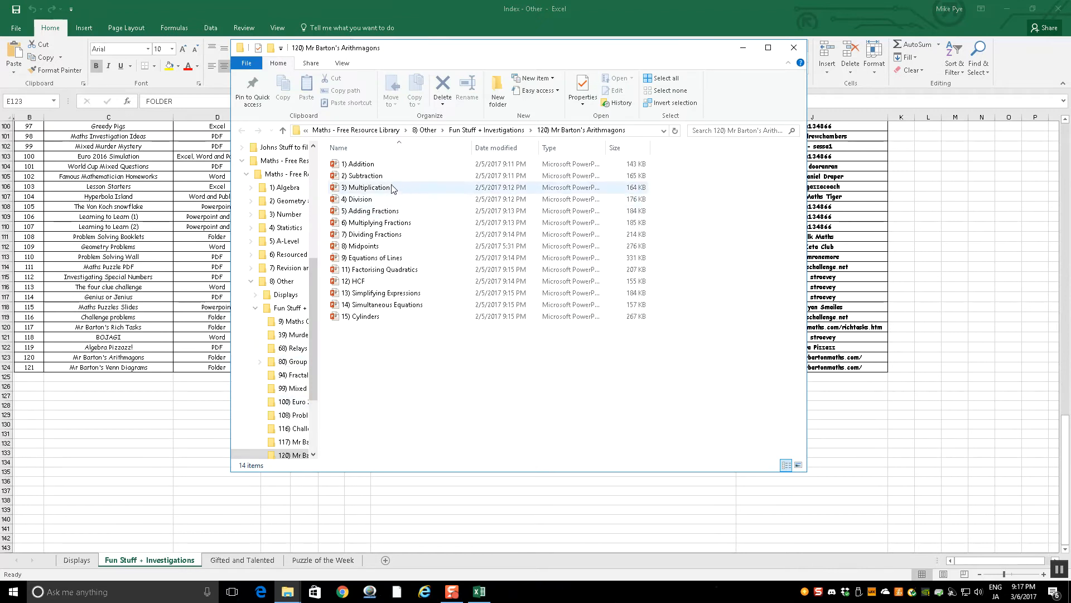
pyautogui.doubleClick(356, 164)
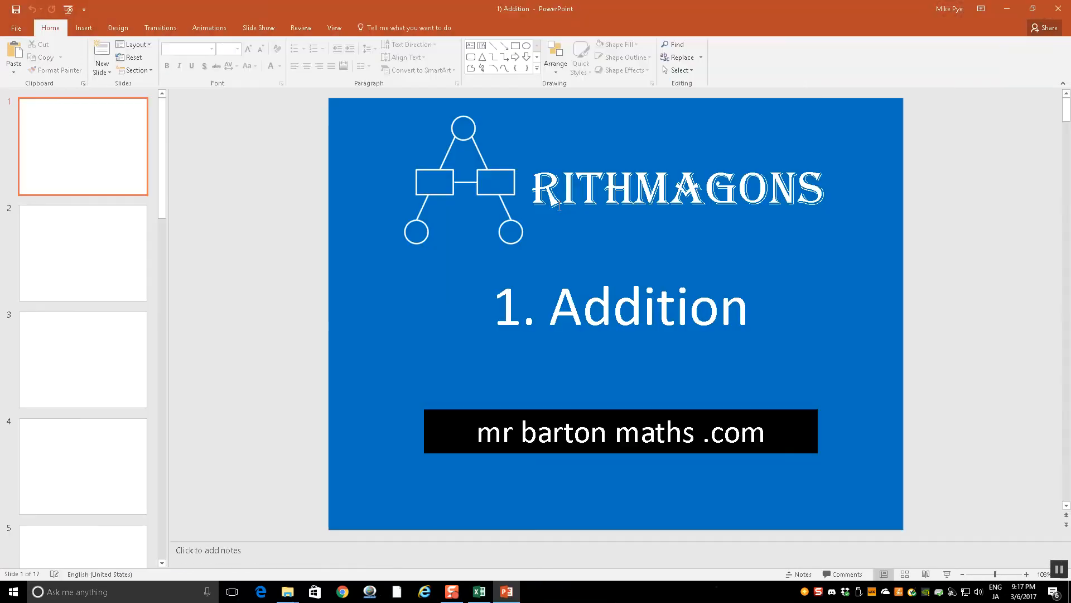
# Step: View the Addition deck's fourth slide, then open the 8) Midpoints arithmagon presentation
pyautogui.click(83, 466)
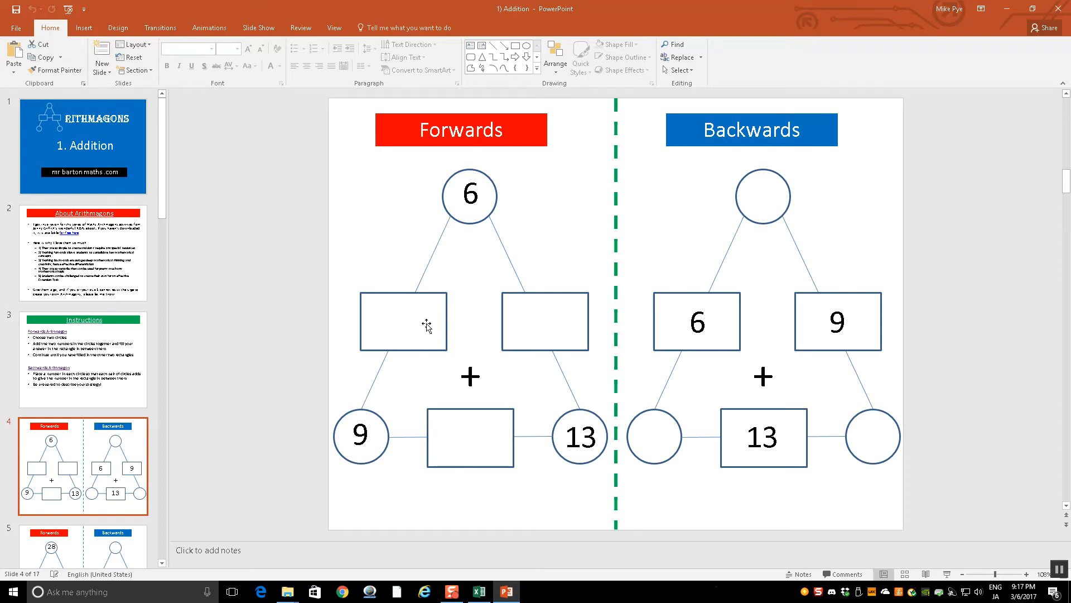
pyautogui.moveTo(351, 417)
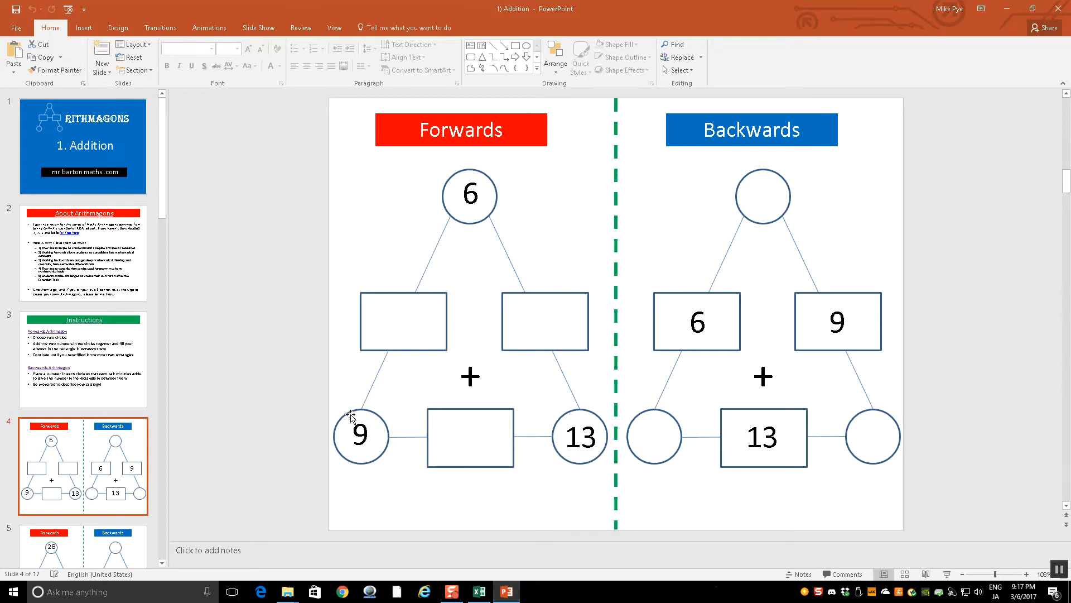
pyautogui.moveTo(764, 324)
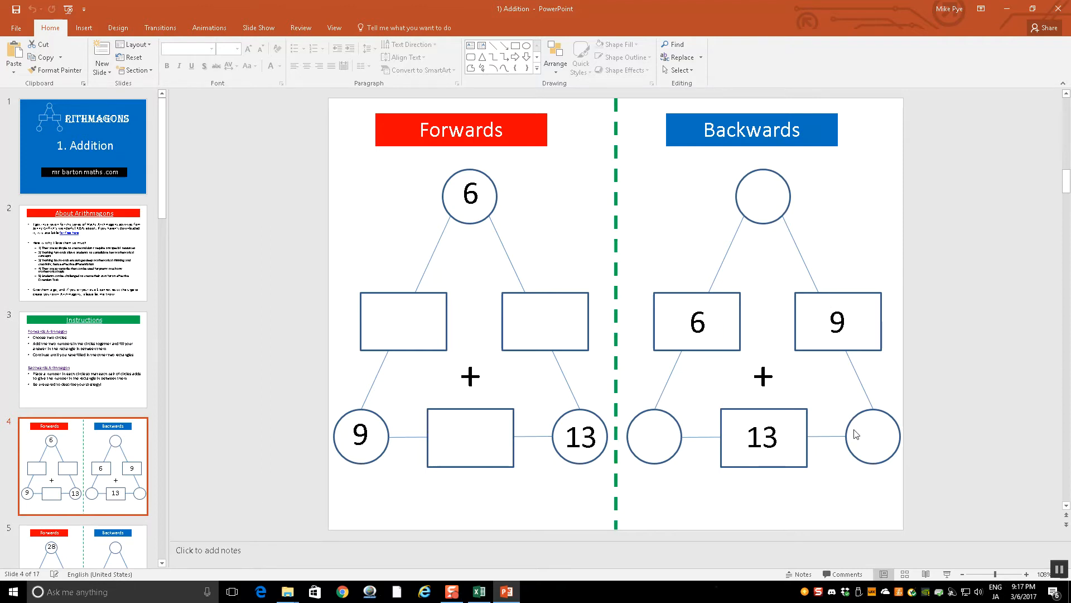
pyautogui.moveTo(639, 299)
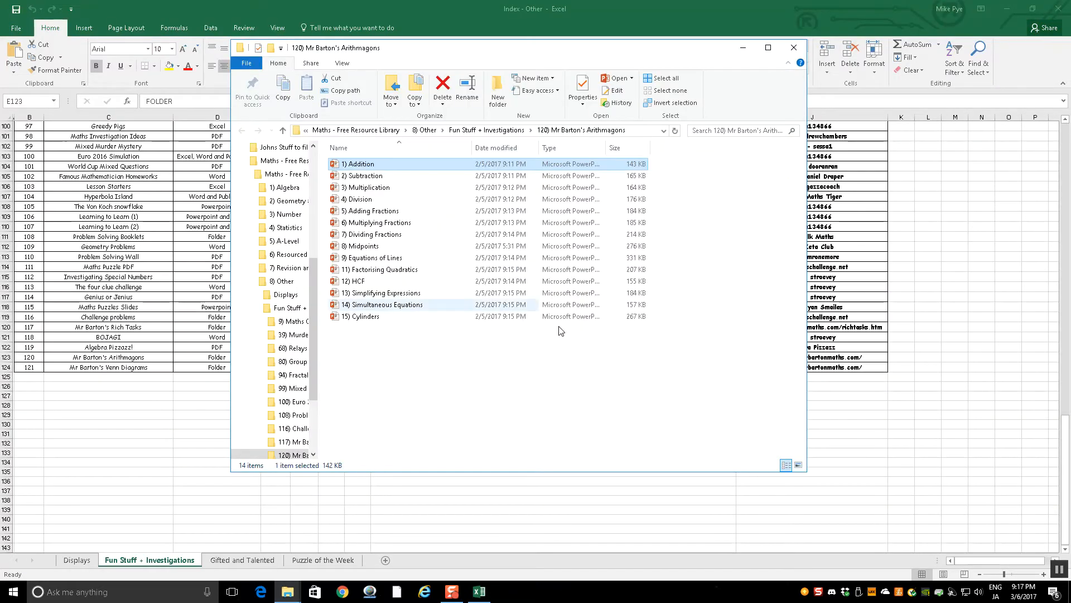
pyautogui.moveTo(372, 258)
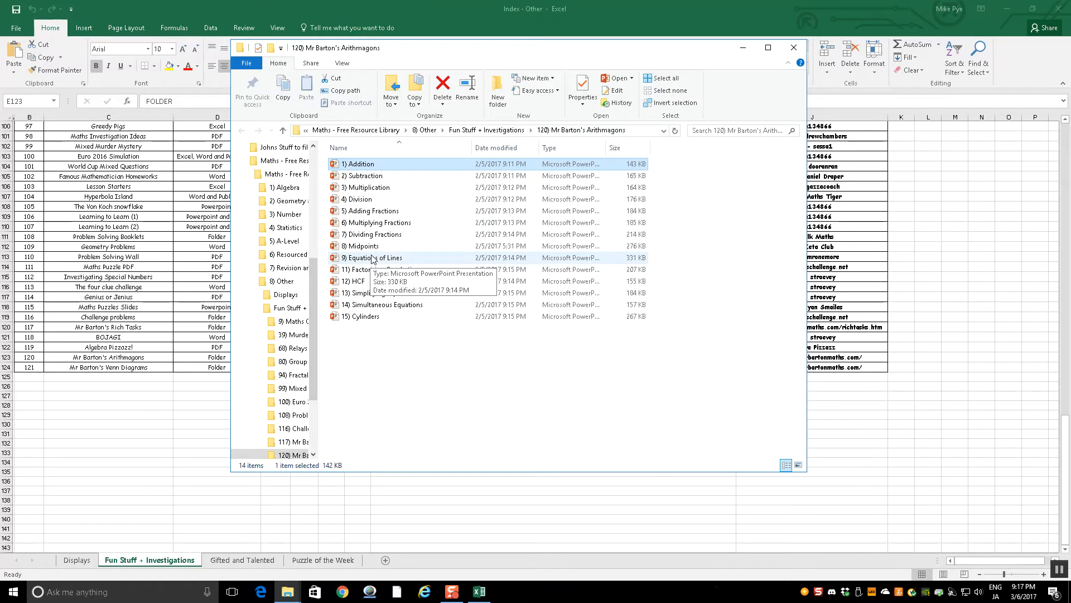
pyautogui.doubleClick(372, 258)
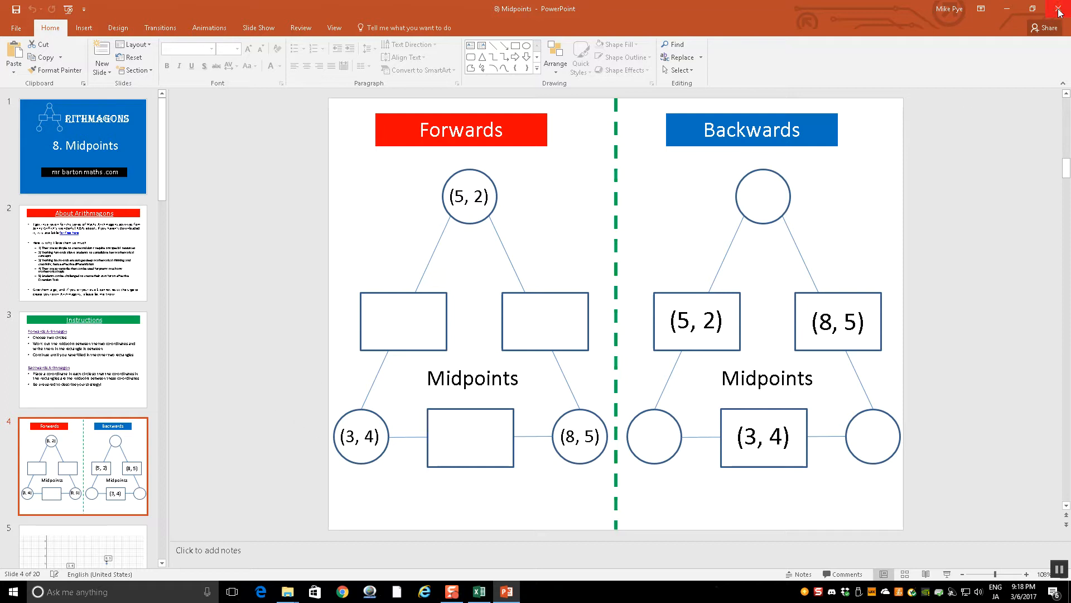
pyautogui.moveTo(543, 246)
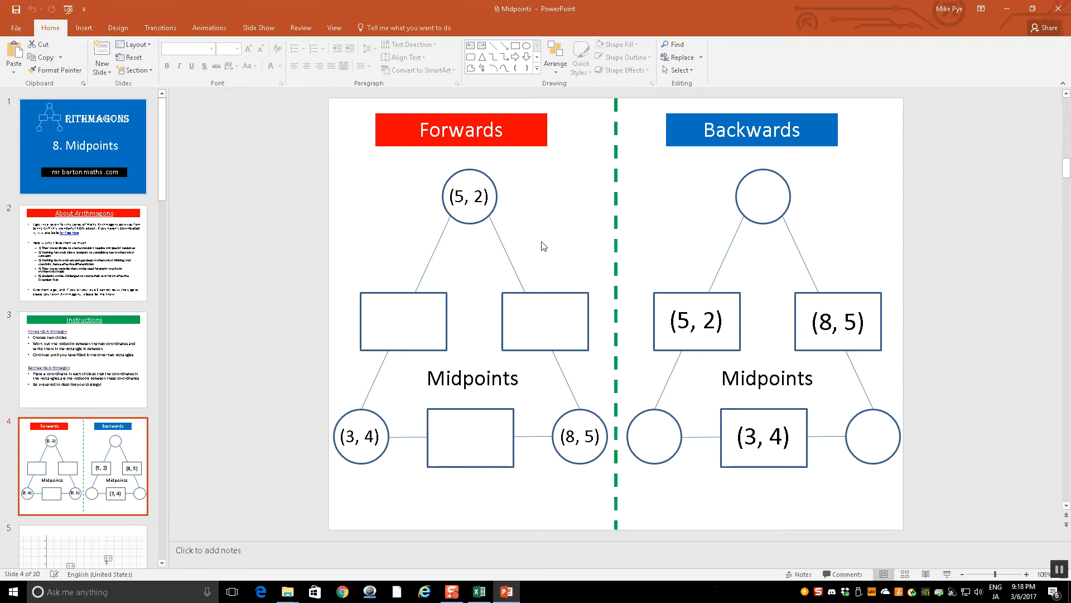
pyautogui.moveTo(682, 213)
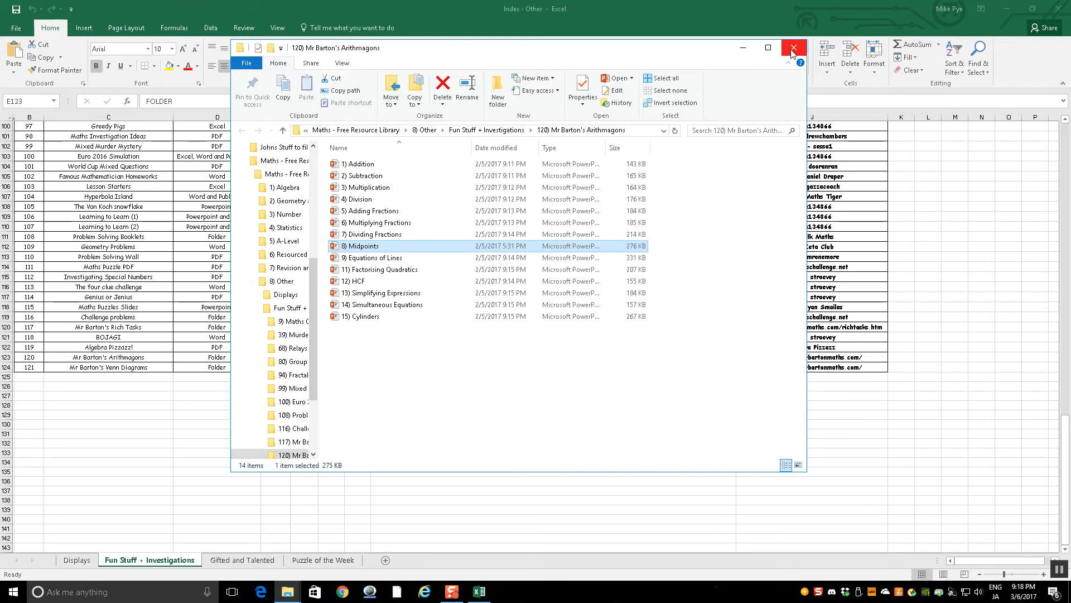
pyautogui.click(791, 48)
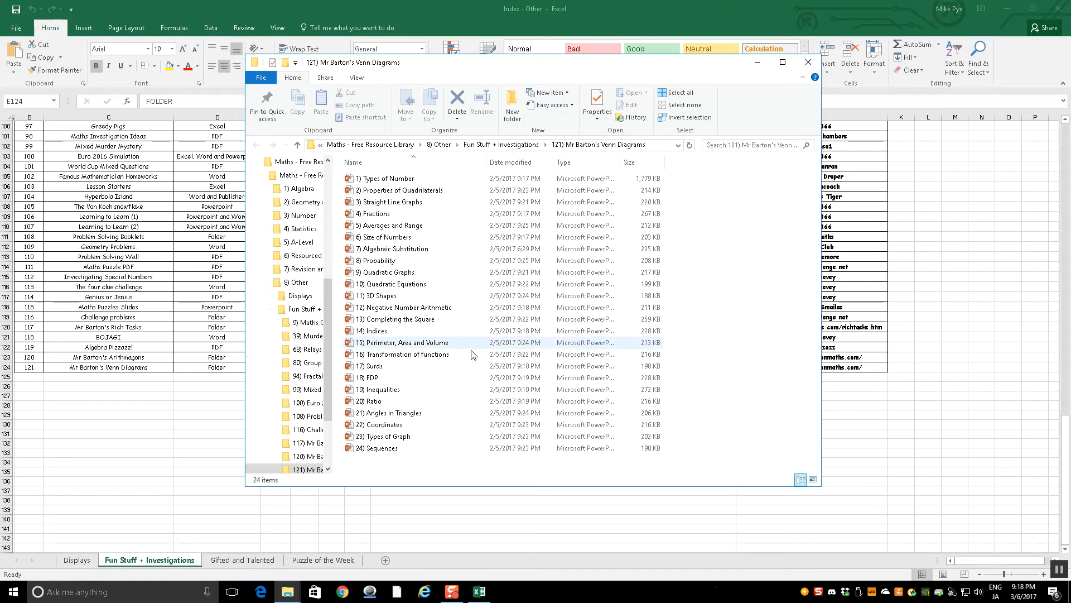
# Step: Open 21) Angles in Triangles, view slides 5 and 10, then close the Venn Diagrams folder
pyautogui.doubleClick(389, 413)
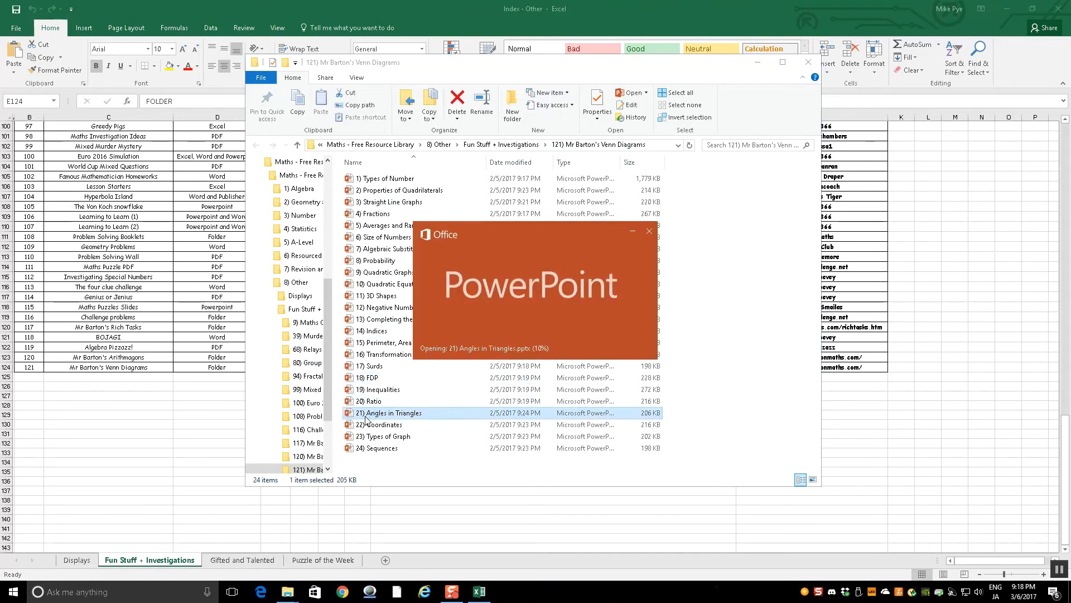
pyautogui.doubleClick(388, 413)
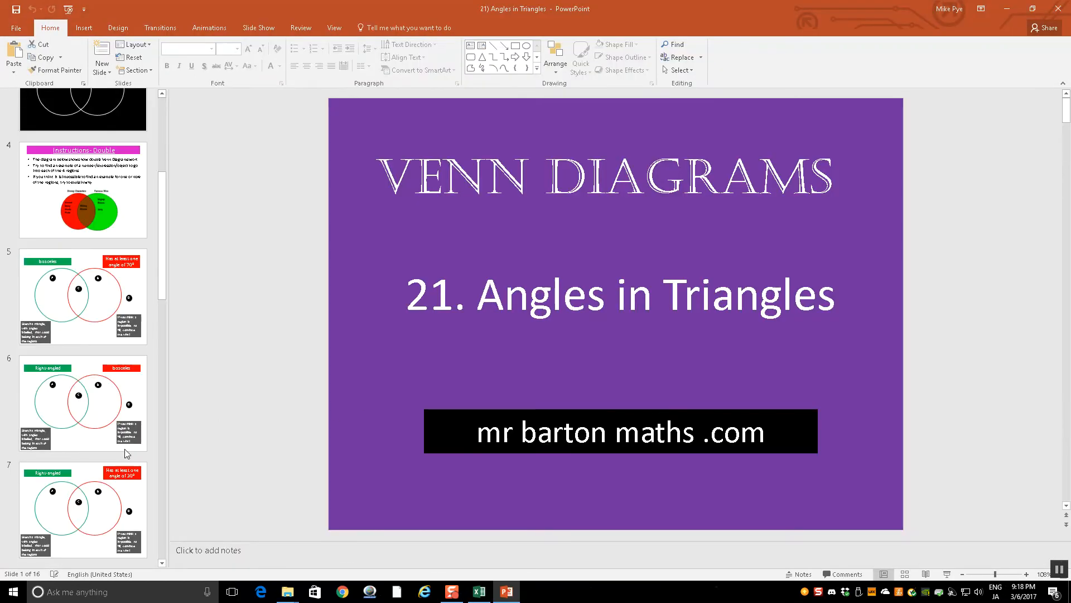
pyautogui.click(83, 297)
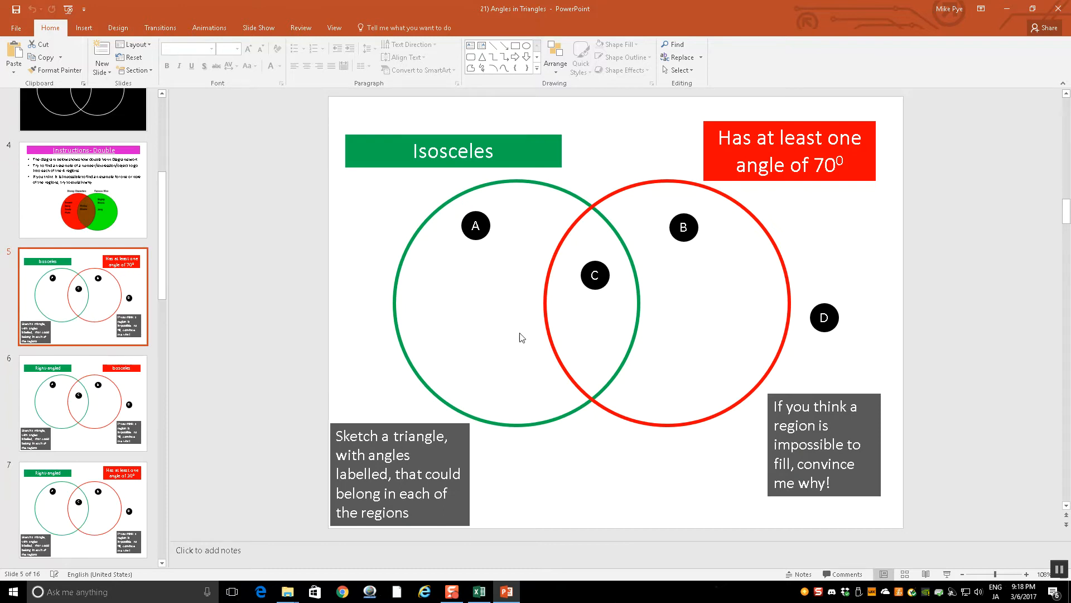
pyautogui.moveTo(702, 273)
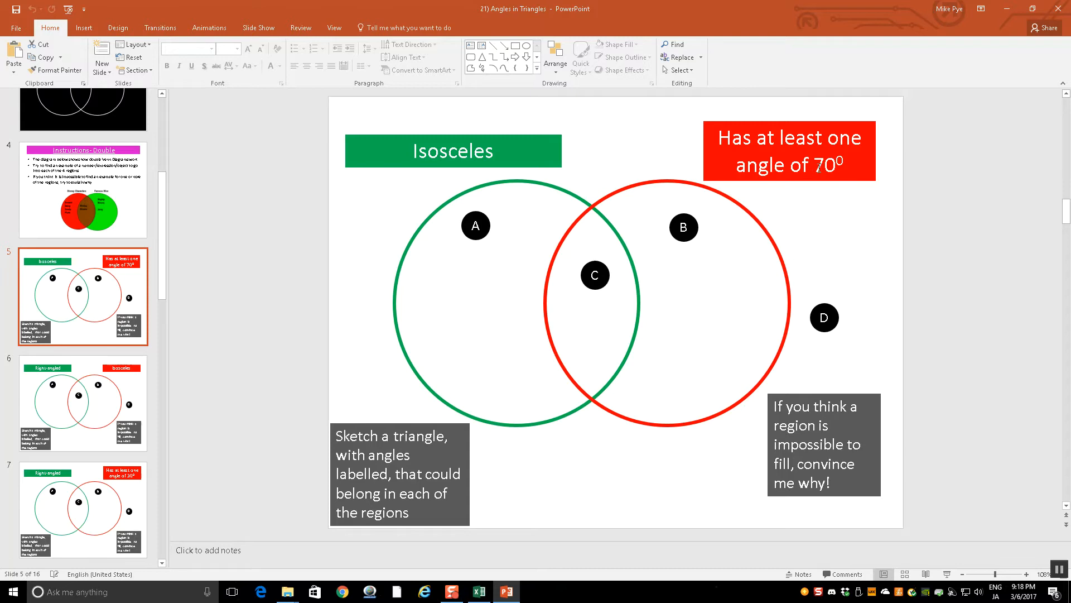
pyautogui.moveTo(594, 299)
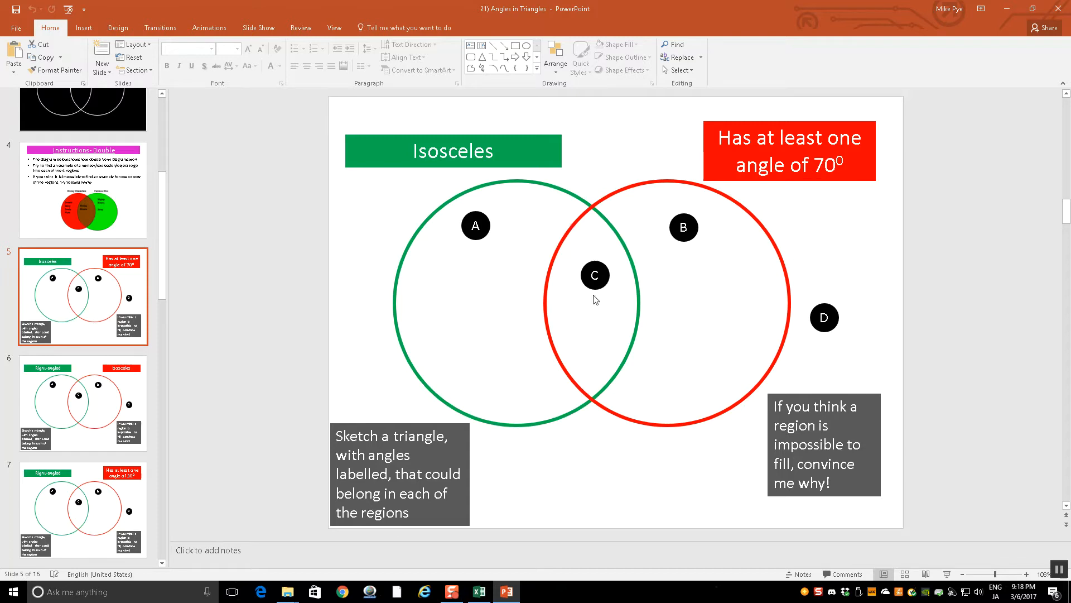
pyautogui.moveTo(706, 591)
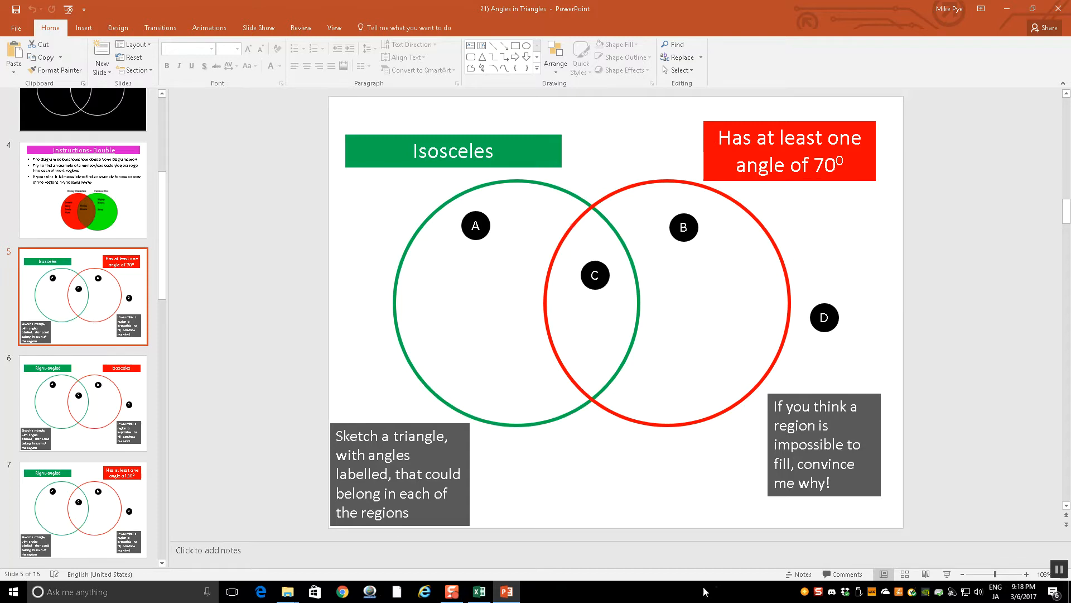
pyautogui.moveTo(553, 420)
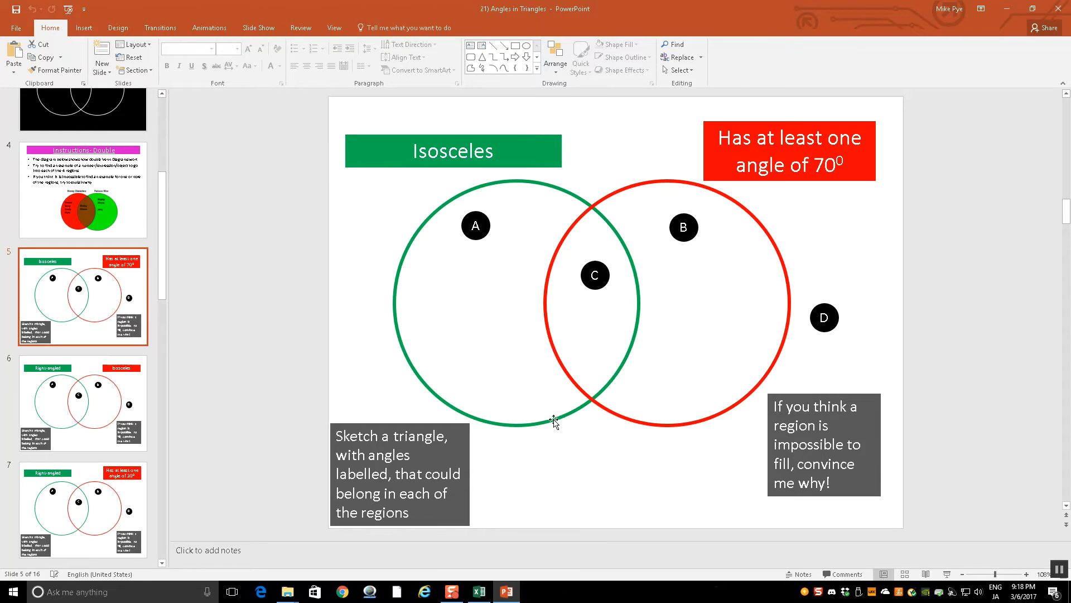
pyautogui.scroll(-3)
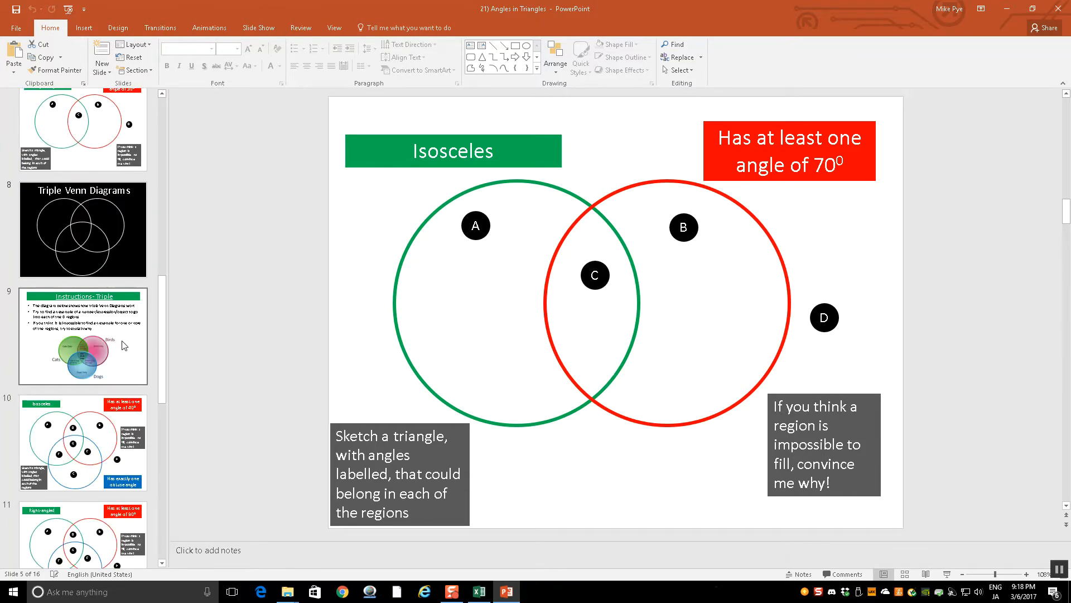
pyautogui.click(83, 442)
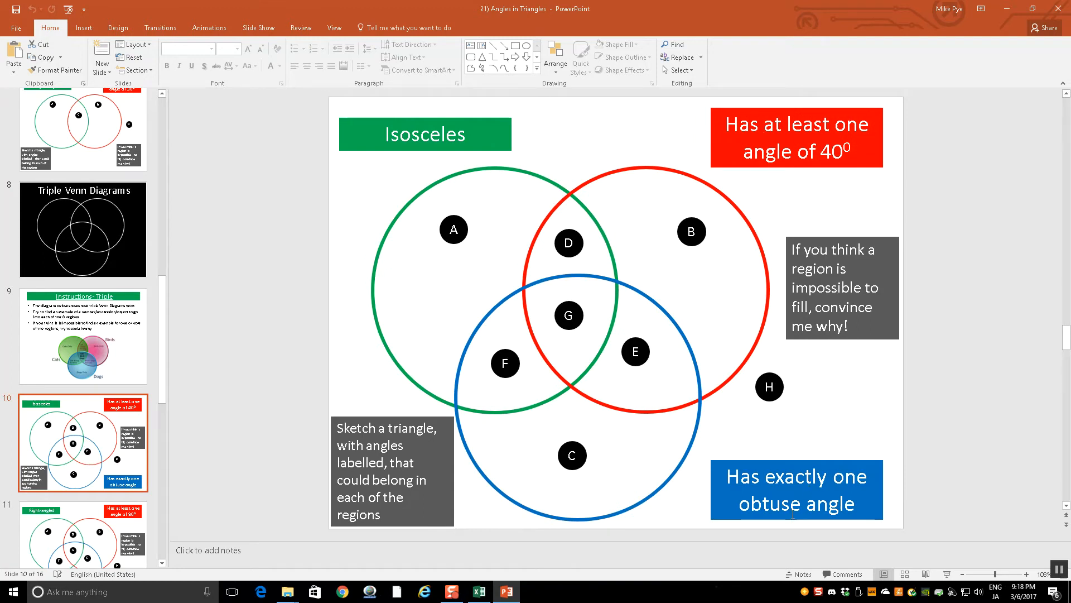
pyautogui.moveTo(516, 408)
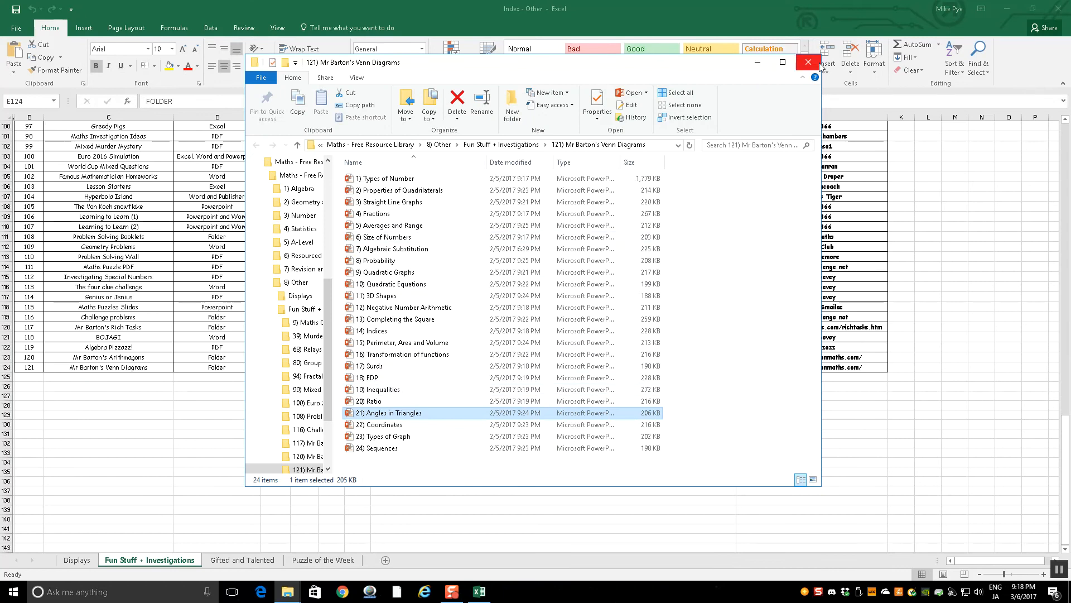
pyautogui.click(806, 61)
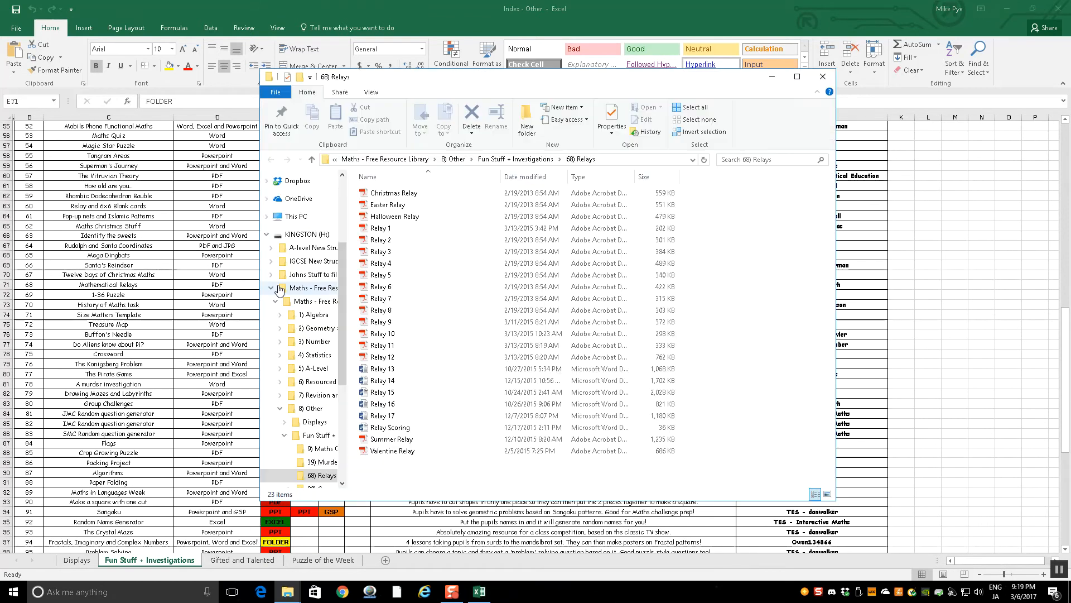
# Step: View the Relay 14 question cards from the 60) Relays folder, then close the Index - Other workbook
pyautogui.click(381, 228)
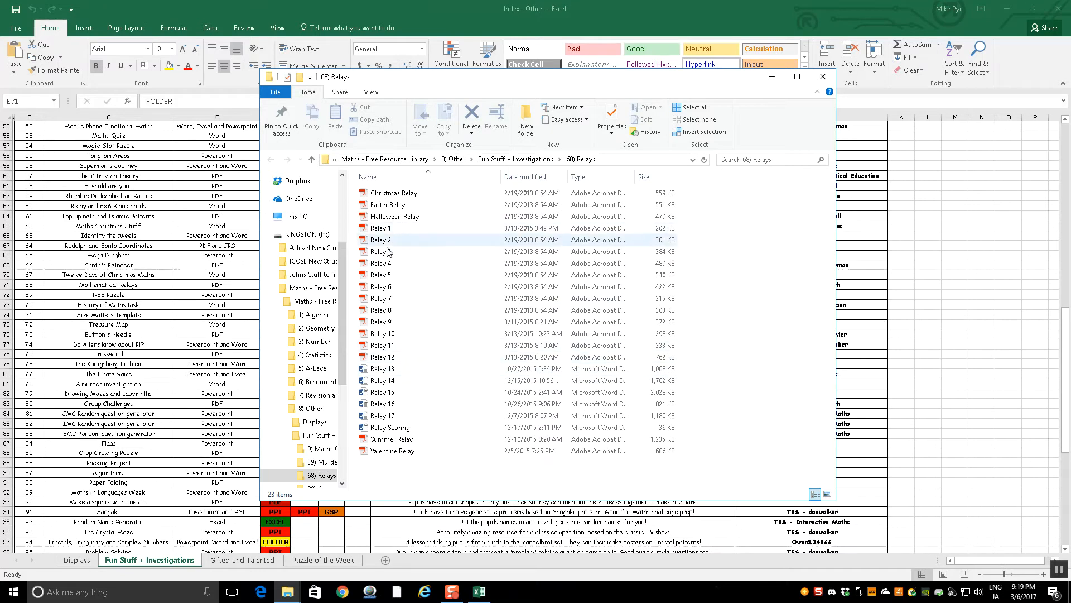
pyautogui.click(384, 381)
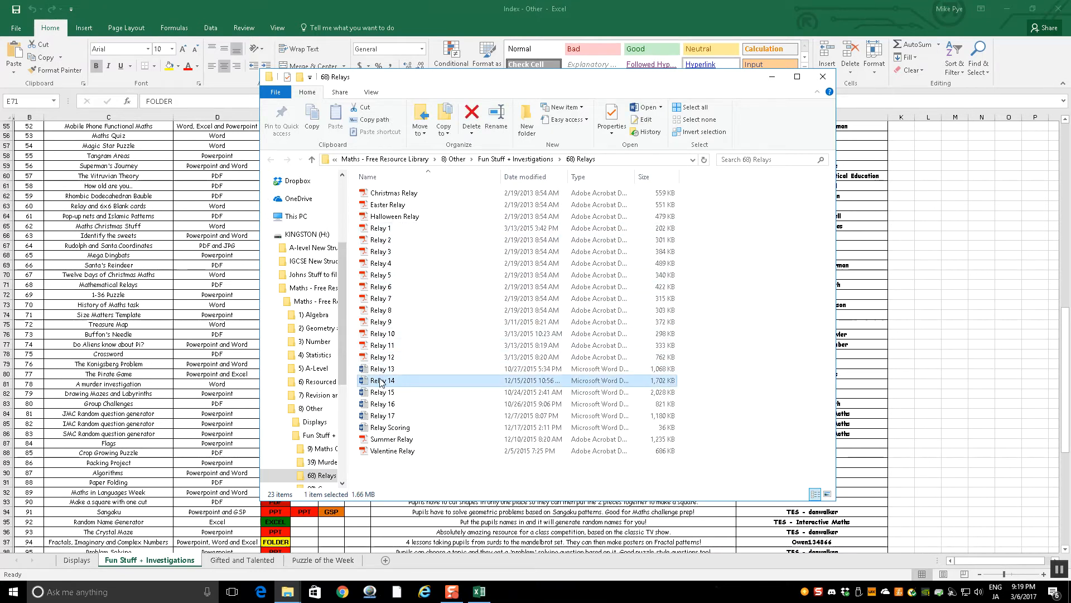
pyautogui.doubleClick(383, 380)
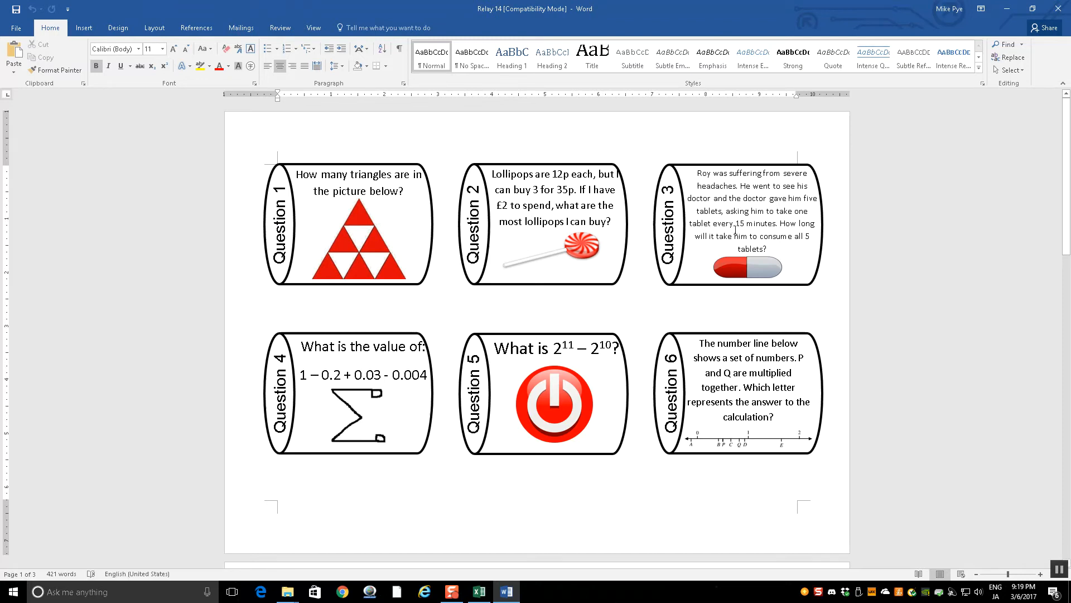
pyautogui.scroll(-3)
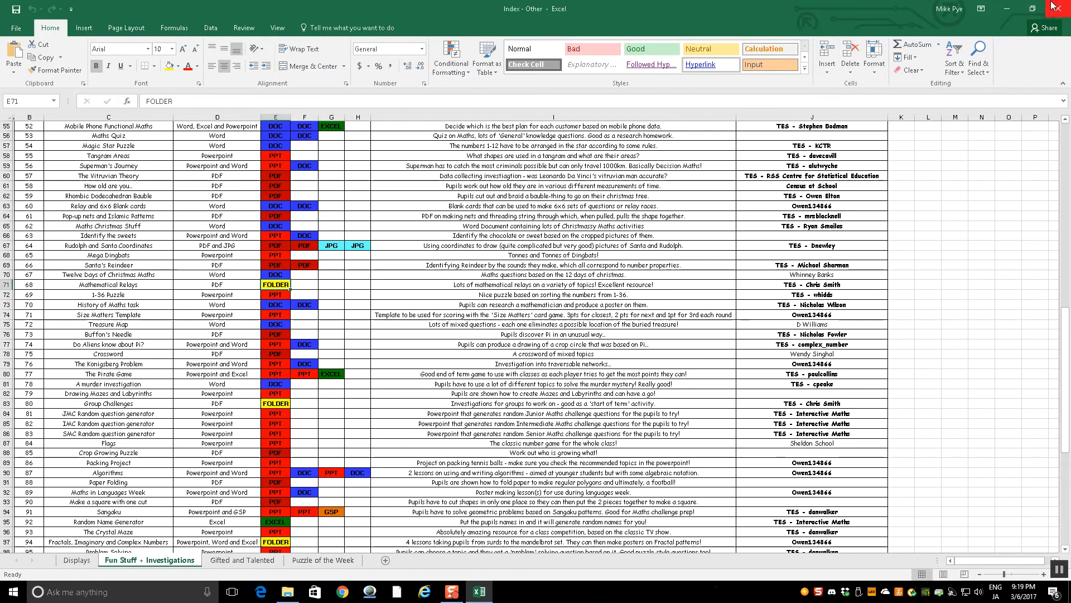
pyautogui.click(287, 591)
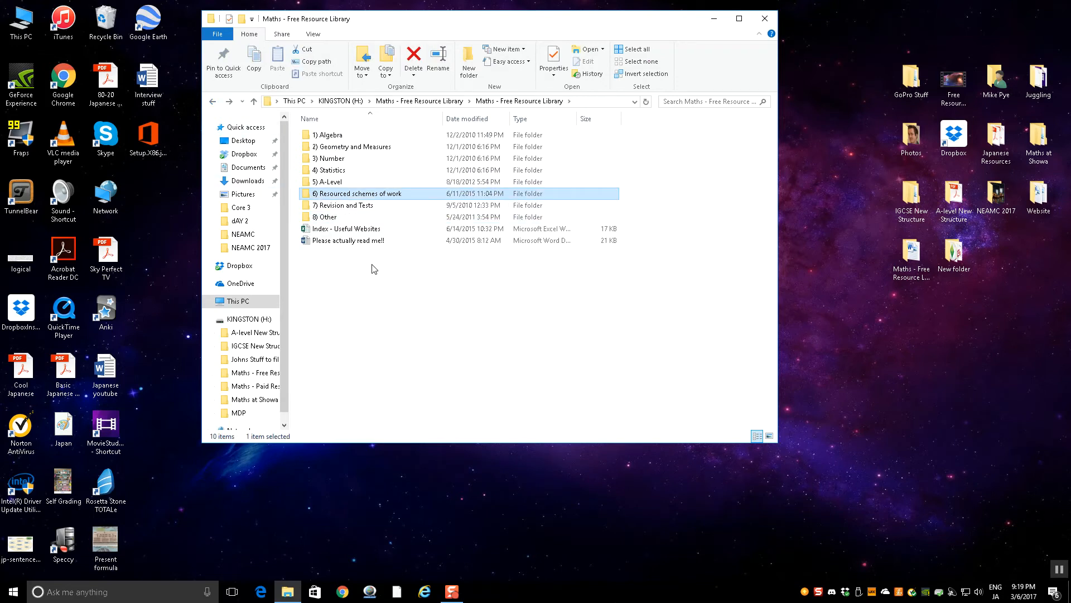
pyautogui.moveTo(356, 194)
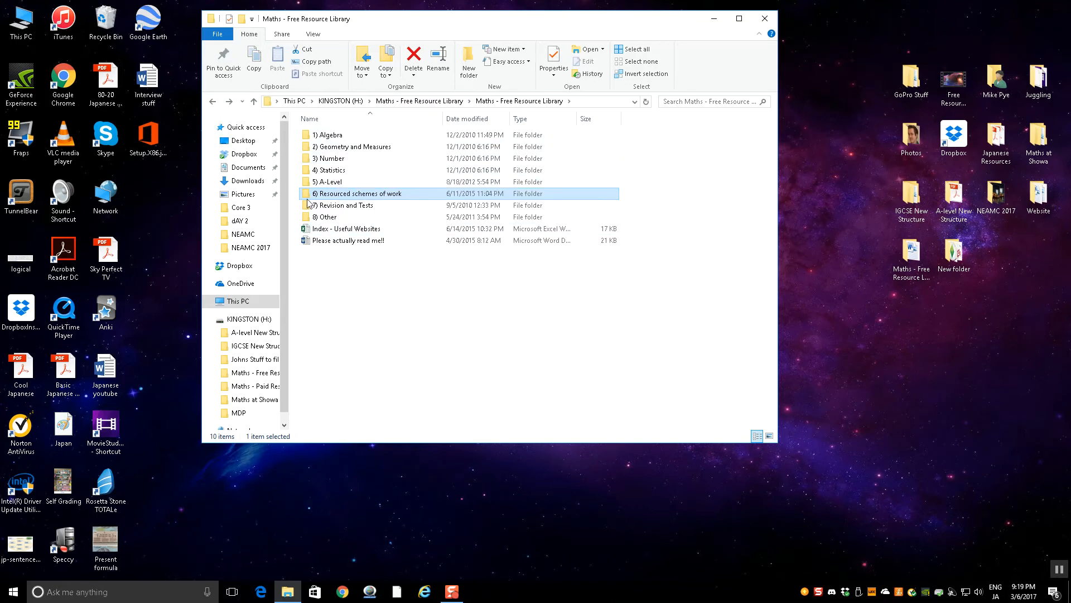
# Step: Go into Resourced schemes of work, then Year 7, and select the Year 7 SOL workbook
pyautogui.doubleClick(357, 194)
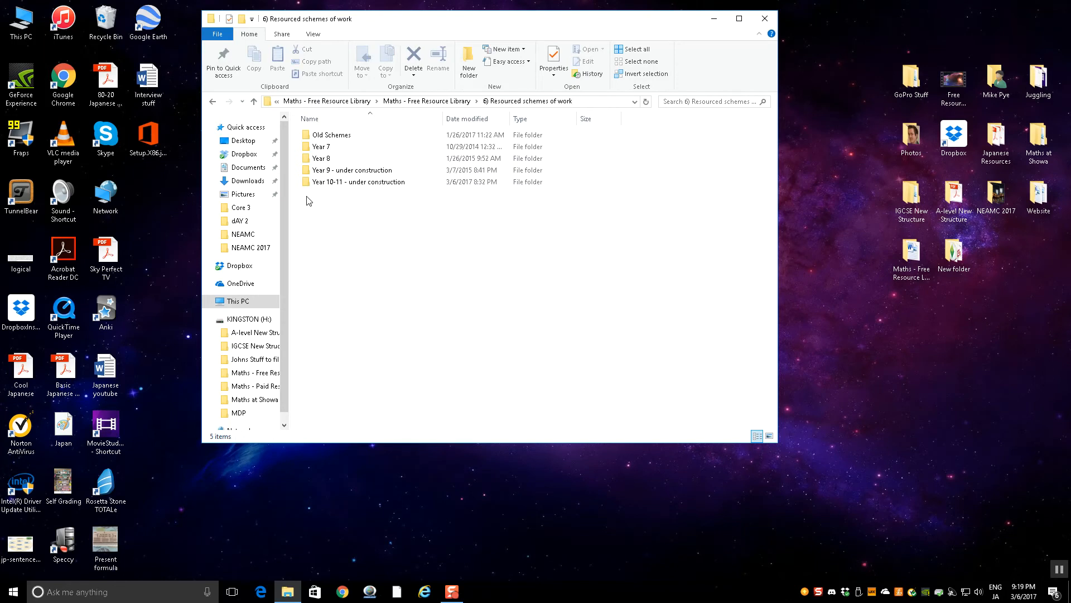
pyautogui.moveTo(344, 239)
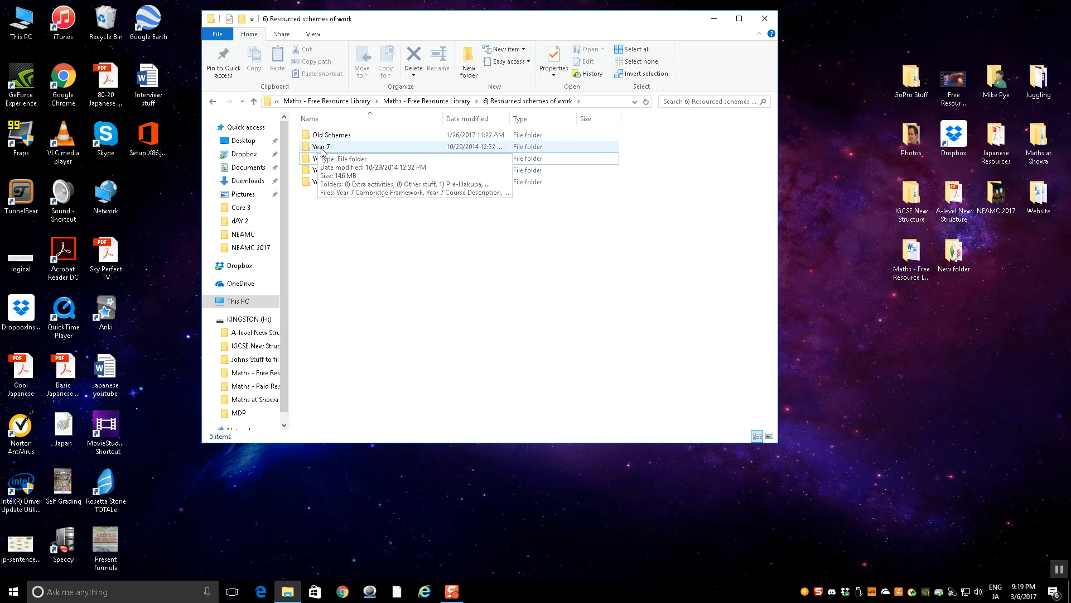
pyautogui.doubleClick(321, 146)
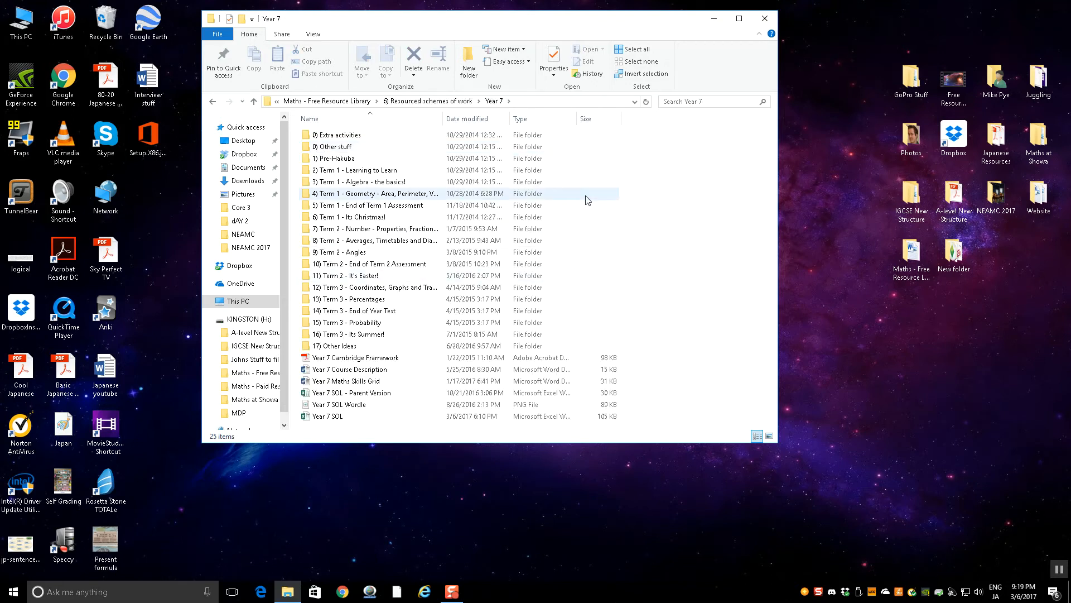
pyautogui.moveTo(586, 252)
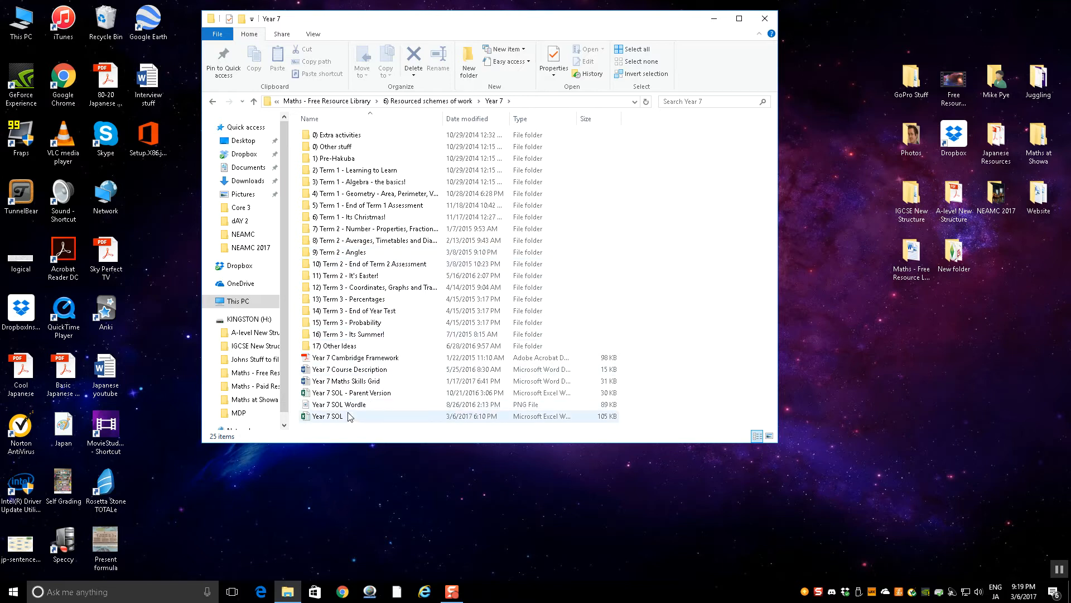
pyautogui.click(329, 416)
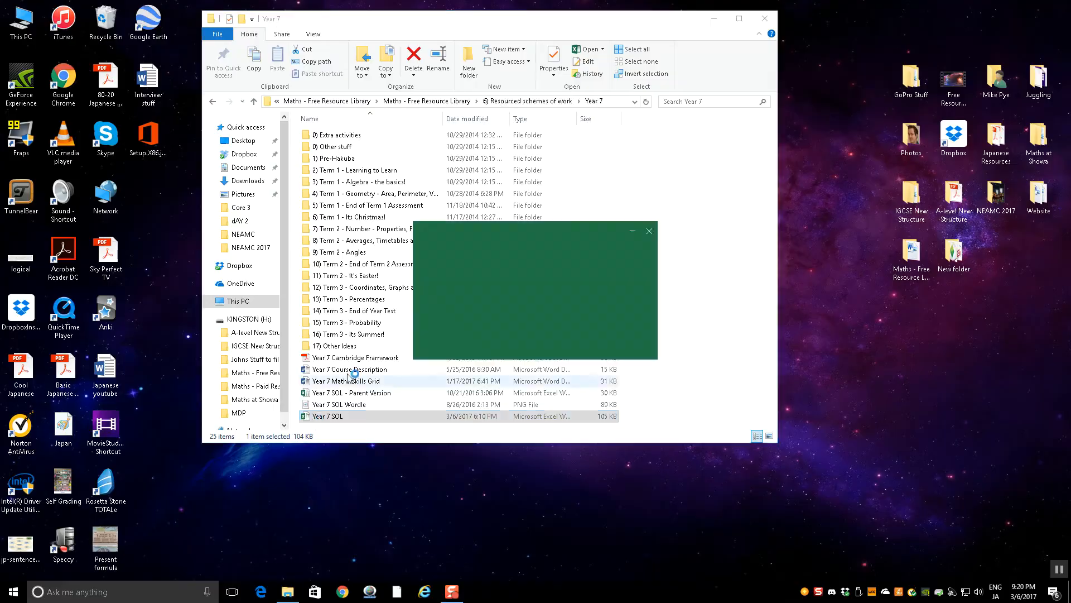
# Step: Open Year 7 SOL and browse Term 1's Learning to Learn, Algebra and Geometry lesson rows
pyautogui.doubleClick(348, 415)
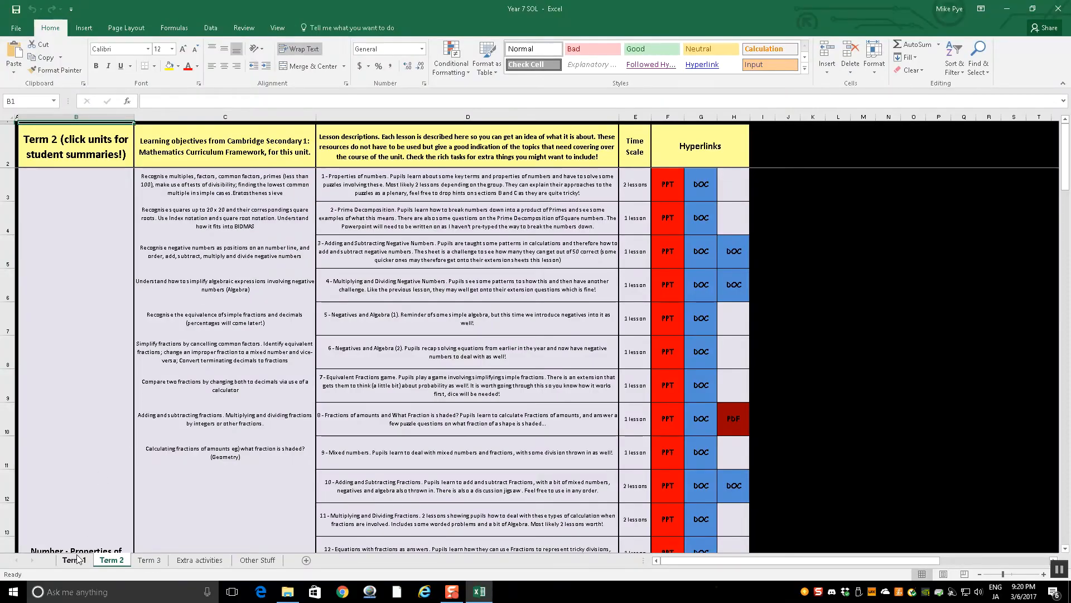
pyautogui.click(73, 559)
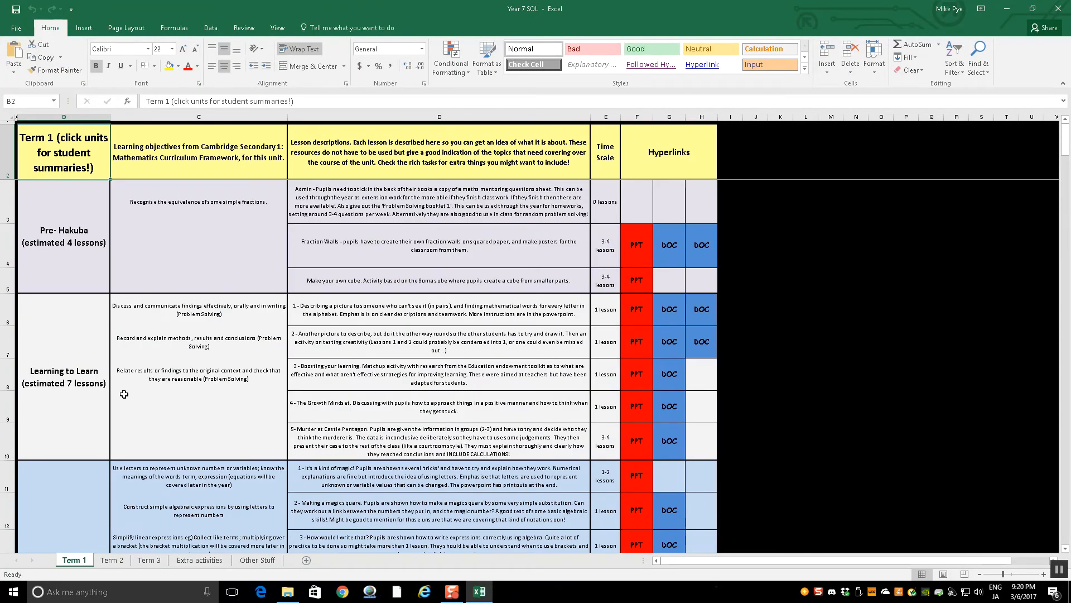
pyautogui.click(198, 116)
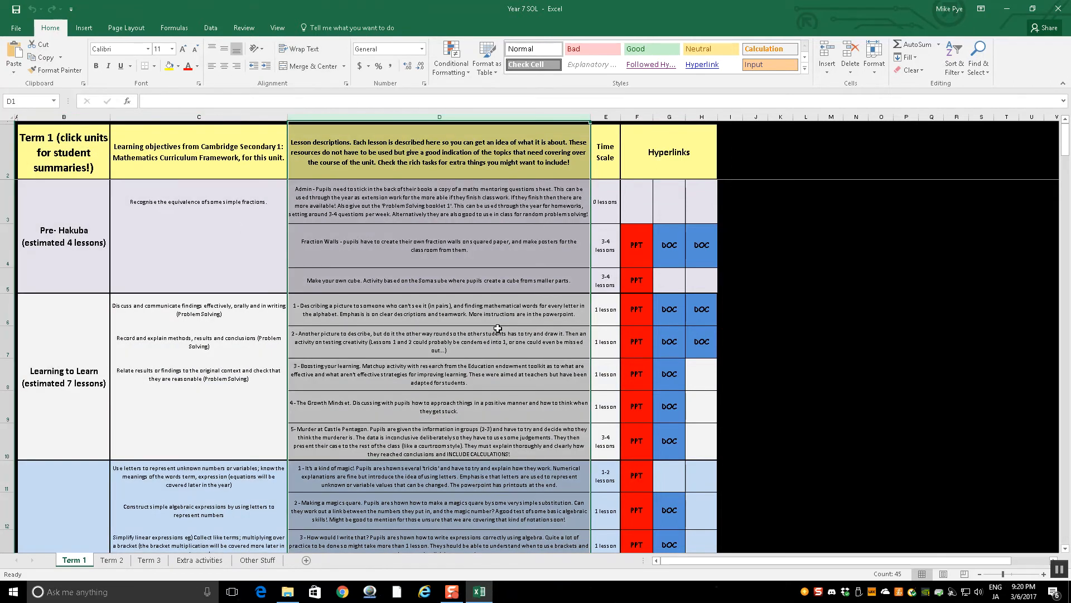
pyautogui.click(439, 308)
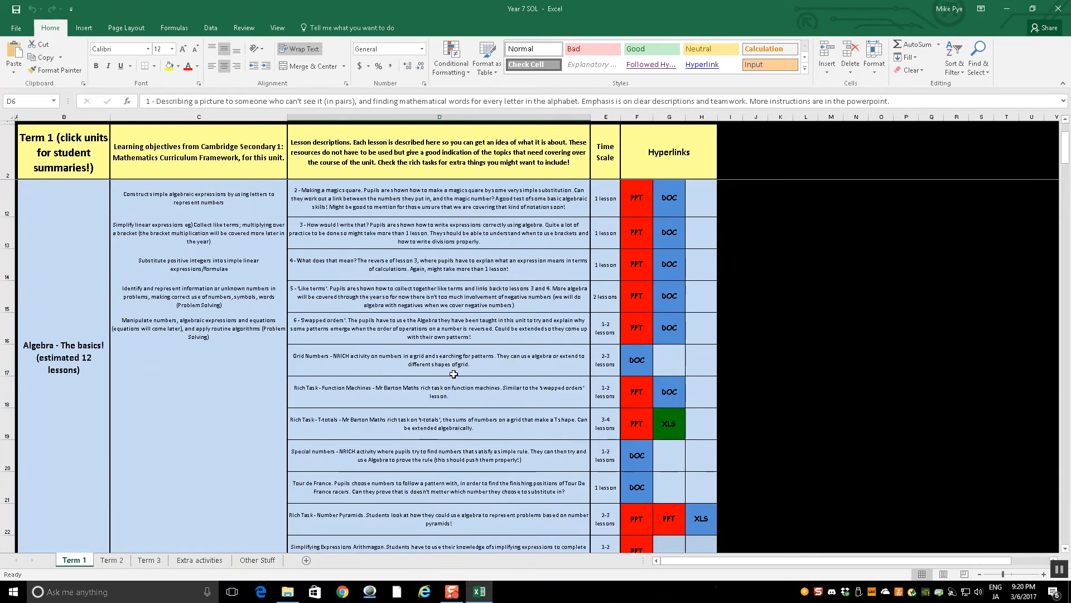
pyautogui.scroll(3)
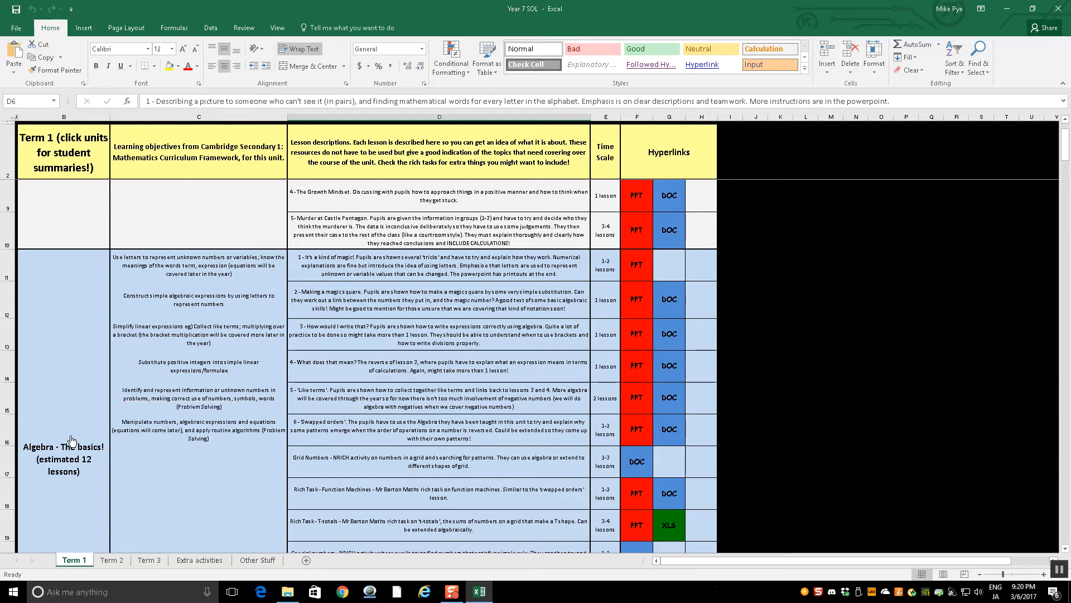
pyautogui.moveTo(71, 435)
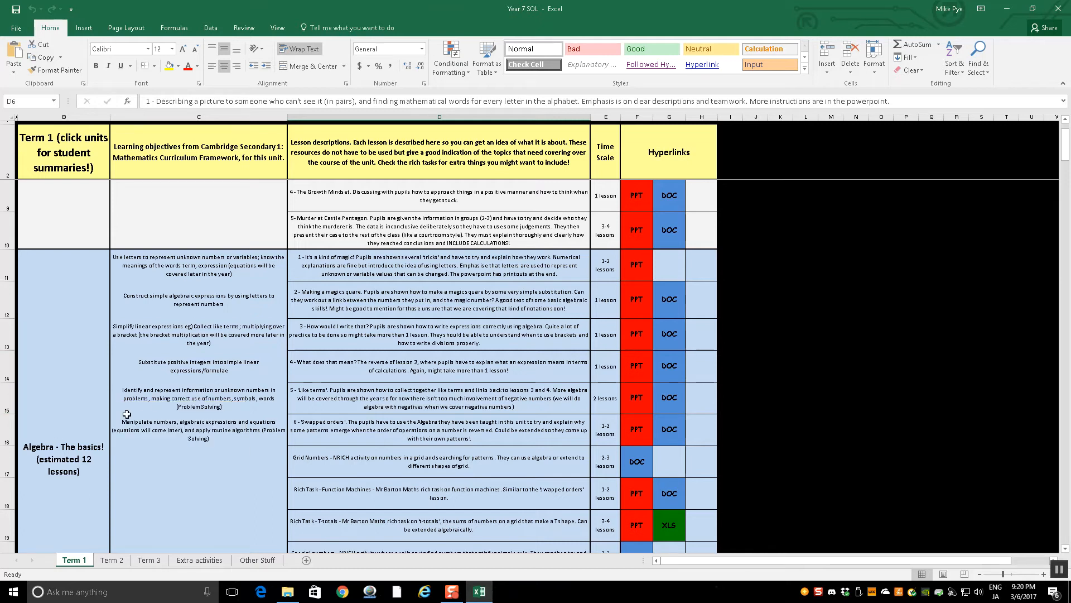
pyautogui.scroll(-3)
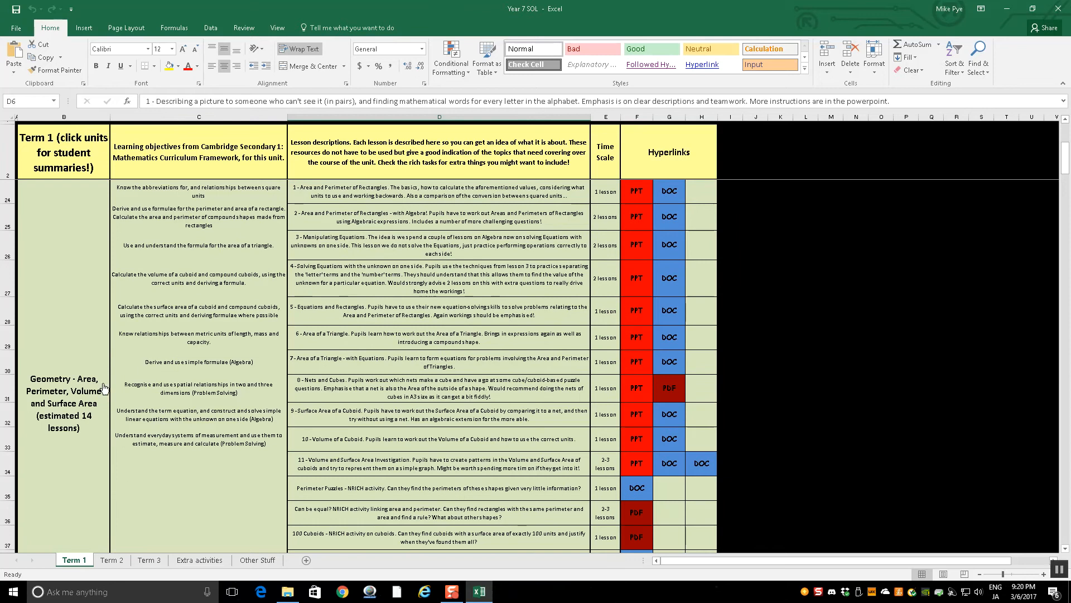
pyautogui.moveTo(63, 415)
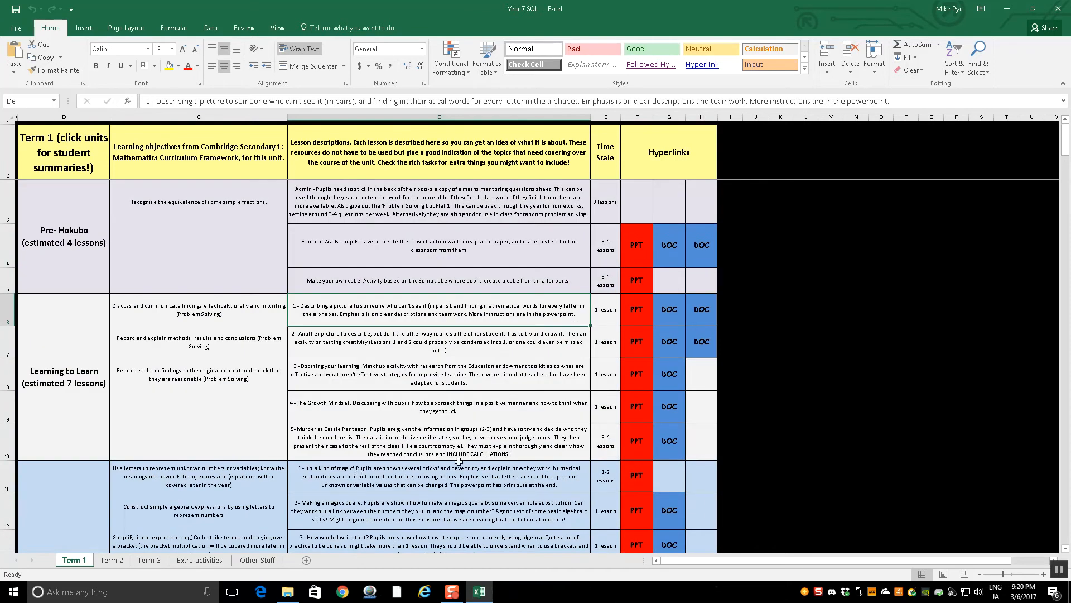
pyautogui.scroll(-3)
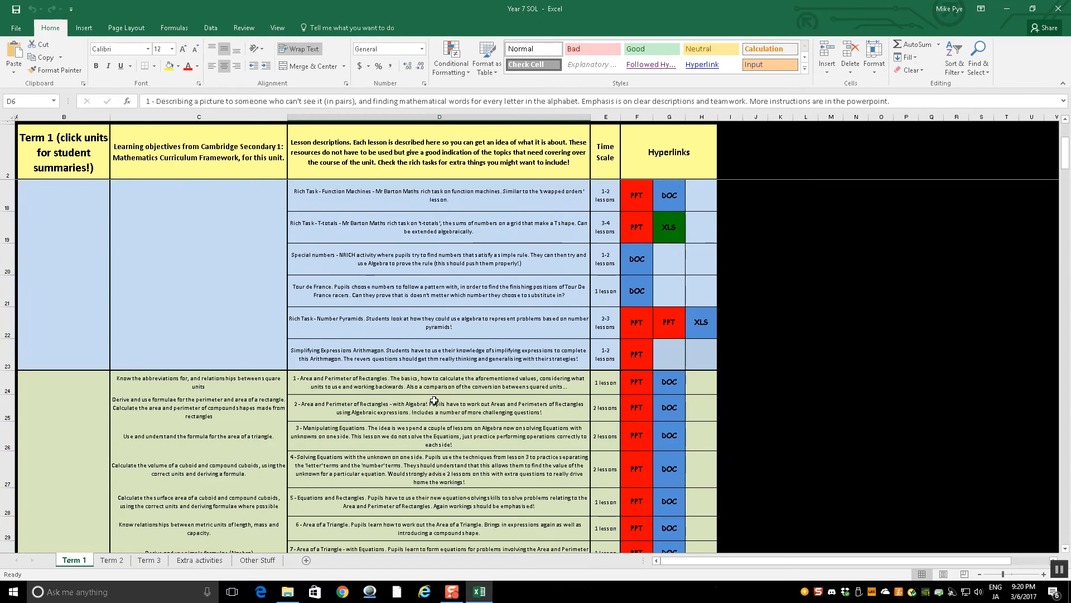
# Step: Switch to Term 2 and browse its Number, Data Handling and Geometry - Angles units
pyautogui.click(111, 559)
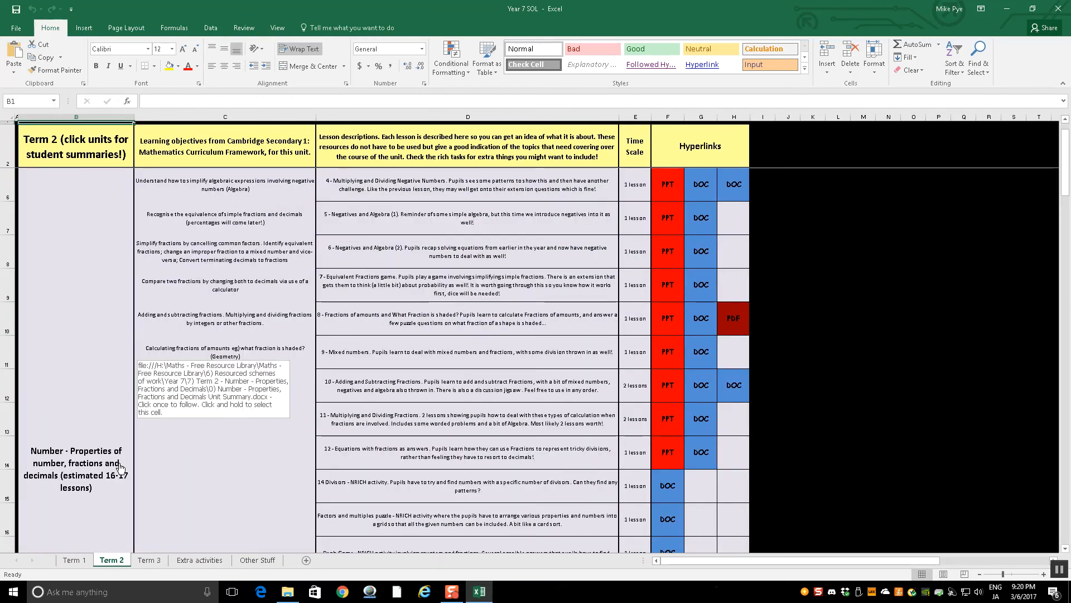
pyautogui.scroll(-3)
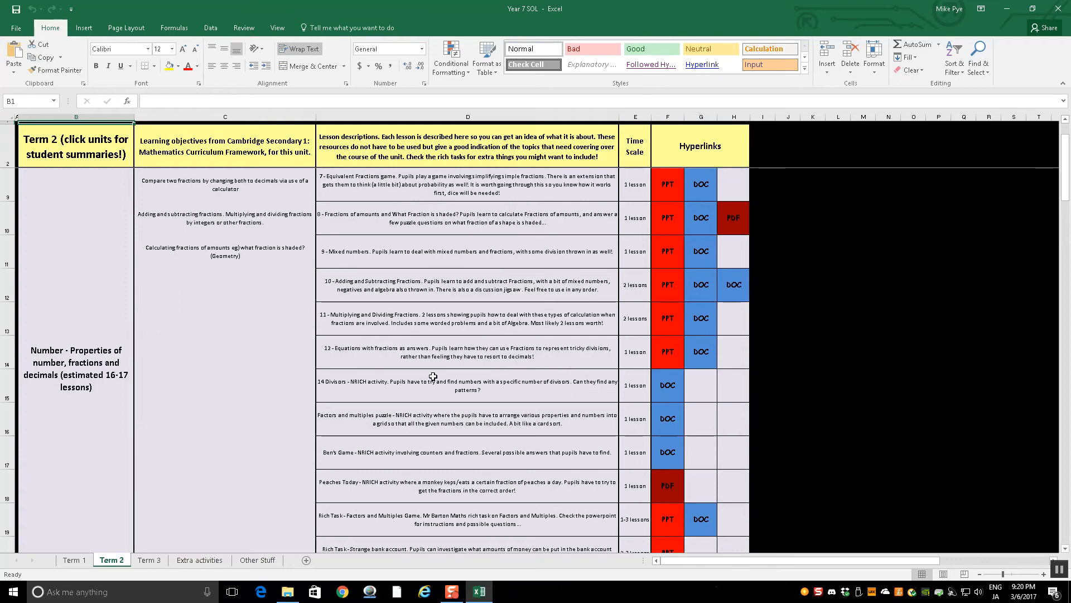
pyautogui.moveTo(410, 313)
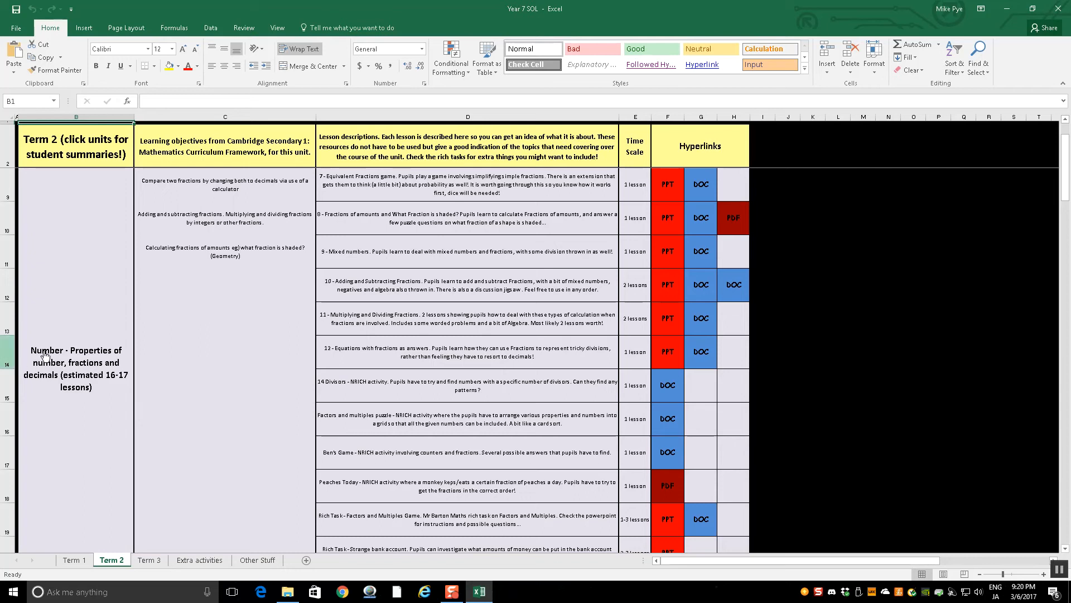
pyautogui.scroll(-3)
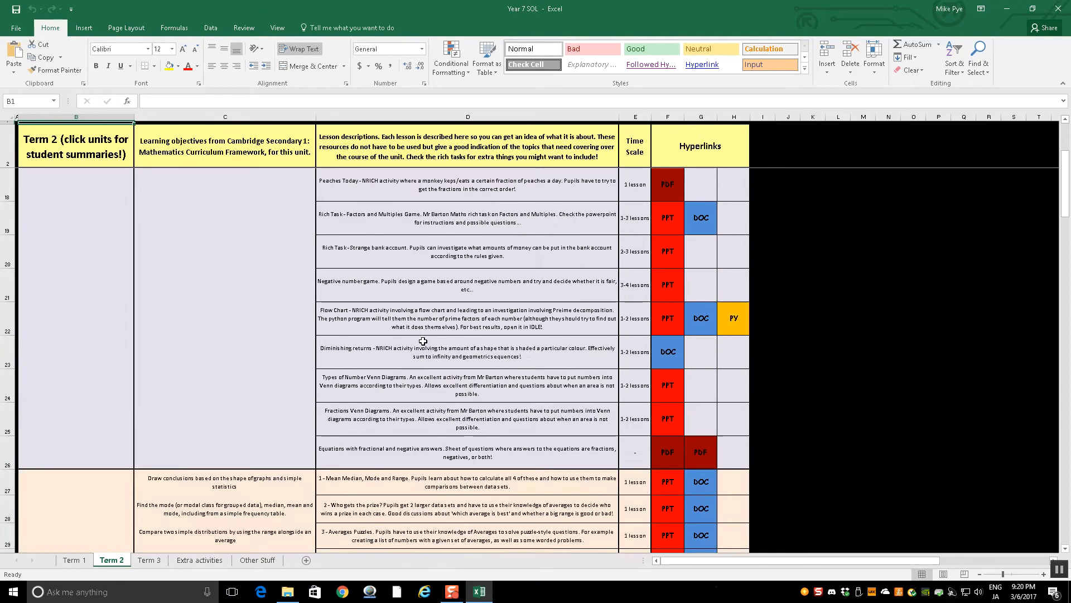
pyautogui.scroll(-3)
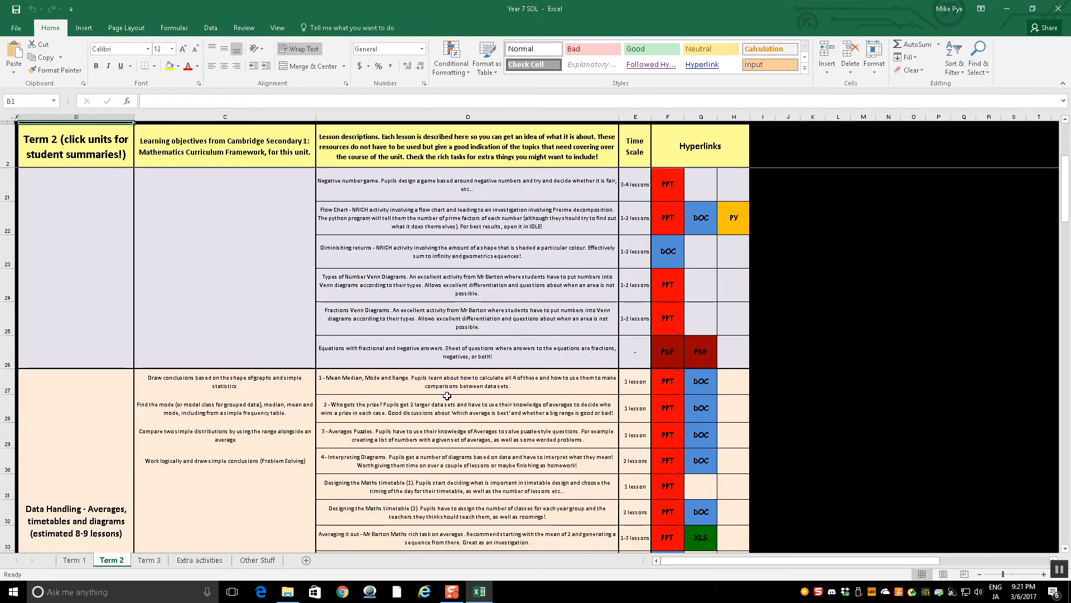
pyautogui.moveTo(448, 389)
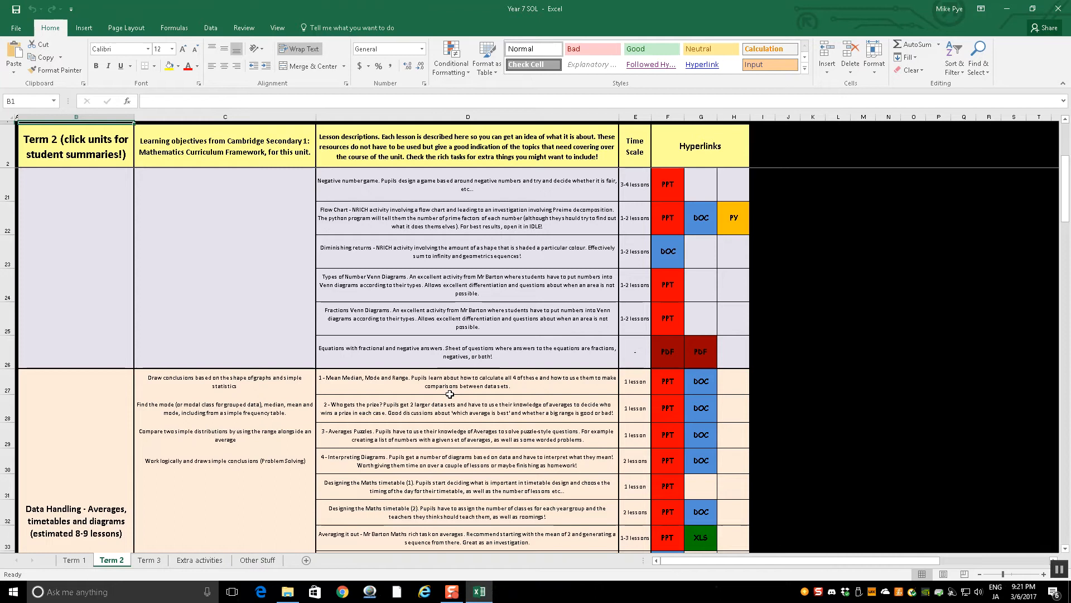
pyautogui.scroll(-3)
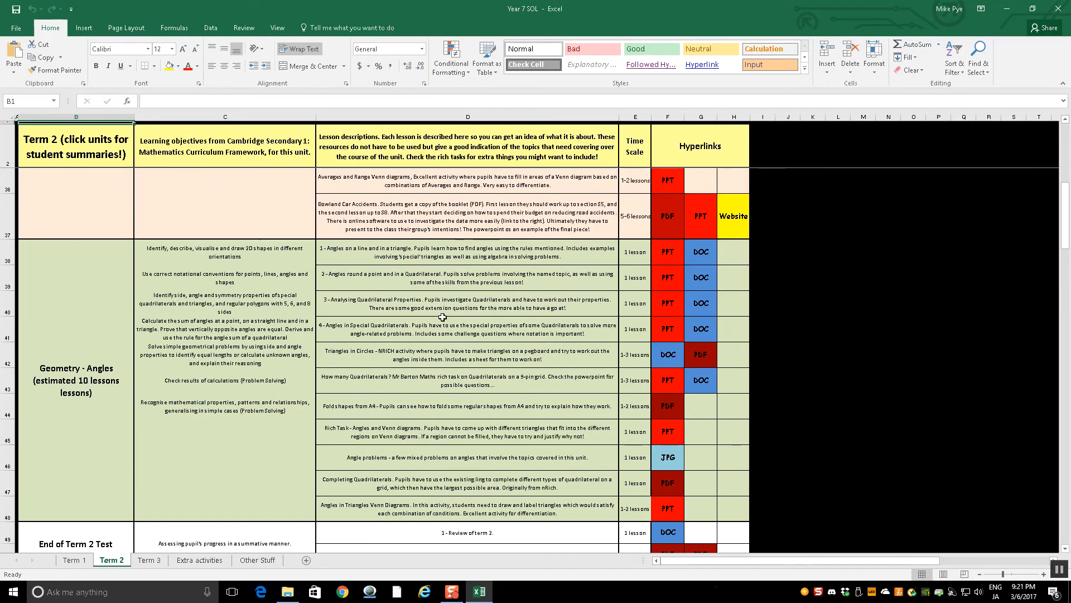
# Step: Return to Term 1, select the Algebra lesson cells, and open the Making a magic square presentation
pyautogui.click(73, 560)
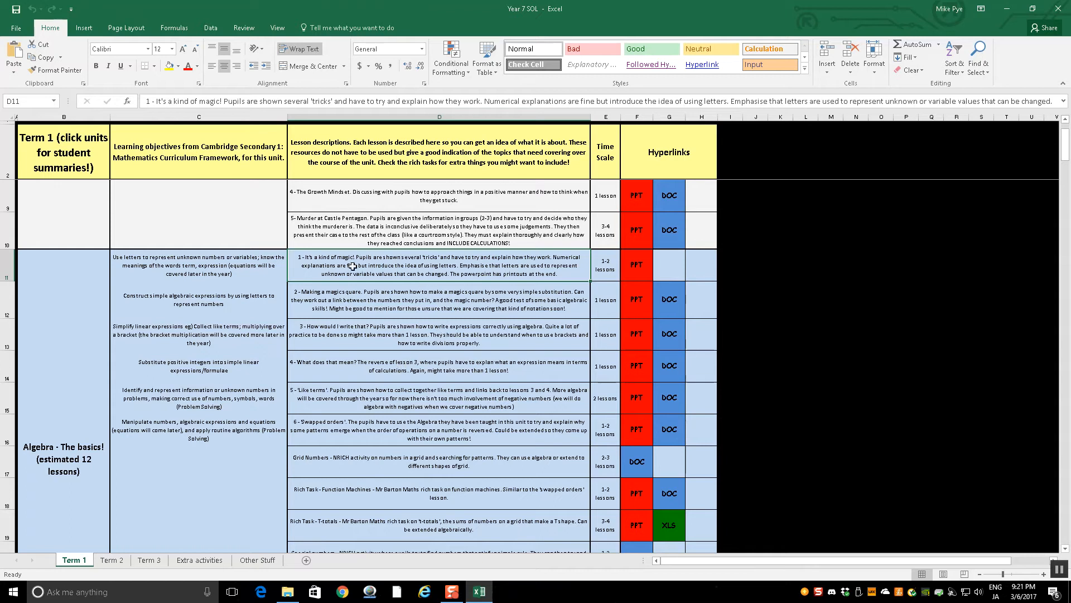
pyautogui.click(437, 299)
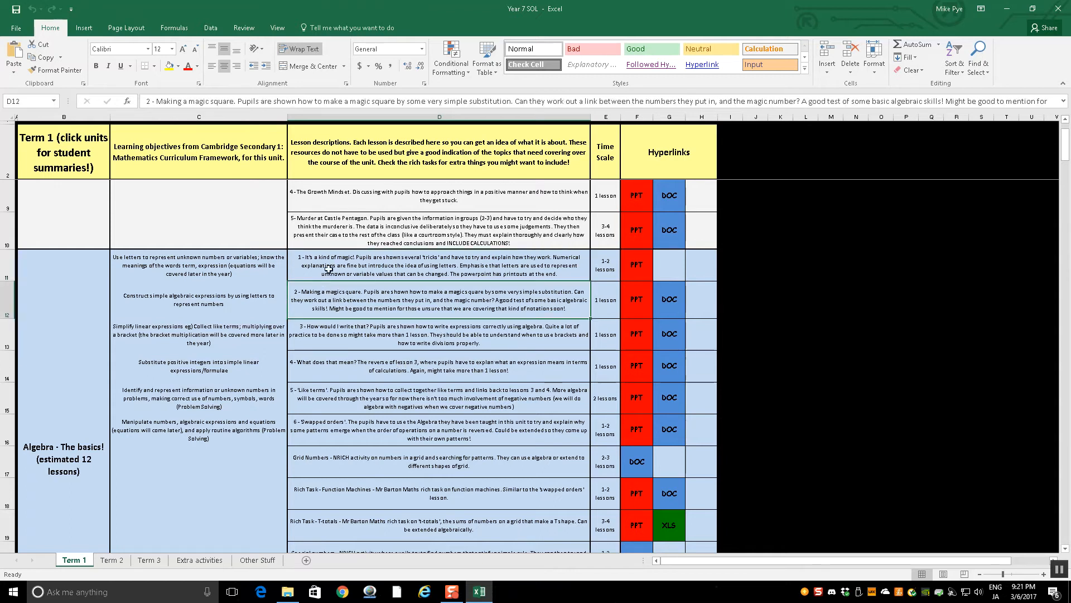
pyautogui.click(441, 264)
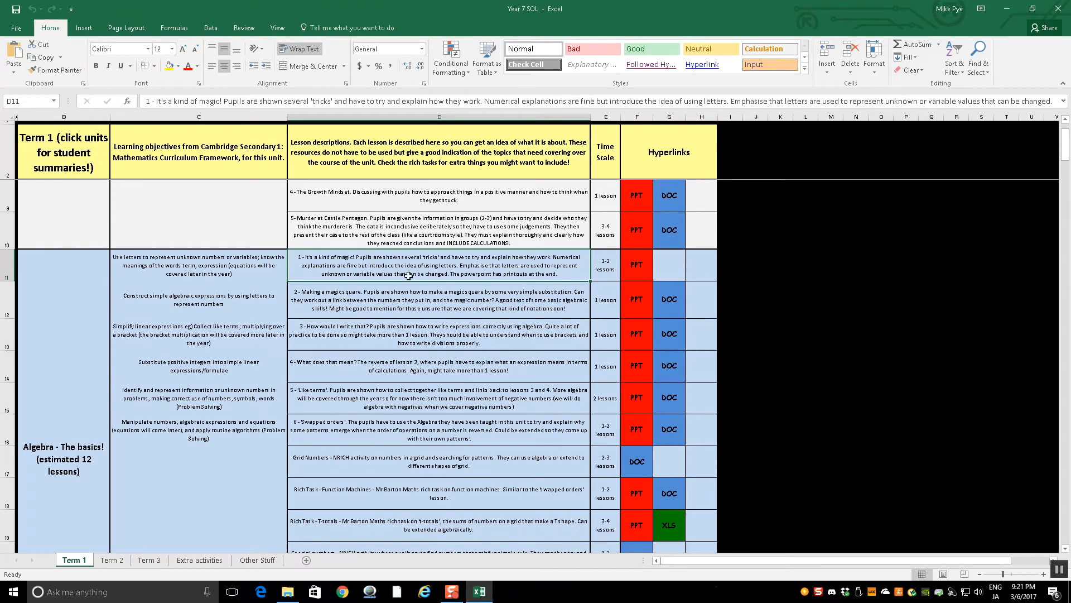
pyautogui.moveTo(396, 295)
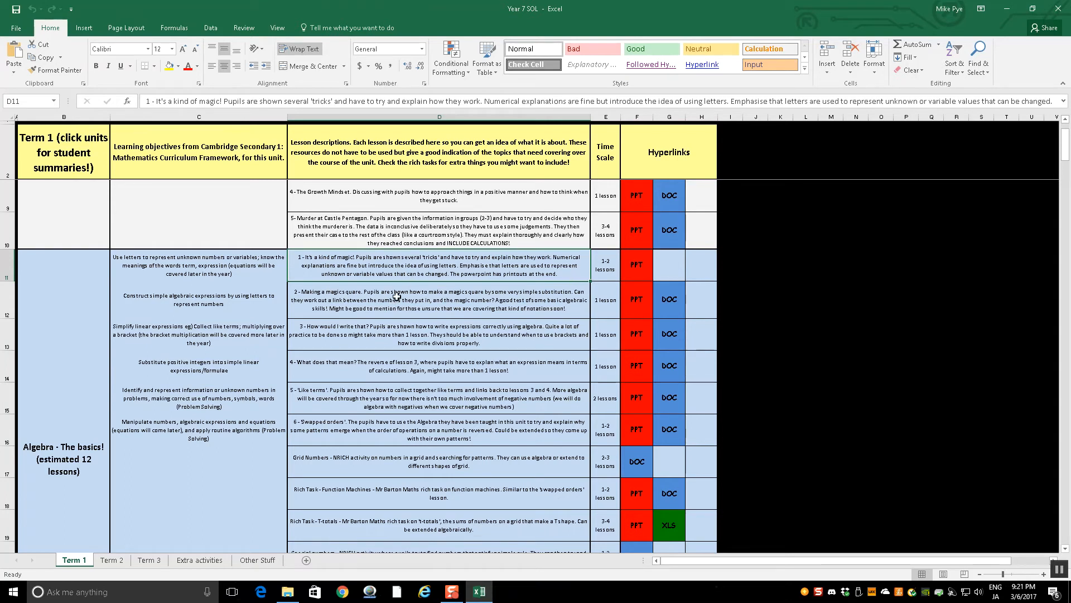
pyautogui.click(437, 299)
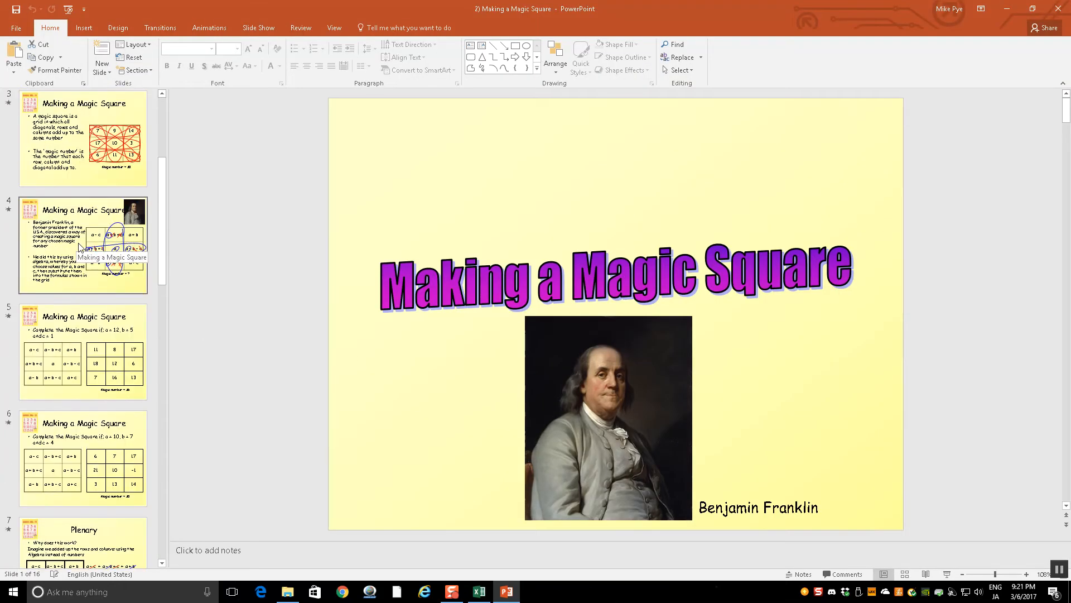
# Step: View the worked magic square example on slide 5, then close the presentation
pyautogui.click(83, 351)
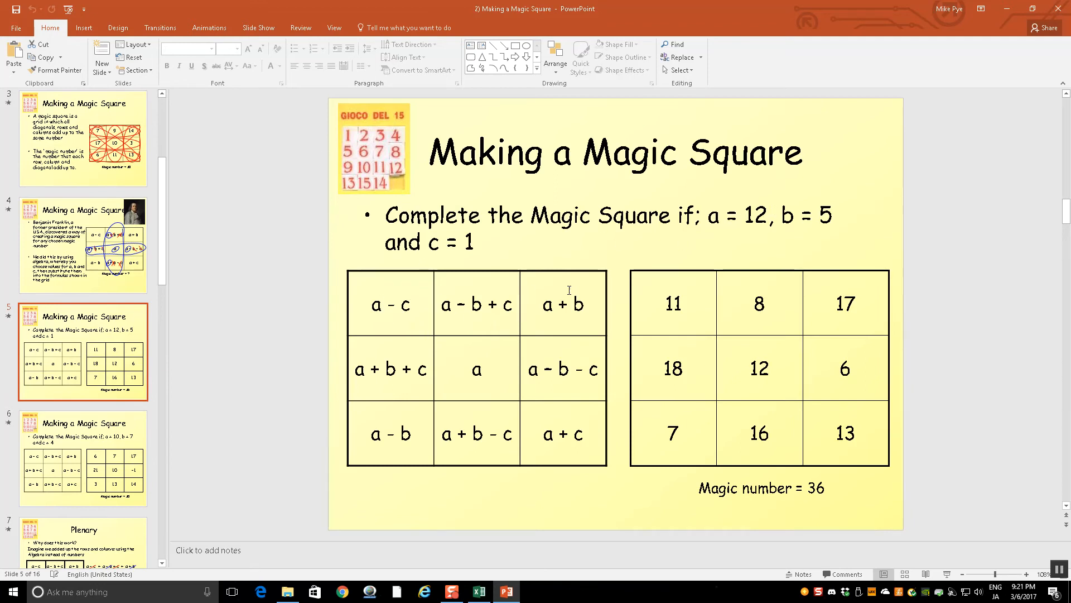
pyautogui.moveTo(573, 443)
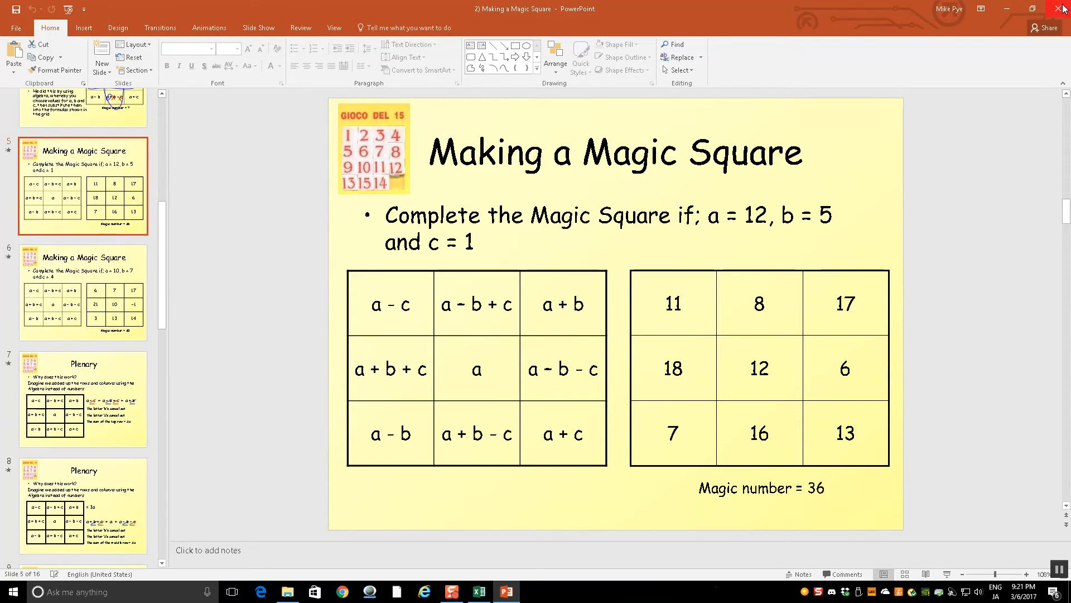
pyautogui.click(478, 591)
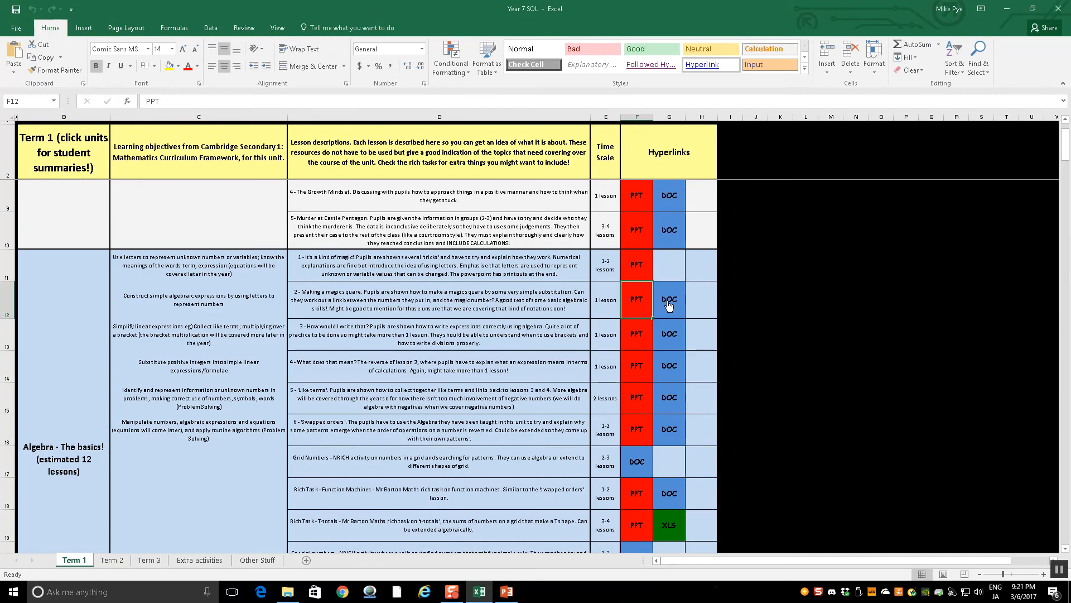
# Step: Open the Making a Magic Square Word worksheet and scroll through its grids and make-your-own page
pyautogui.click(668, 299)
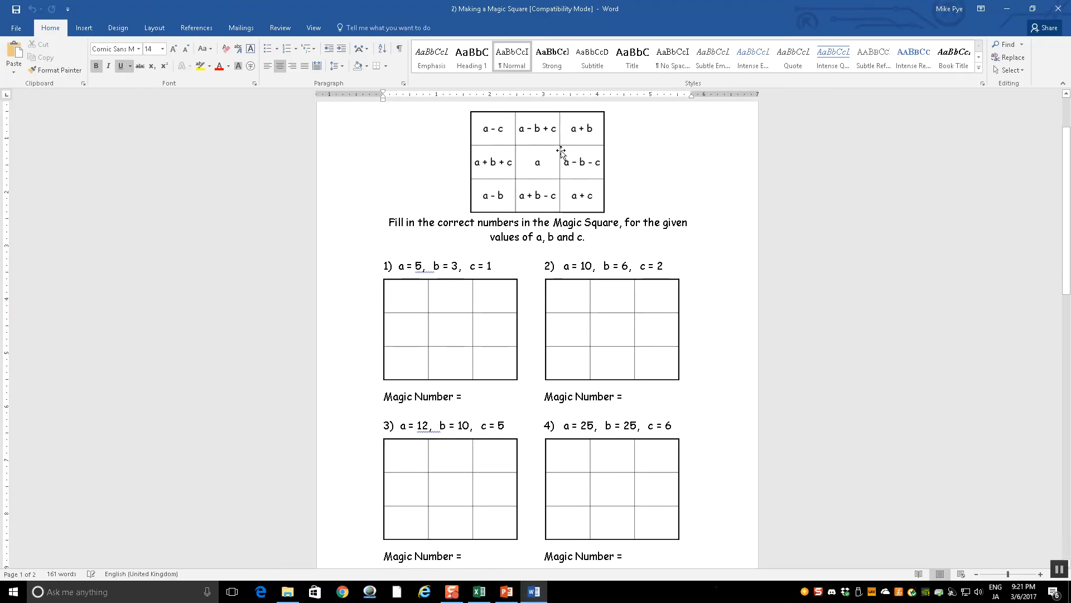
pyautogui.moveTo(495, 354)
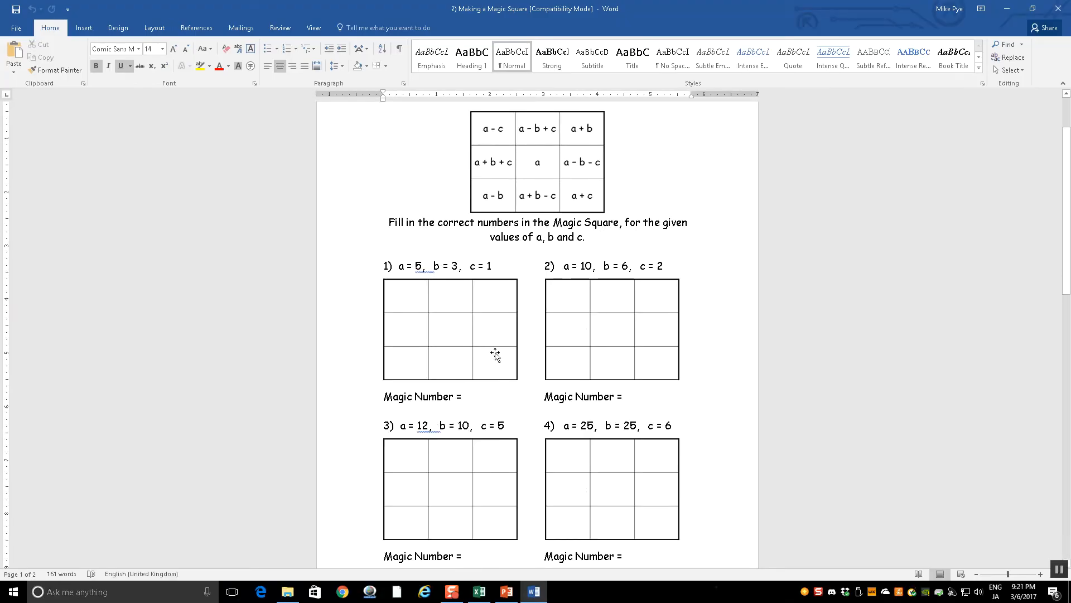
pyautogui.scroll(-3)
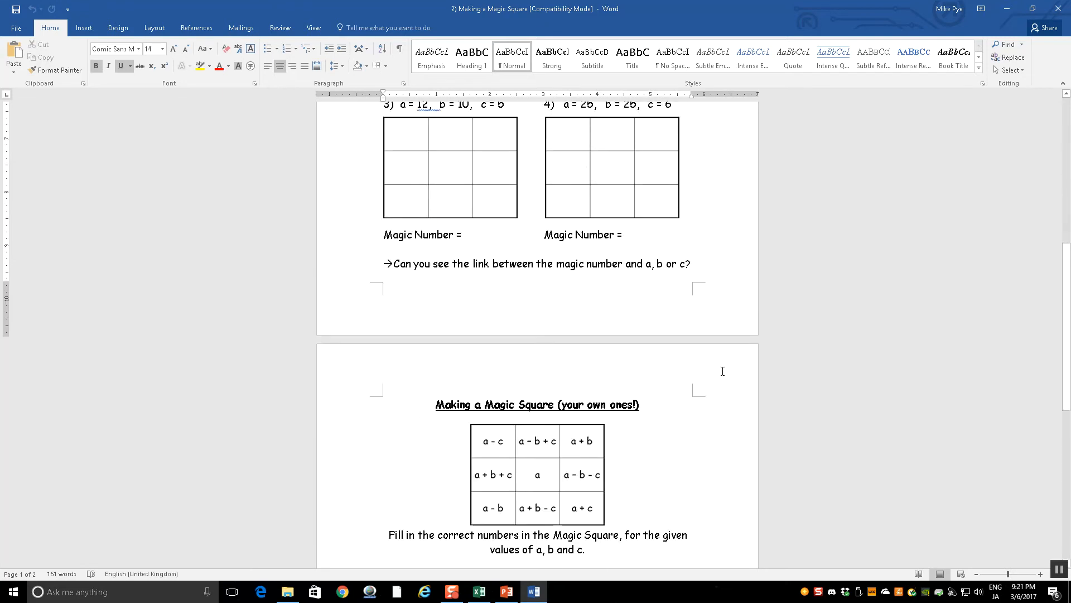
pyautogui.scroll(-3)
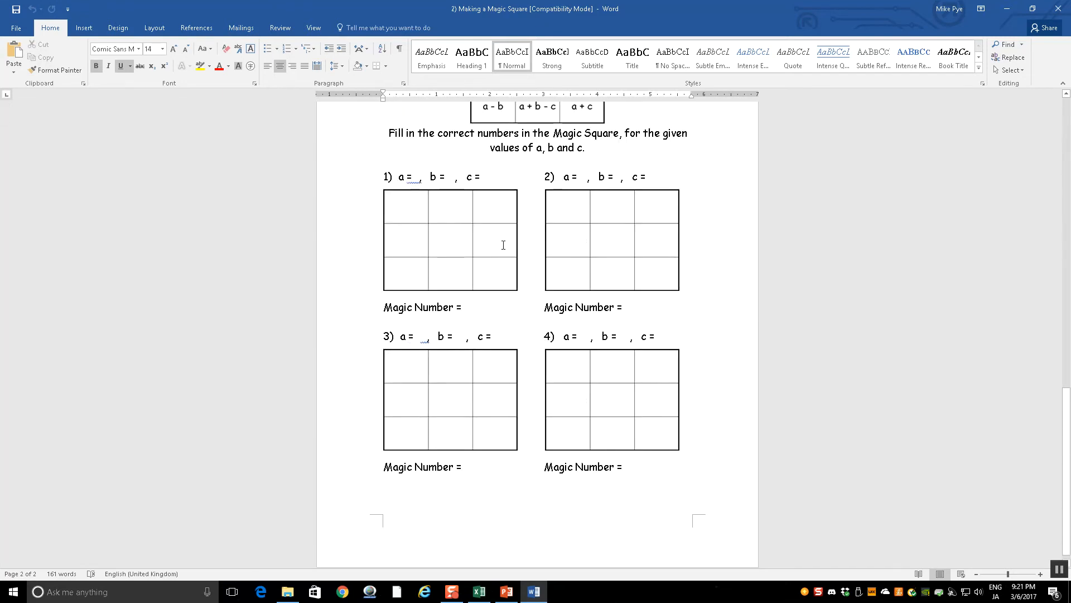
pyautogui.scroll(-3)
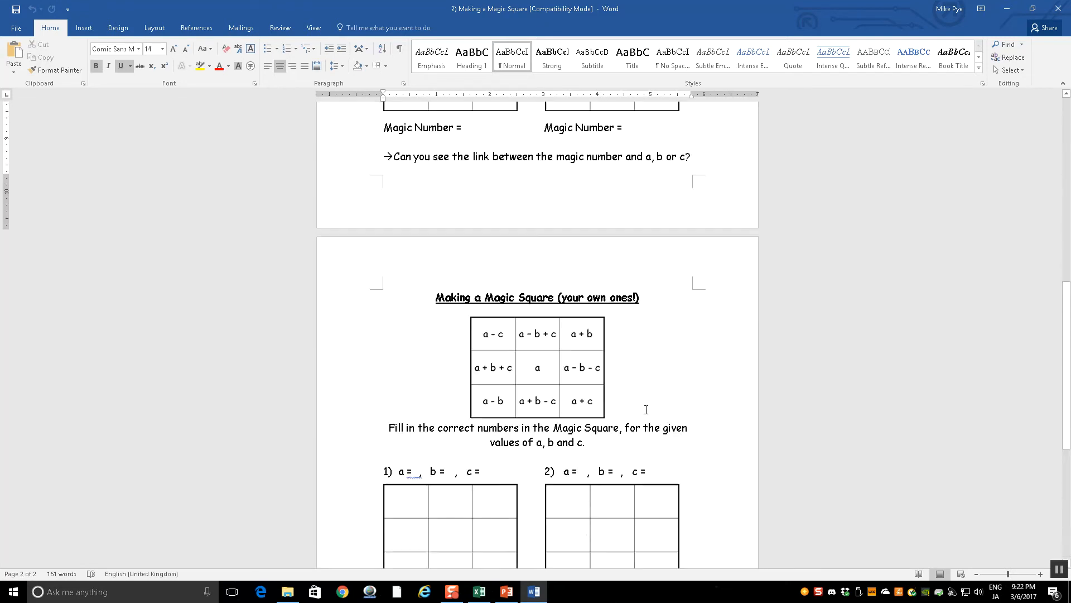
pyautogui.scroll(-3)
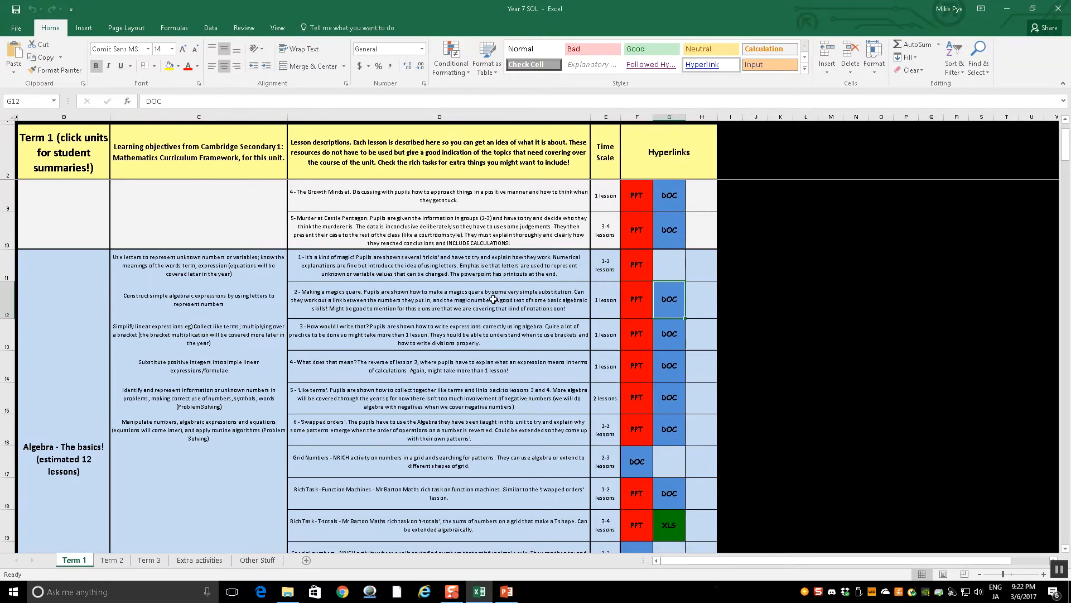
# Step: Review the What does that mean, Like terms and Swapped orders lessons, then open Swapped orders' presentation
pyautogui.click(439, 335)
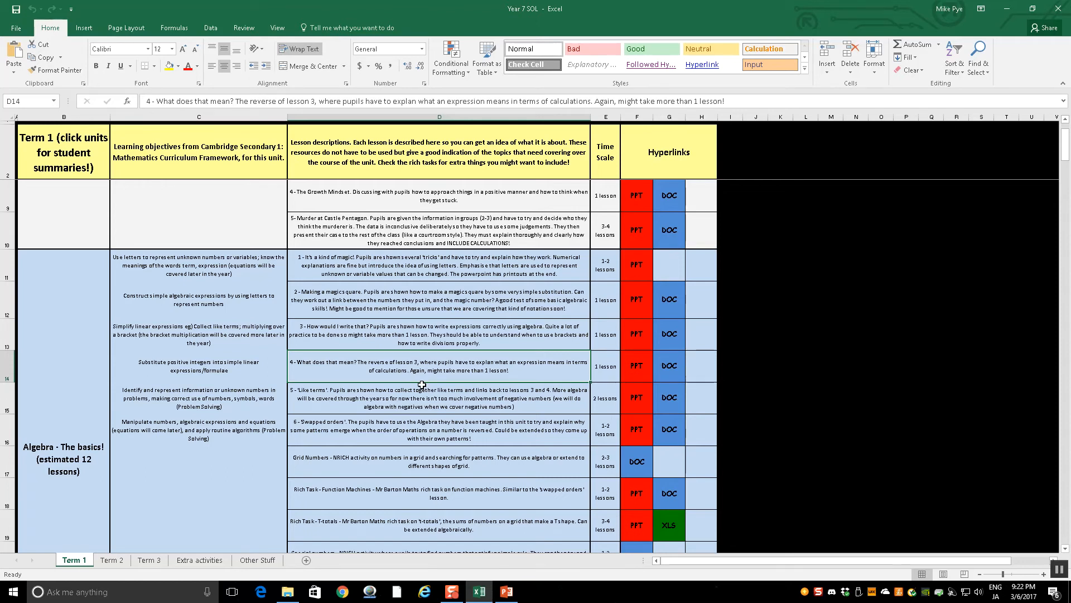
pyautogui.click(437, 402)
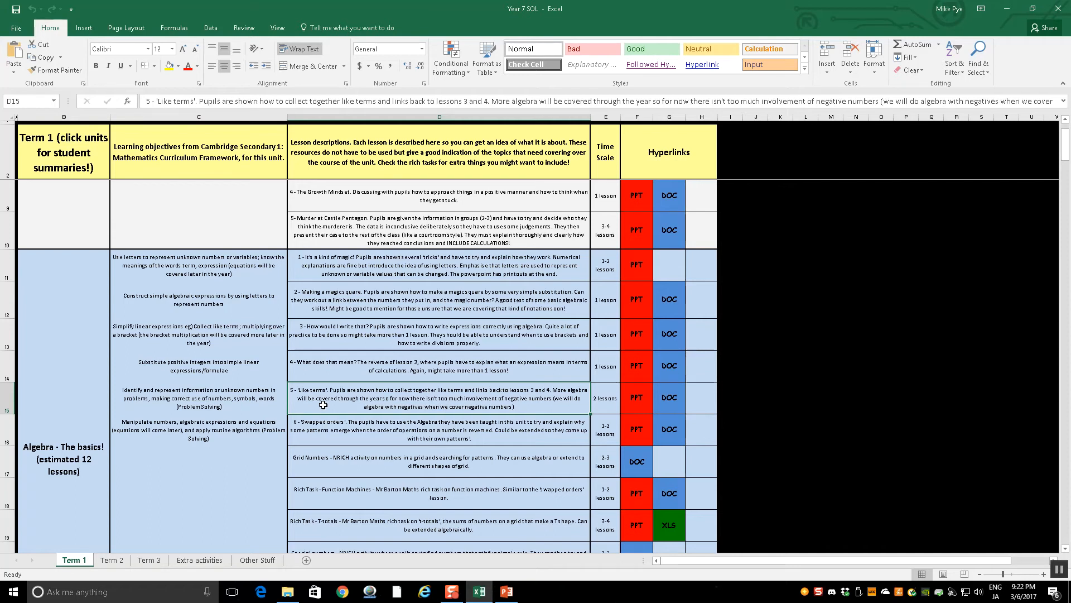
pyautogui.click(439, 429)
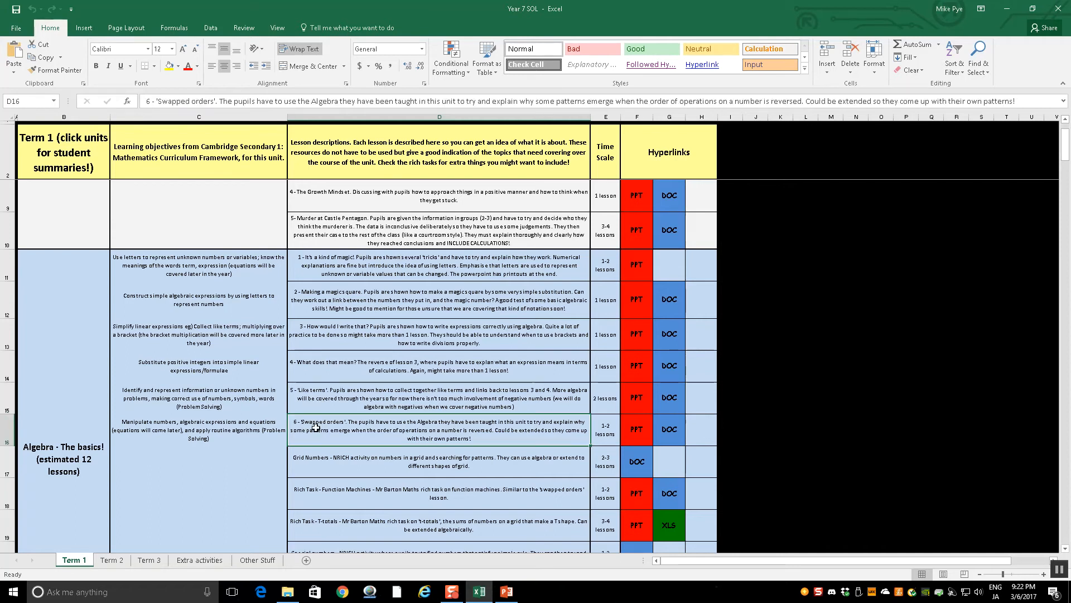
pyautogui.click(635, 429)
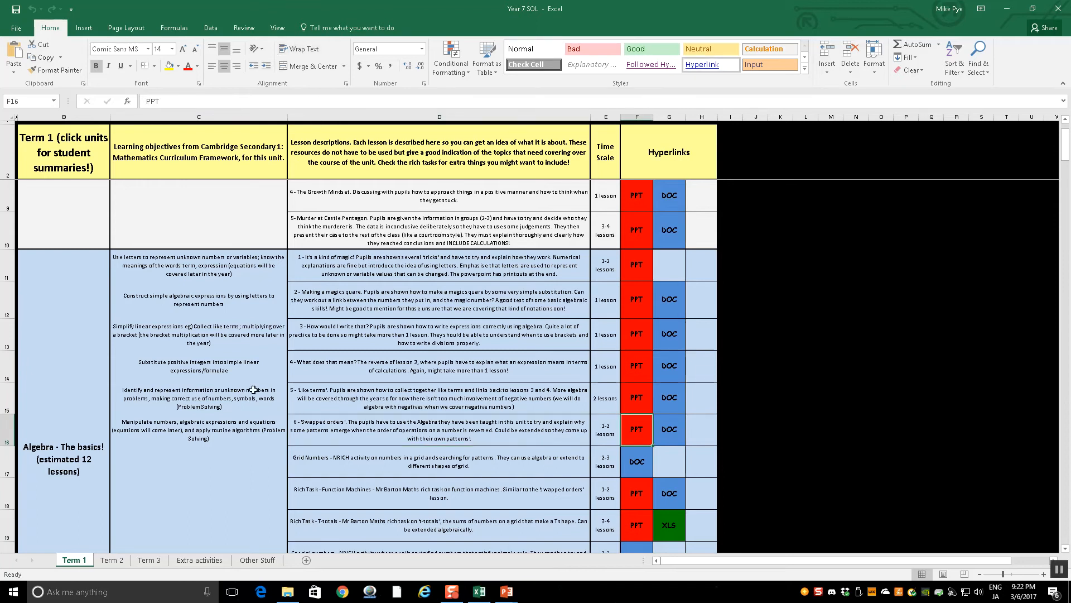
pyautogui.moveTo(420, 559)
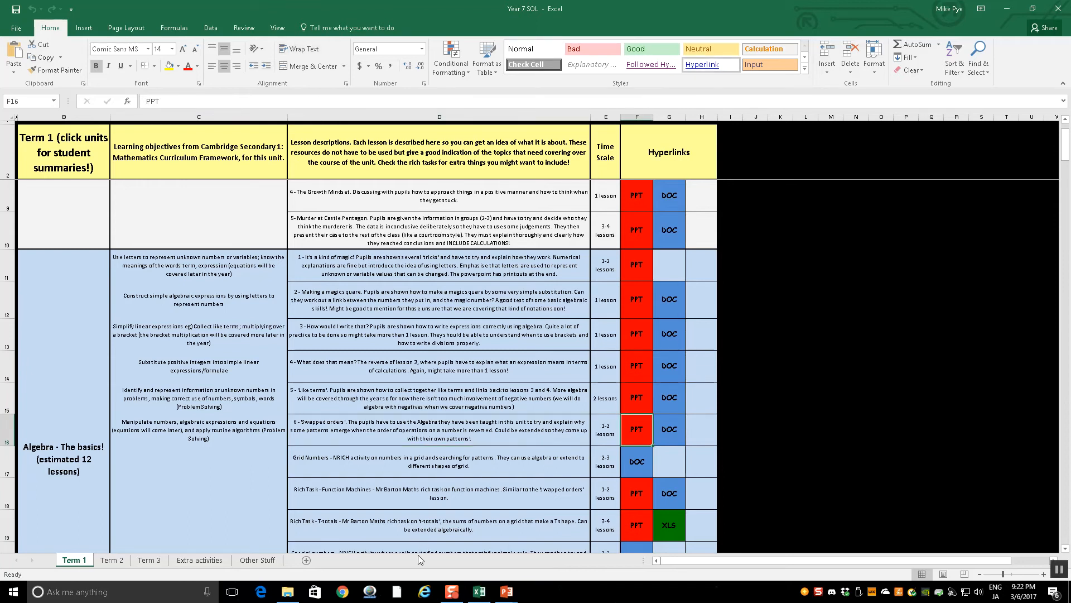
pyautogui.moveTo(505, 591)
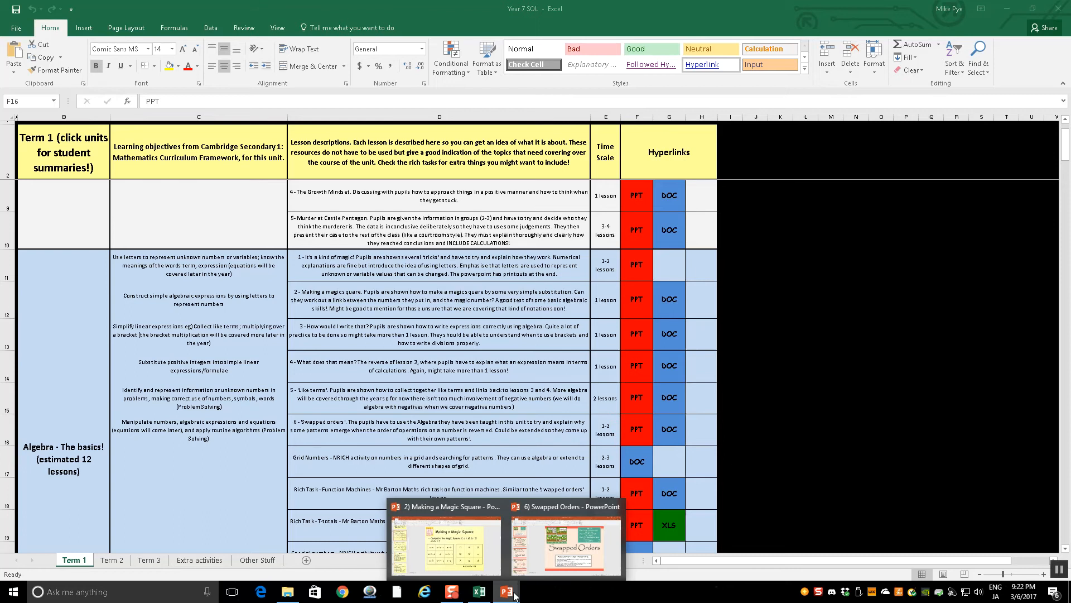
# Step: View and close the Swapped Orders presentation, then scroll Term 1 to Algebra's later rich tasks
pyautogui.click(566, 543)
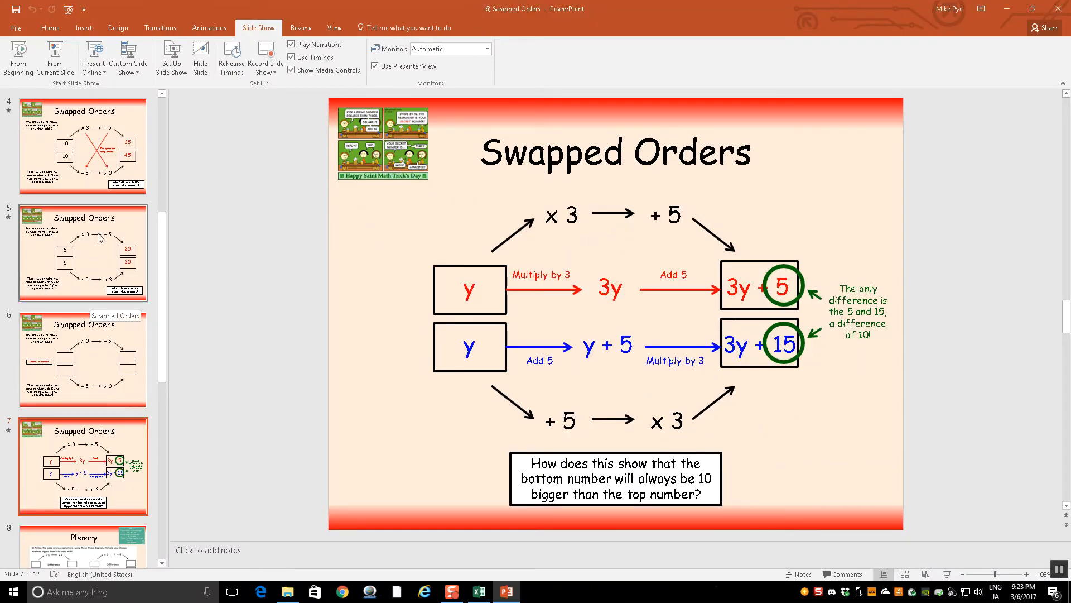
pyautogui.moveTo(70, 236)
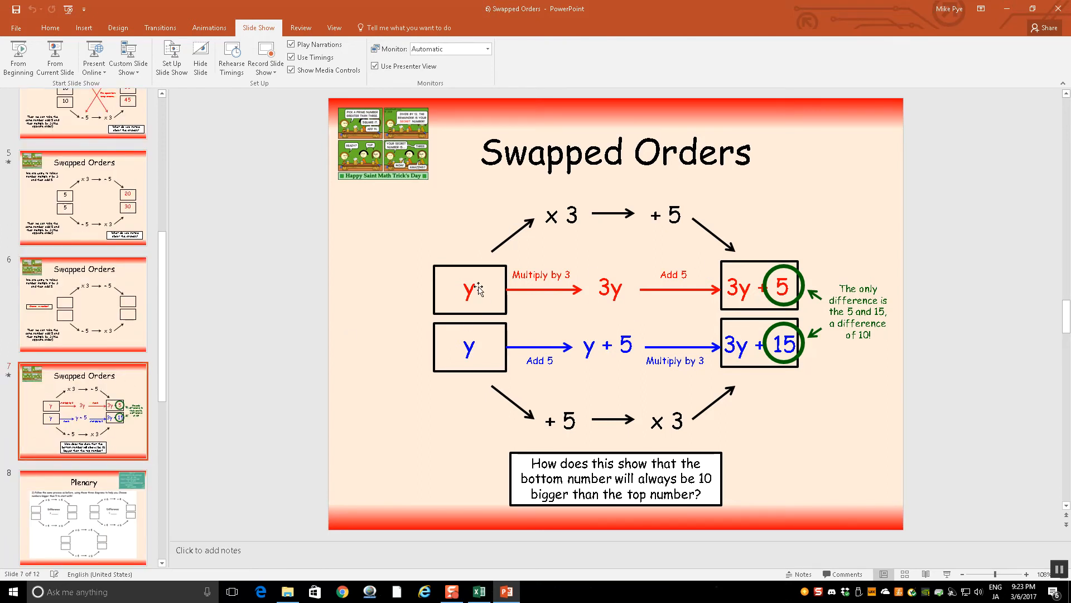
pyautogui.click(477, 591)
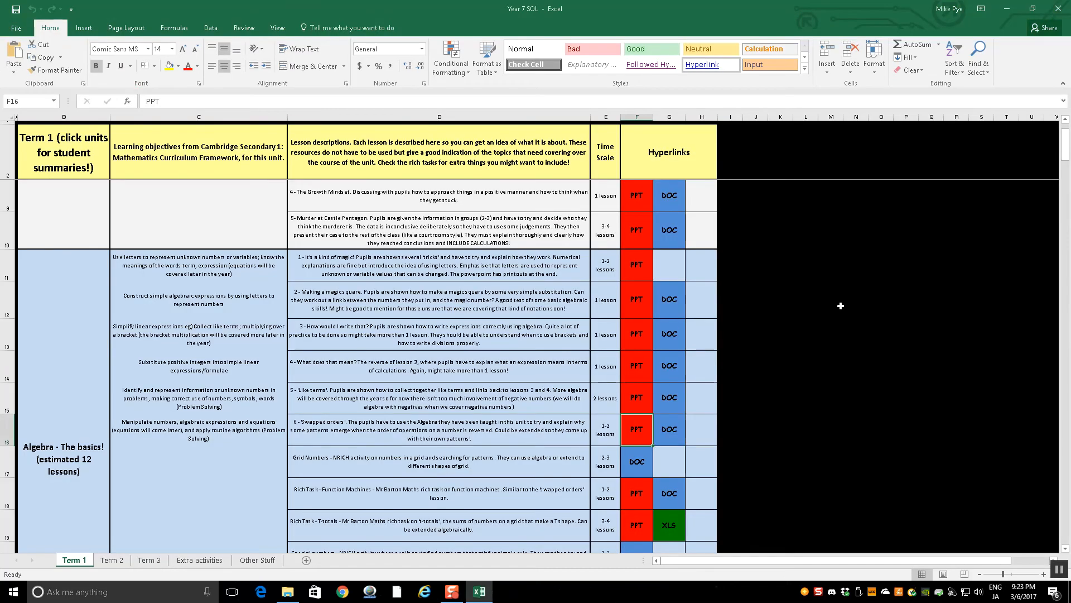
pyautogui.scroll(-3)
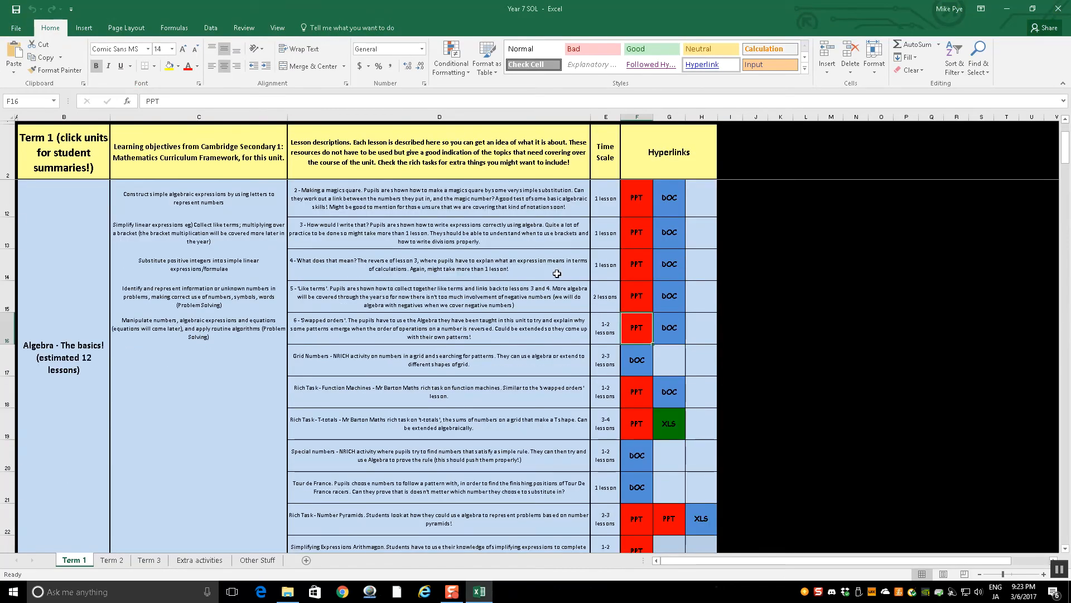
pyautogui.scroll(-3)
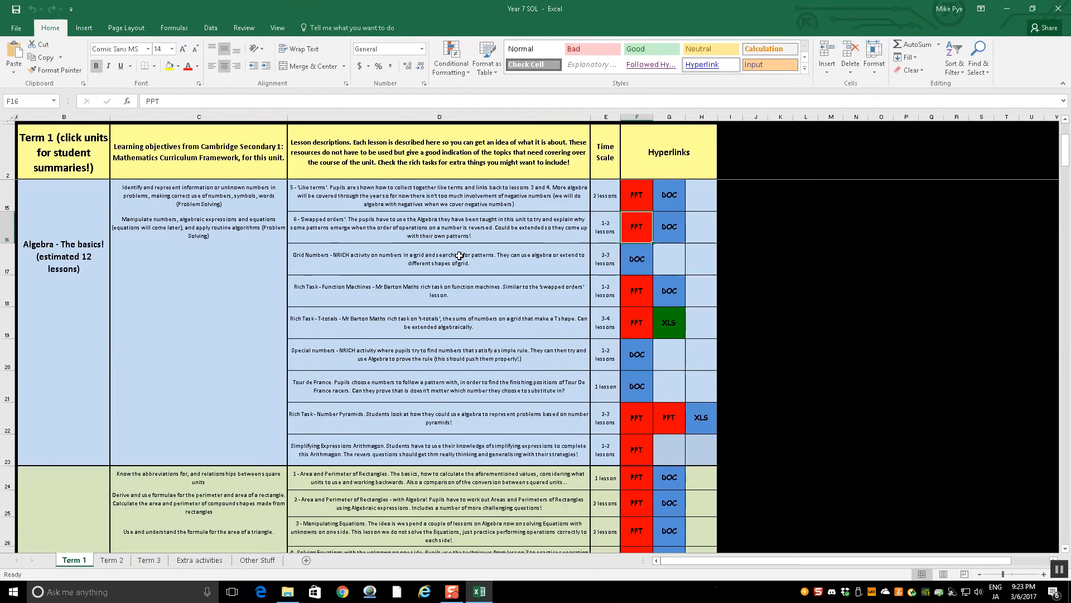
pyautogui.moveTo(639, 261)
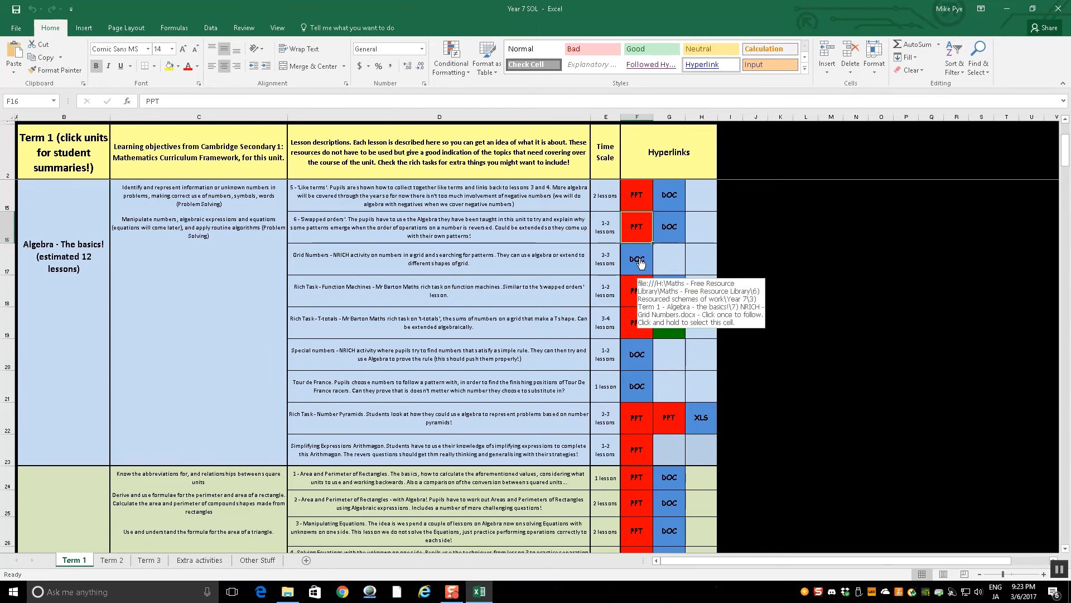
pyautogui.click(669, 260)
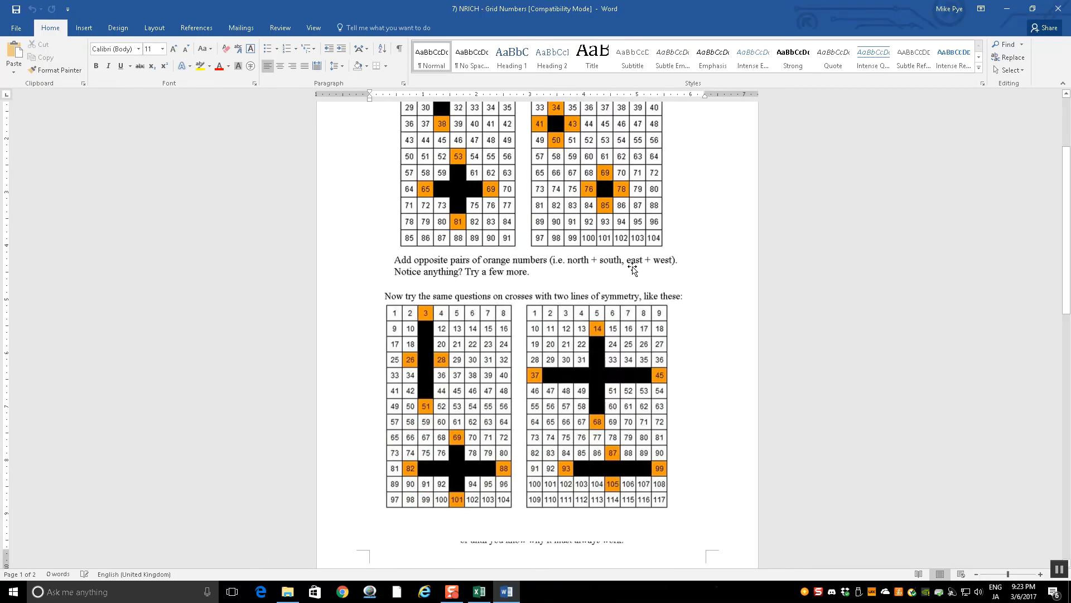
pyautogui.scroll(-3)
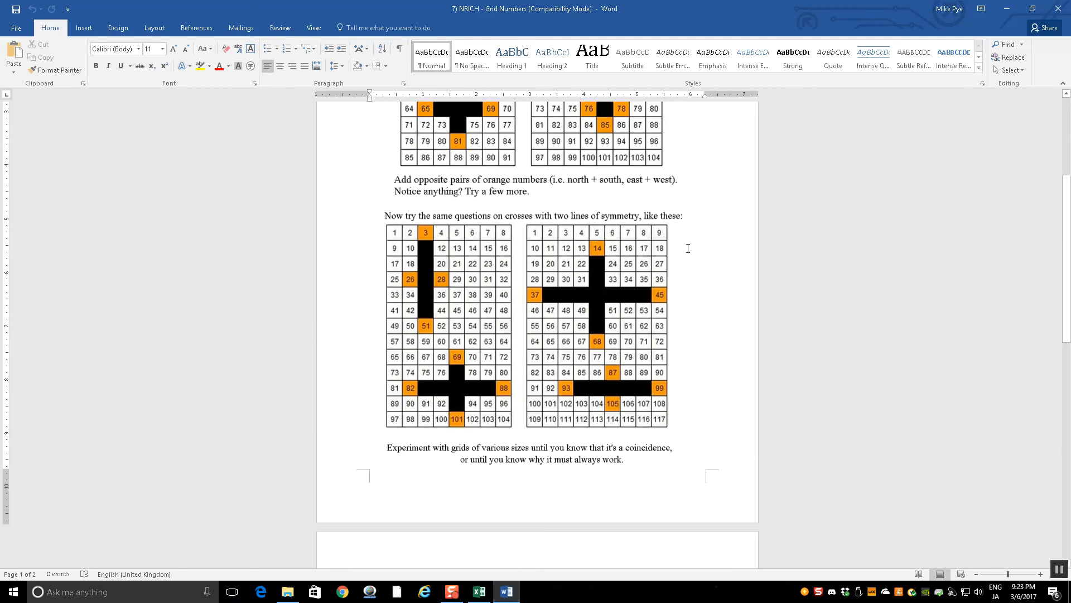
pyautogui.click(477, 591)
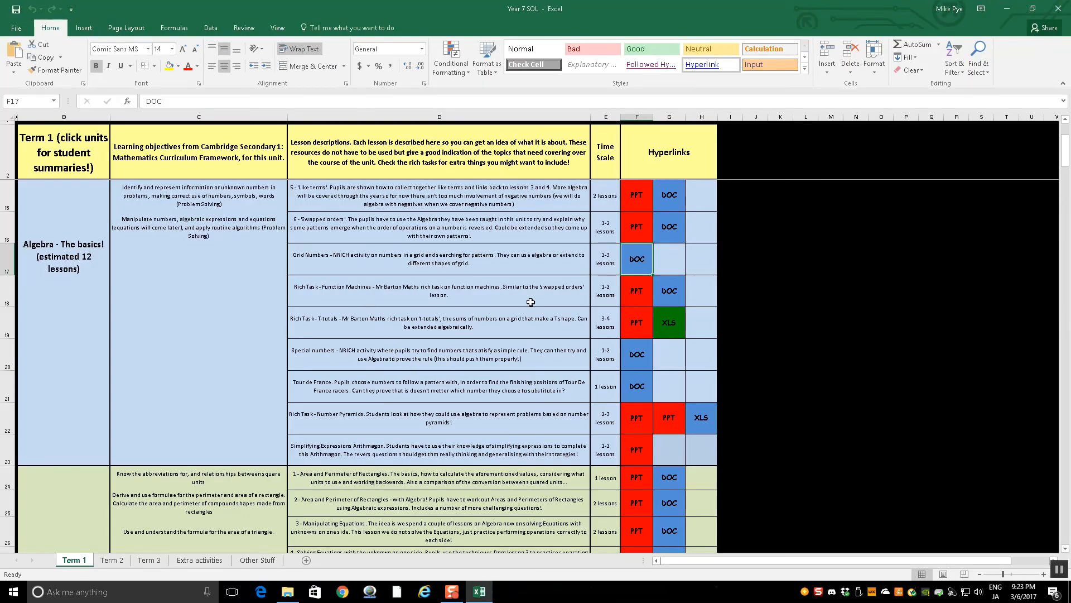
# Step: Follow the Simplifying Expressions Arithmagon presentation link and scroll toward the End of Term 1 Assessment
pyautogui.click(439, 354)
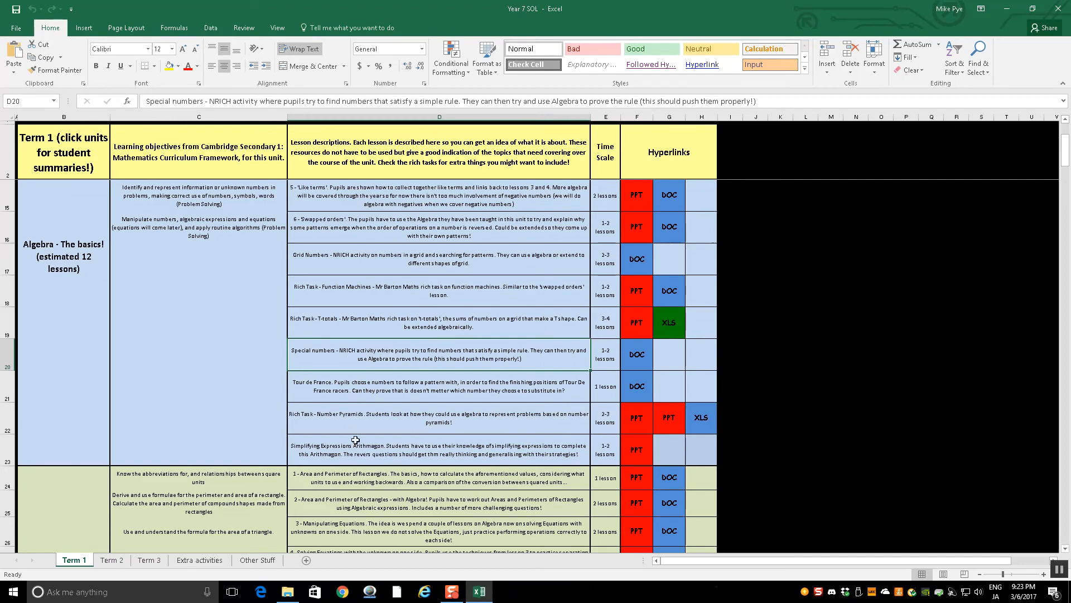
pyautogui.click(636, 448)
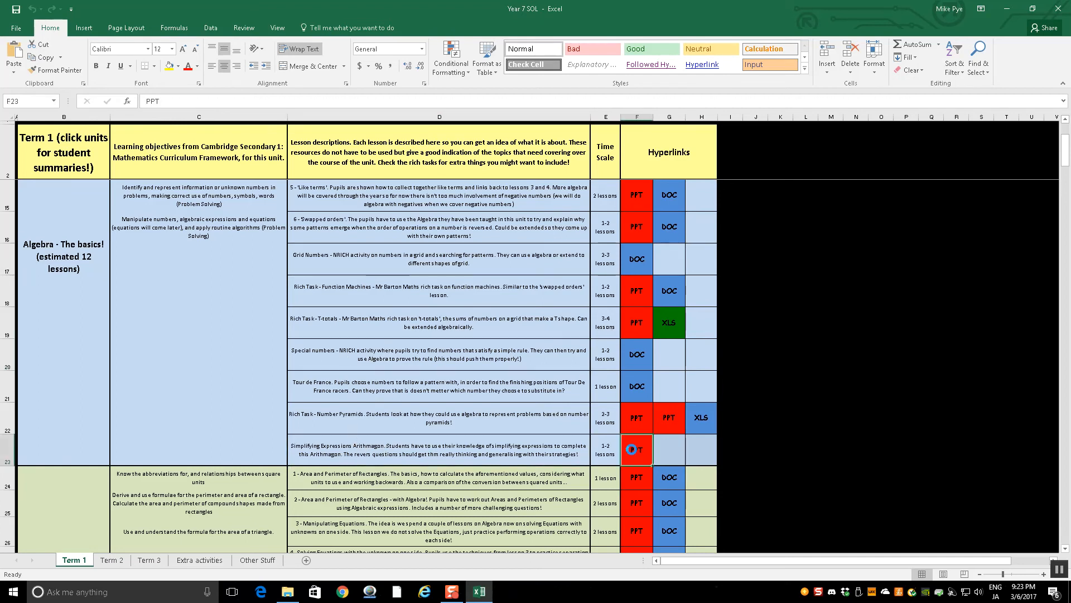
pyautogui.click(635, 448)
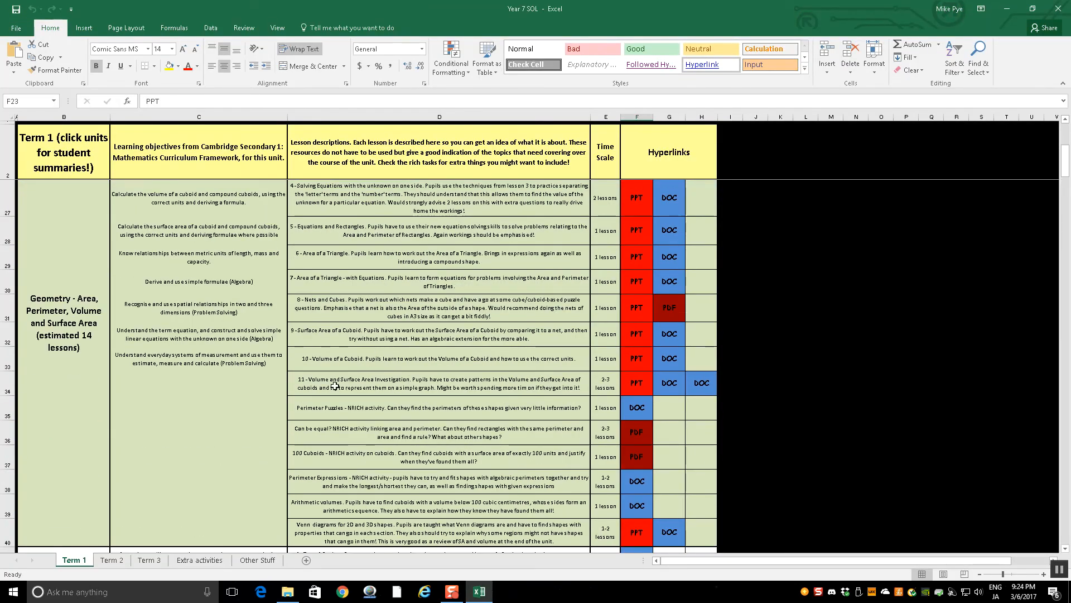
pyautogui.scroll(-3)
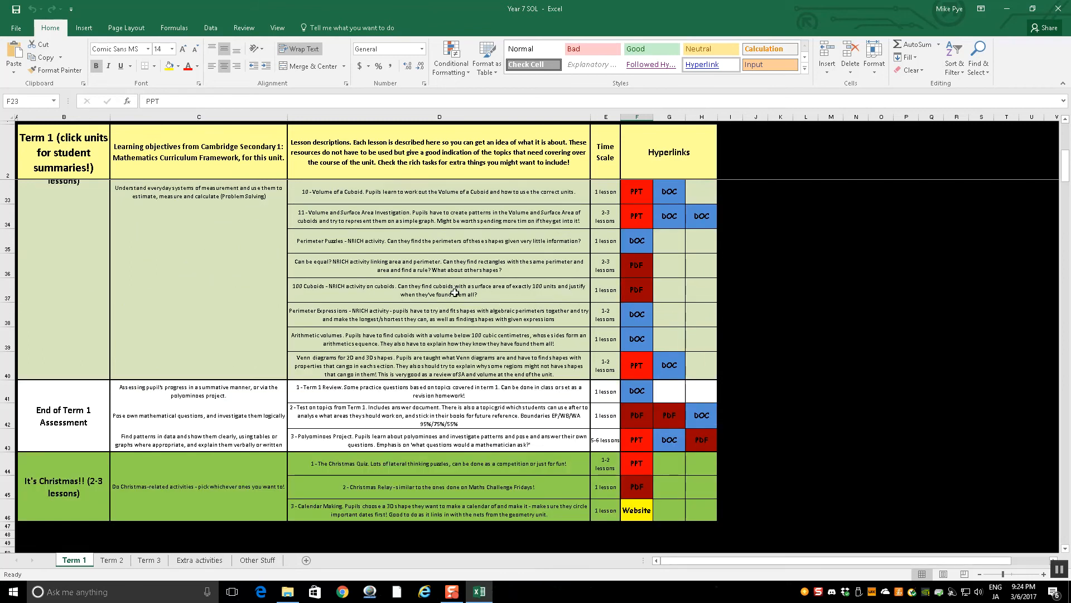
pyautogui.moveTo(510, 417)
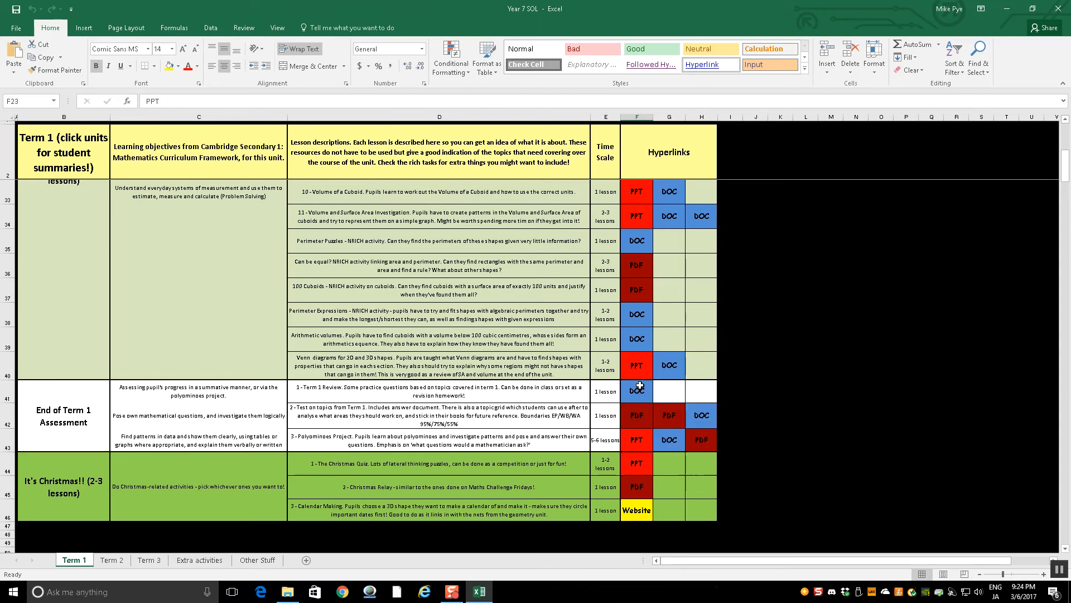
pyautogui.moveTo(673, 419)
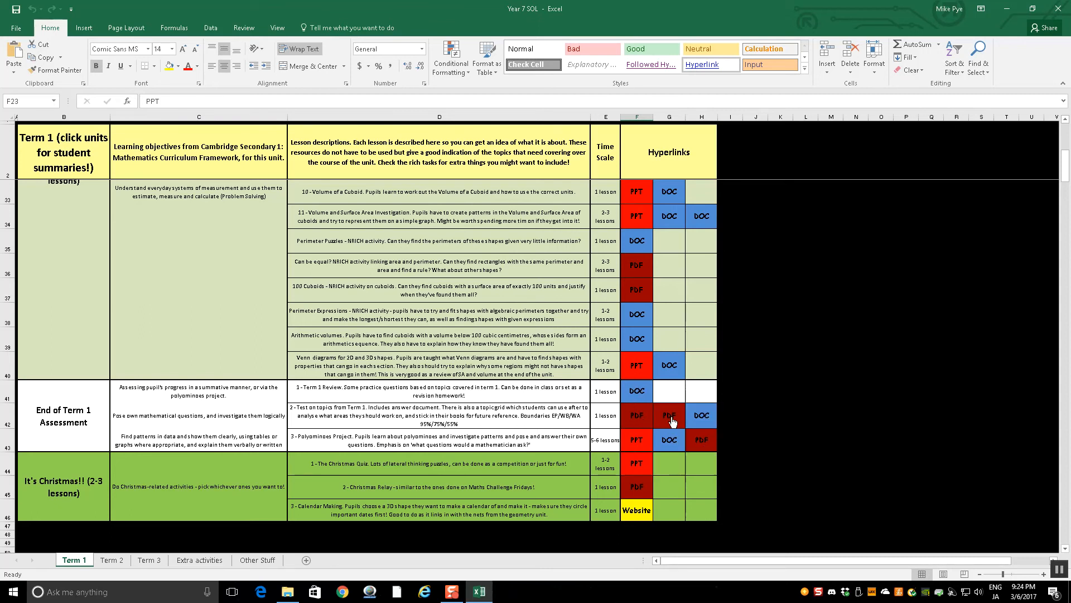
# Step: Open the Term 1 Test PDF, scroll through it, and close it
pyautogui.click(635, 415)
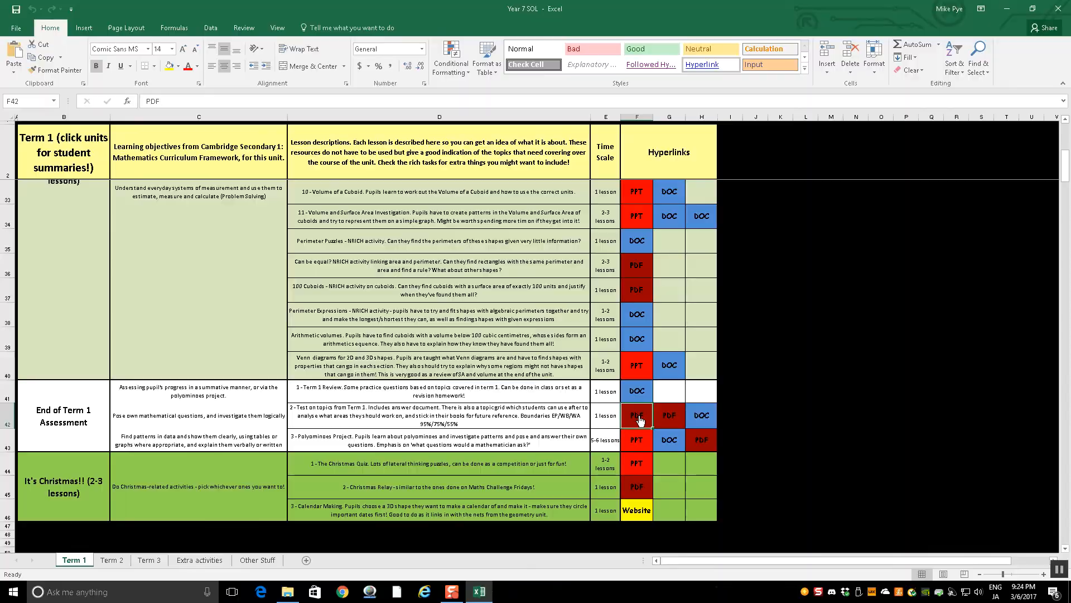
pyautogui.click(636, 415)
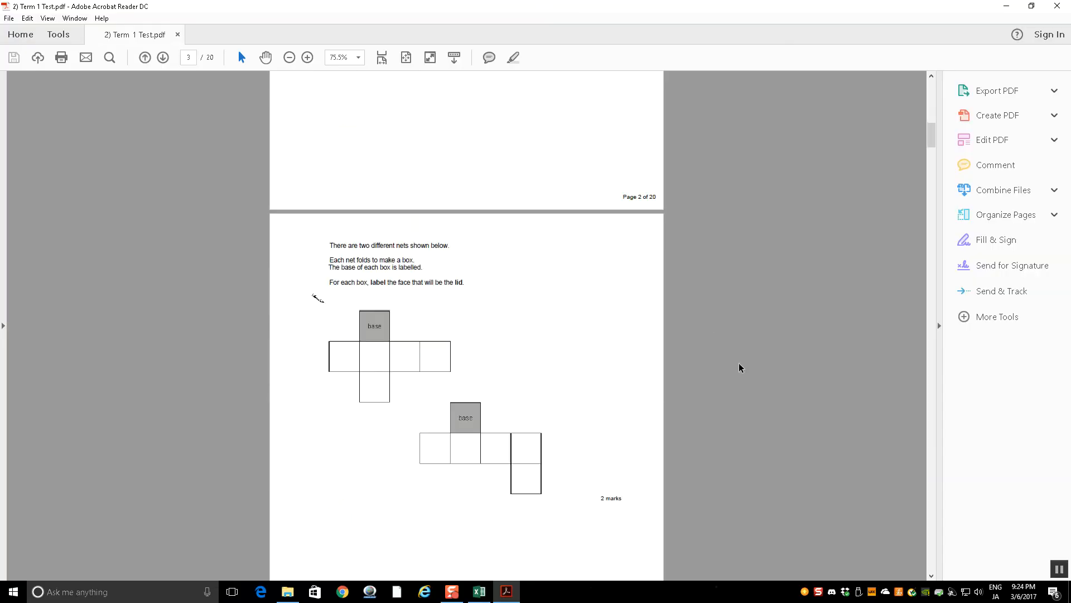
pyautogui.scroll(-3)
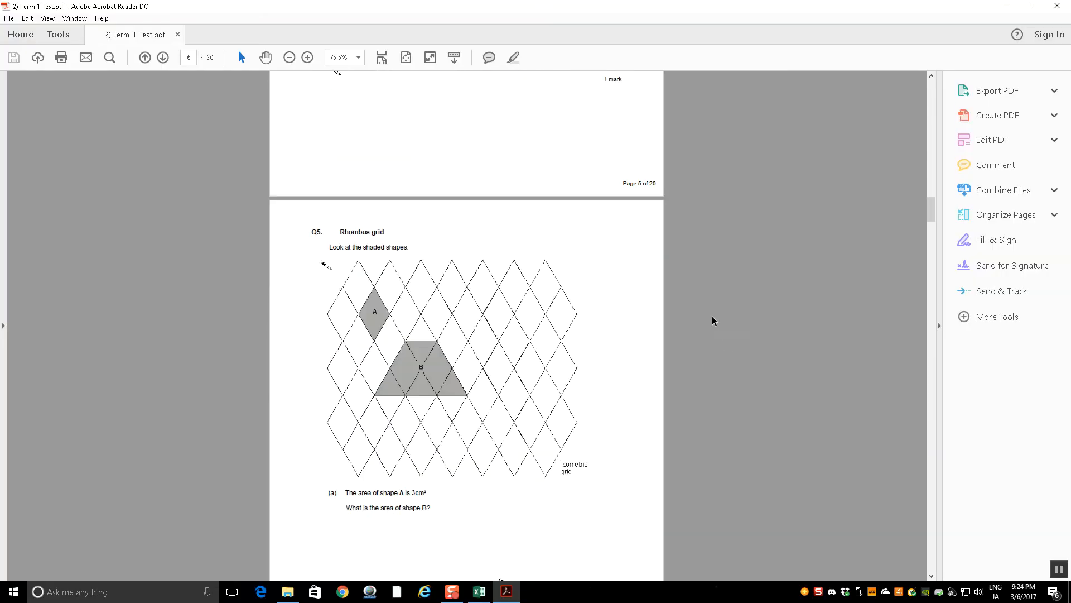
pyautogui.click(476, 591)
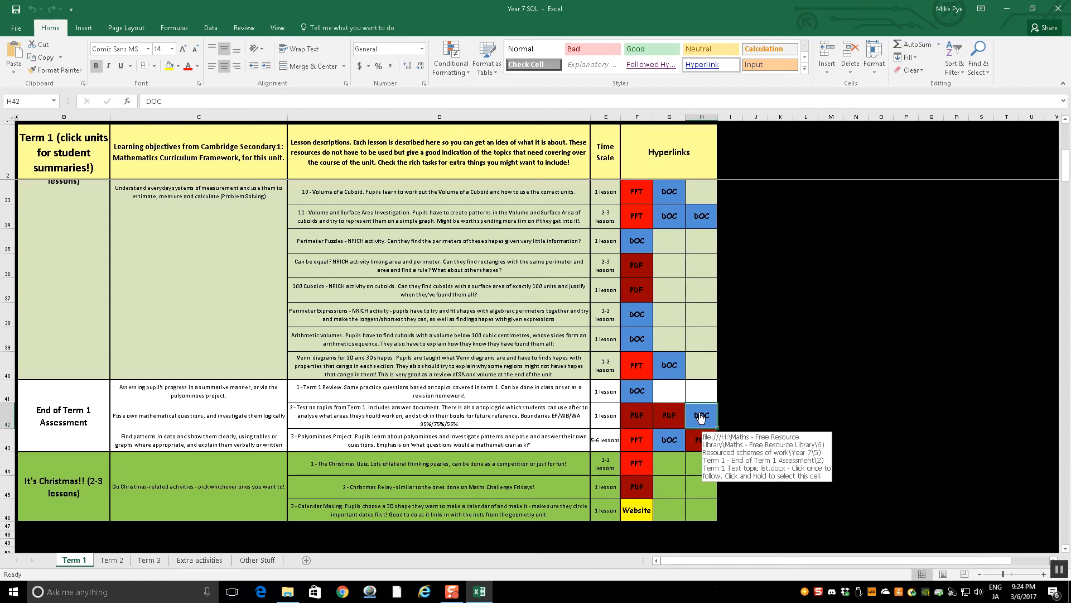
# Step: Open the Term 1 Test topic list from H42 and read to question 19b's careless-mistakes line
pyautogui.click(700, 415)
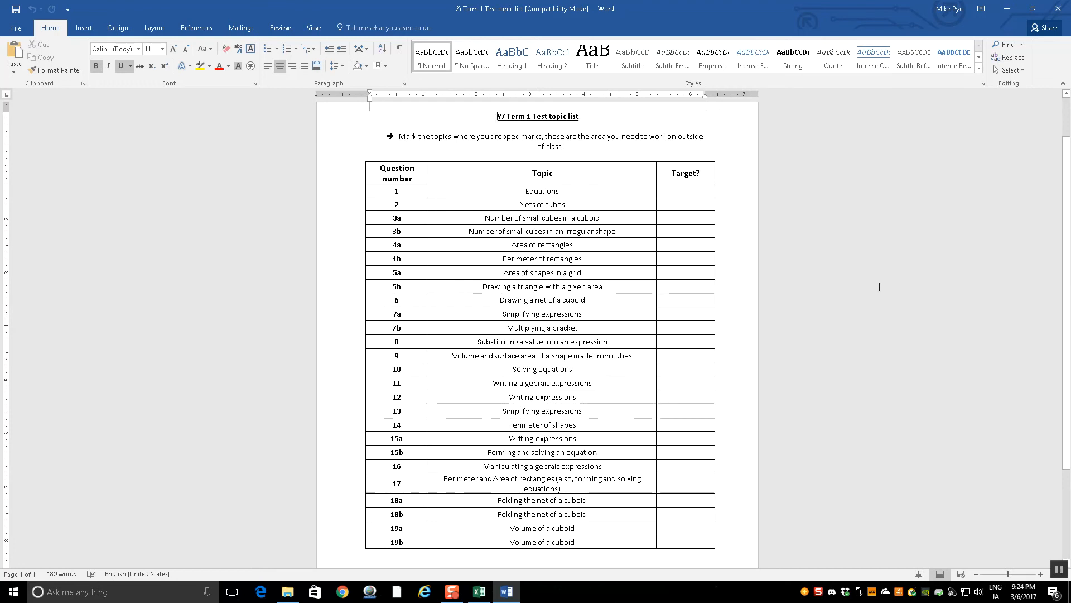
pyautogui.moveTo(821, 250)
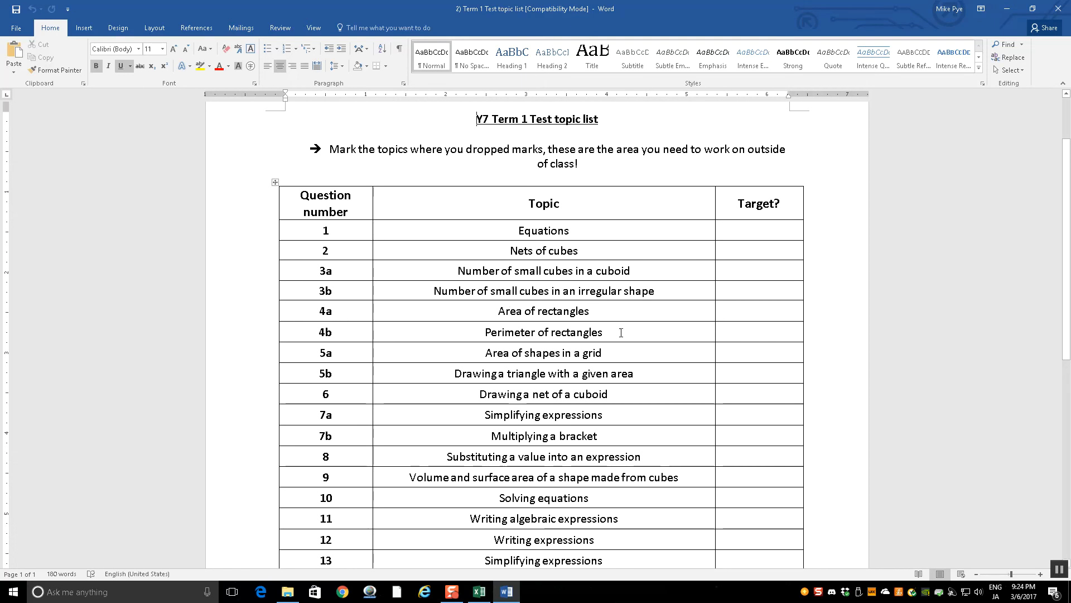
pyautogui.scroll(-3)
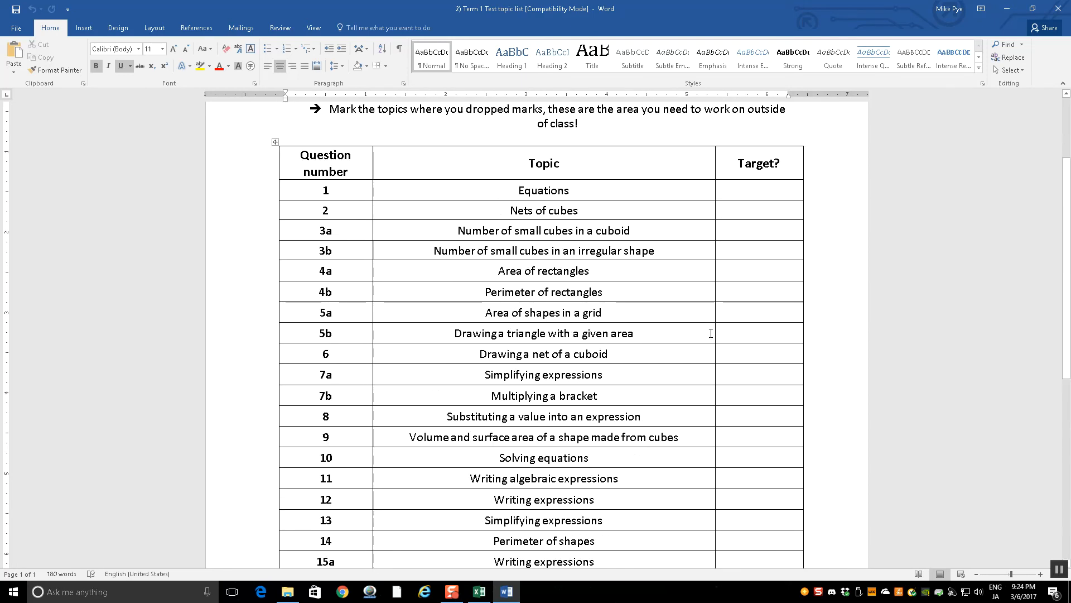
pyautogui.scroll(-3)
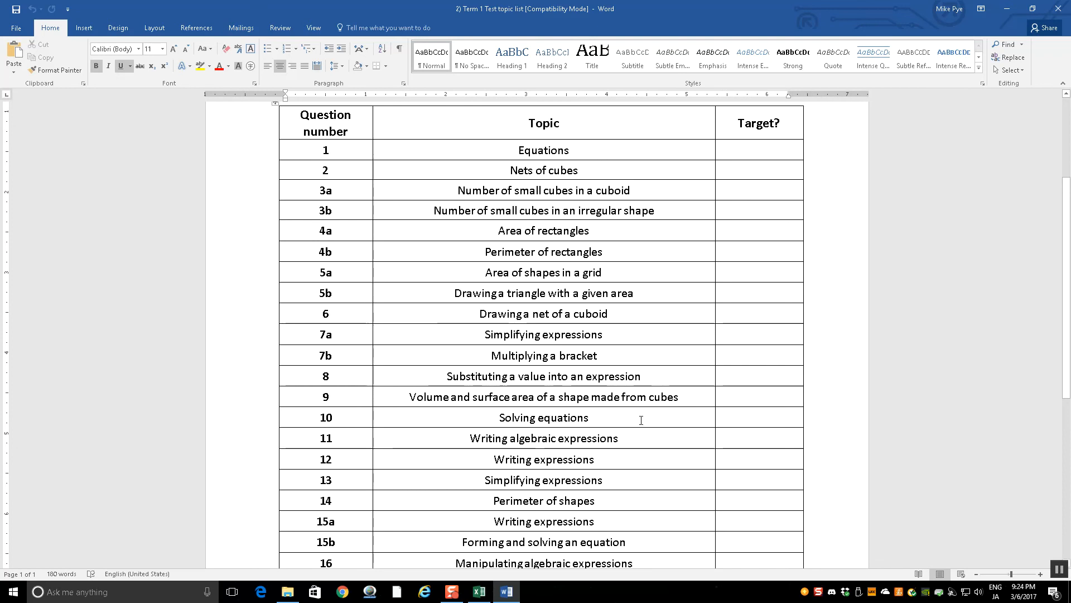
pyautogui.moveTo(428, 302)
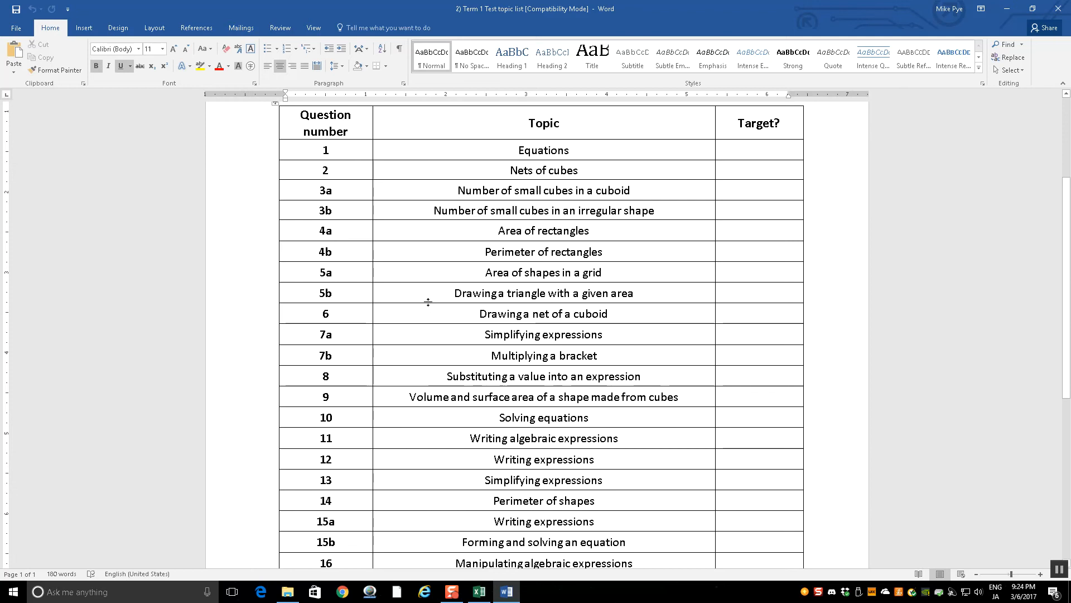
pyautogui.moveTo(410, 361)
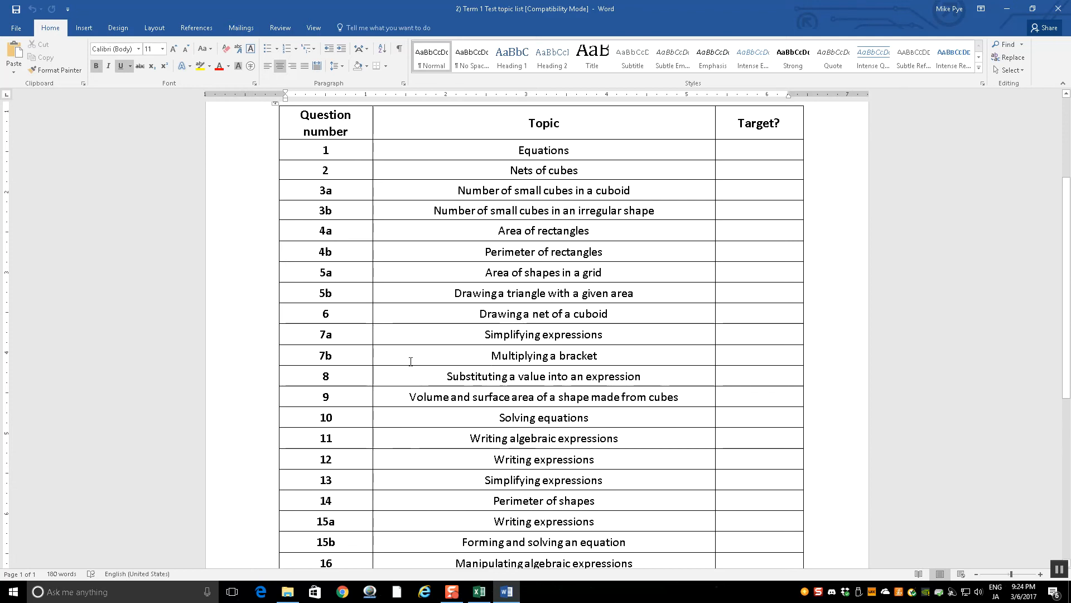
pyautogui.scroll(-3)
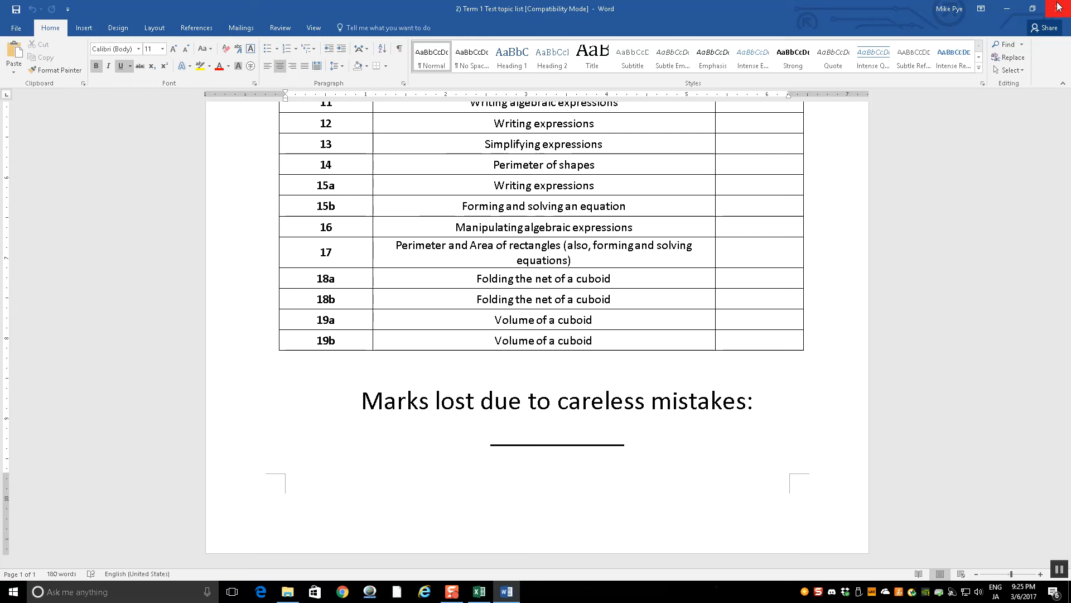
# Step: Close the topic list and browse the Term 3 sheet down to the It's Summer unit
pyautogui.click(477, 592)
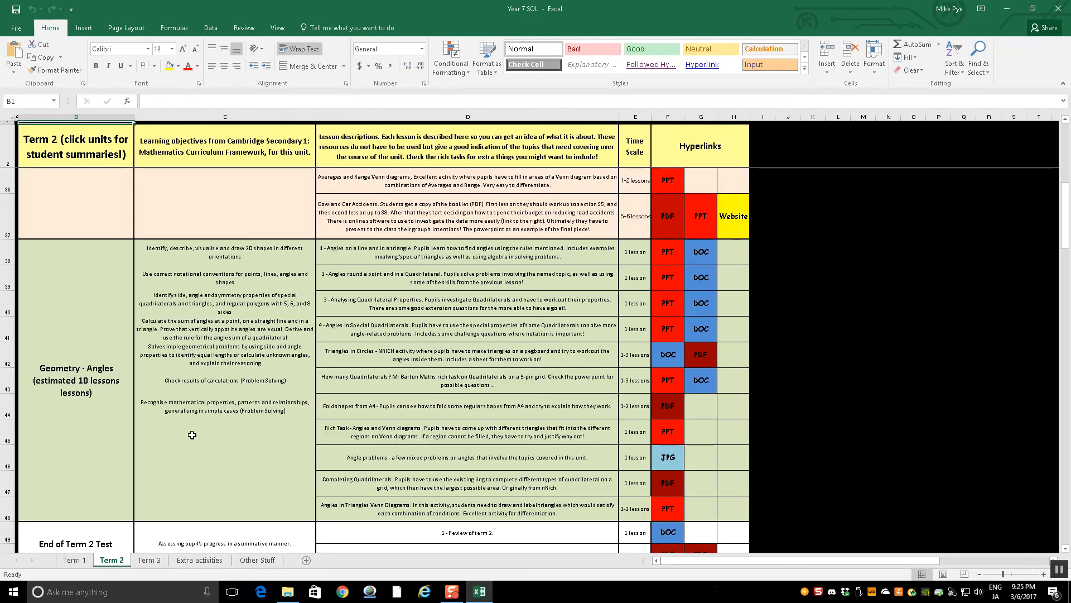
pyautogui.scroll(-3)
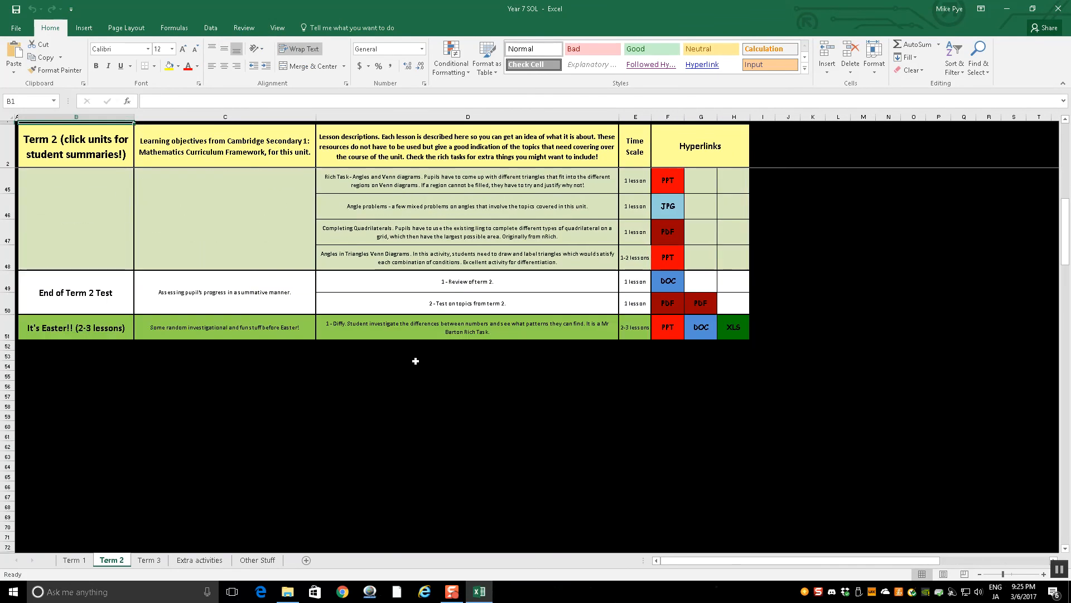
pyautogui.click(149, 559)
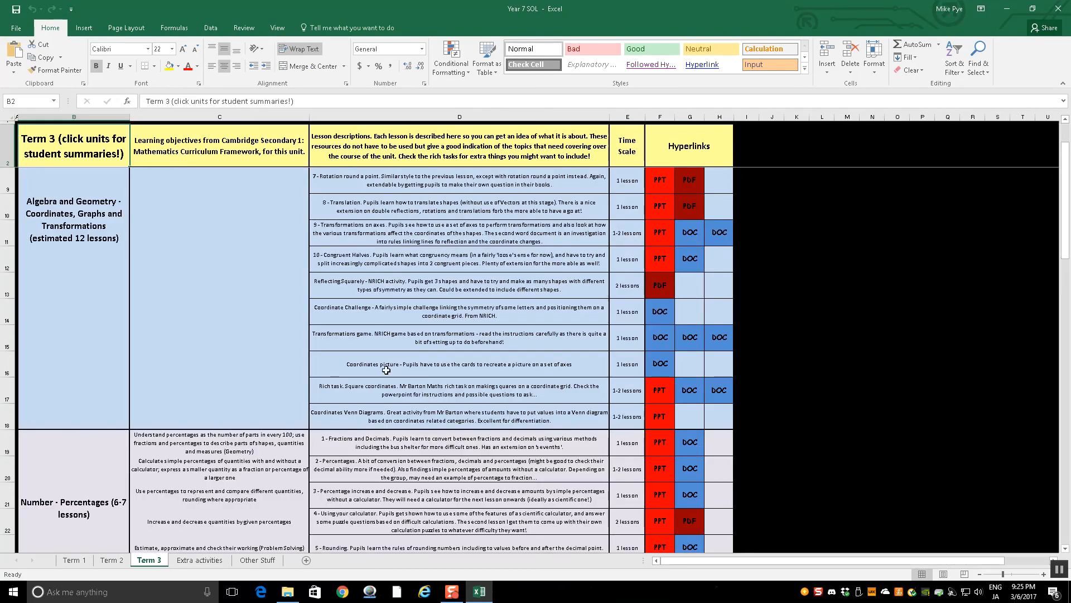
pyautogui.scroll(-3)
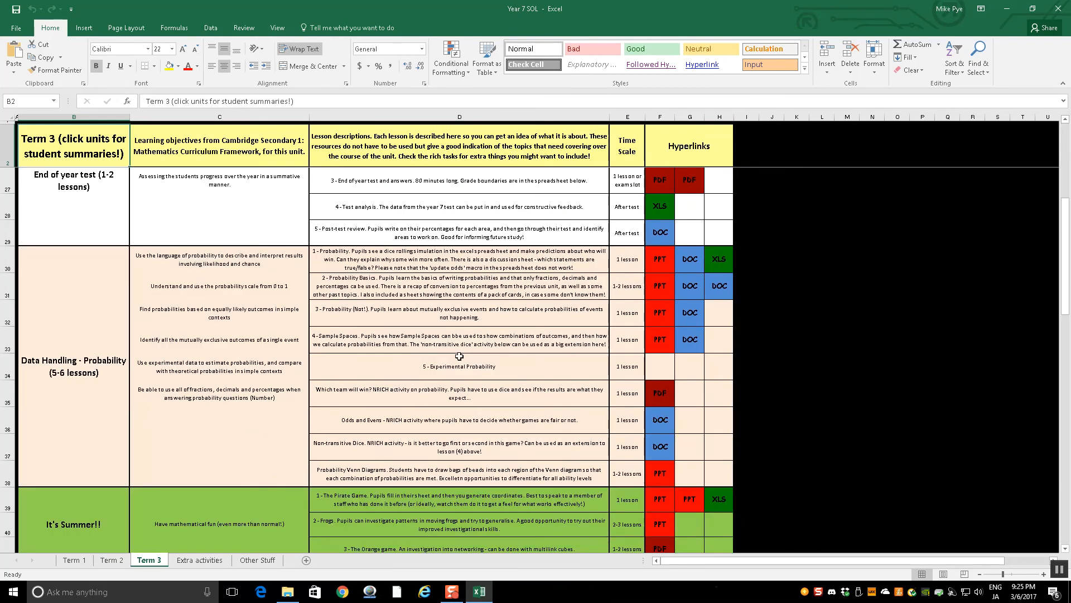
pyautogui.scroll(-3)
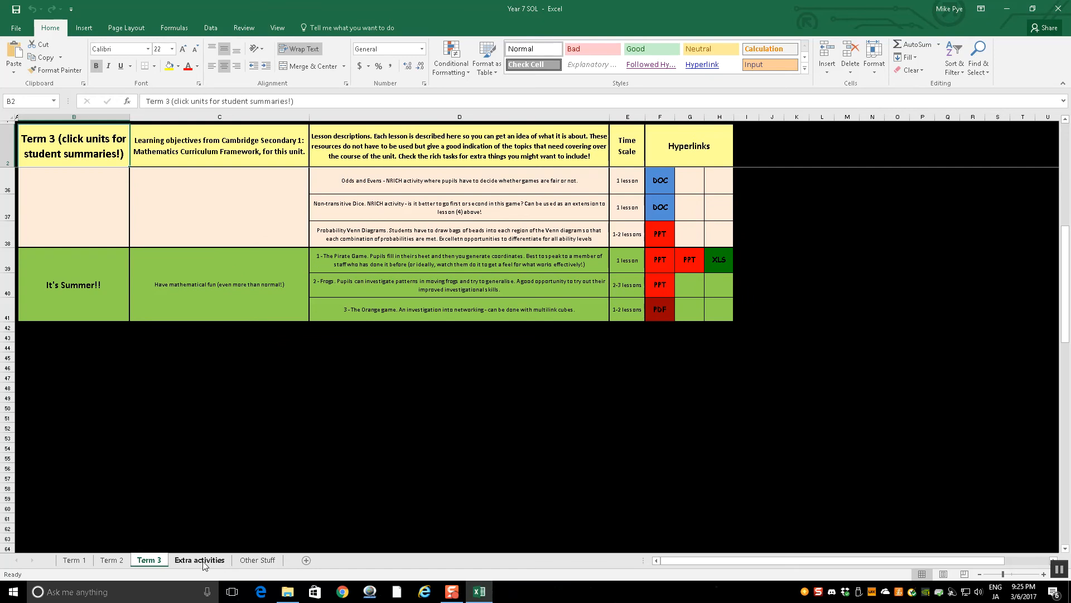
# Step: On the Extra activities sheet, open the 2007 JMC Paper PDF and PPT links
pyautogui.click(198, 559)
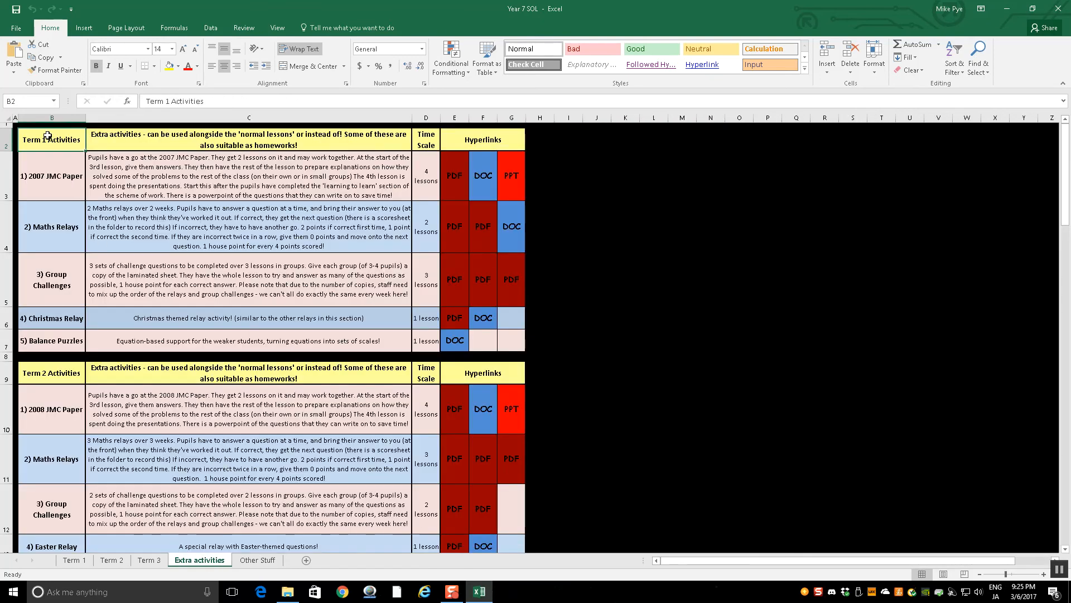
pyautogui.moveTo(454, 174)
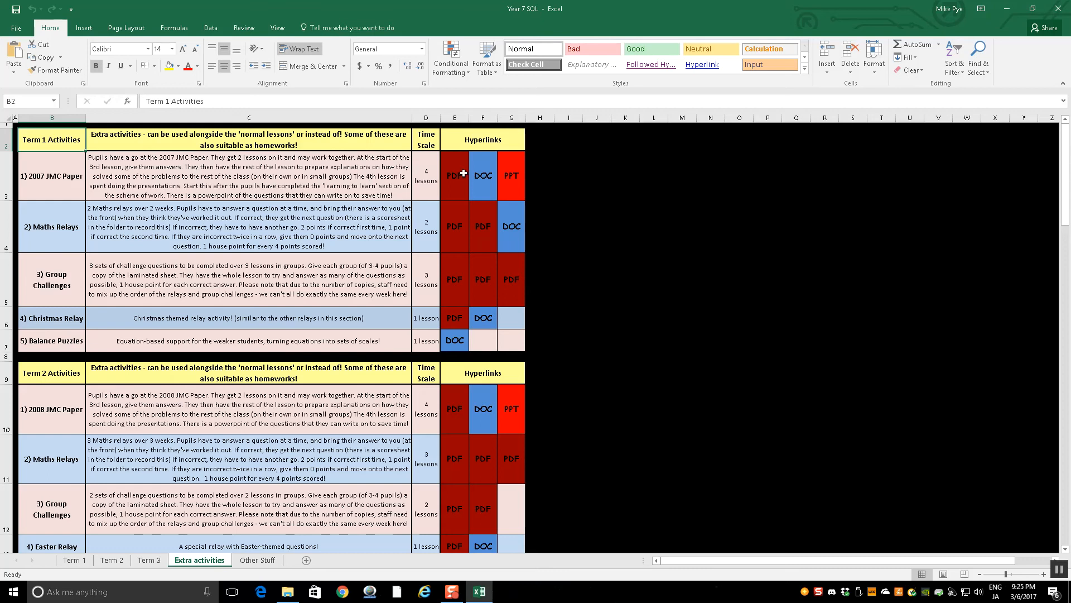
pyautogui.click(454, 175)
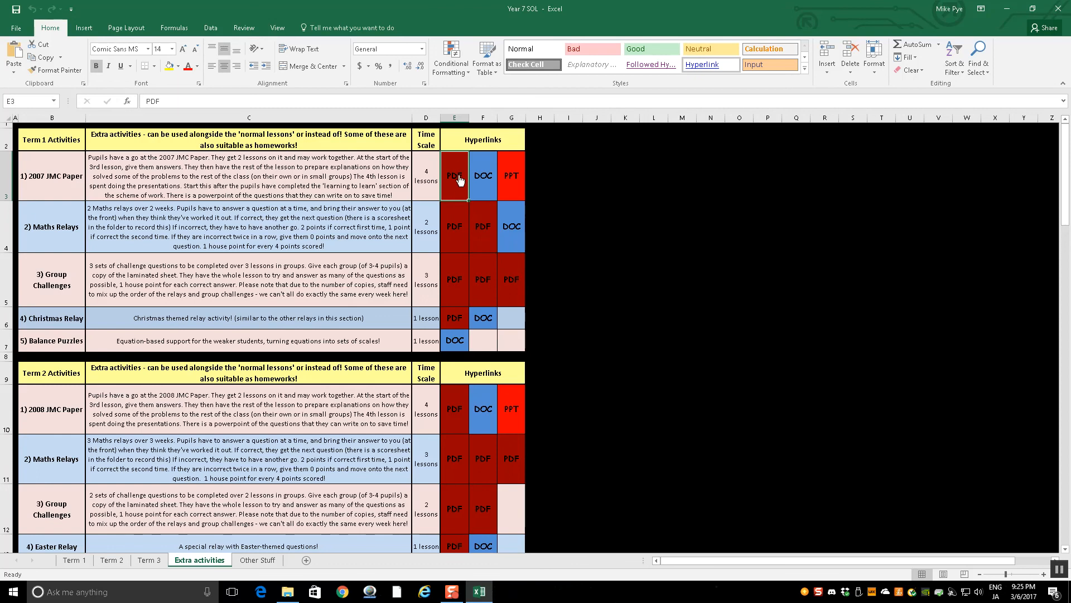
pyautogui.click(511, 176)
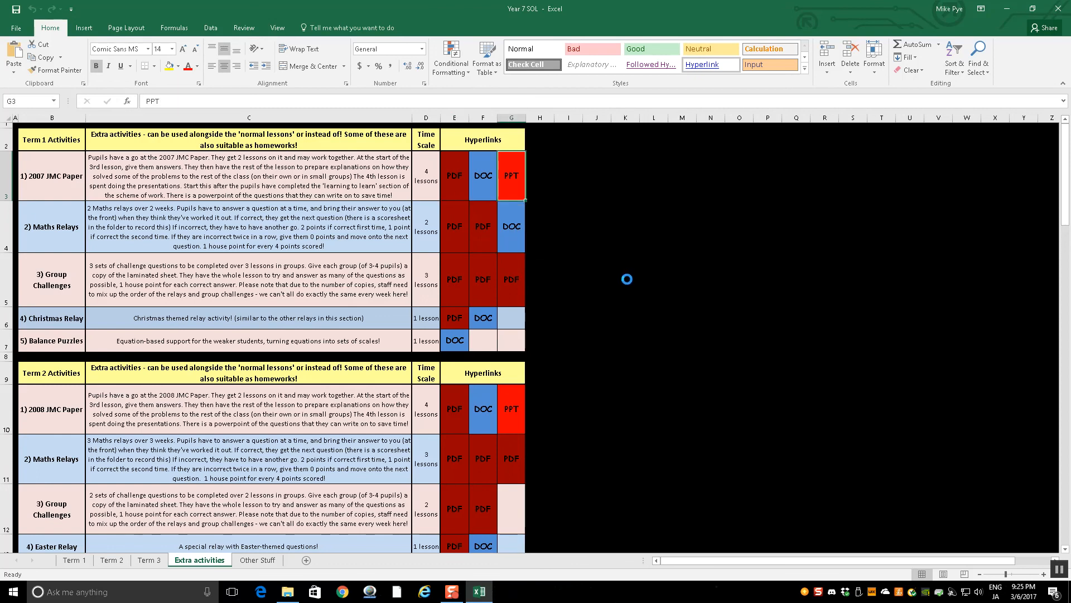
pyautogui.click(511, 175)
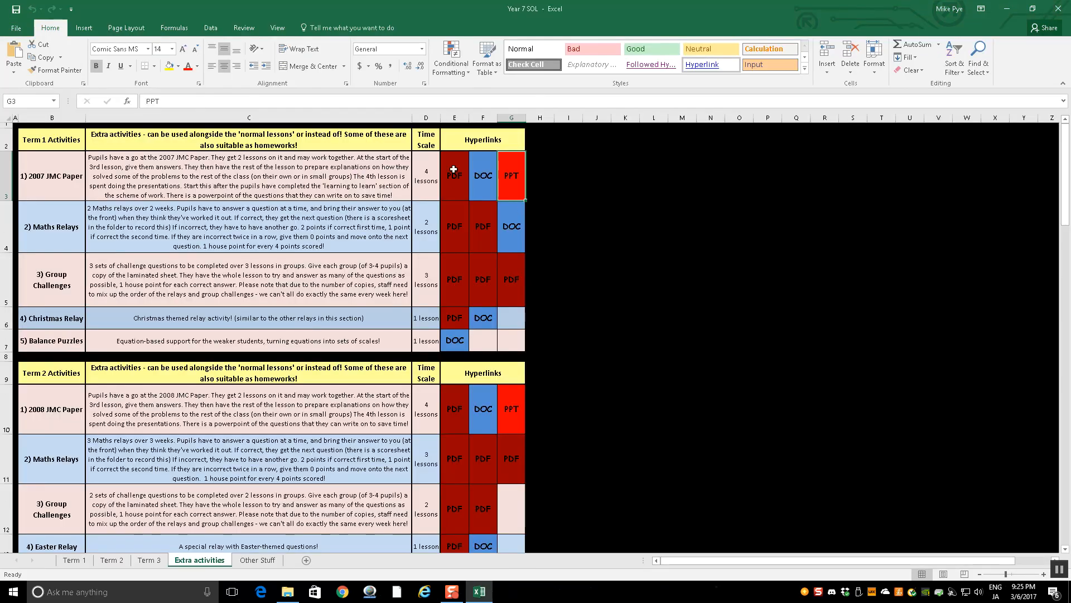
# Step: View the Group Challenge 1 puzzle PDF, close Acrobat, and show the Other Stuff sheet
pyautogui.click(50, 226)
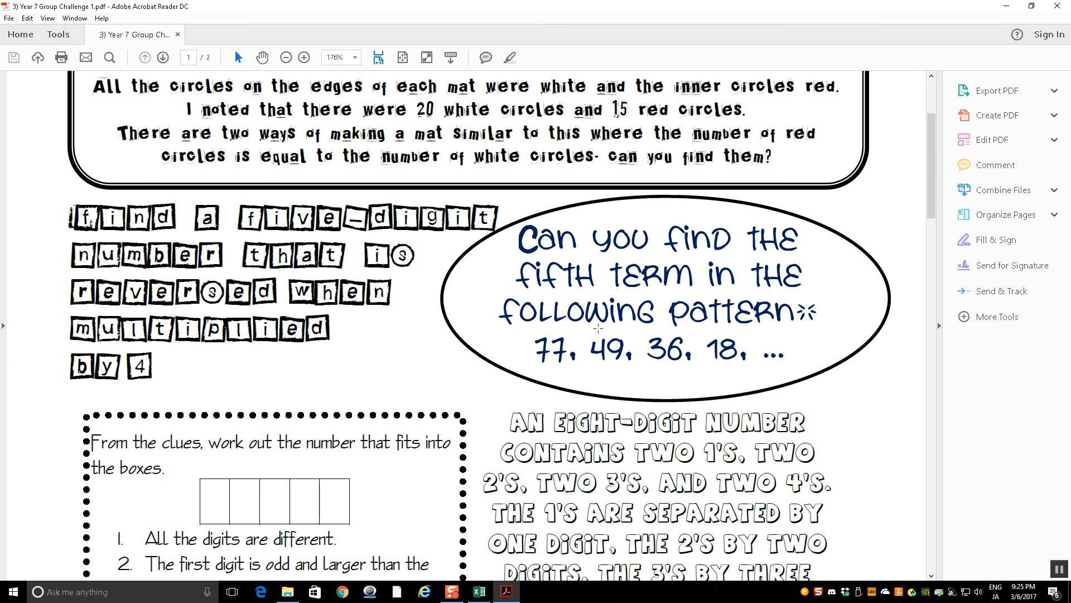
pyautogui.click(478, 591)
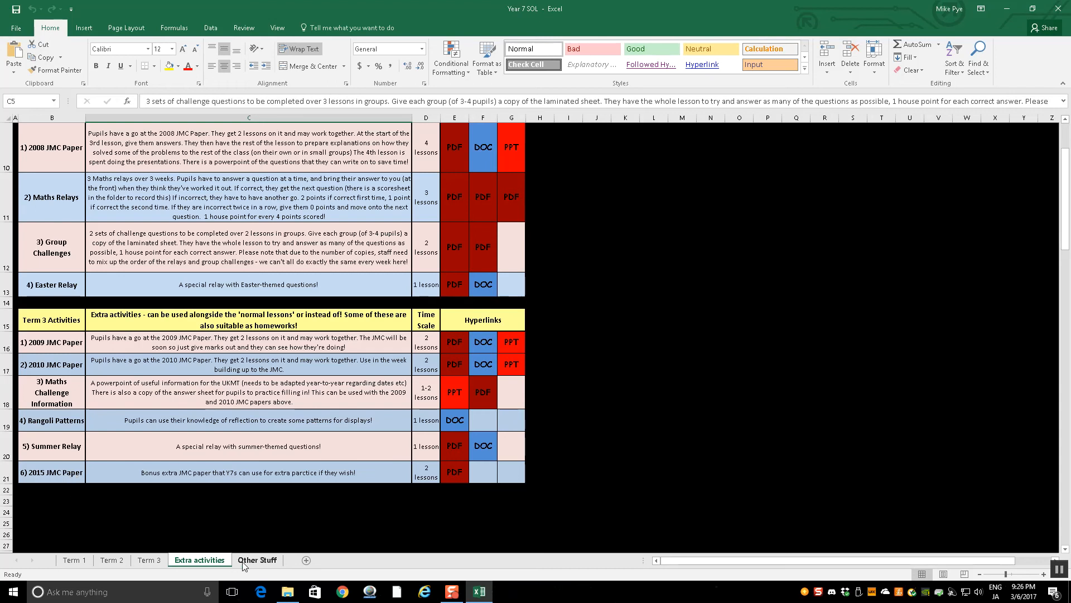
pyautogui.click(286, 591)
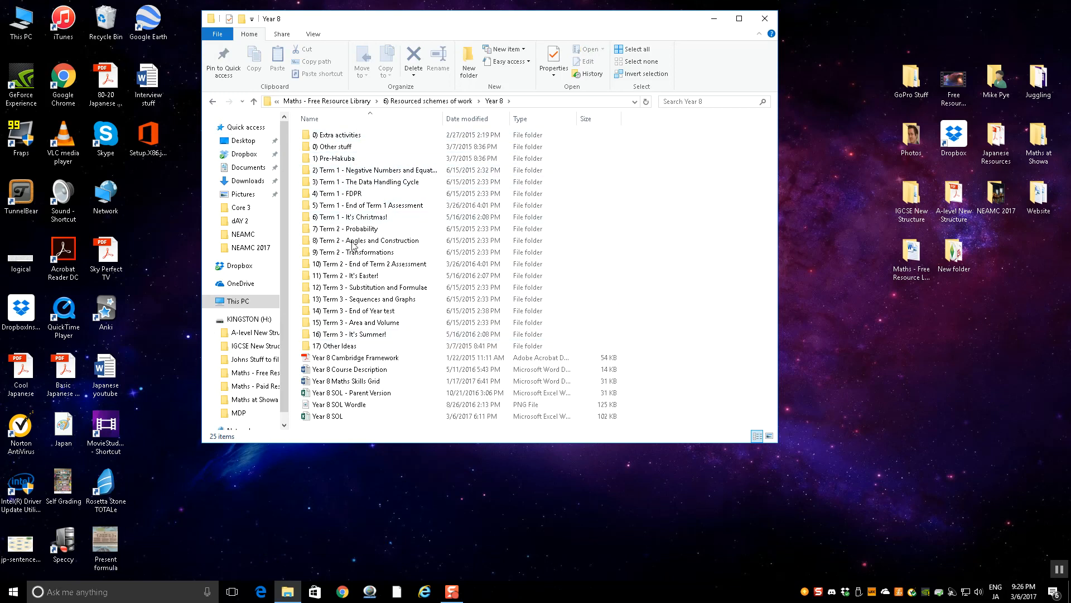
pyautogui.moveTo(709, 278)
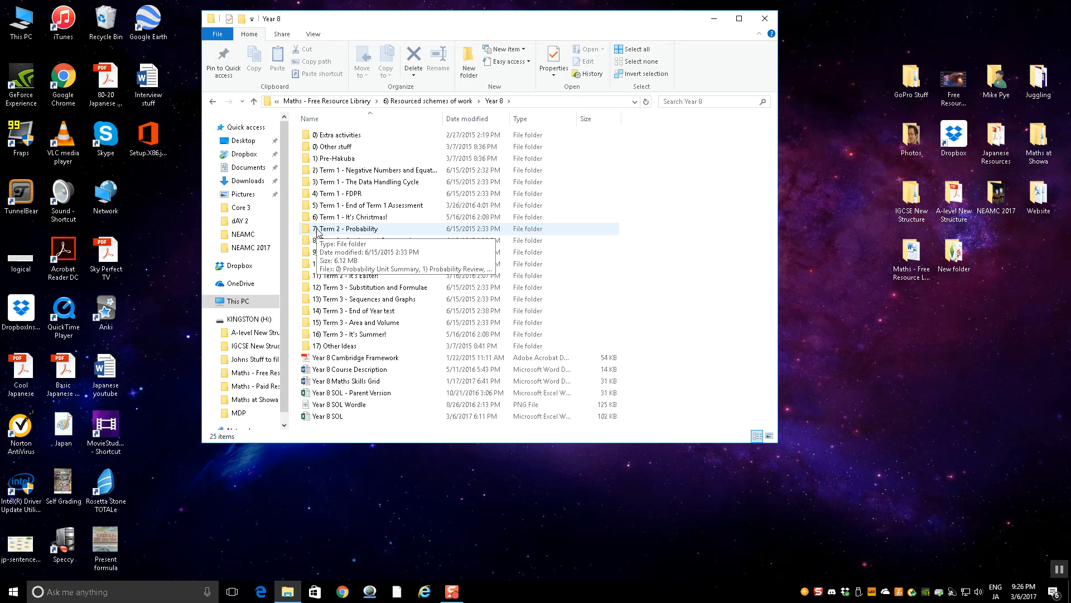
# Step: Open the '8) Term 2 - Angles and Construction' folder and select the Angles review file
pyautogui.click(369, 240)
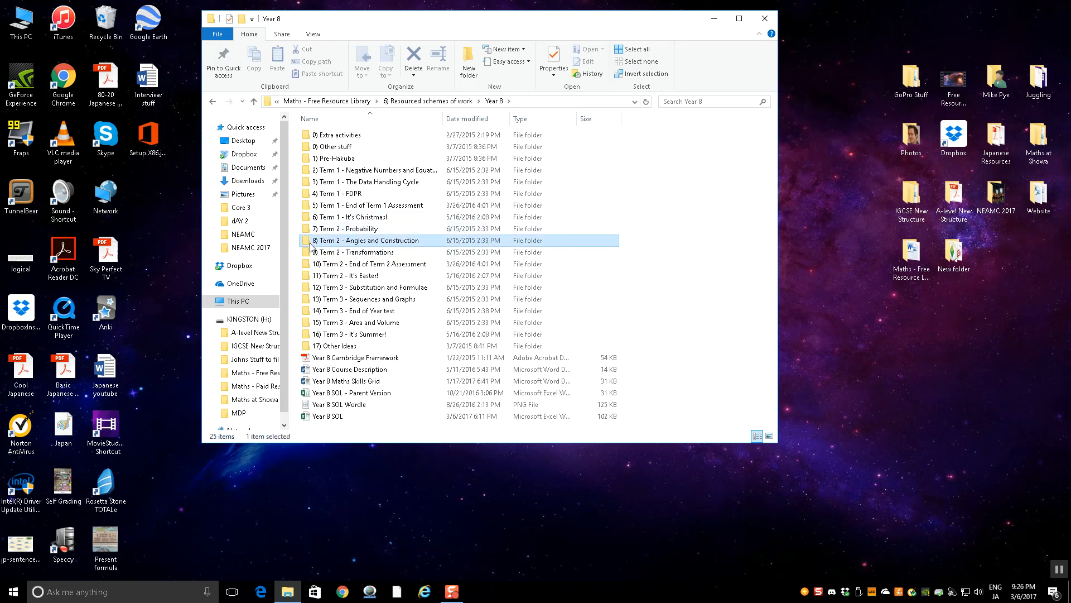
pyautogui.doubleClick(368, 240)
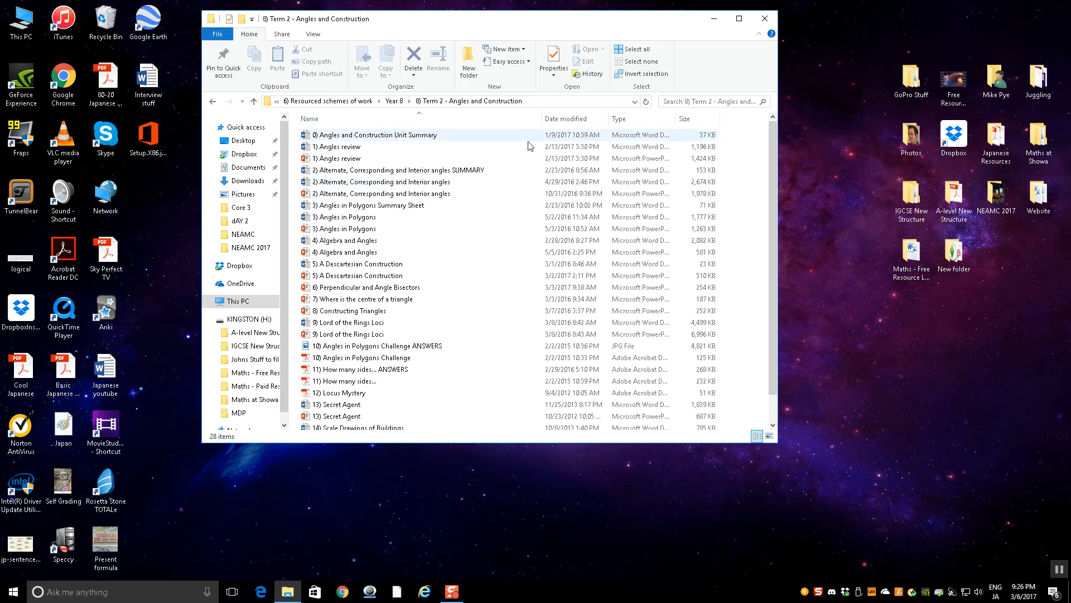
pyautogui.click(338, 146)
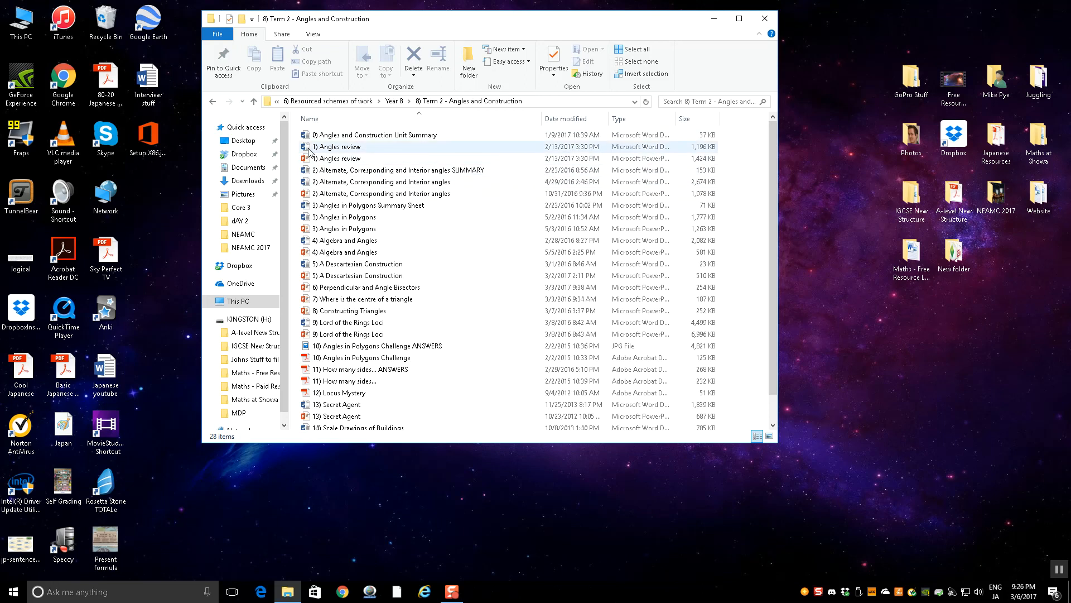
# Step: Open '1) Angles review' in Word and scroll through to the Super Challenge Questions
pyautogui.doubleClick(338, 147)
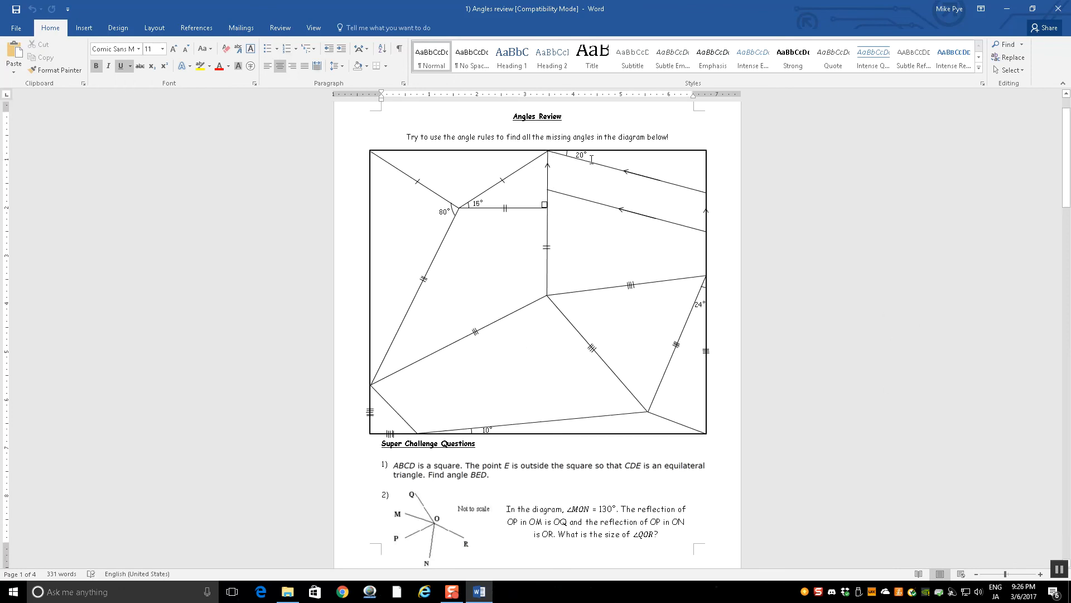
pyautogui.moveTo(546, 195)
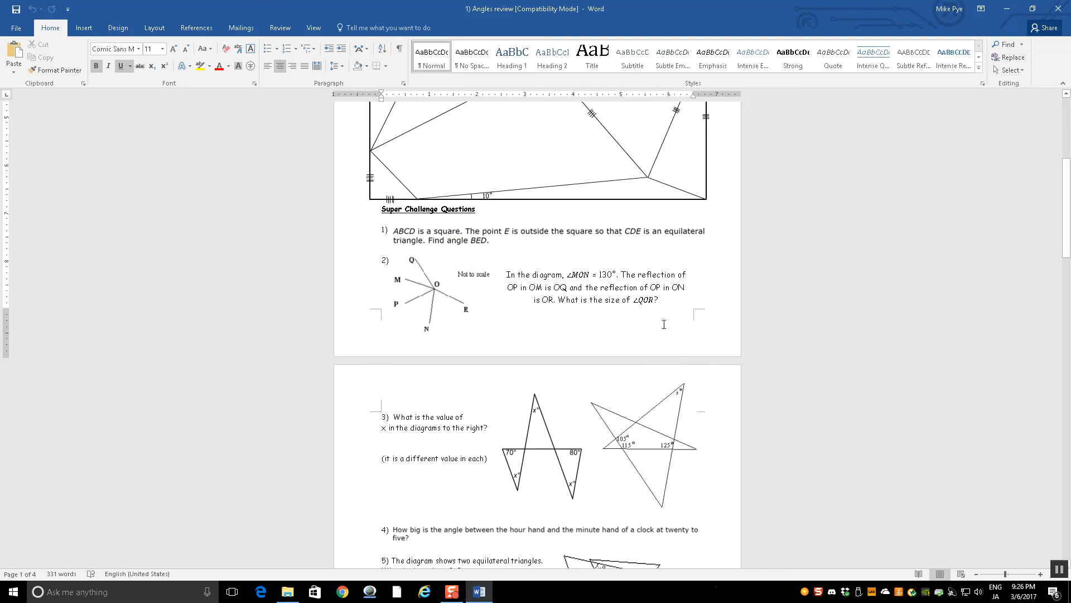
pyautogui.scroll(-3)
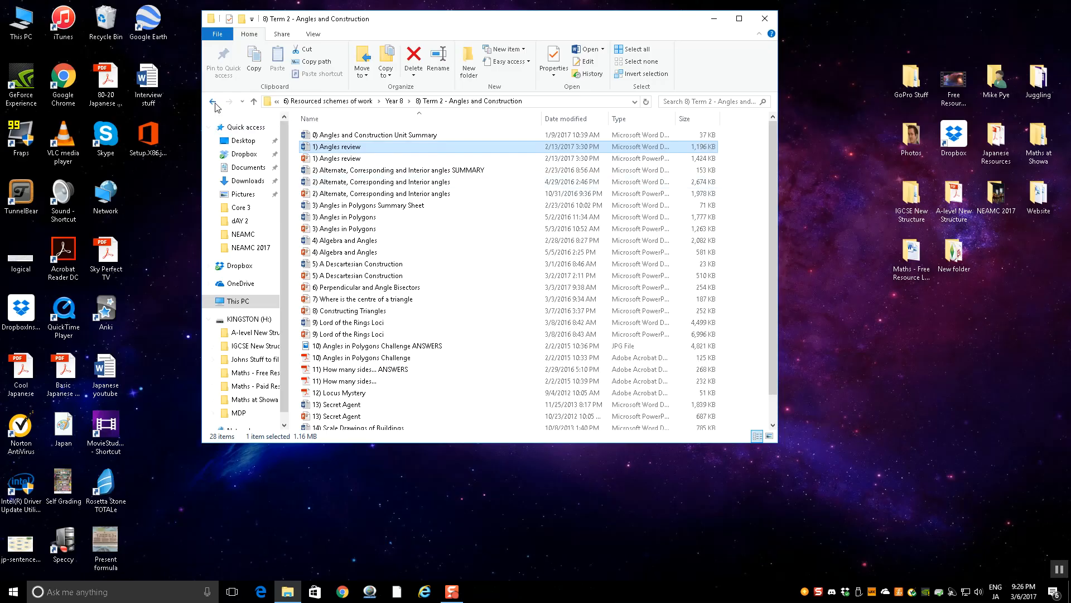
# Step: Go back to Year 8, enter '4) Term 1 - FDPR', and open the Ratio problems worksheet
pyautogui.click(216, 101)
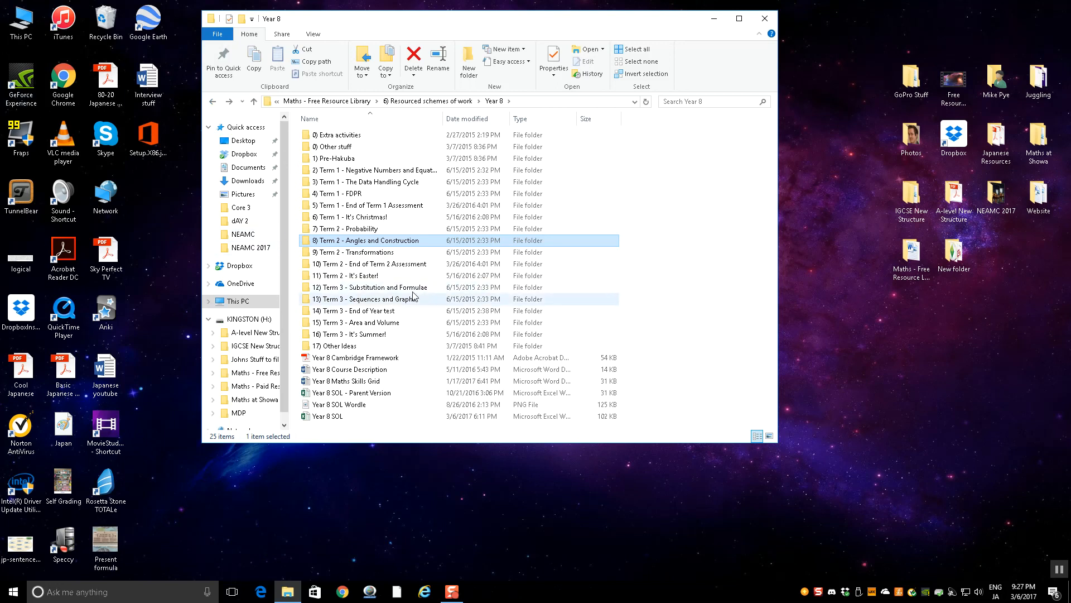
pyautogui.doubleClick(339, 194)
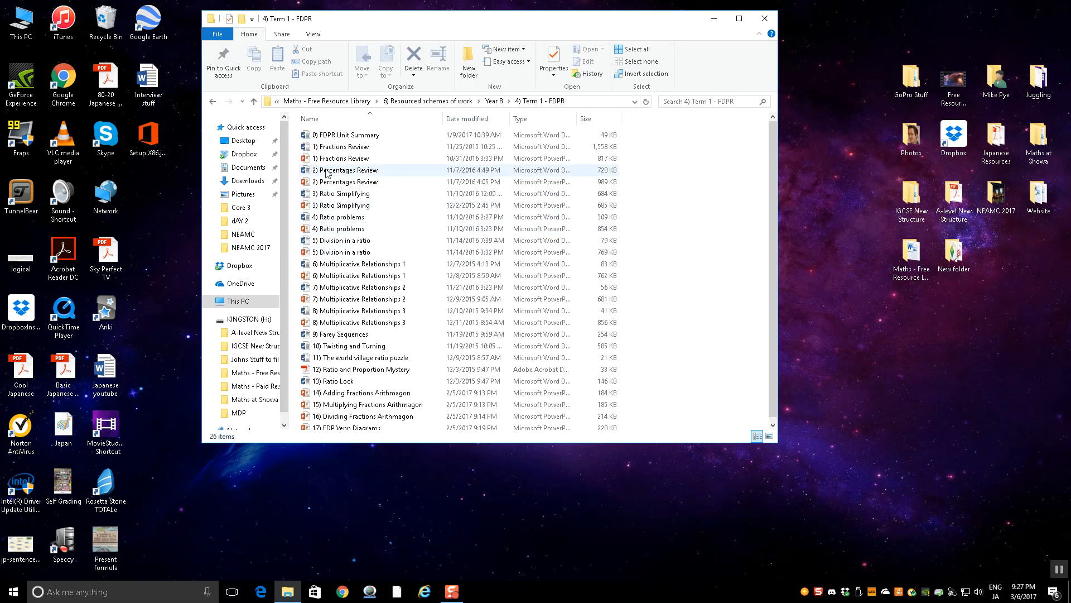
pyautogui.click(343, 217)
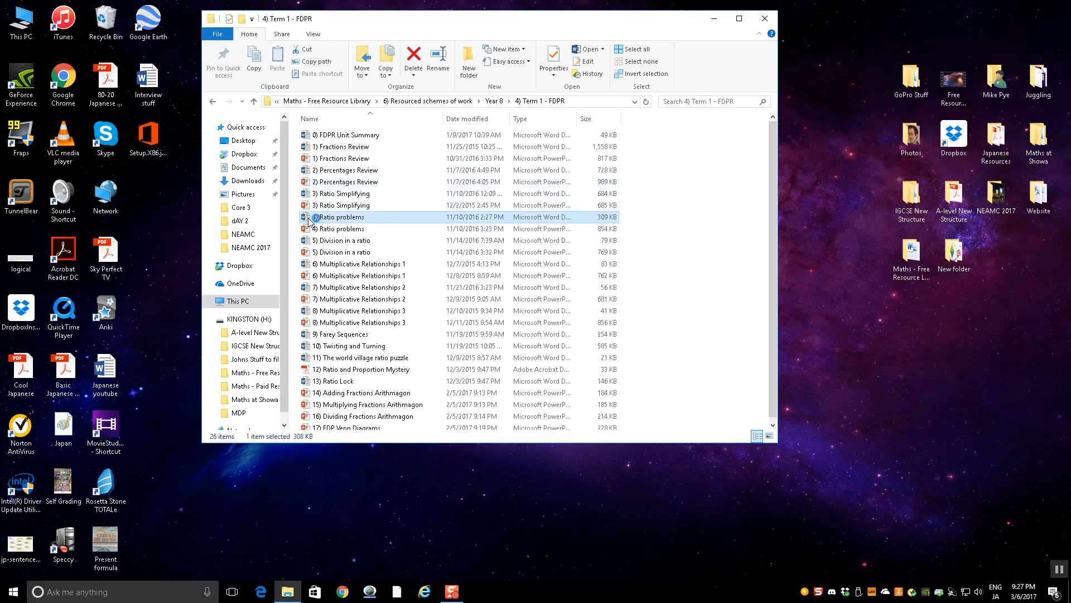
pyautogui.doubleClick(342, 216)
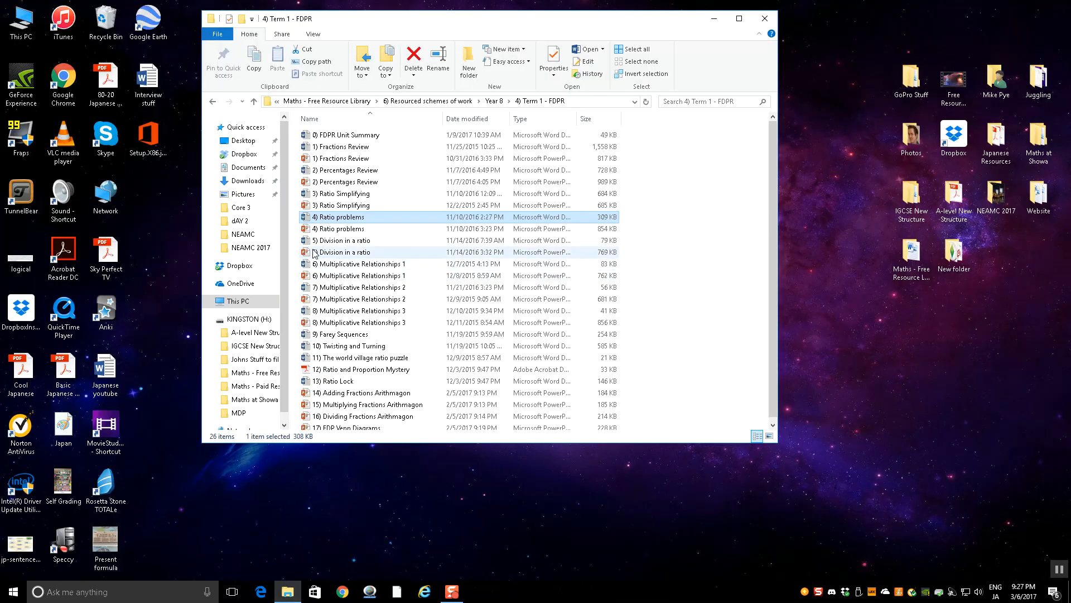
# Step: Open '5) Division in a ratio', scroll through it, then close Word
pyautogui.doubleClick(343, 240)
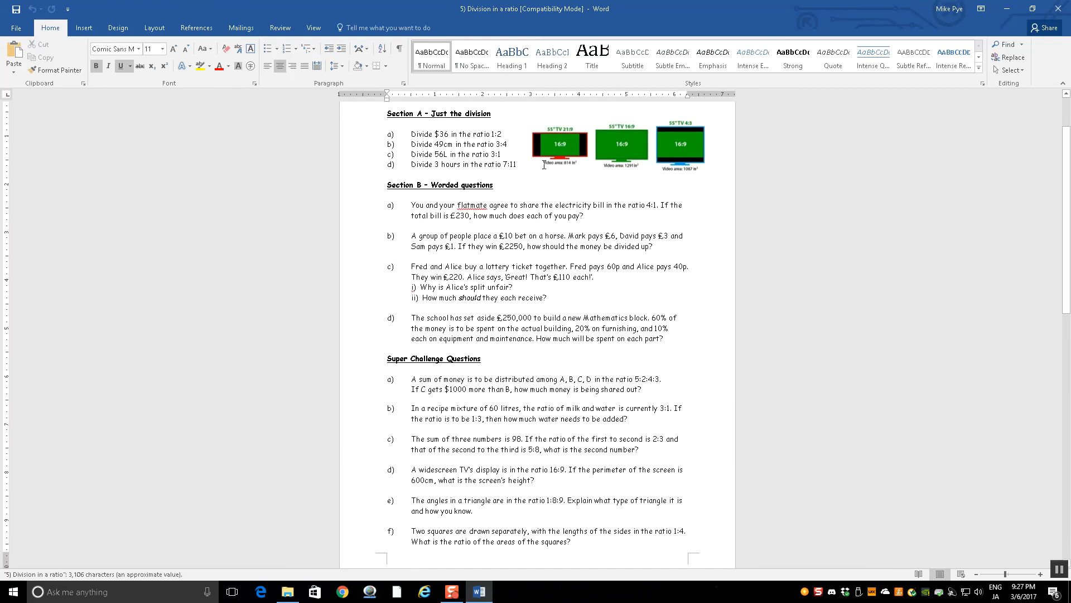
pyautogui.scroll(-3)
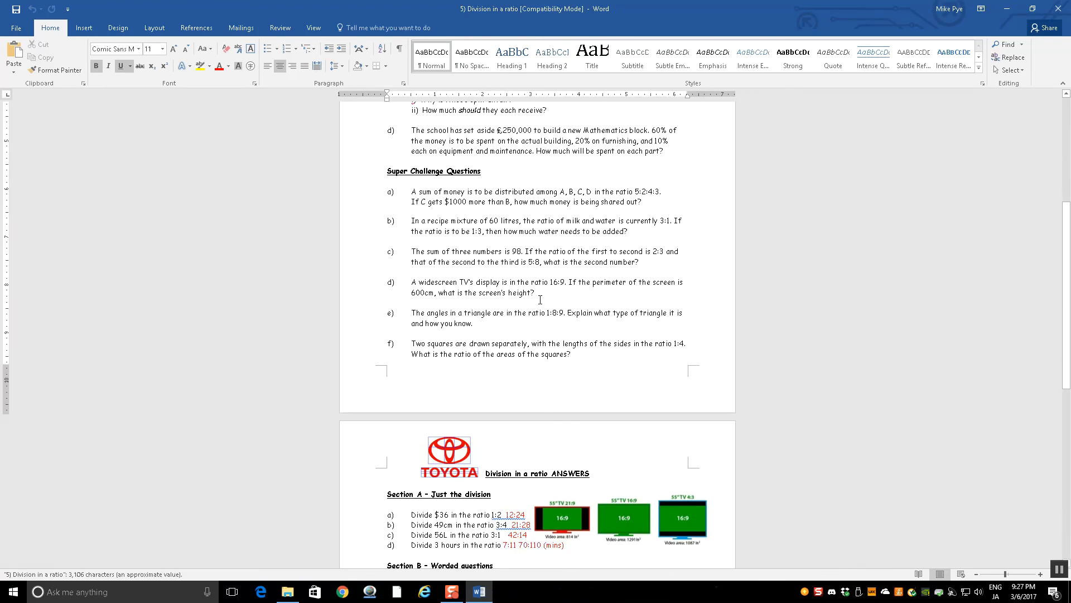
pyautogui.click(287, 592)
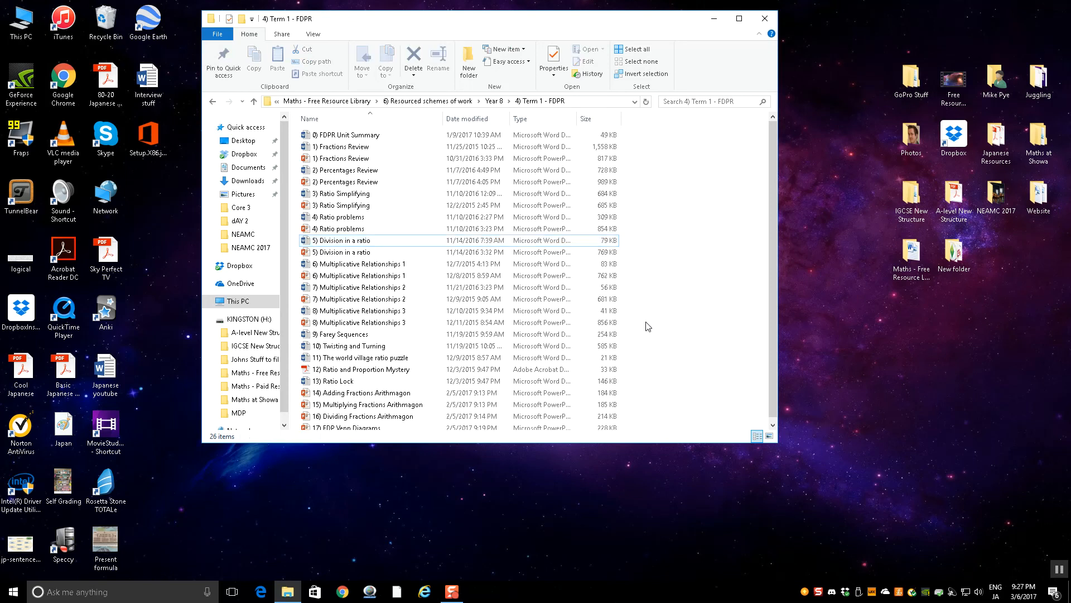
# Step: Go to This PC, open the KINGSTON (H:) drive, then close File Explorer
pyautogui.click(213, 101)
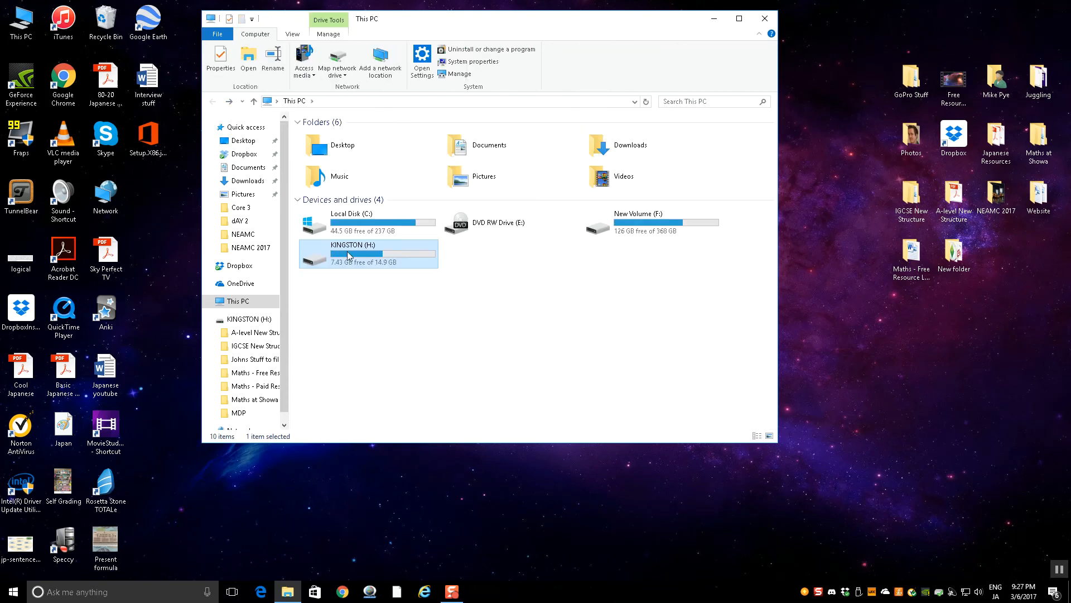
pyautogui.doubleClick(353, 253)
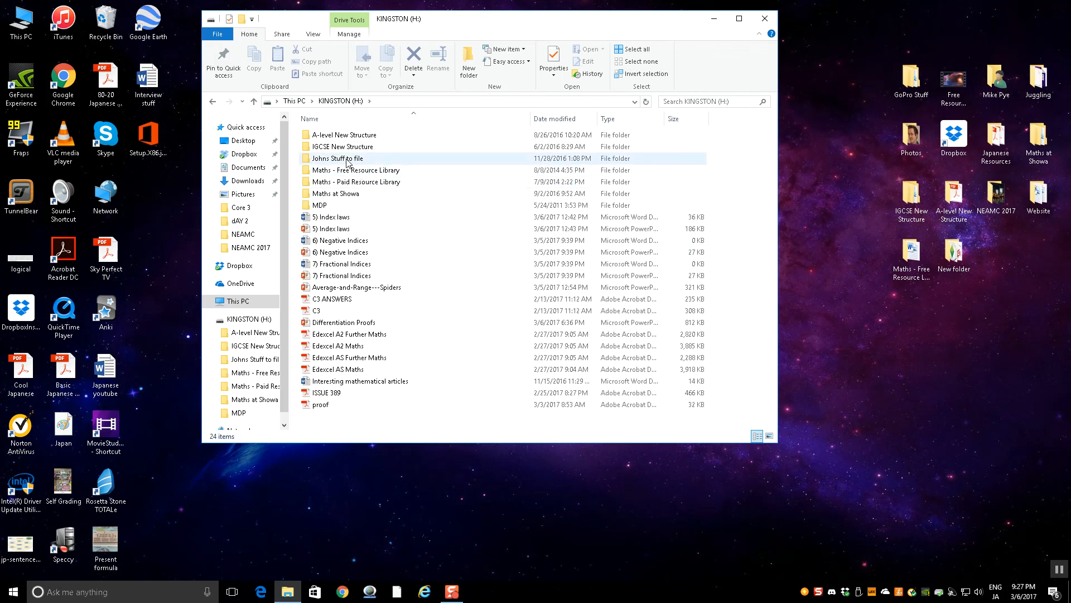
pyautogui.moveTo(338, 158)
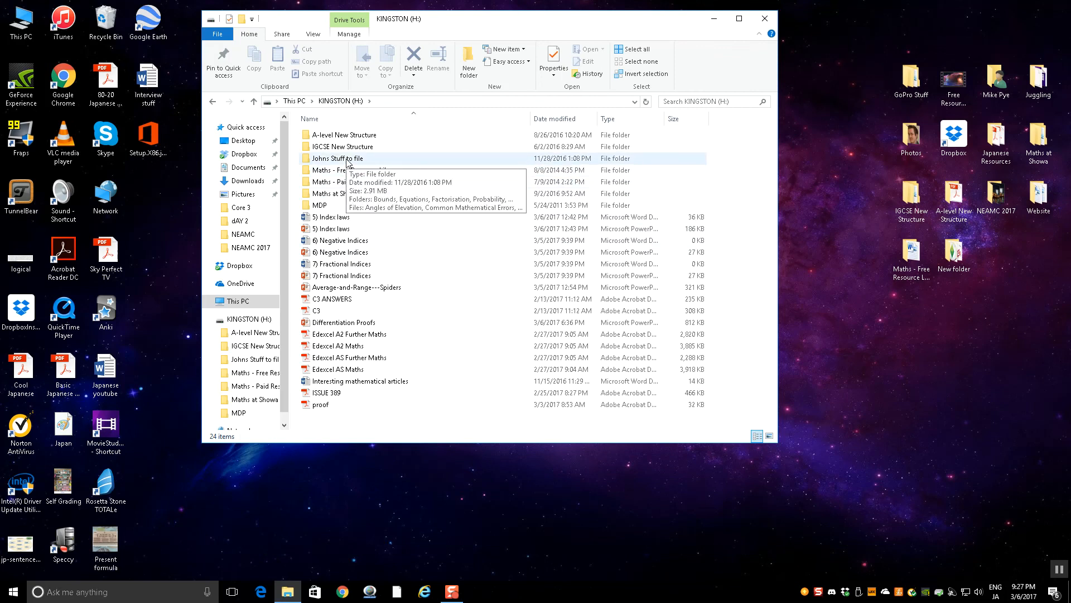
pyautogui.moveTo(649, 34)
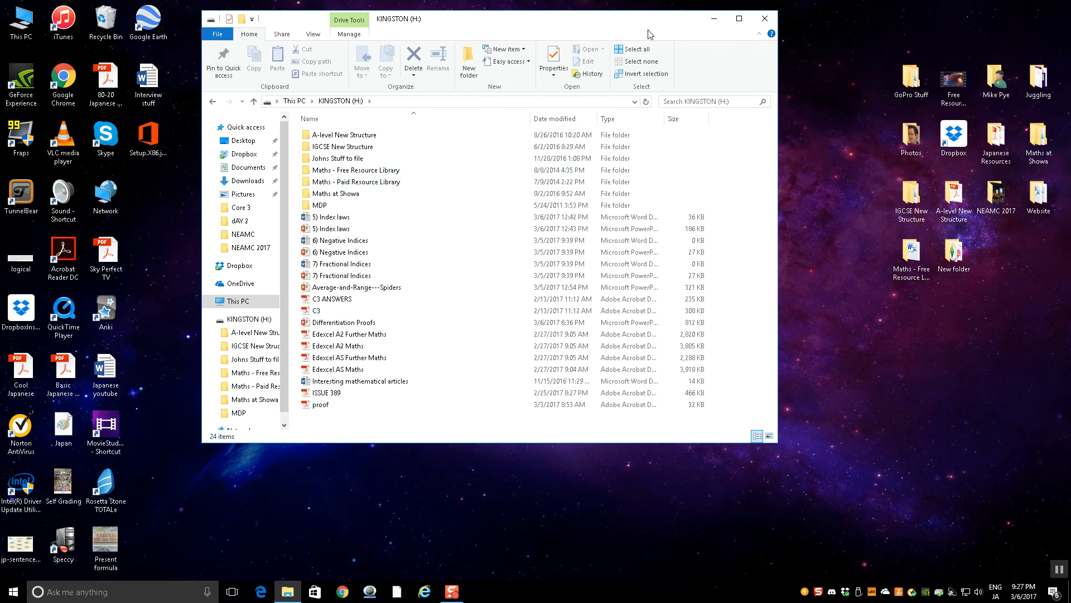
pyautogui.moveTo(764, 19)
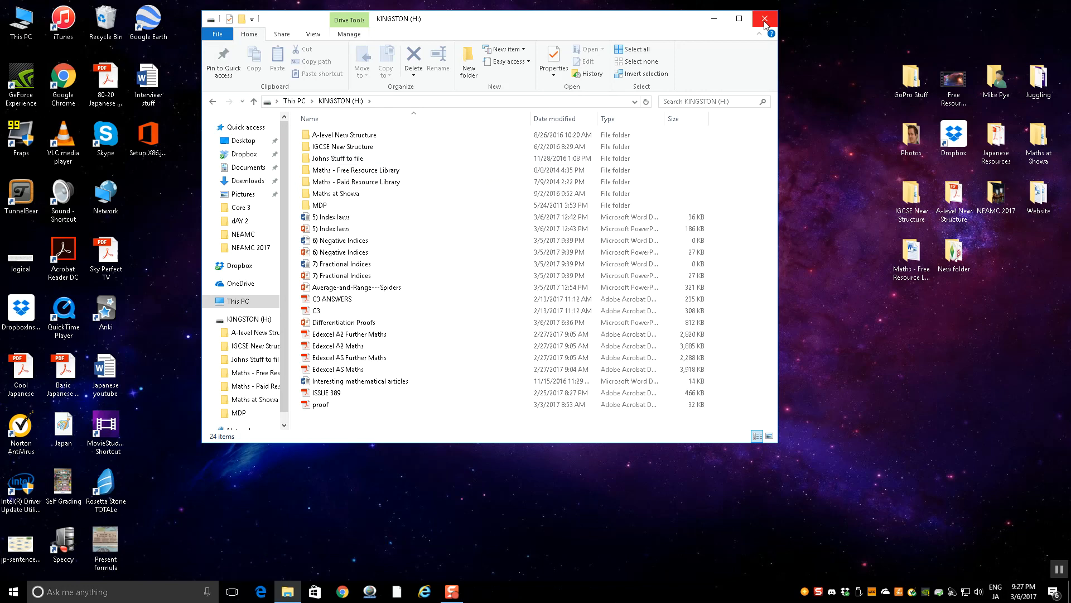
pyautogui.moveTo(764, 19)
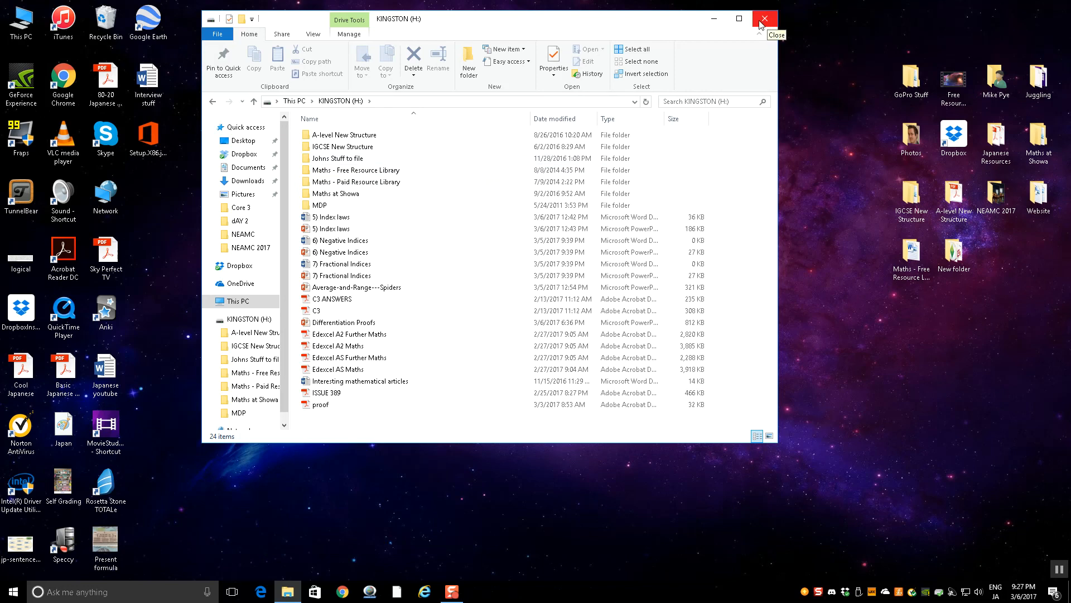
pyautogui.click(764, 18)
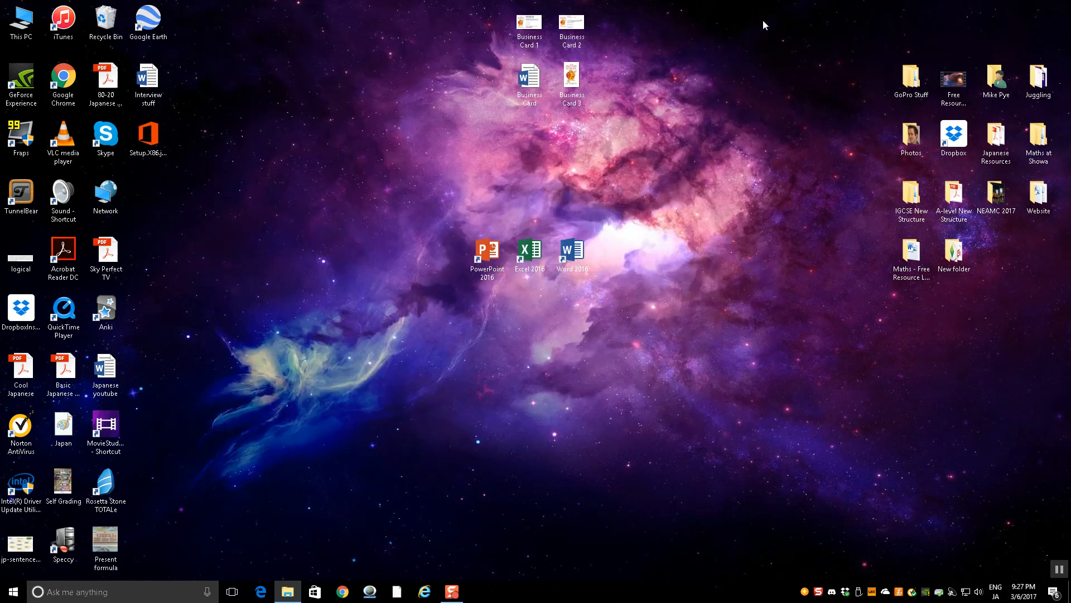